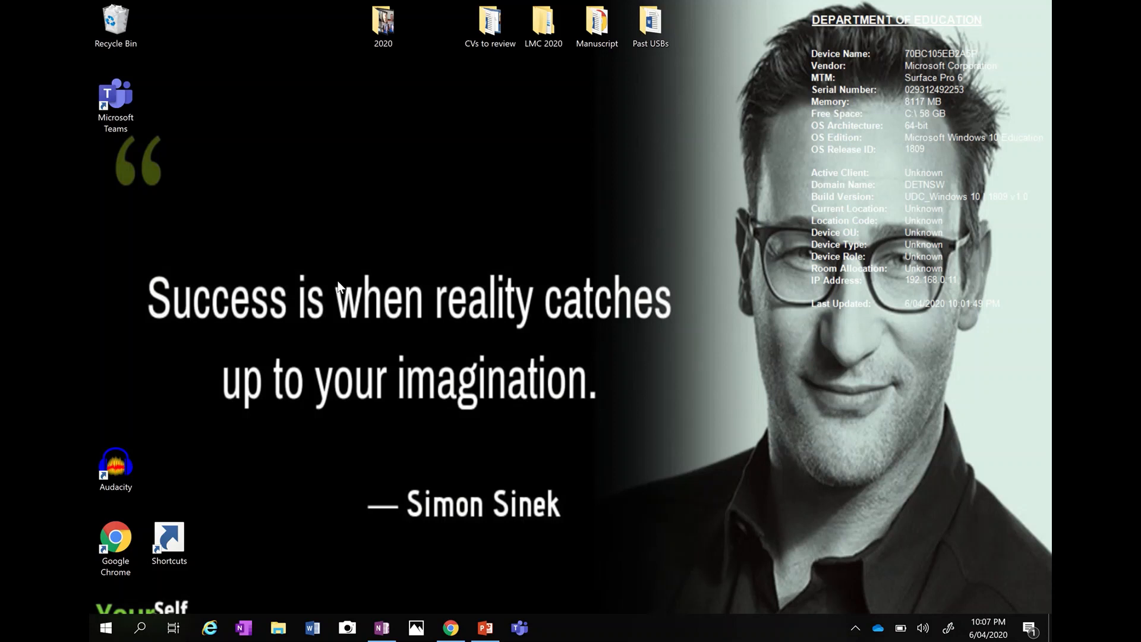
{"action": "mouse_move", "coordinate": [416, 594]}
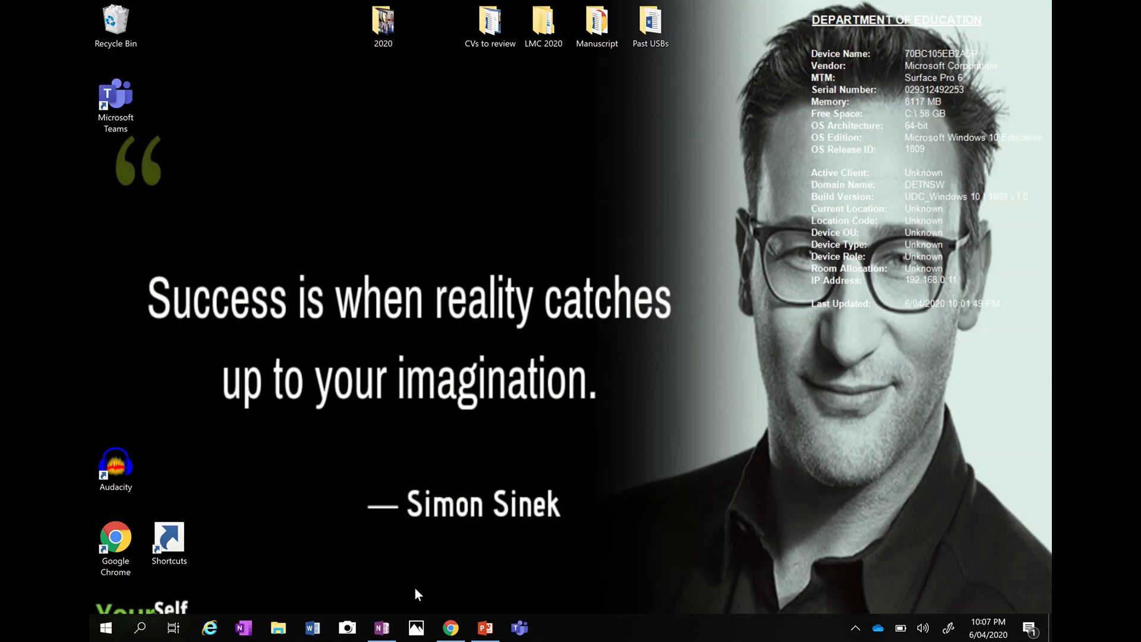
{"action": "mouse_move", "coordinate": [424, 598]}
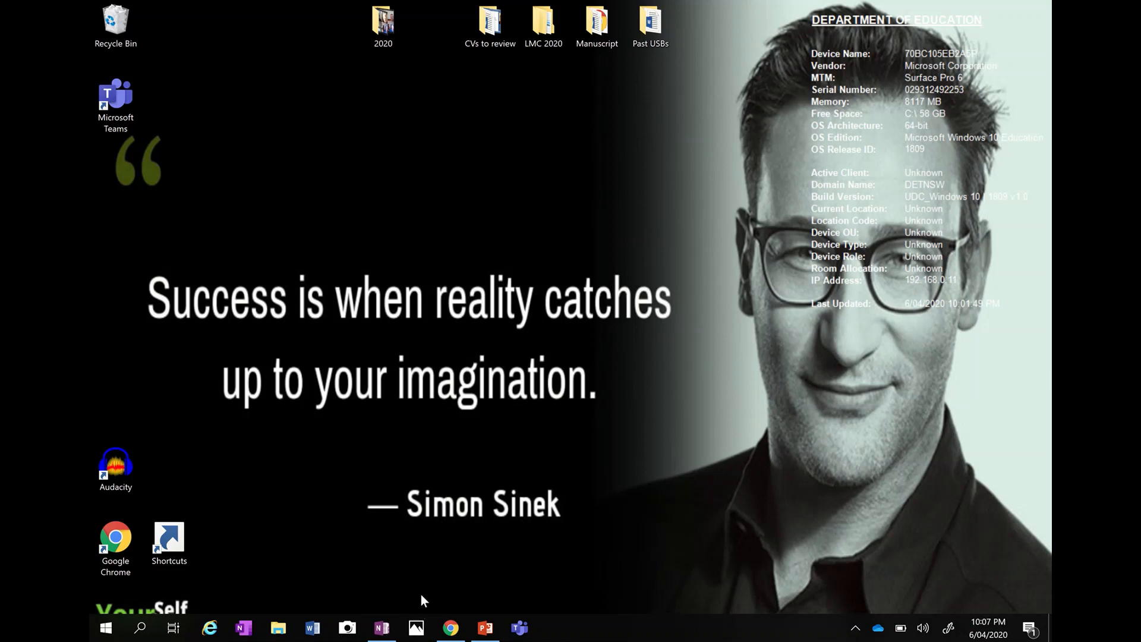
{"action": "mouse_move", "coordinate": [142, 595]}
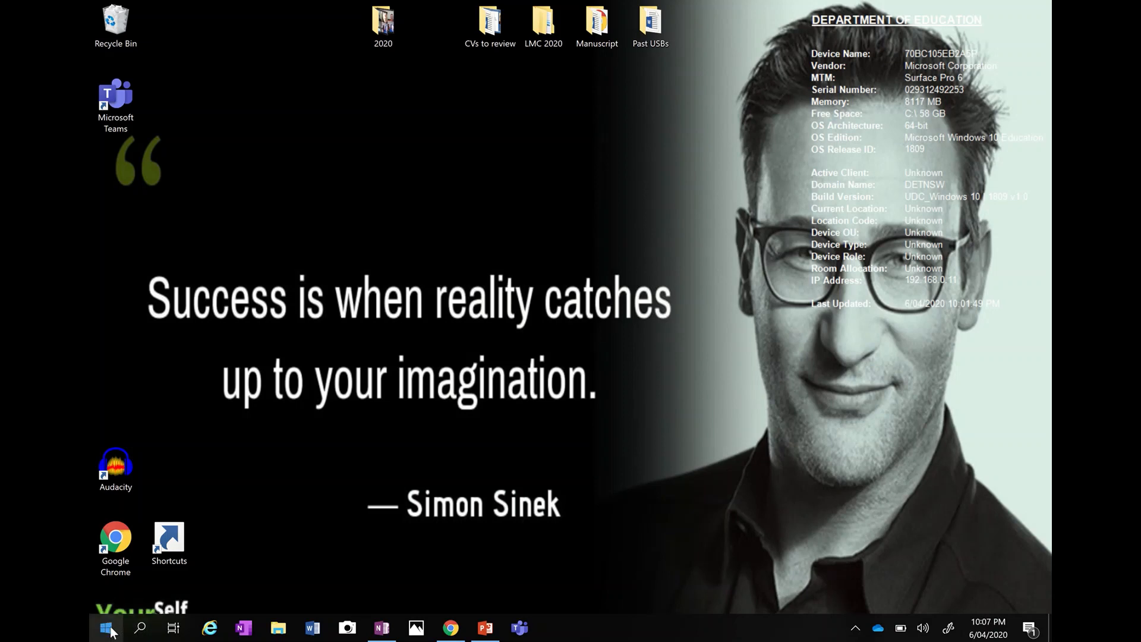
Launch Microsoft Photos and switch to the Video Editor listing the existing video projects
{"action": "left_click", "coordinate": [108, 627]}
{"action": "type", "text": "photo"}
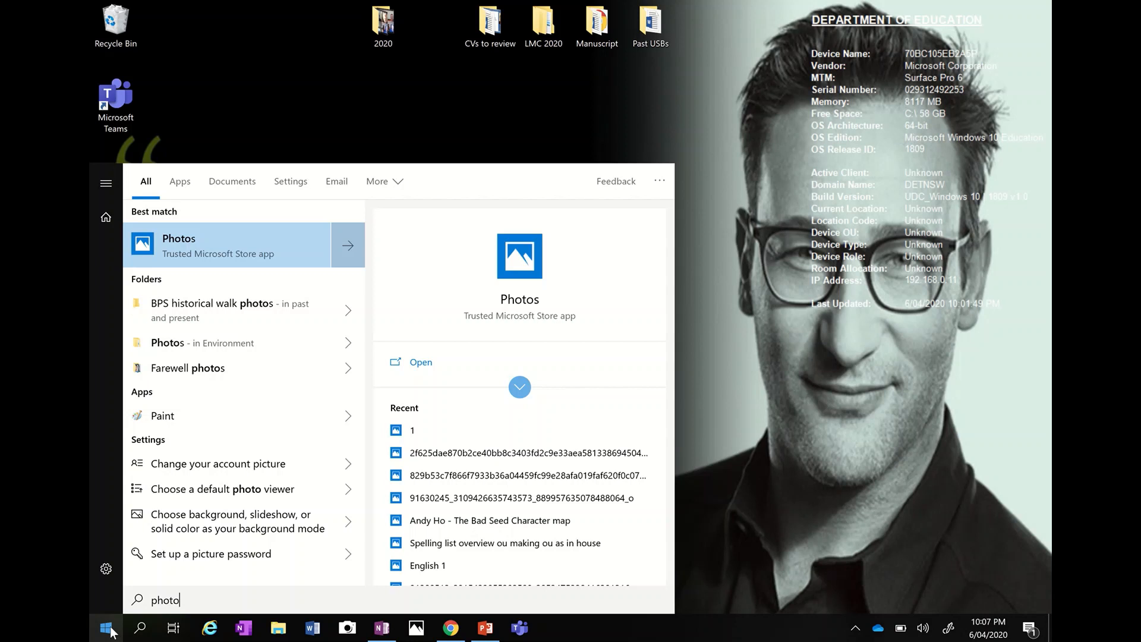
{"action": "mouse_move", "coordinate": [196, 261]}
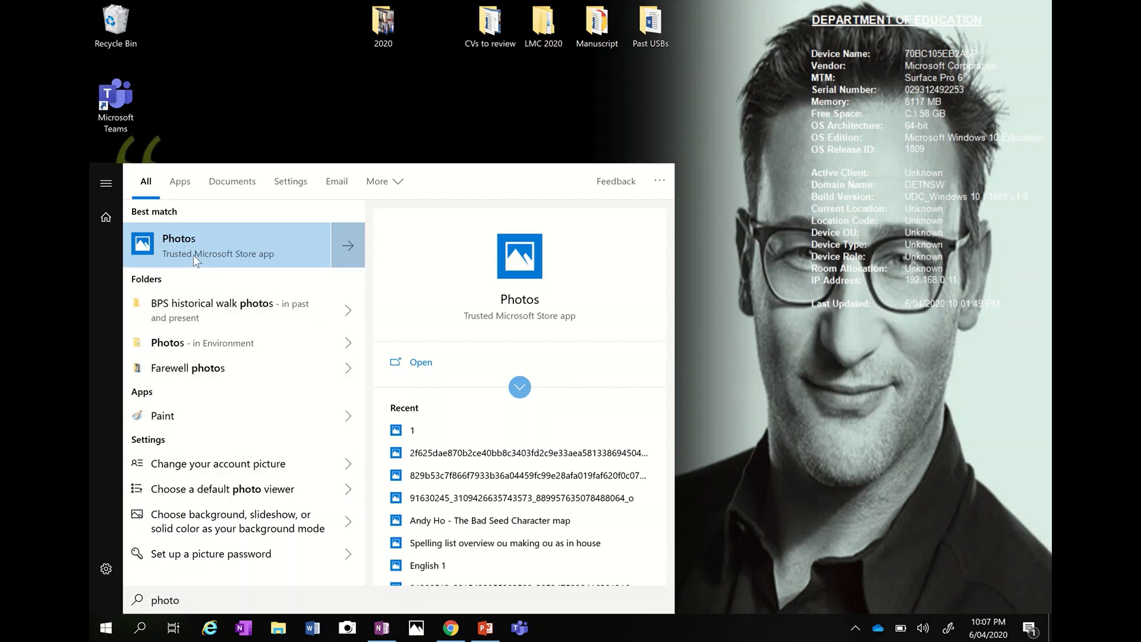
{"action": "right_click", "coordinate": [219, 244]}
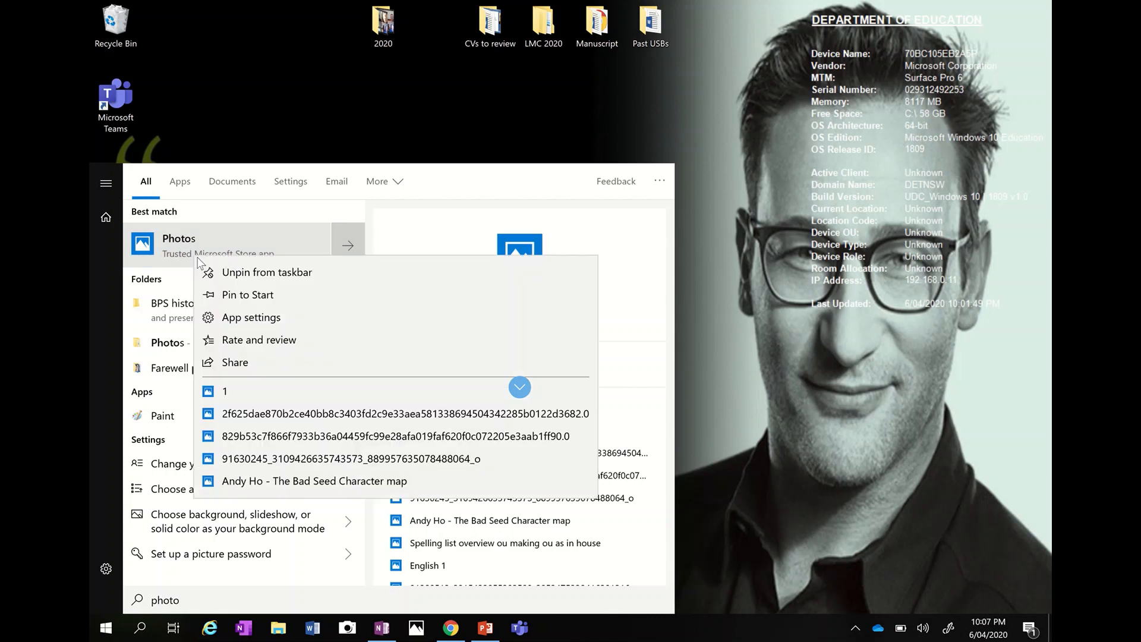
{"action": "mouse_move", "coordinate": [251, 295]}
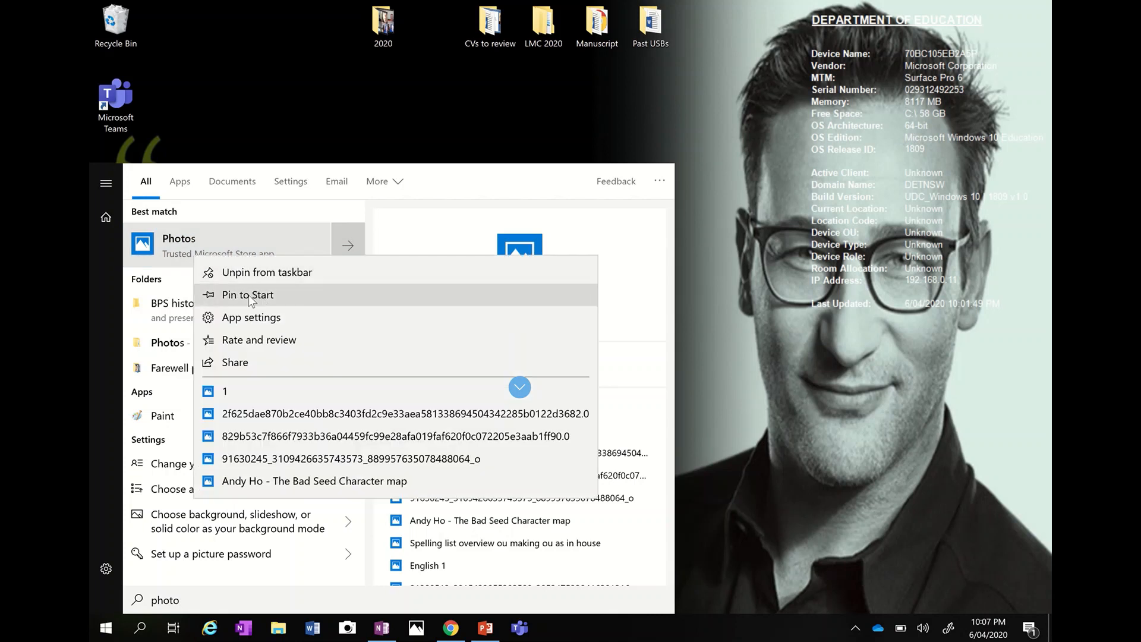
{"action": "mouse_move", "coordinate": [251, 274]}
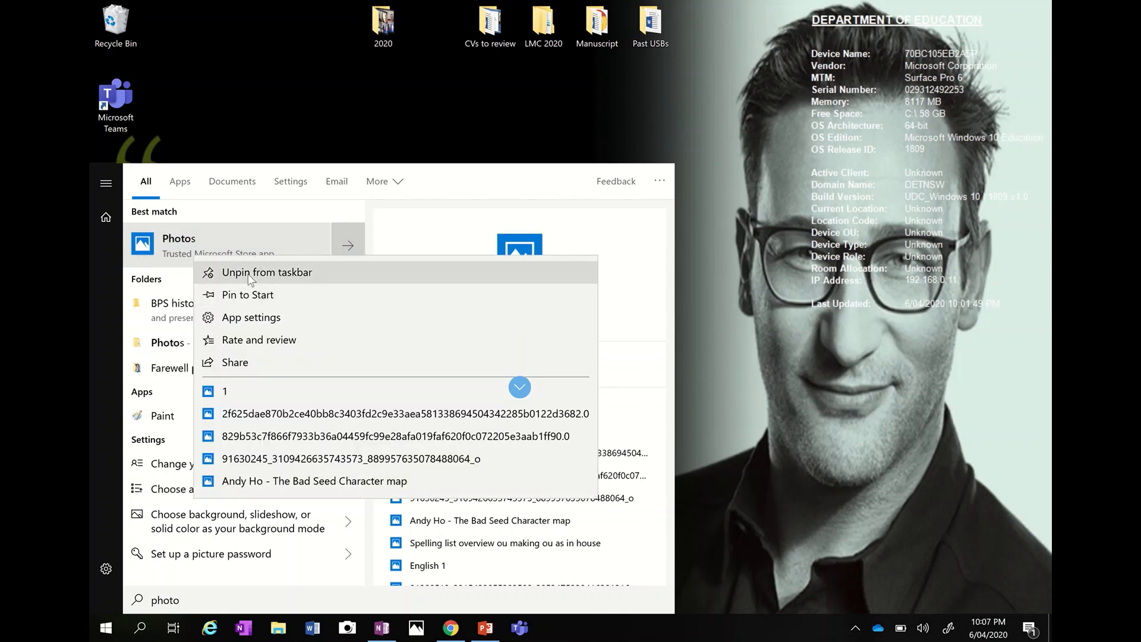
{"action": "mouse_move", "coordinate": [614, 301]}
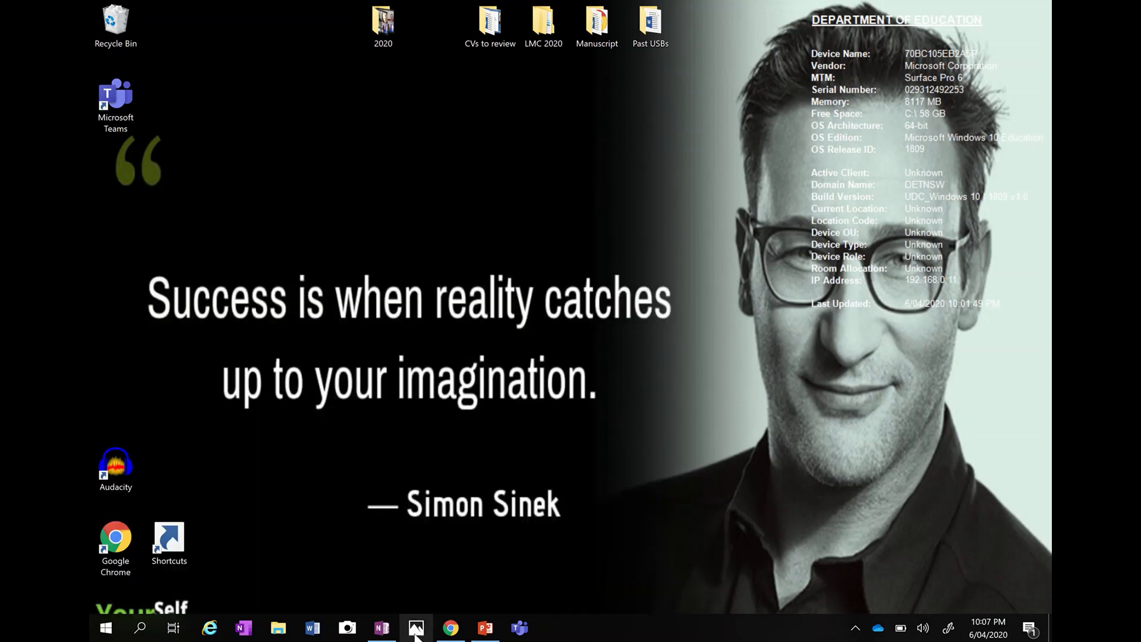
{"action": "mouse_move", "coordinate": [382, 628]}
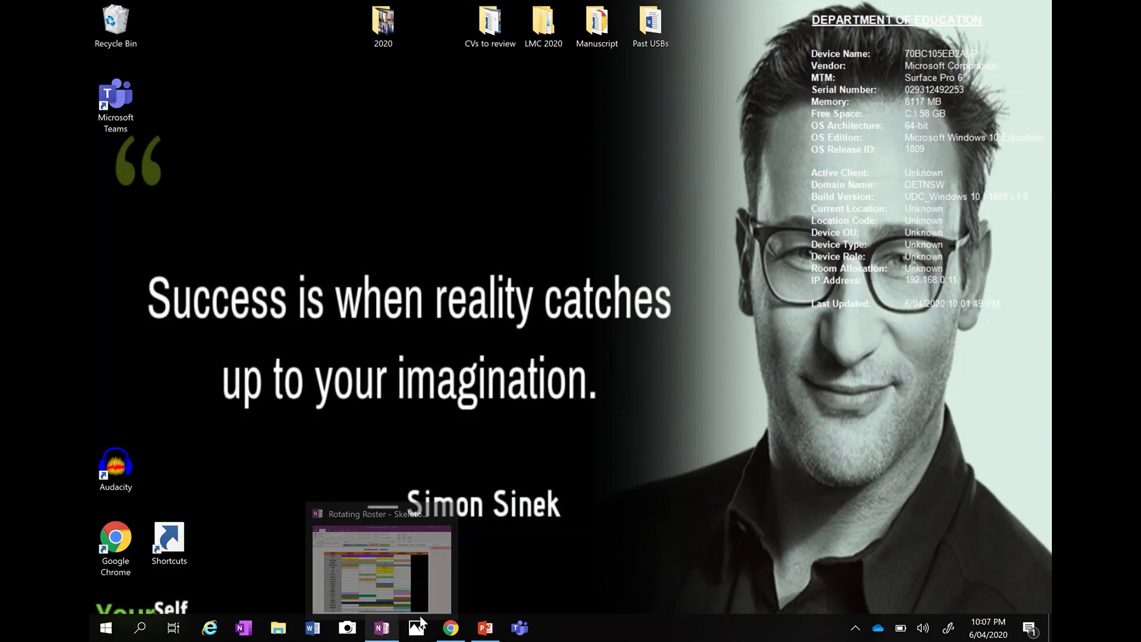
{"action": "left_click", "coordinate": [416, 627]}
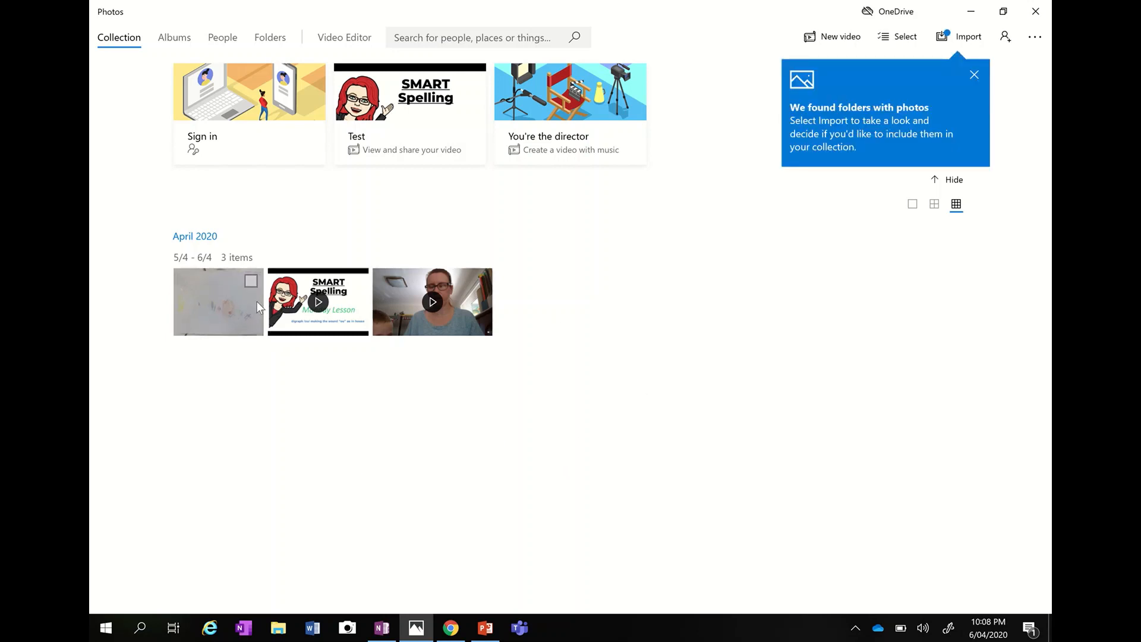
{"action": "mouse_move", "coordinate": [224, 313]}
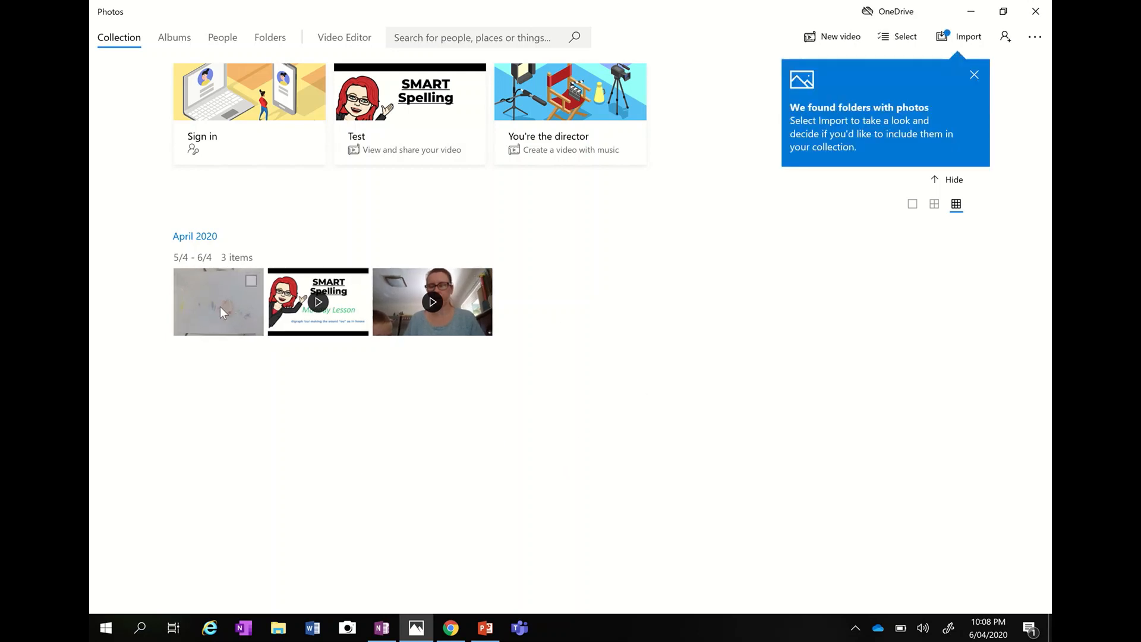
{"action": "mouse_move", "coordinate": [367, 332]}
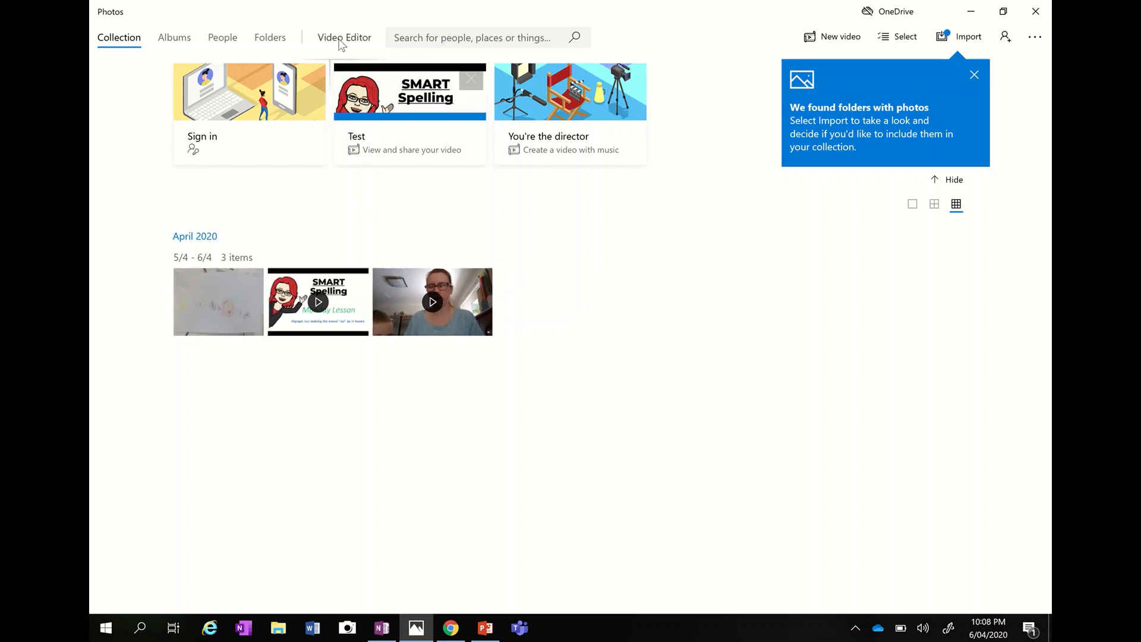
{"action": "left_click", "coordinate": [343, 37]}
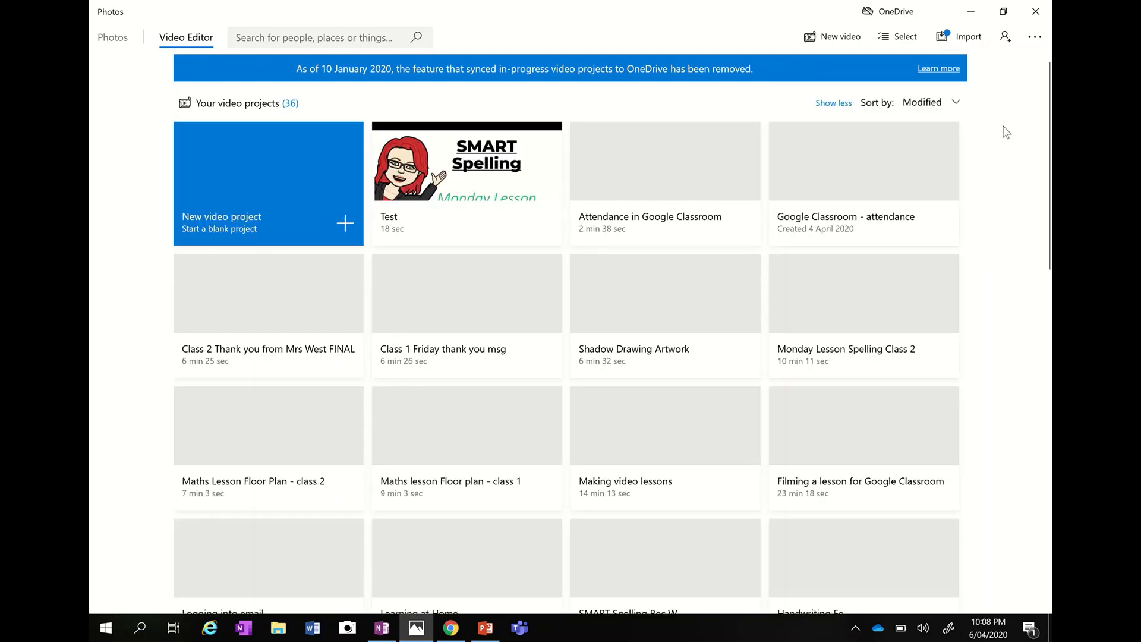
{"action": "mouse_move", "coordinate": [243, 262]}
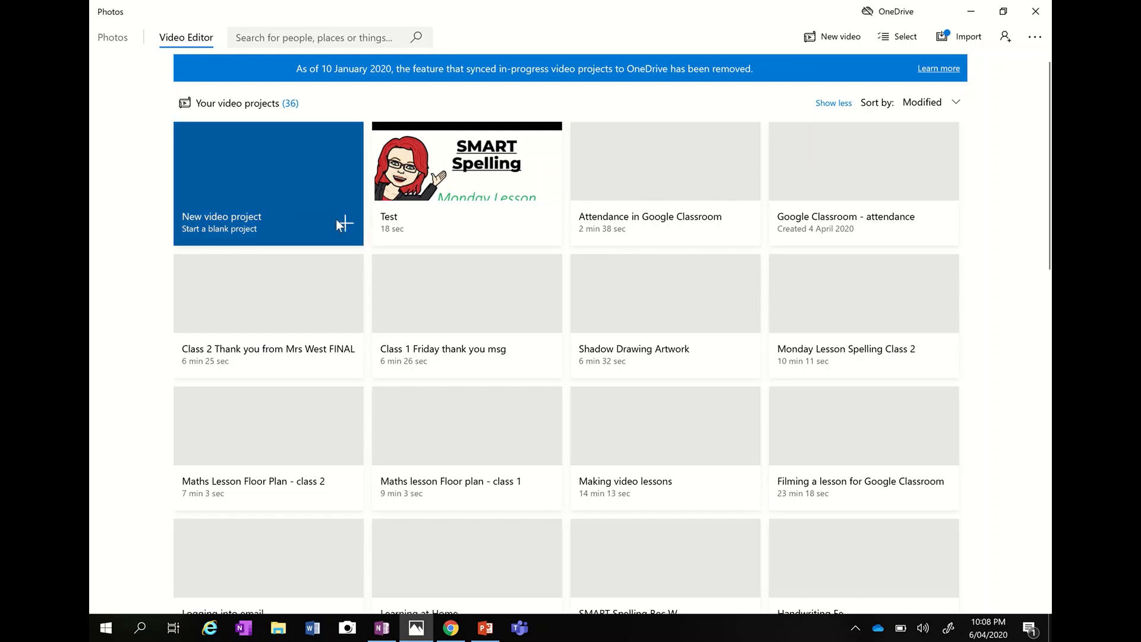
Start a new blank video project with an empty library and storyboard
{"action": "left_click", "coordinate": [267, 183]}
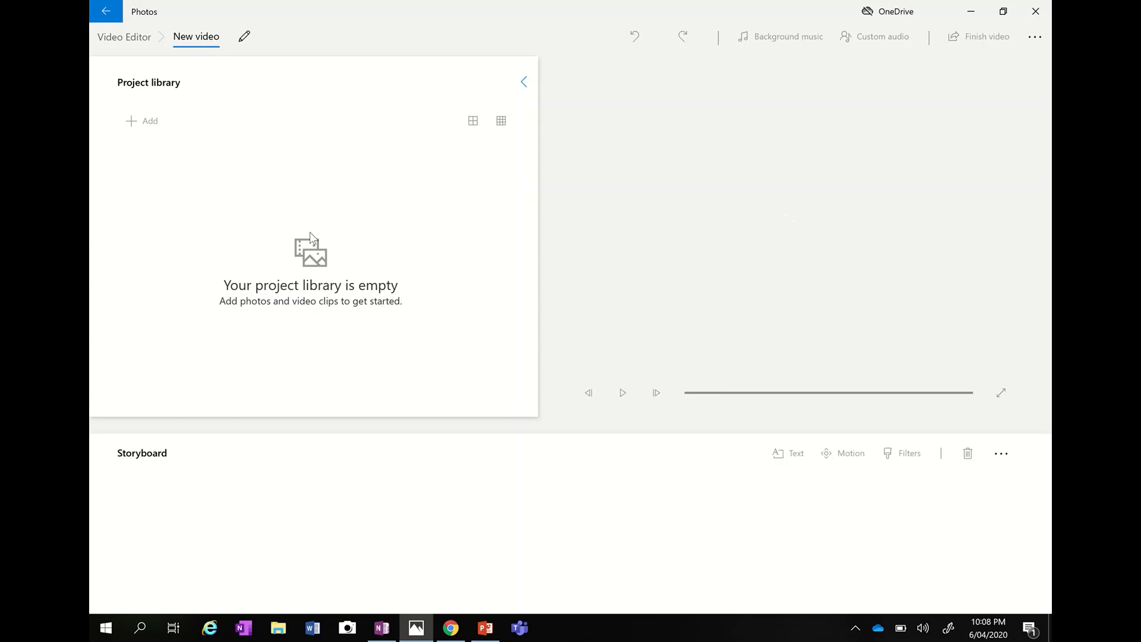
{"action": "mouse_move", "coordinate": [418, 286]}
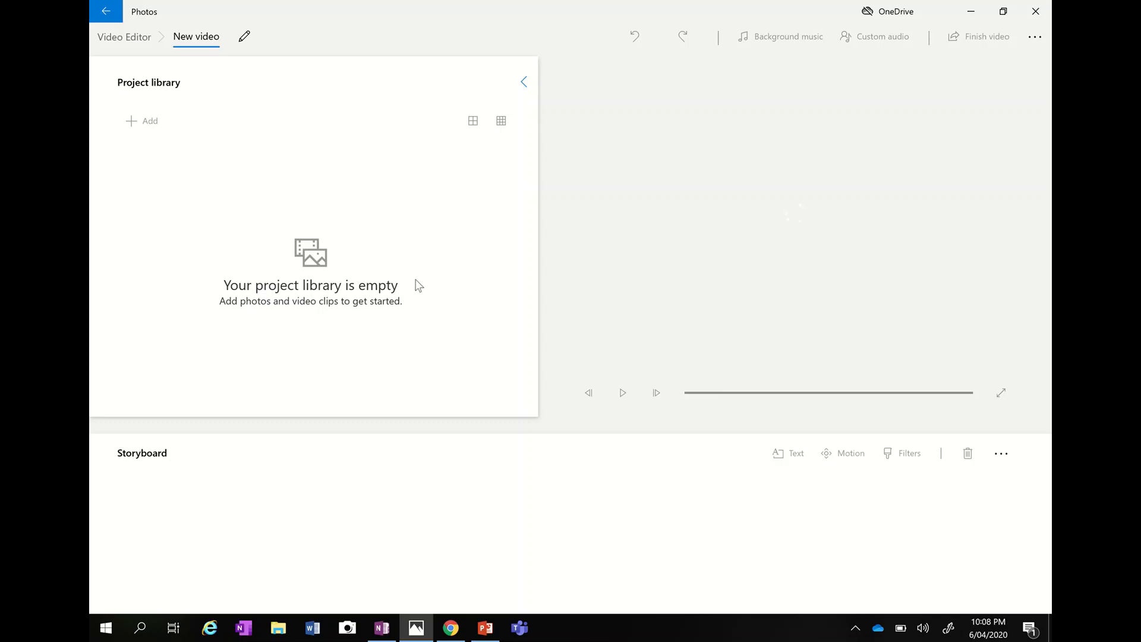
{"action": "mouse_move", "coordinate": [589, 295]}
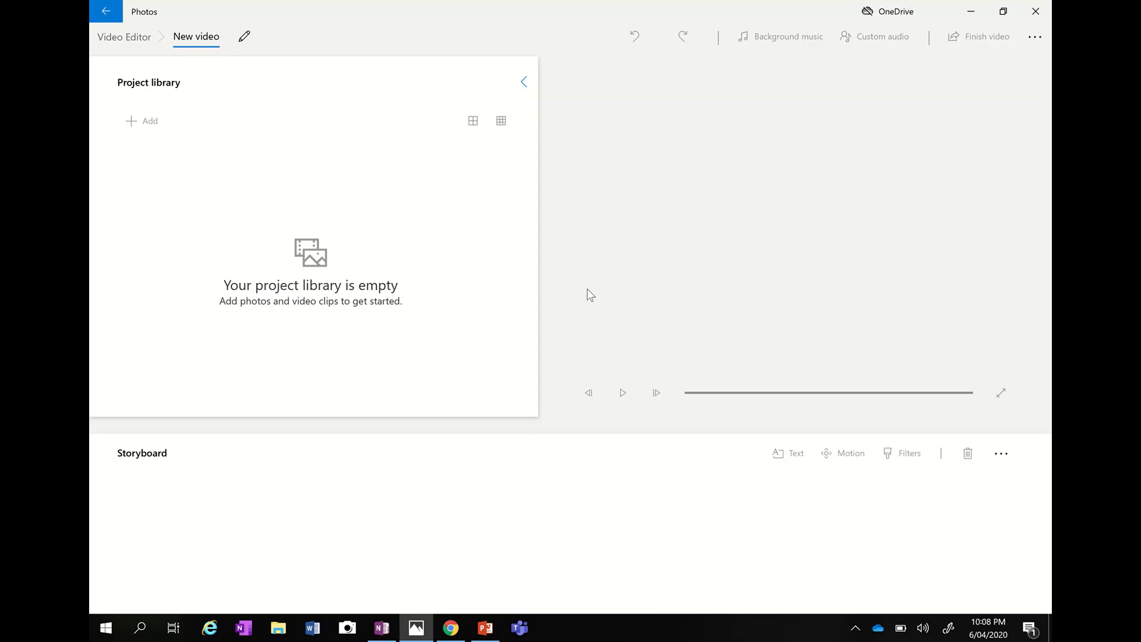
{"action": "mouse_move", "coordinate": [597, 210]}
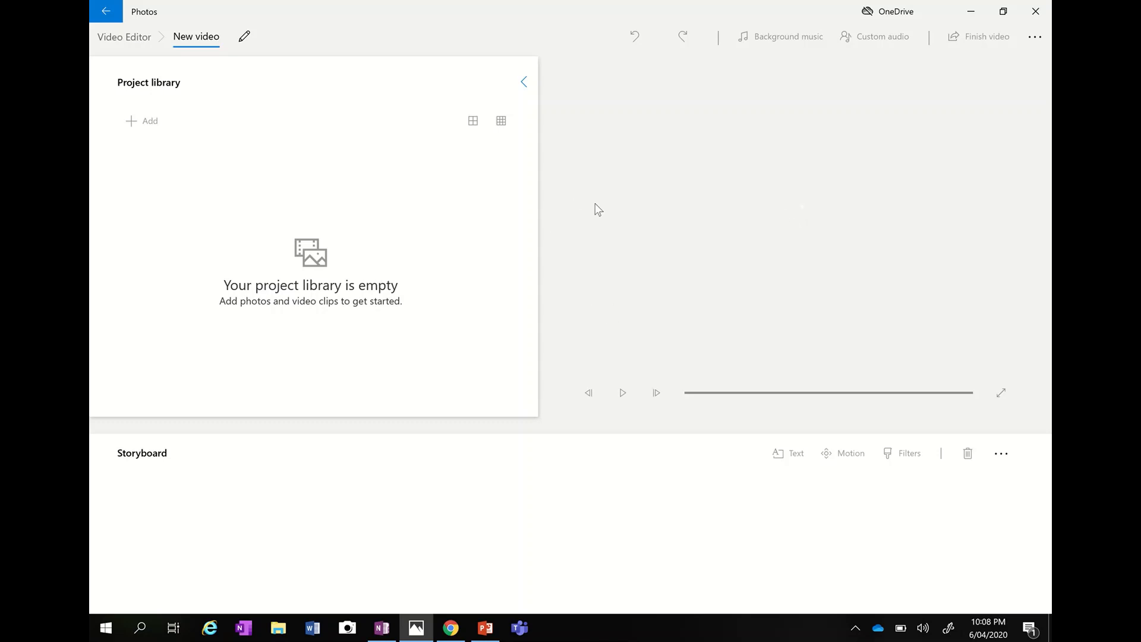
{"action": "mouse_move", "coordinate": [589, 272]}
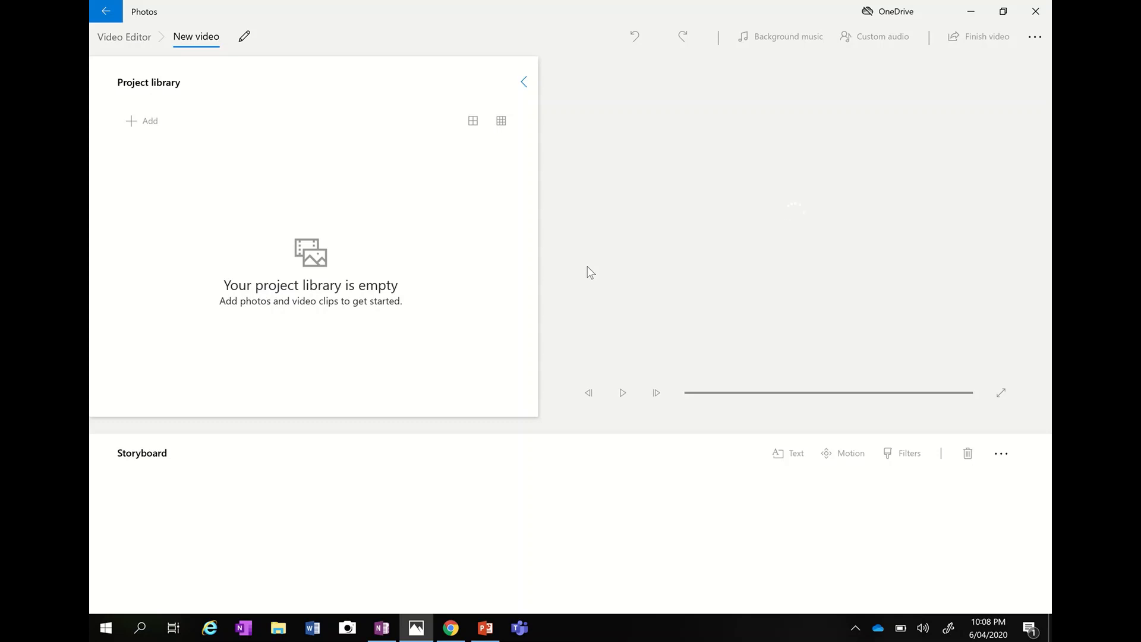
{"action": "mouse_move", "coordinate": [583, 284]}
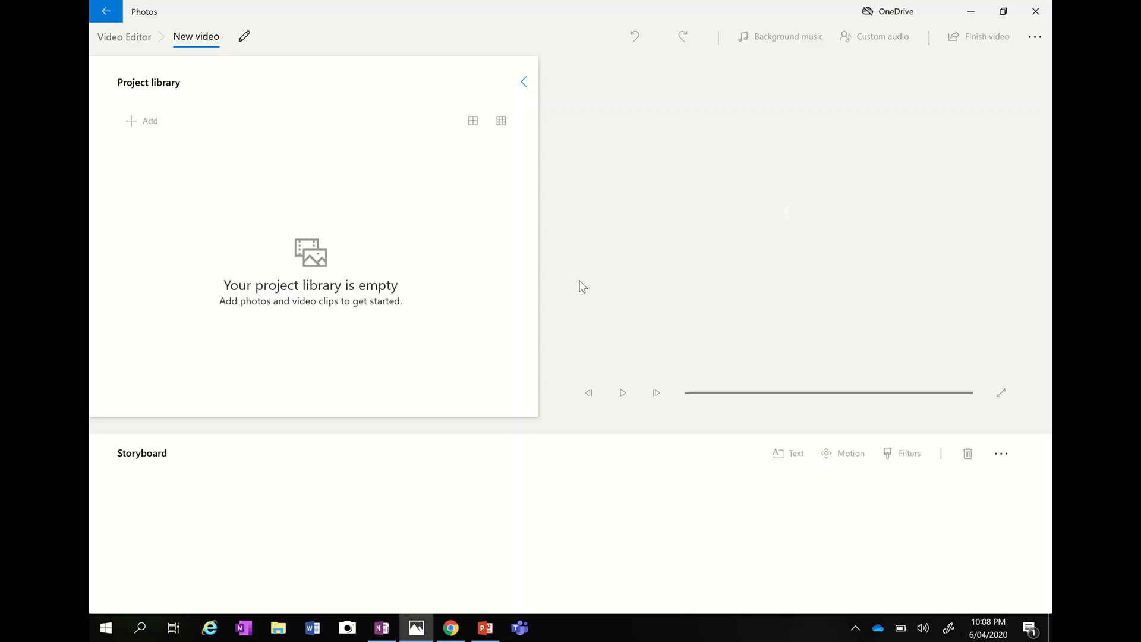
{"action": "mouse_move", "coordinate": [486, 273]}
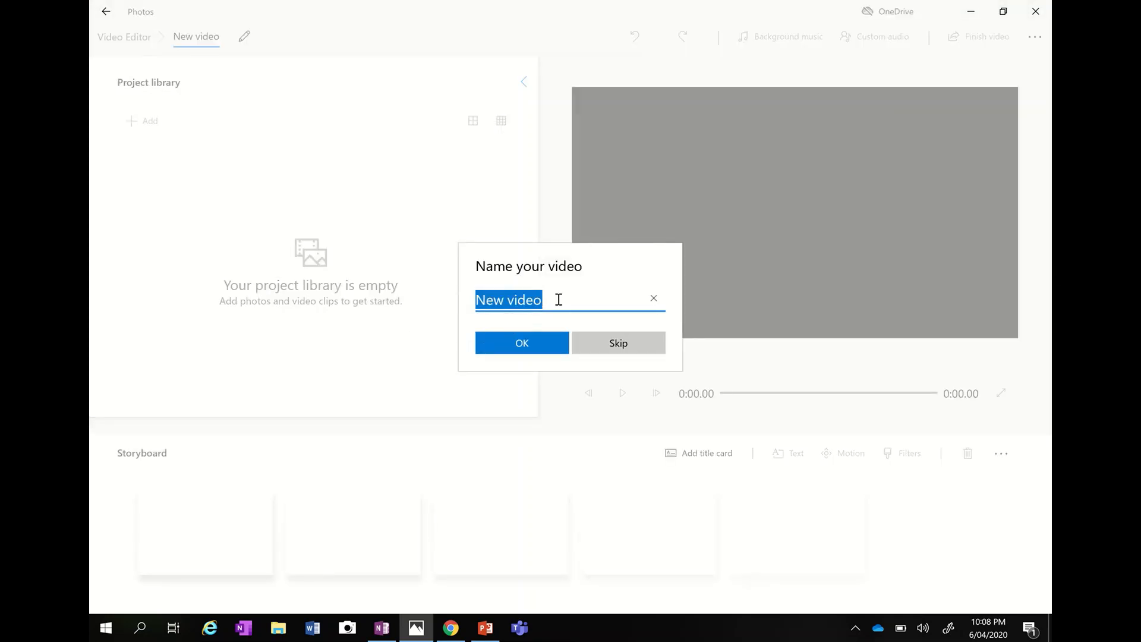
Name the new video project 'Mama and Bubba' and confirm it
{"action": "type", "text": "Mama and"}
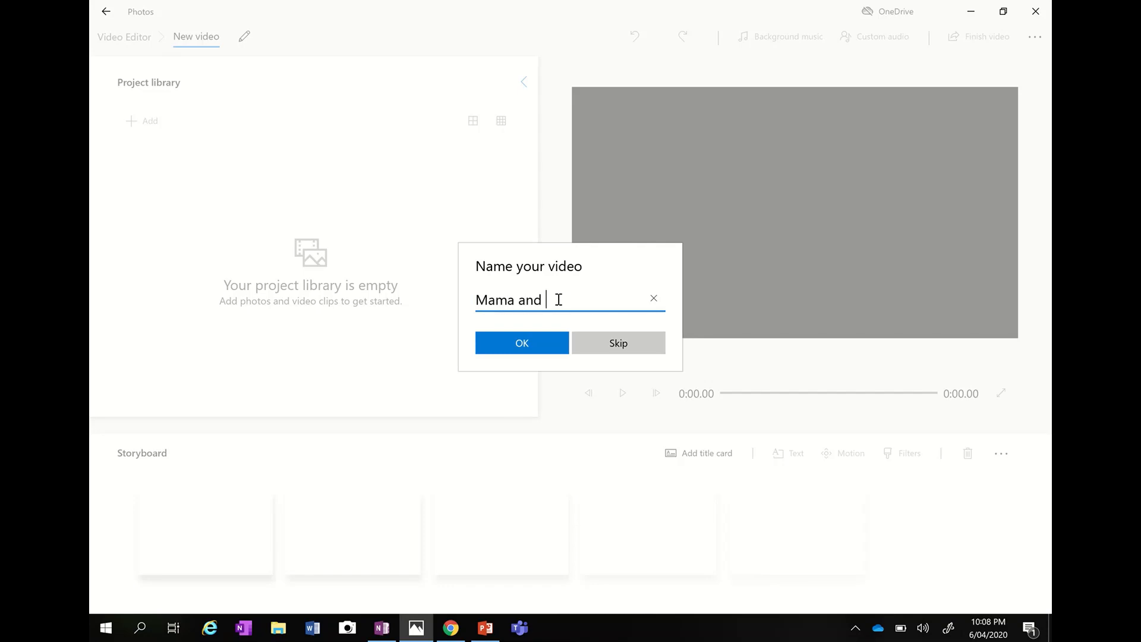
{"action": "type", "text": "Bubba"}
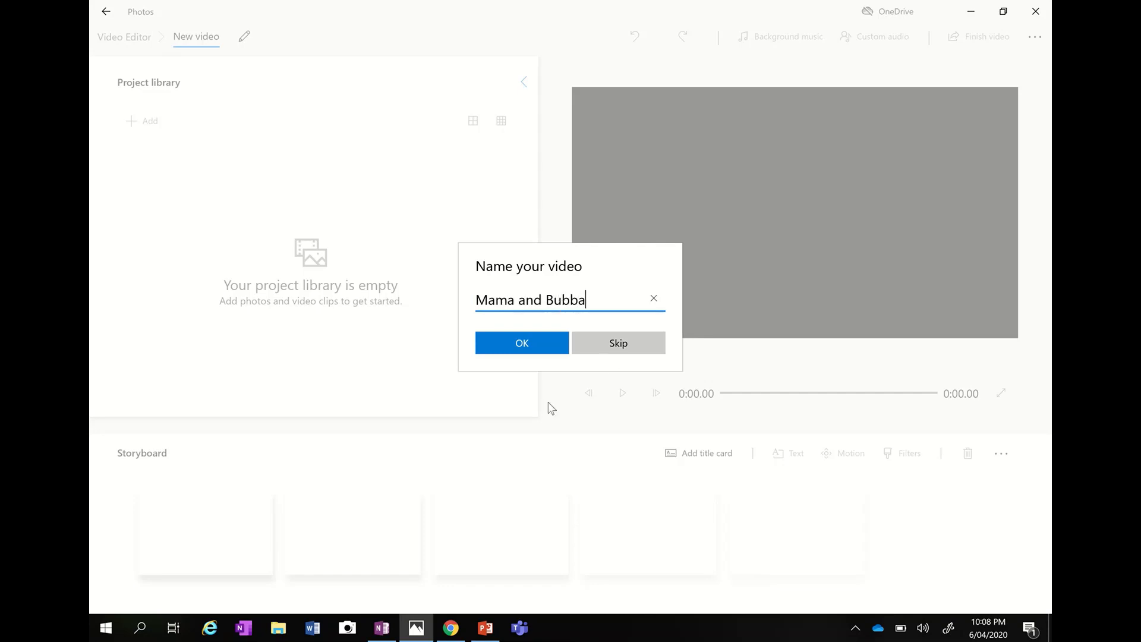
{"action": "left_click", "coordinate": [520, 342]}
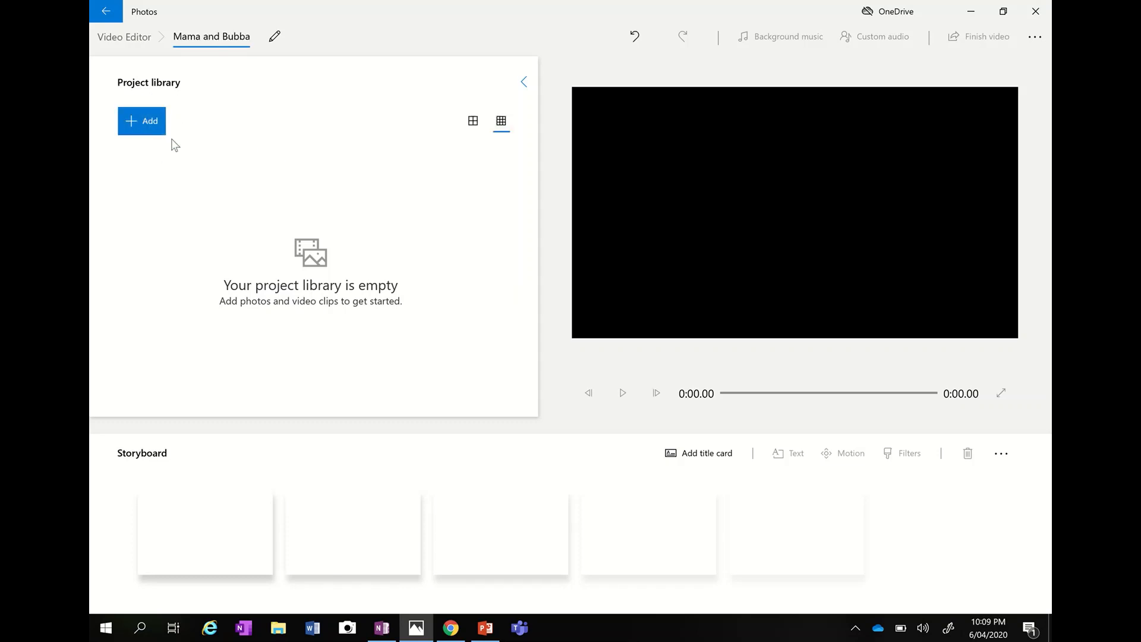
{"action": "mouse_move", "coordinate": [183, 113]}
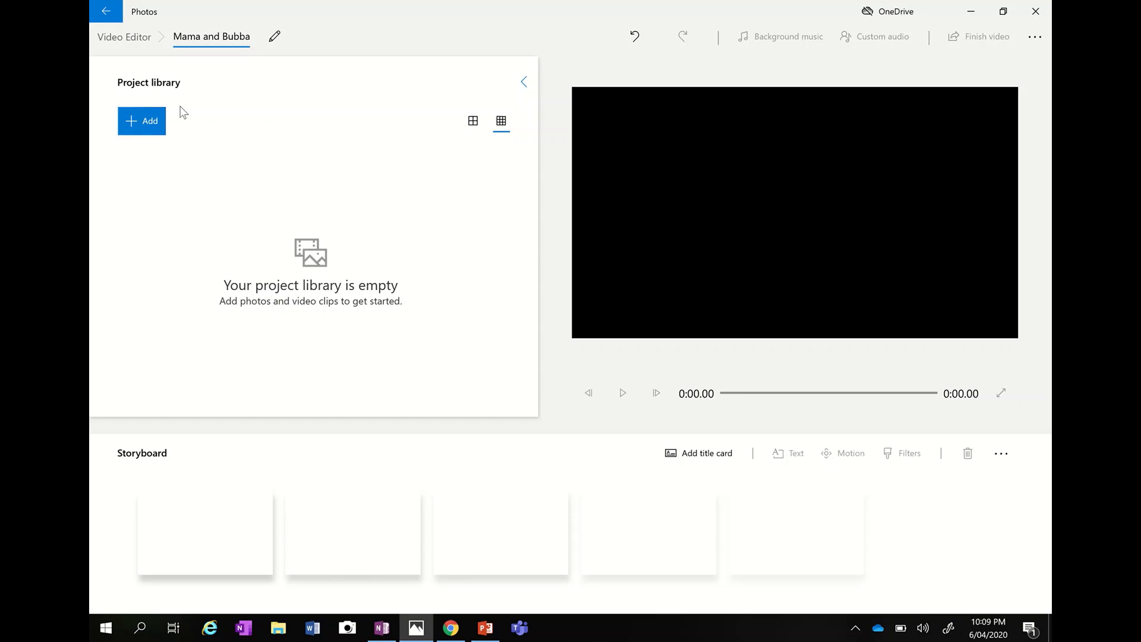
{"action": "mouse_move", "coordinate": [286, 256]}
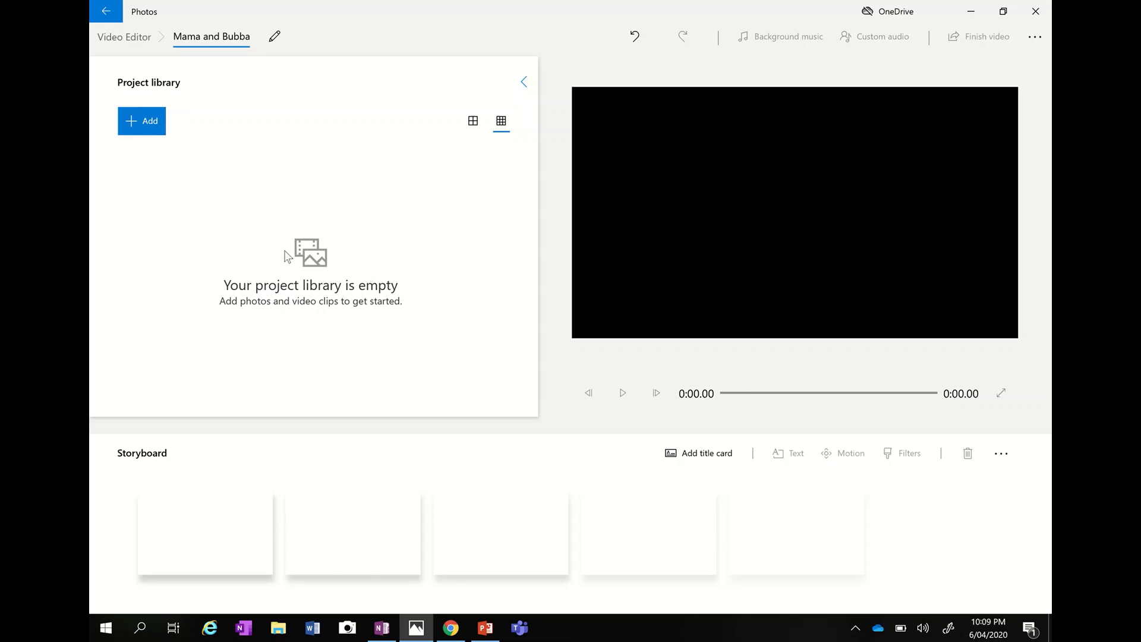
{"action": "mouse_move", "coordinate": [141, 122]}
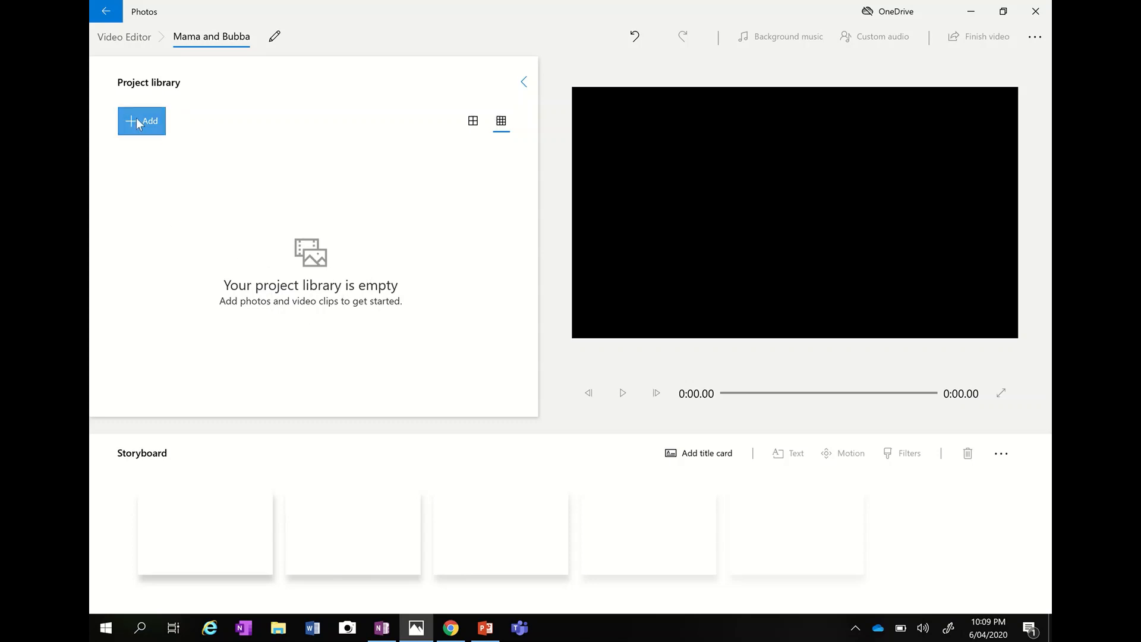
Import the WIN_20200405 webcam video from Pictures > Camera Roll into the project library
{"action": "left_click", "coordinate": [141, 121]}
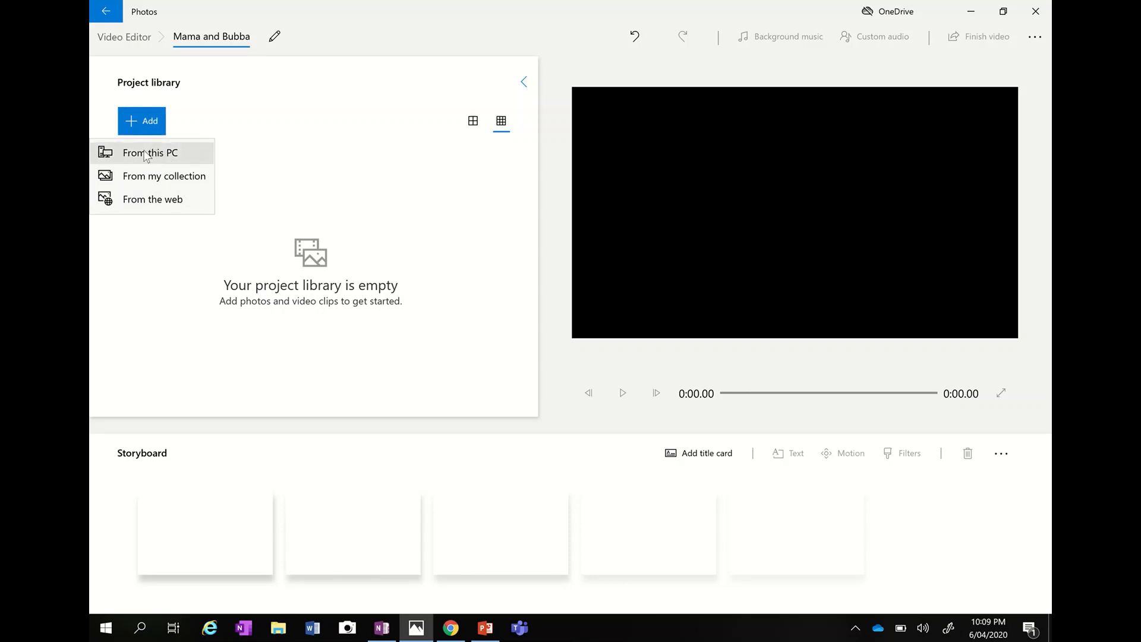
{"action": "mouse_move", "coordinate": [177, 161]}
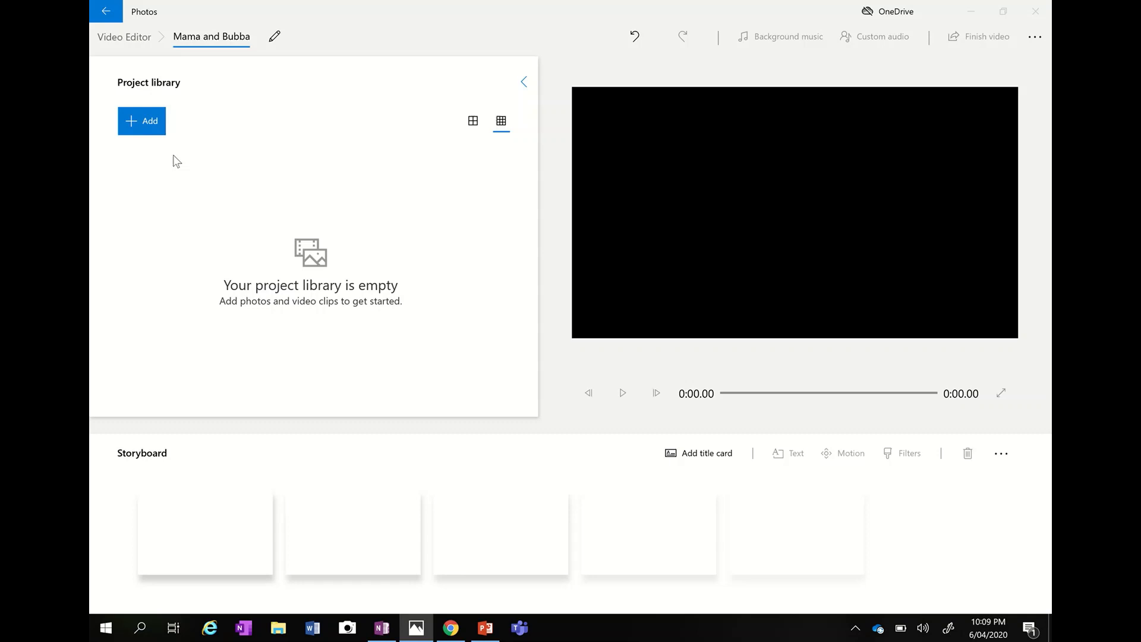
{"action": "left_click", "coordinate": [141, 122]}
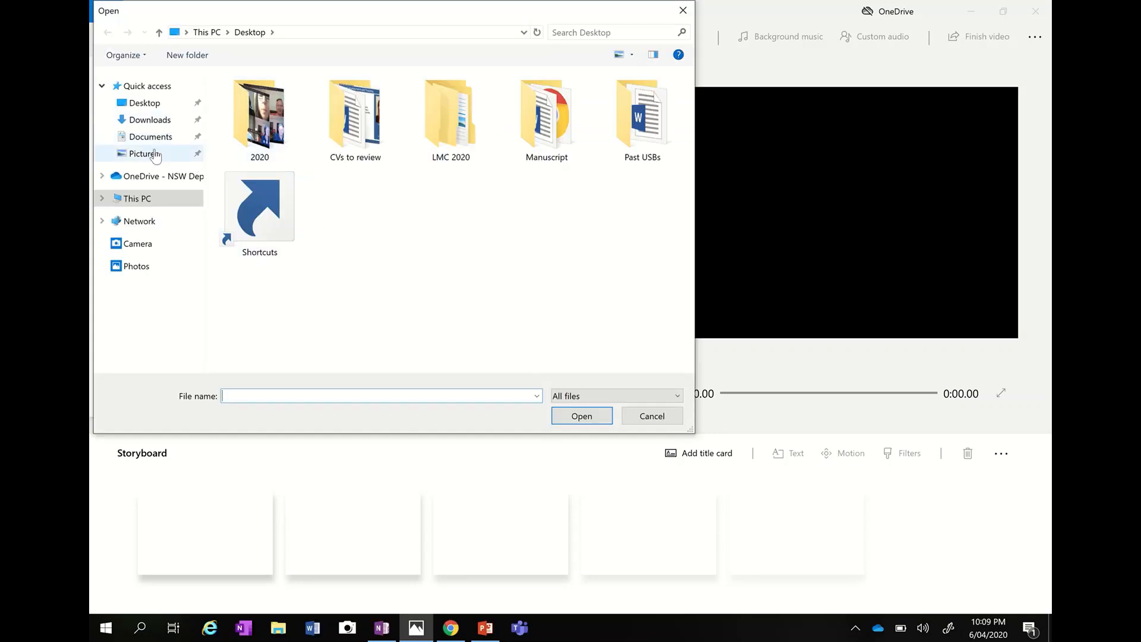
{"action": "mouse_move", "coordinate": [144, 158]}
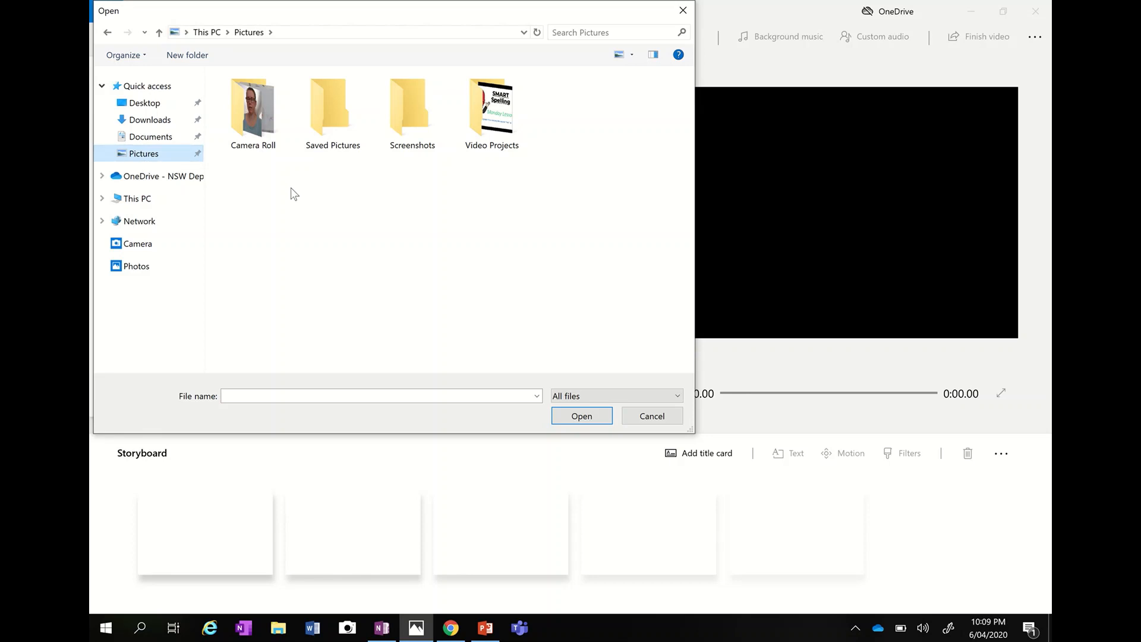
{"action": "mouse_move", "coordinate": [171, 158]}
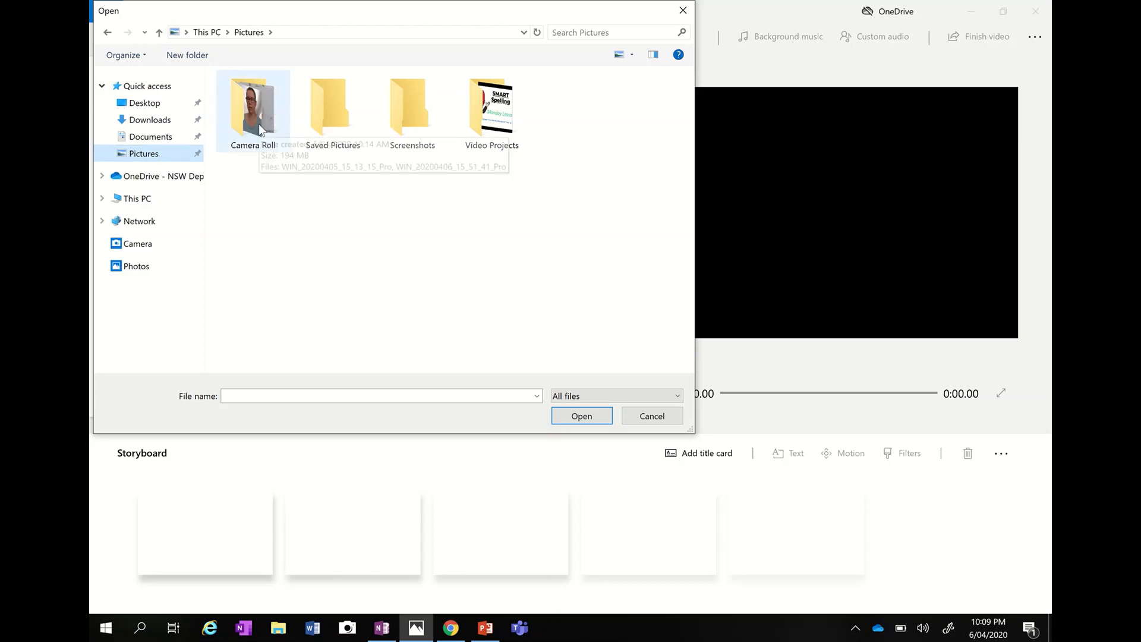
{"action": "double_click", "coordinate": [252, 108]}
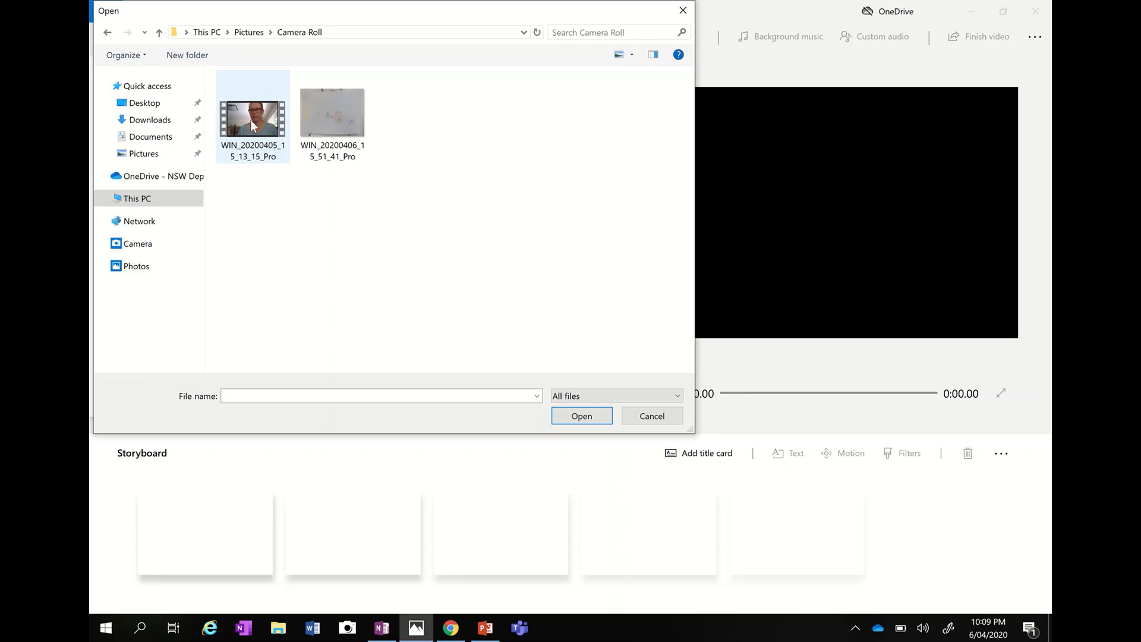
{"action": "left_click", "coordinate": [582, 416]}
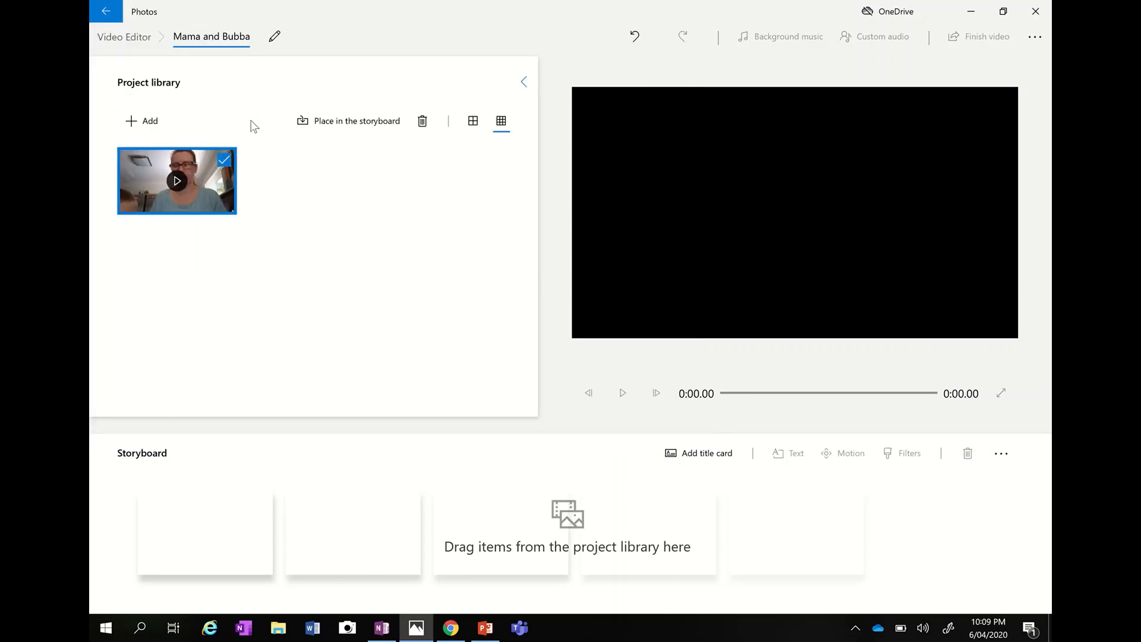
{"action": "mouse_move", "coordinate": [328, 250]}
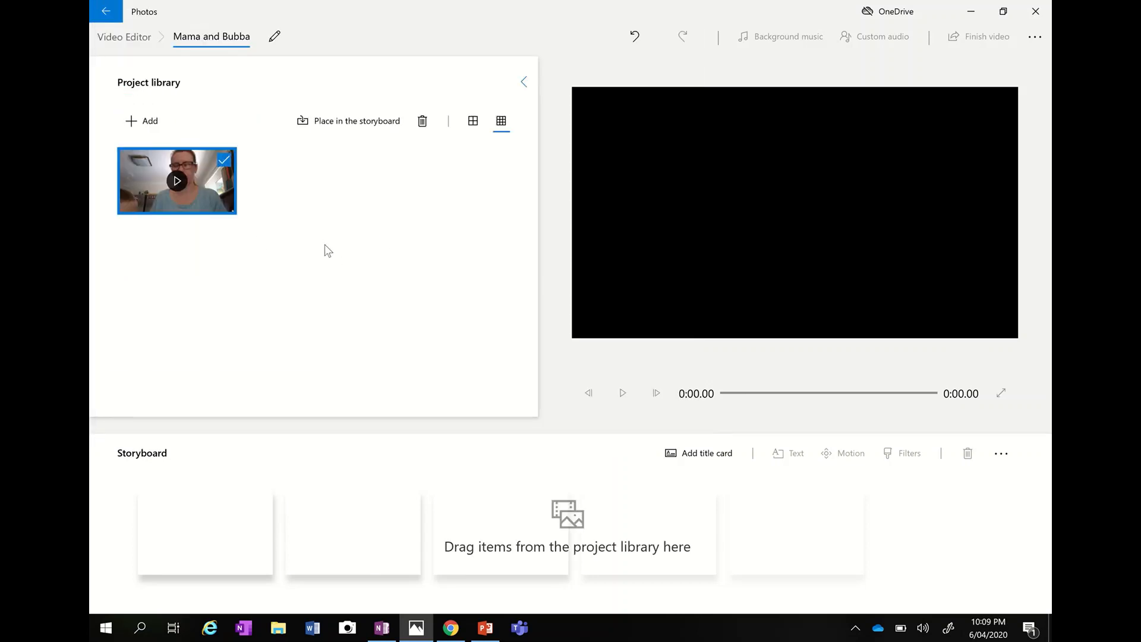
{"action": "mouse_move", "coordinate": [281, 172]}
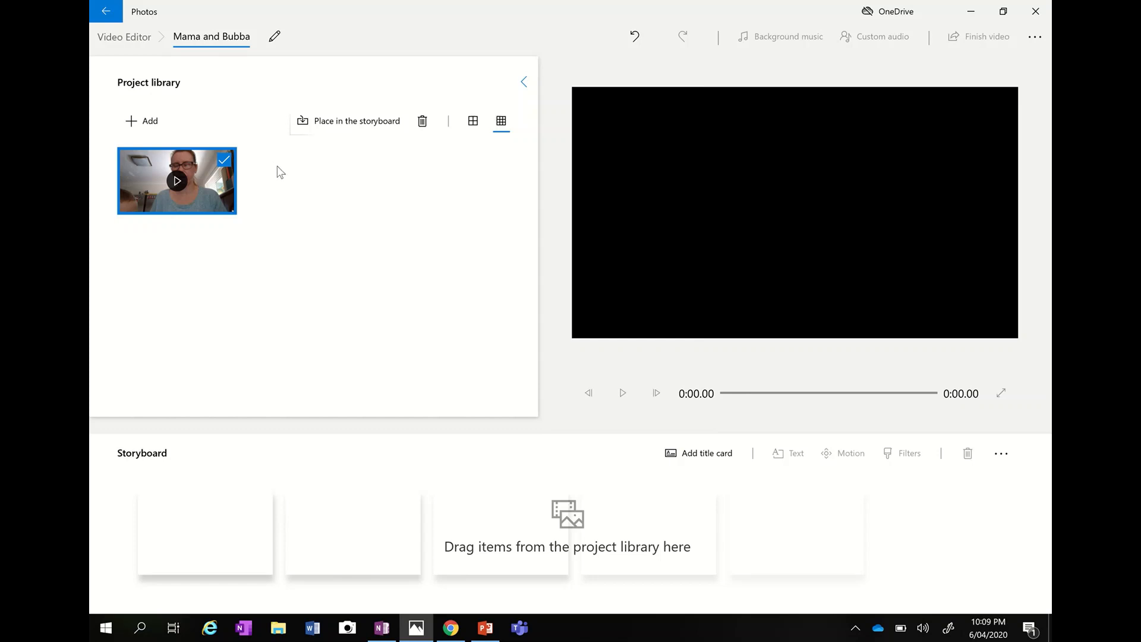
{"action": "mouse_move", "coordinate": [145, 121]}
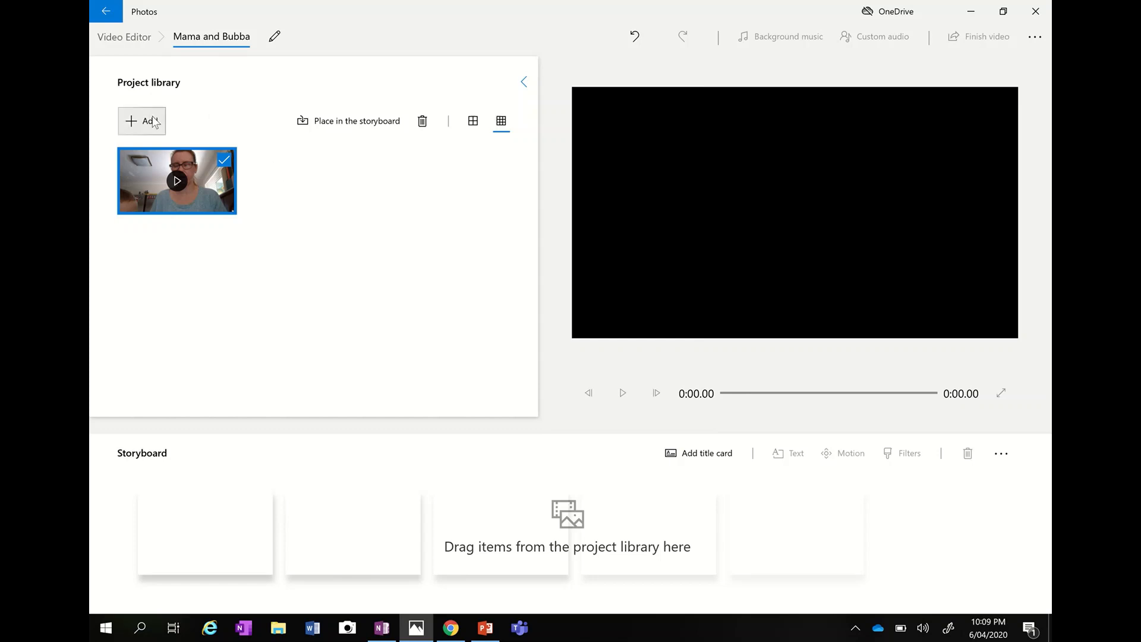
Import the SMART Spelling lesson video from Pictures > Video Projects into the library
{"action": "left_click", "coordinate": [141, 121]}
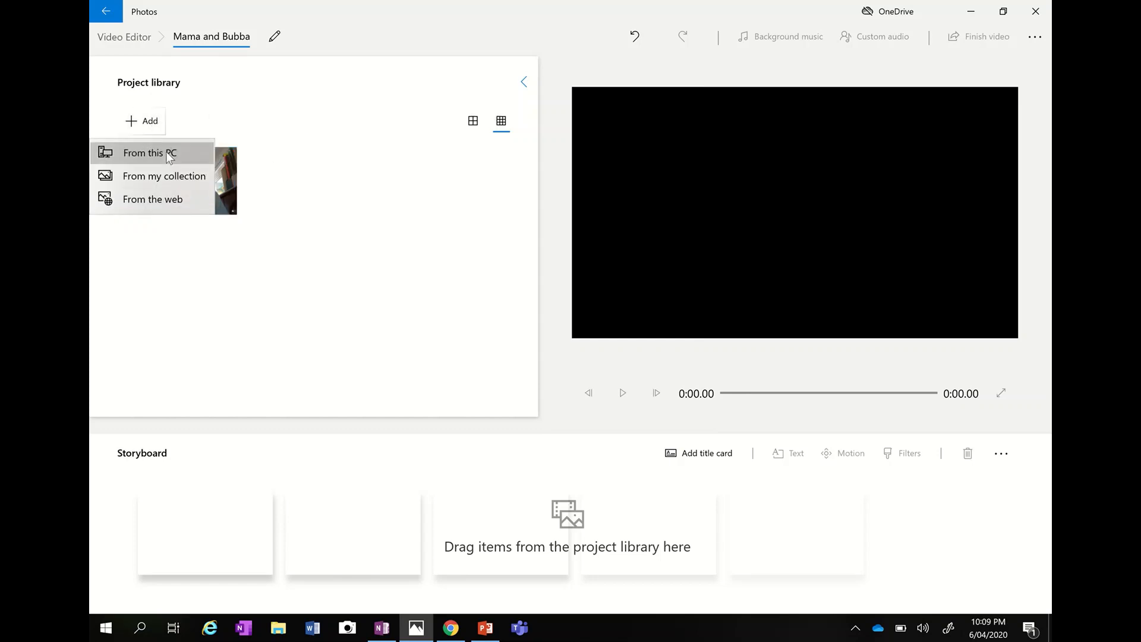
{"action": "left_click", "coordinate": [144, 154]}
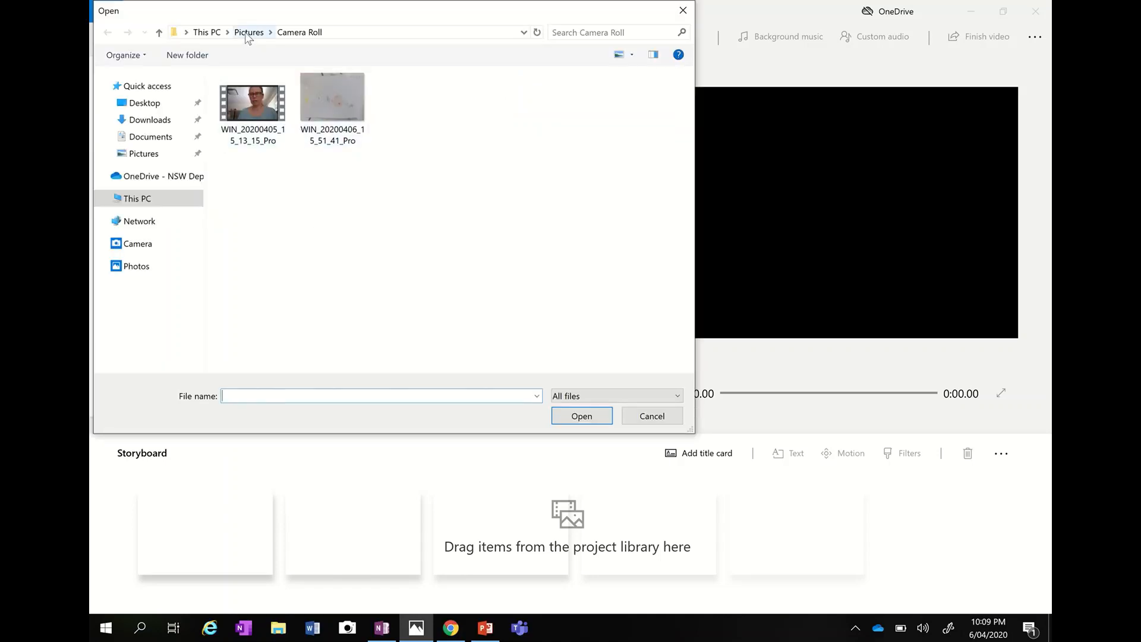
{"action": "left_click", "coordinate": [249, 32]}
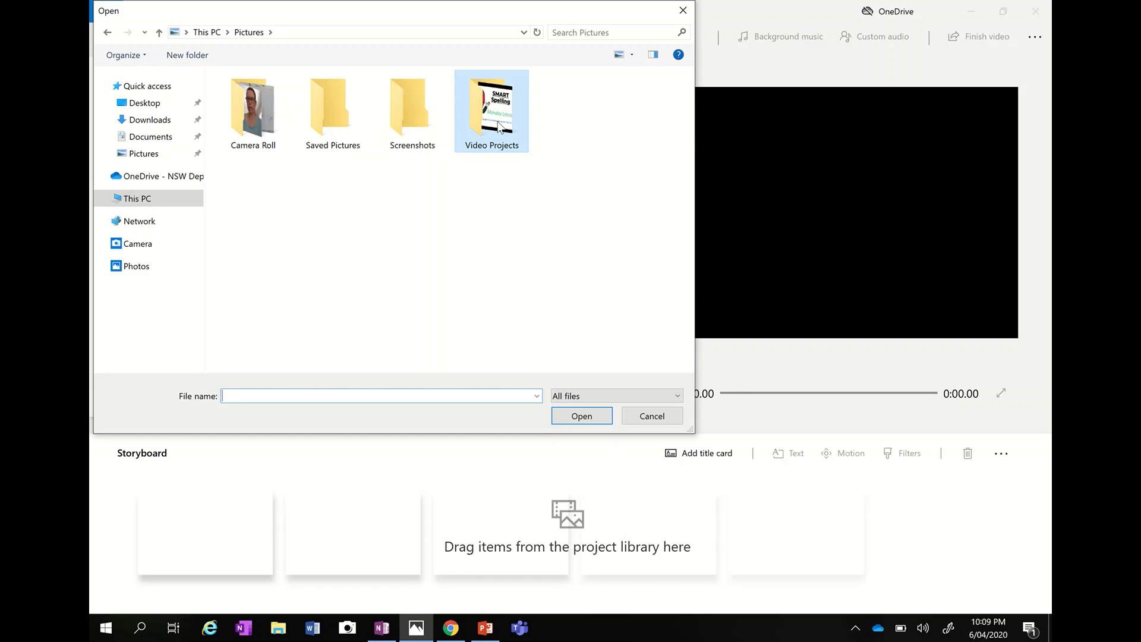
{"action": "double_click", "coordinate": [492, 106]}
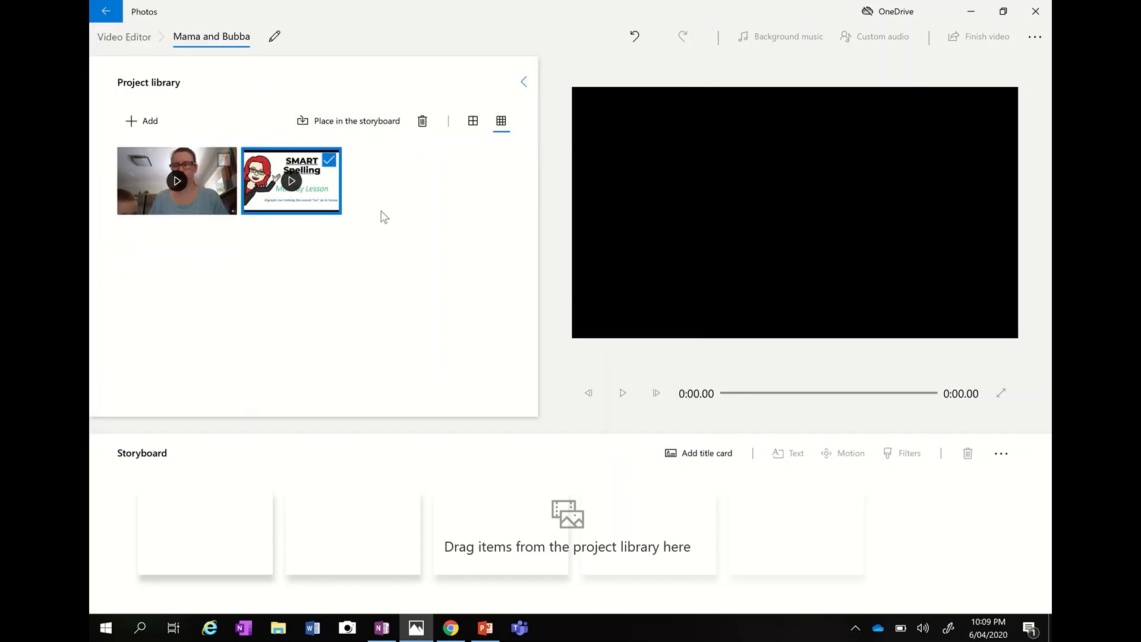
{"action": "mouse_move", "coordinate": [362, 171]}
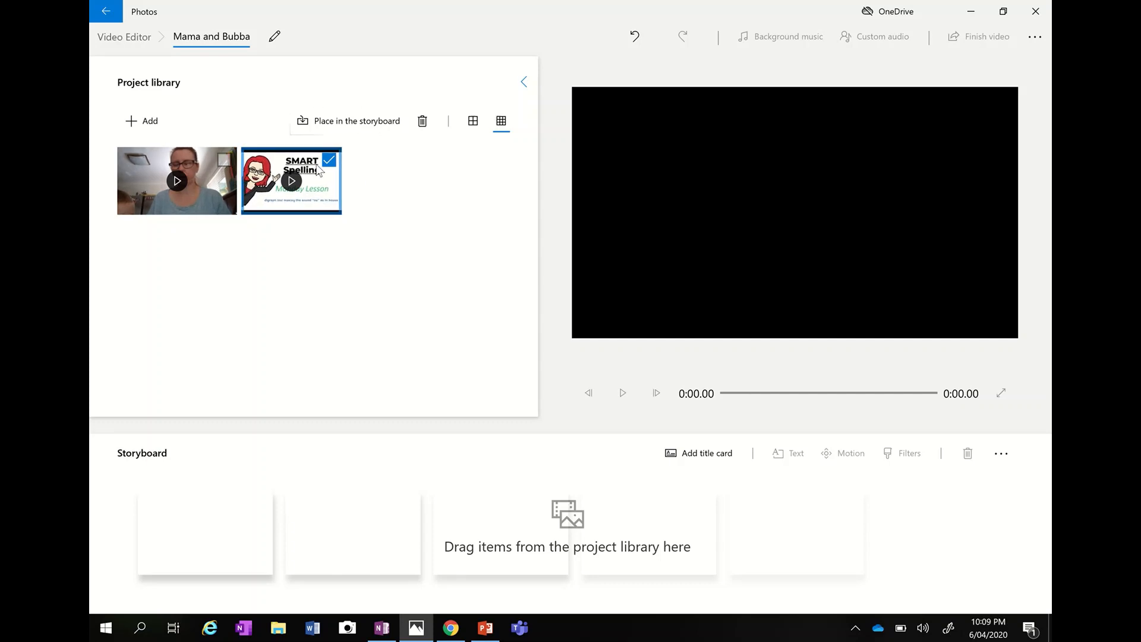
Place both videos in the storyboard, move the webcam clip first, then remove the lesson clip
{"action": "left_click", "coordinate": [355, 122]}
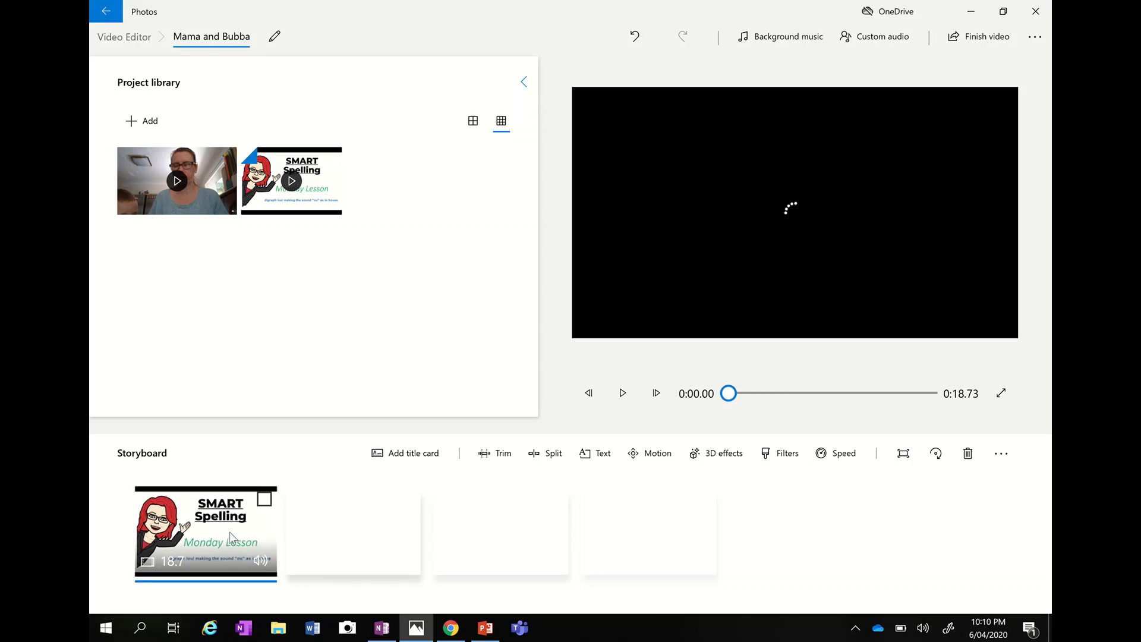
{"action": "left_click", "coordinate": [206, 532]}
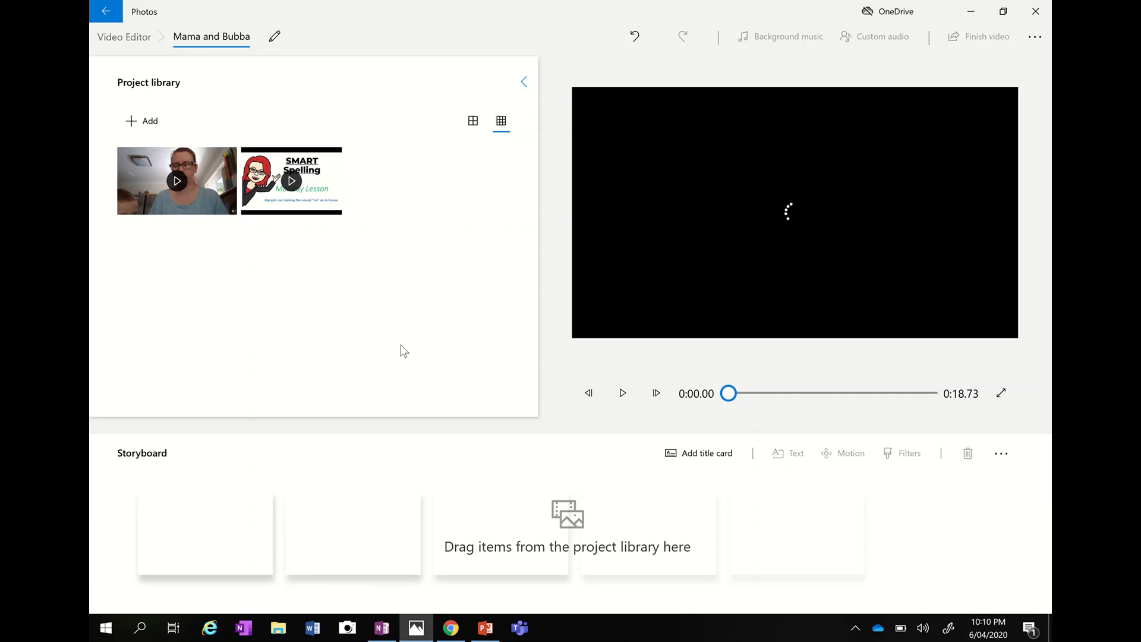
{"action": "left_click", "coordinate": [290, 181]}
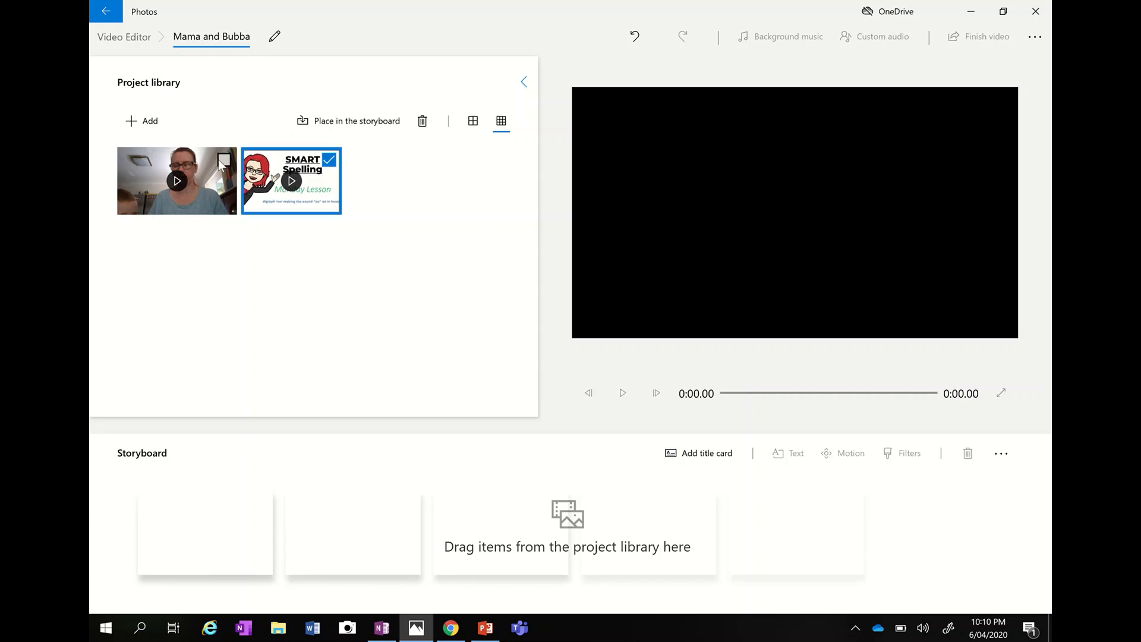
{"action": "left_click", "coordinate": [176, 180]}
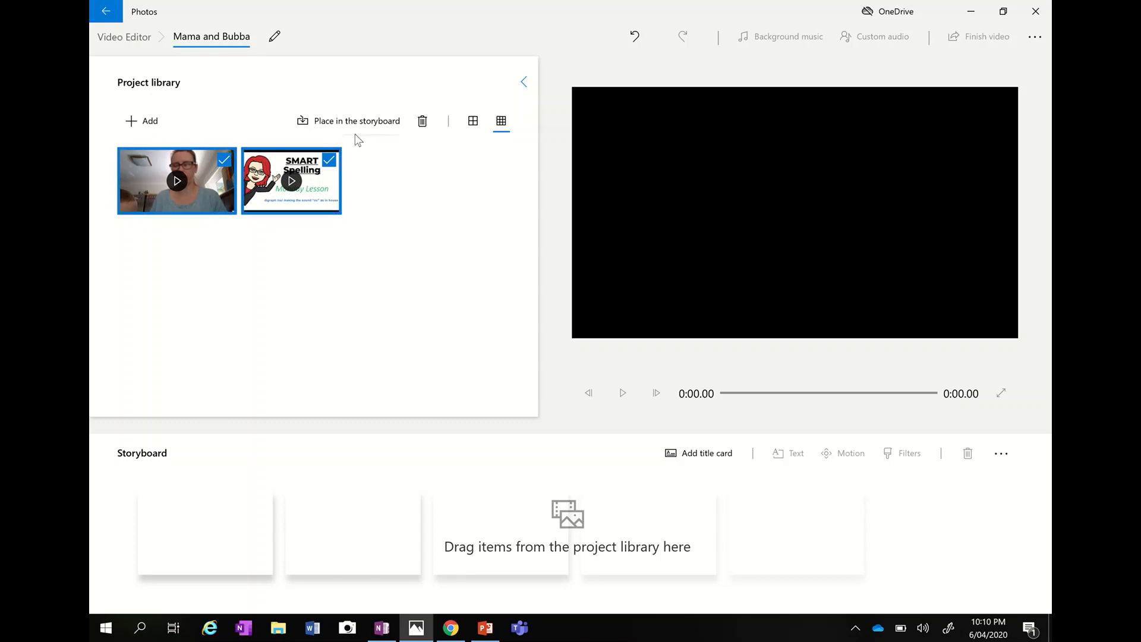
{"action": "left_click", "coordinate": [356, 121]}
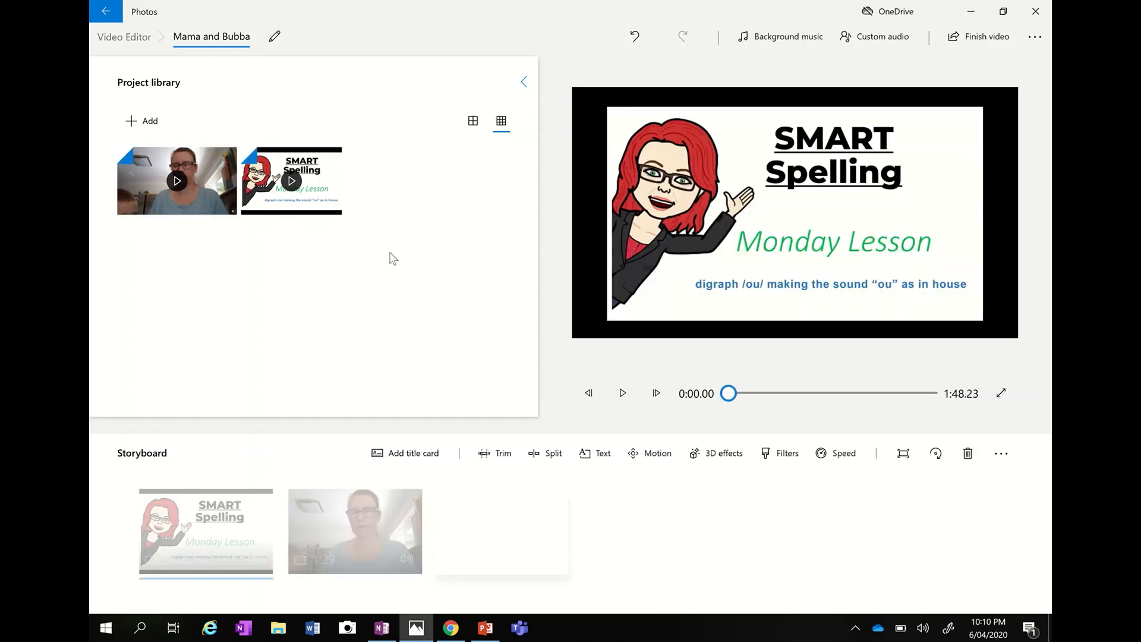
{"action": "mouse_move", "coordinate": [355, 532]}
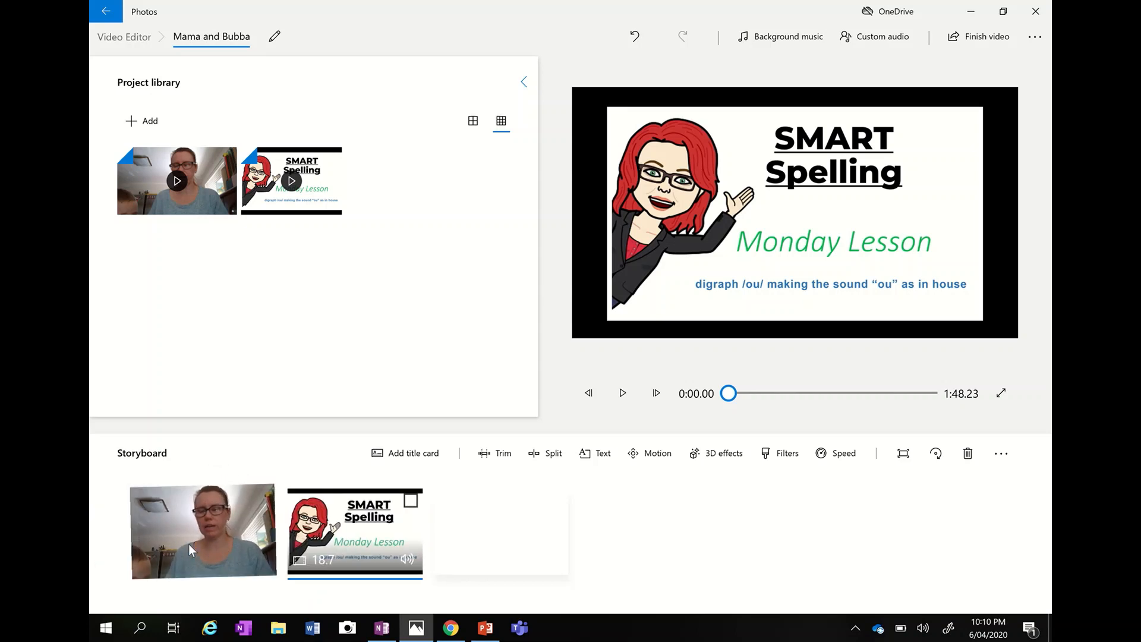
{"action": "left_click", "coordinate": [205, 530]}
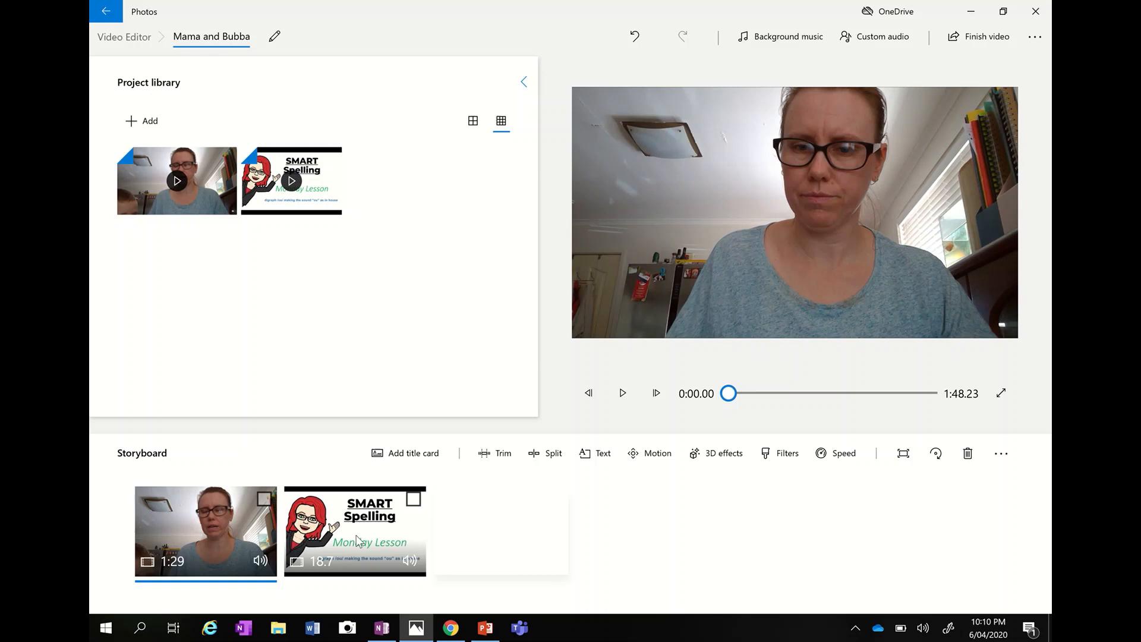
{"action": "mouse_move", "coordinate": [414, 502]}
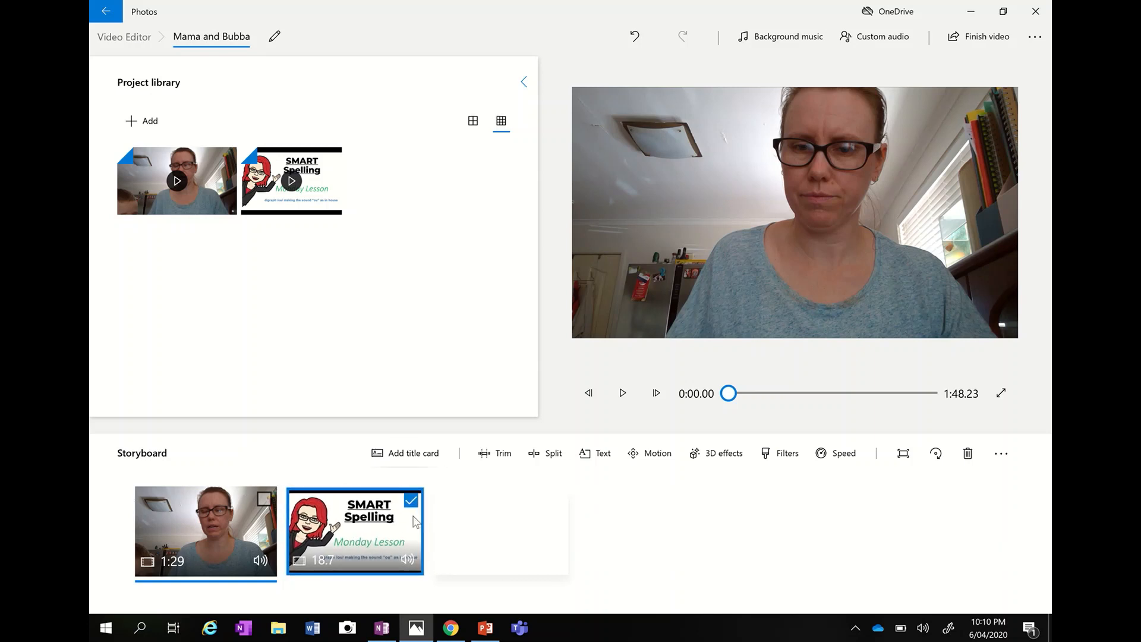
{"action": "left_click", "coordinate": [968, 453]}
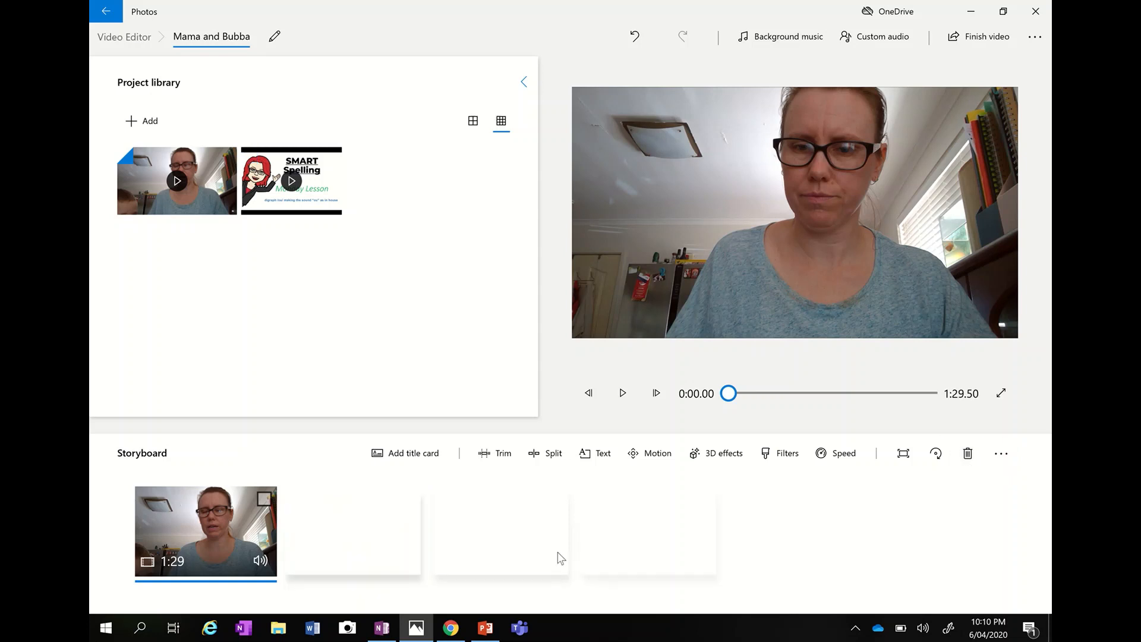
{"action": "mouse_move", "coordinate": [223, 556]}
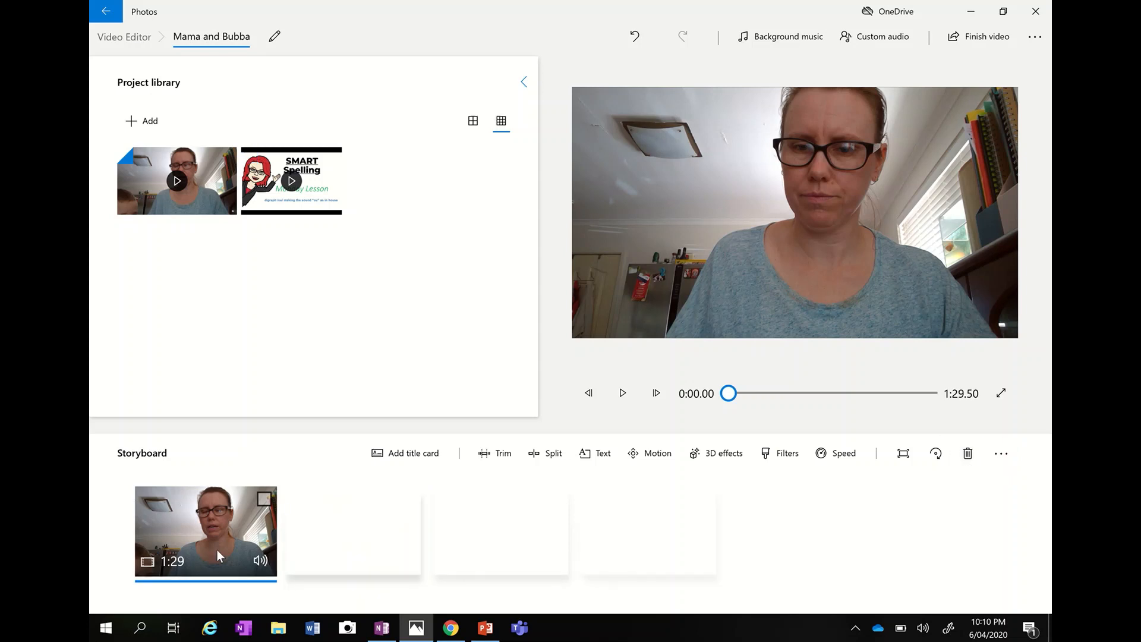
{"action": "mouse_move", "coordinate": [323, 556]}
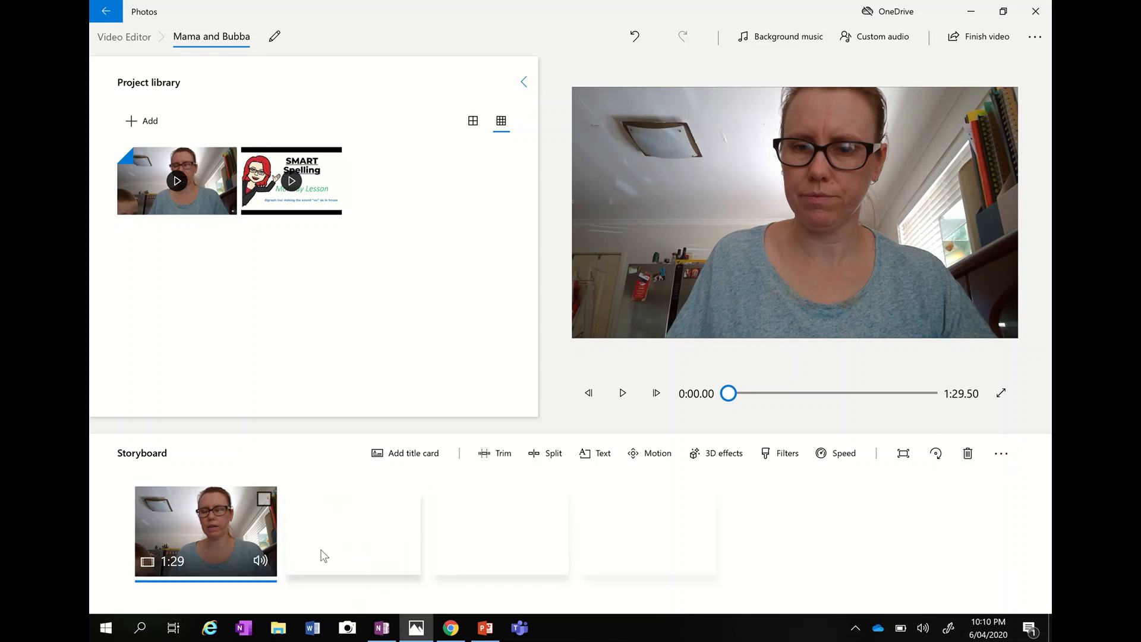
{"action": "mouse_move", "coordinate": [174, 549]}
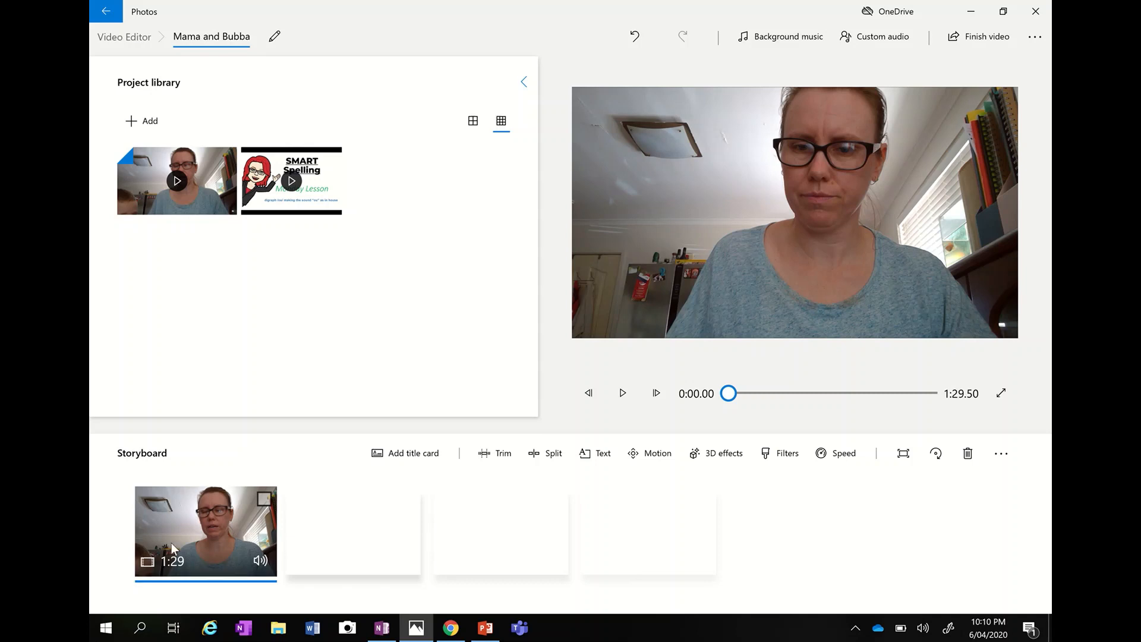
{"action": "mouse_move", "coordinate": [353, 485]}
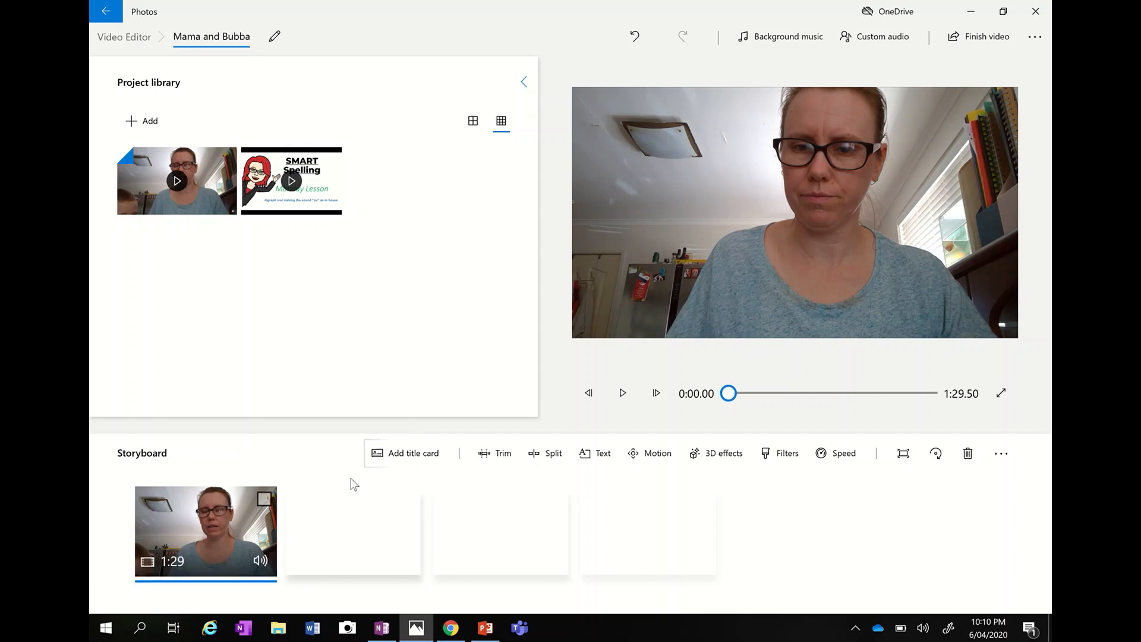
{"action": "mouse_move", "coordinate": [389, 498]}
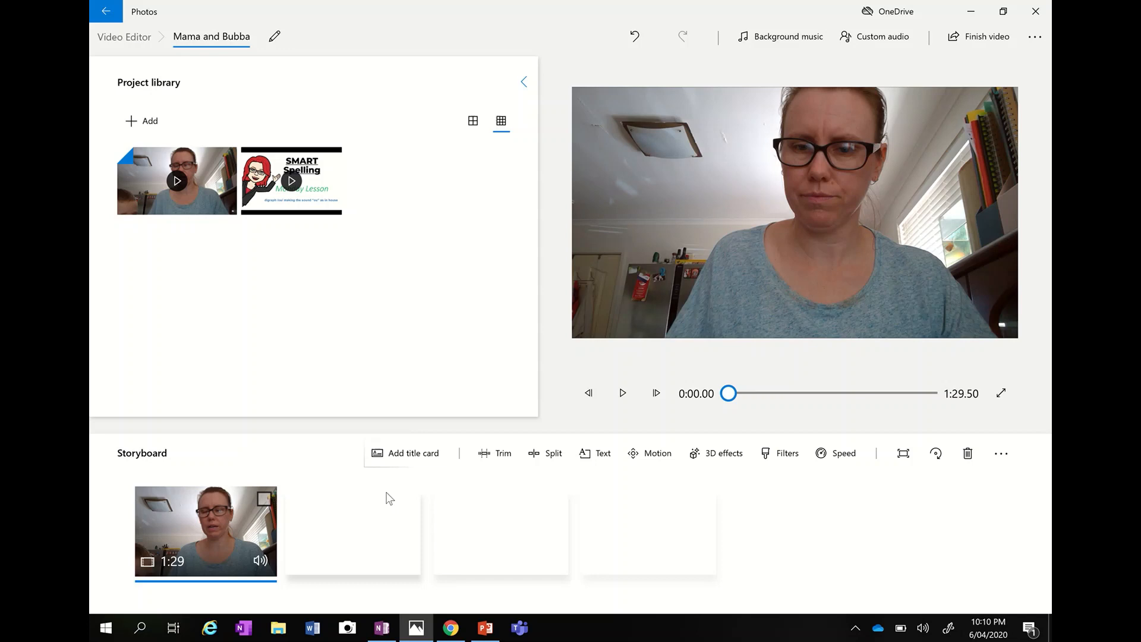
Add a 3-second title card ahead of the 1:29 webcam clip in the storyboard
{"action": "left_click", "coordinate": [413, 453]}
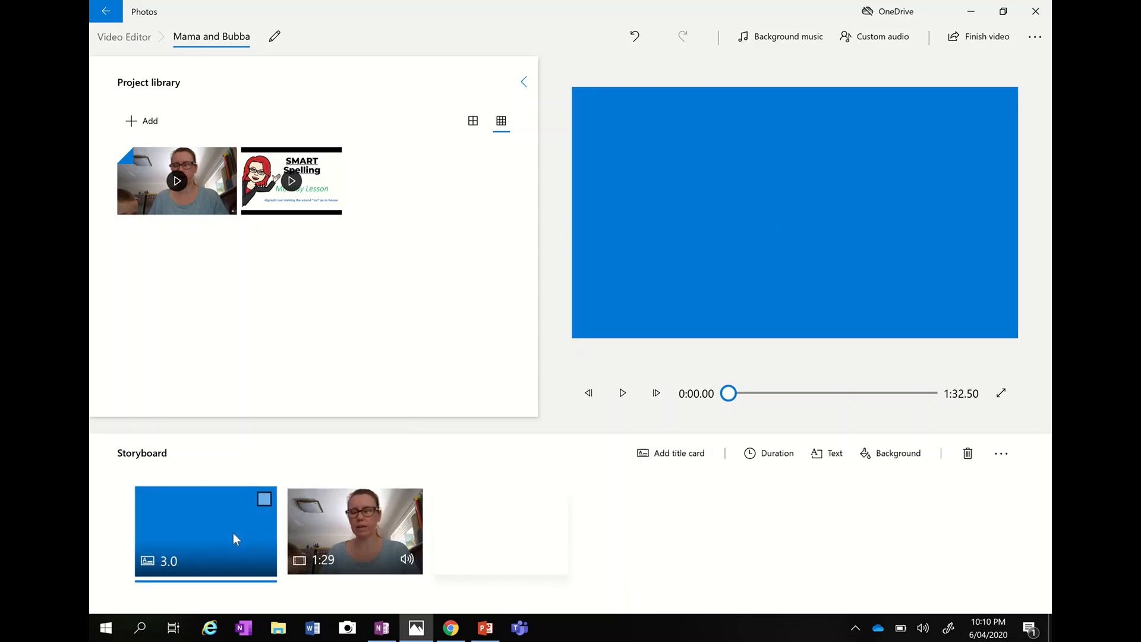
{"action": "left_click", "coordinate": [354, 531]}
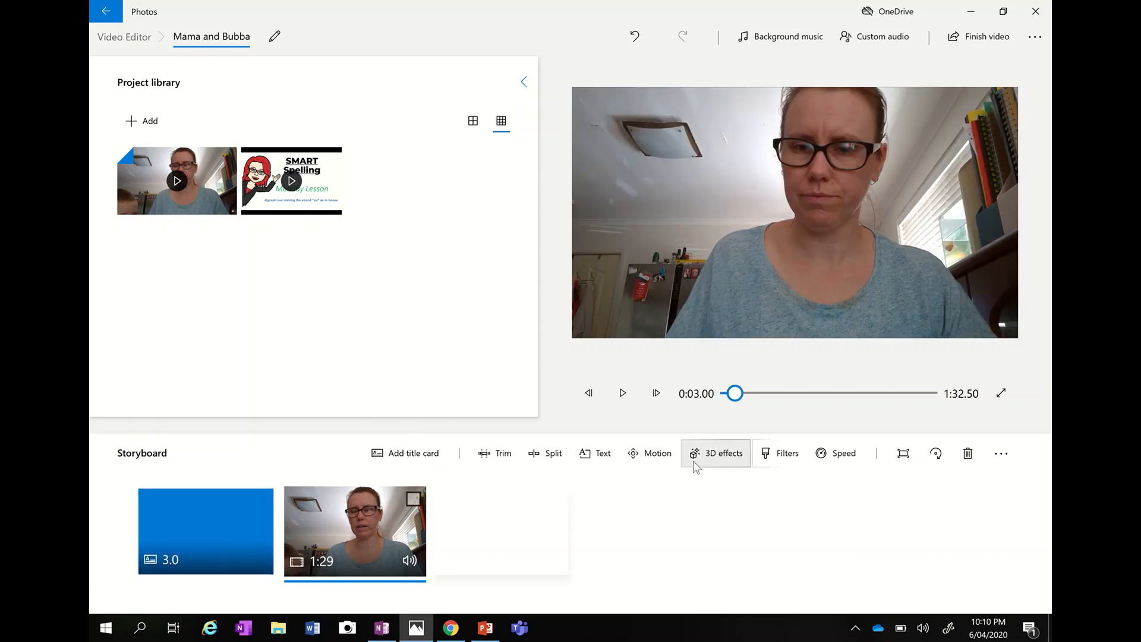
{"action": "mouse_move", "coordinate": [347, 473]}
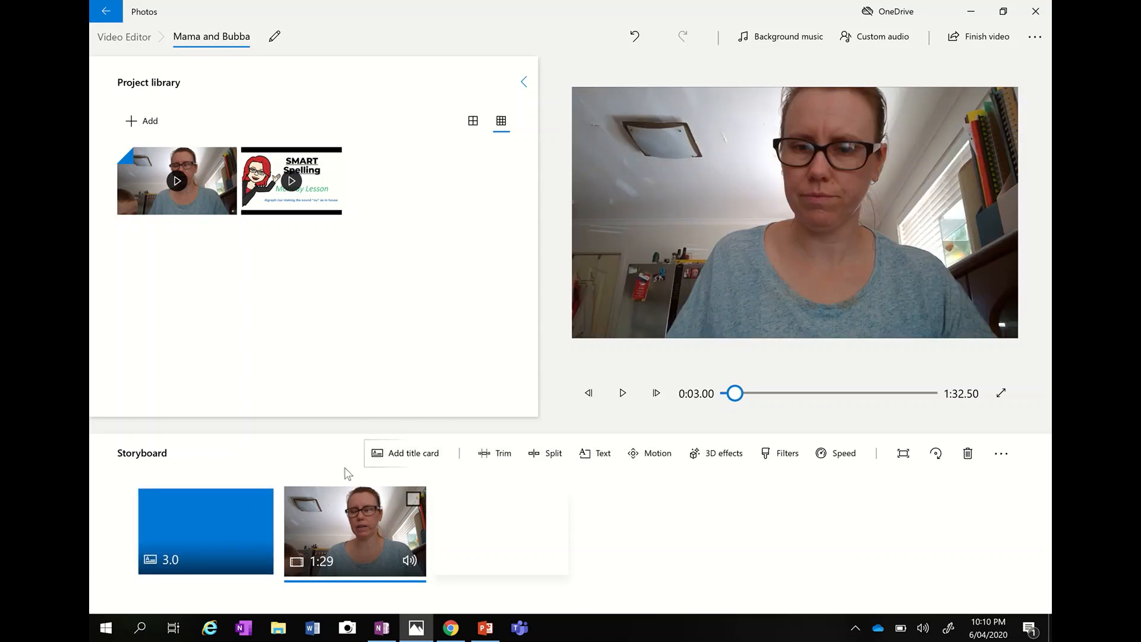
{"action": "left_click", "coordinate": [205, 530]}
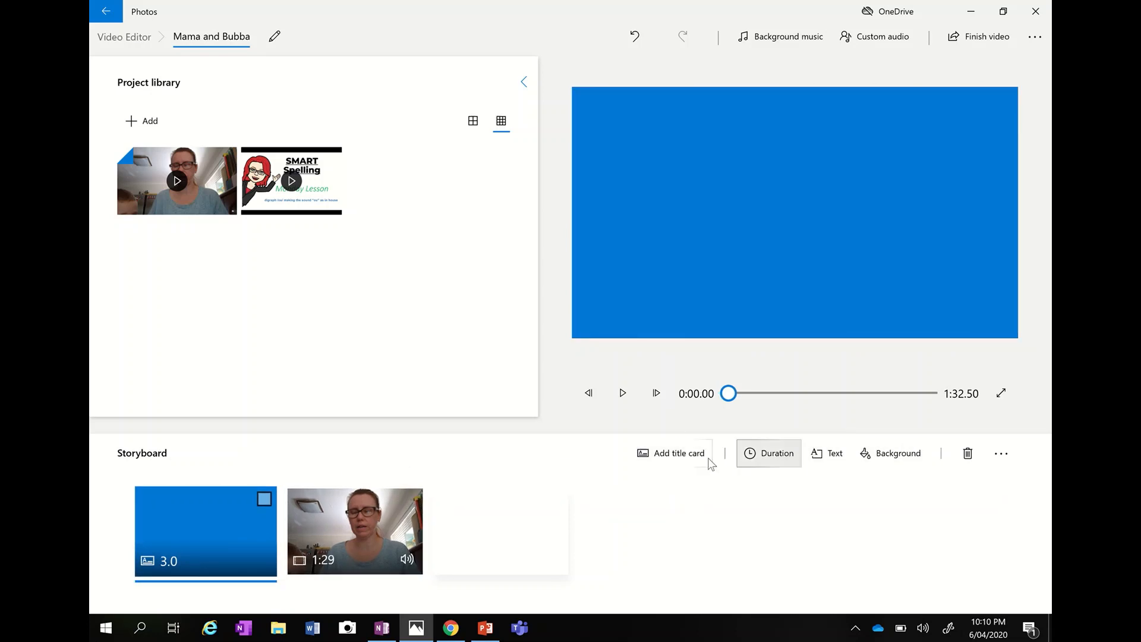
Change the title card's background colour from blue to teal
{"action": "left_click", "coordinate": [898, 453]}
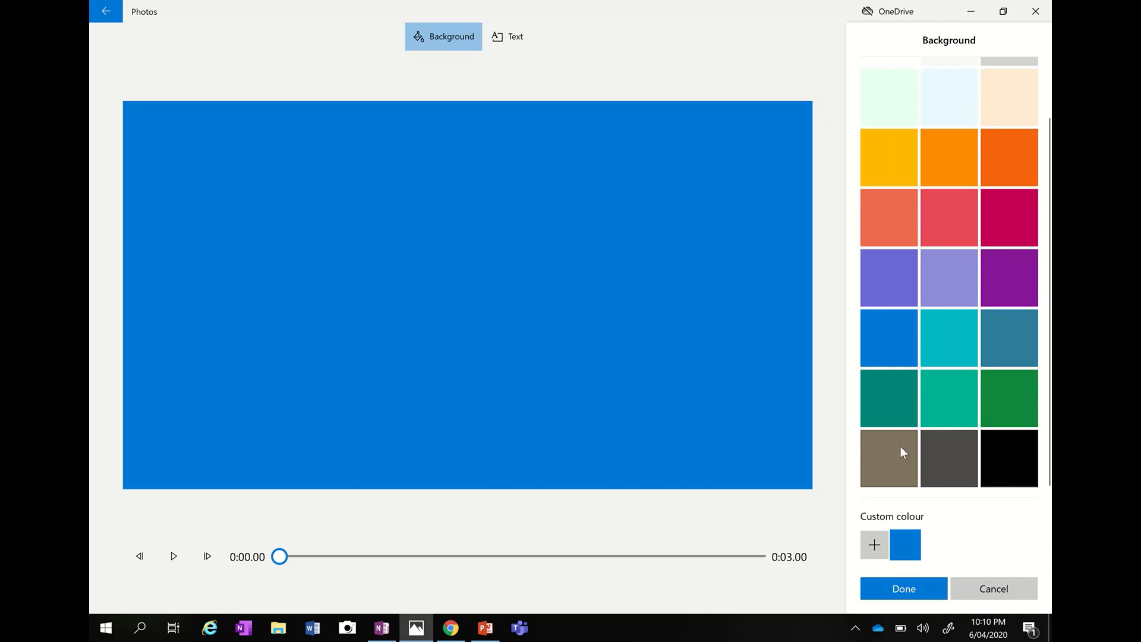
{"action": "mouse_move", "coordinate": [949, 398]}
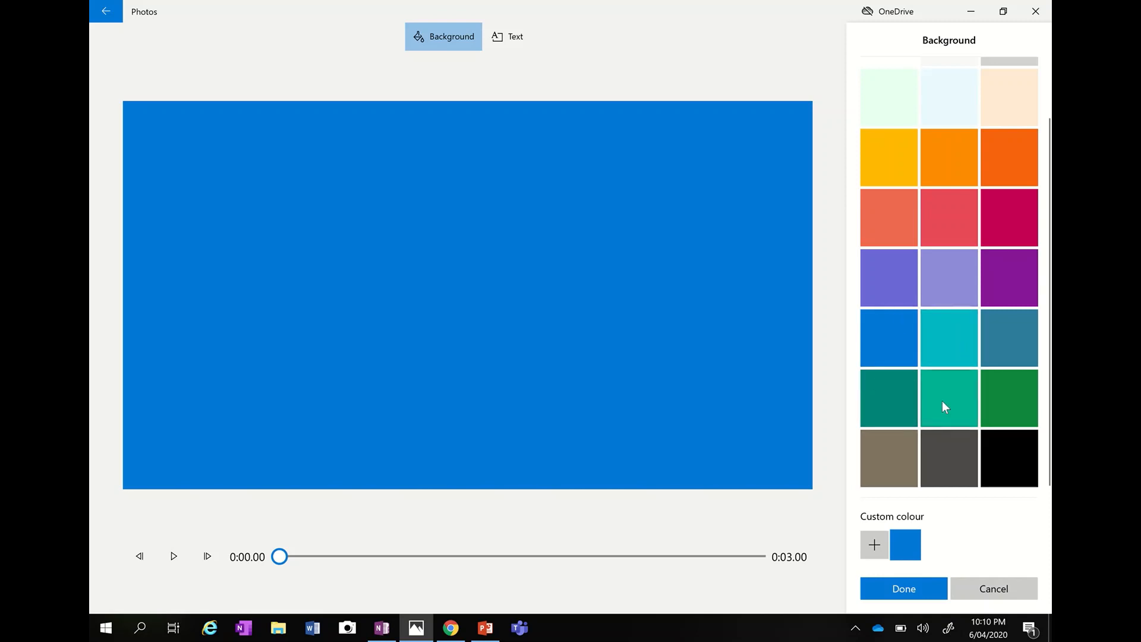
{"action": "left_click", "coordinate": [948, 338]}
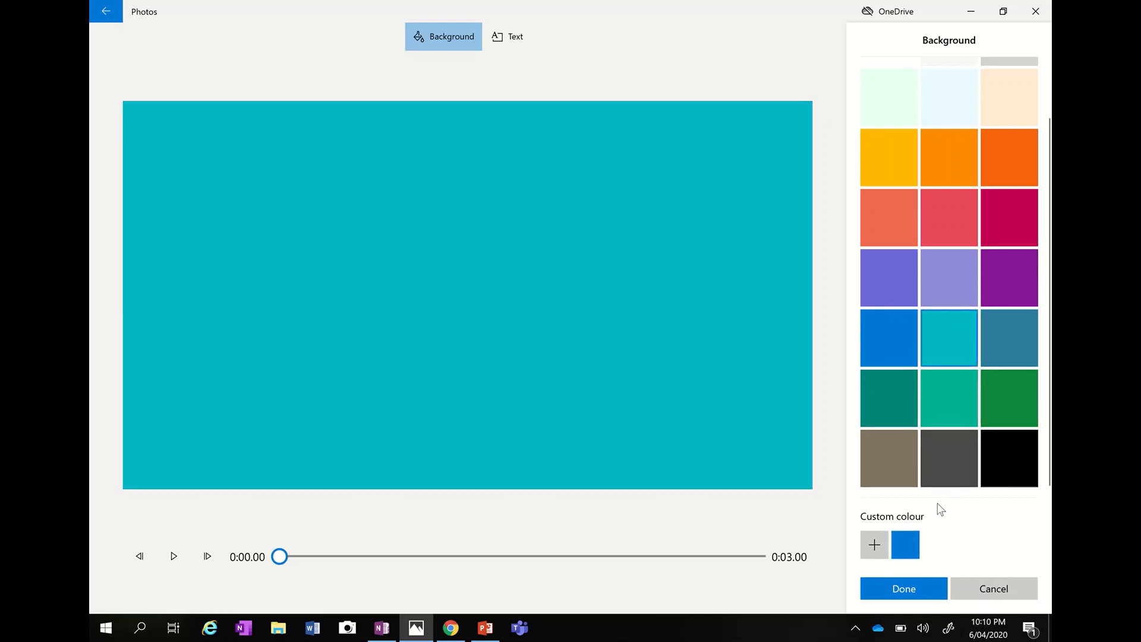
{"action": "left_click", "coordinate": [903, 588]}
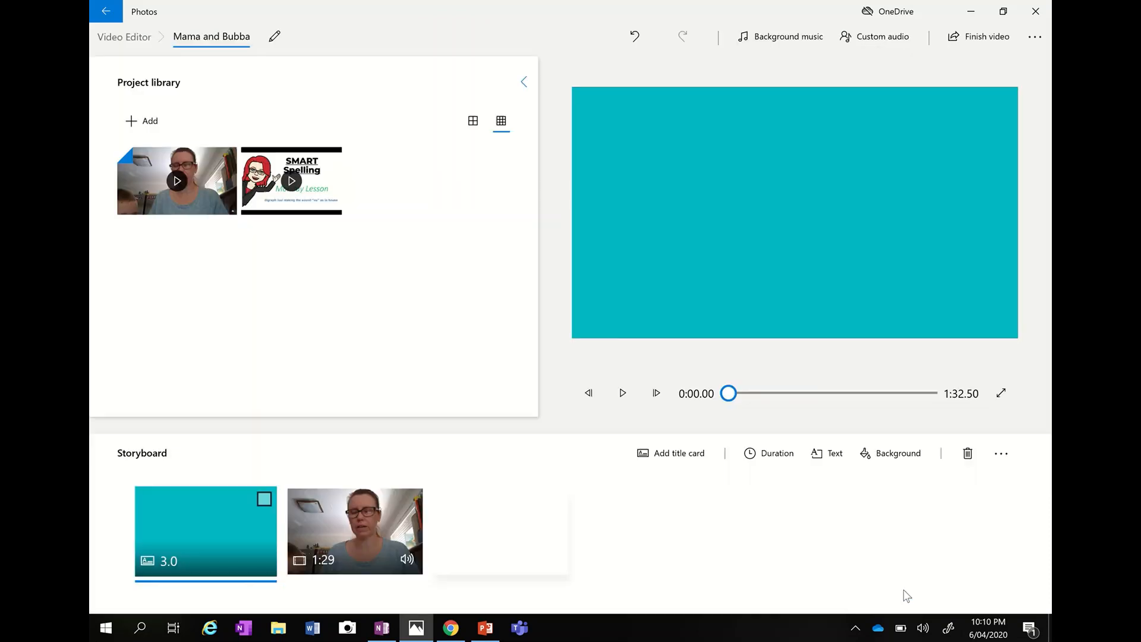
{"action": "mouse_move", "coordinate": [477, 524]}
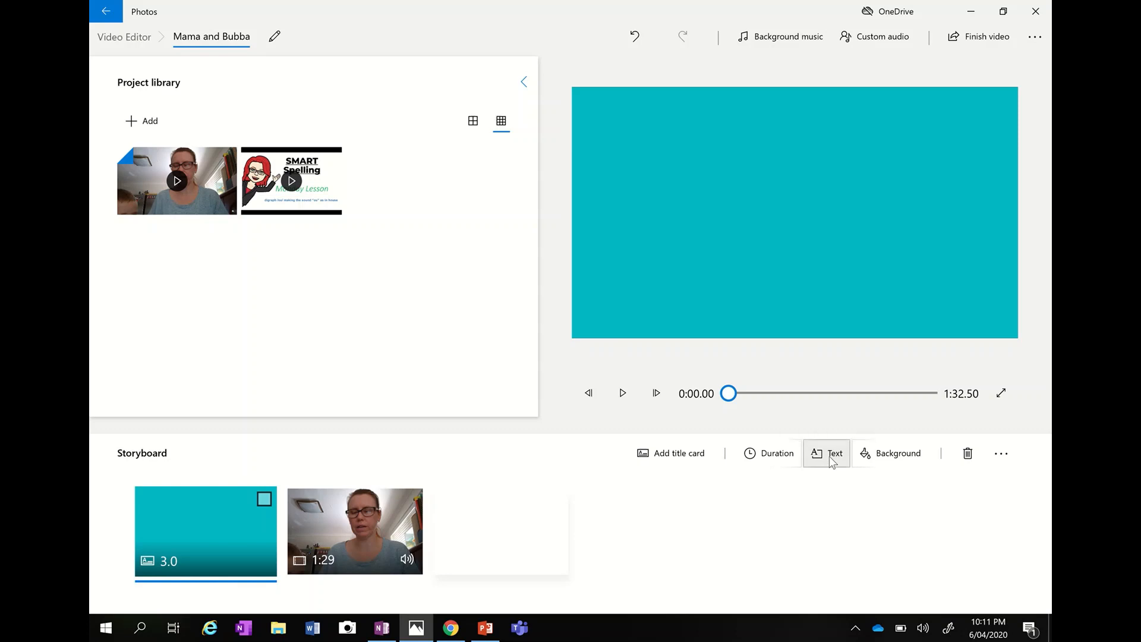
Write 'Mama', '&', 'Bubba' on three lines as the title card text
{"action": "left_click", "coordinate": [828, 452]}
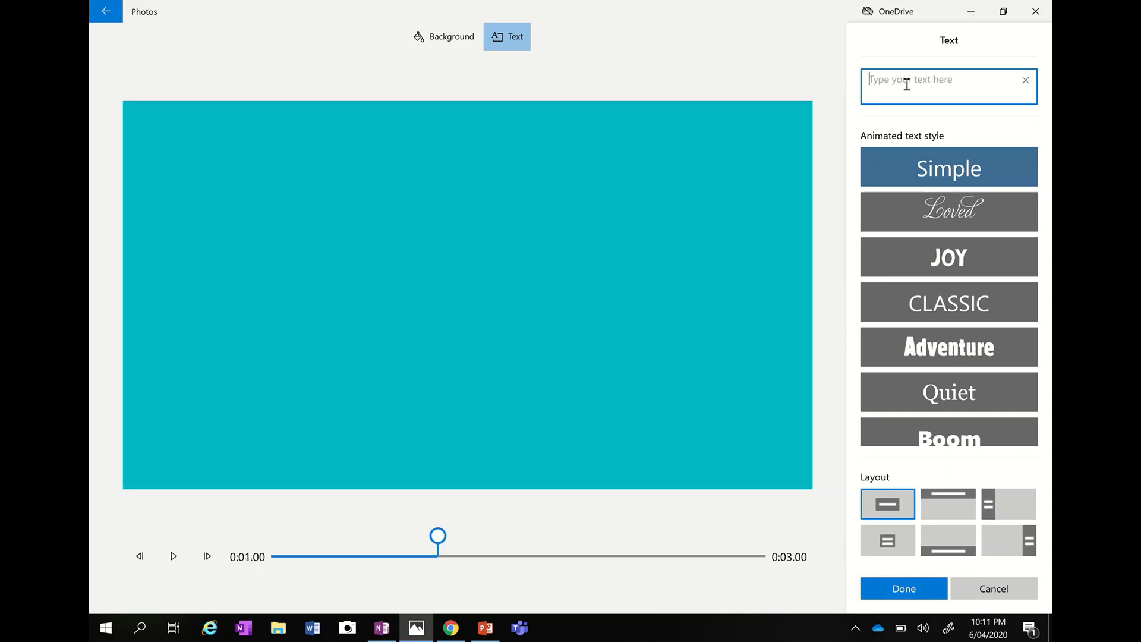
{"action": "type", "text": "Mama"}
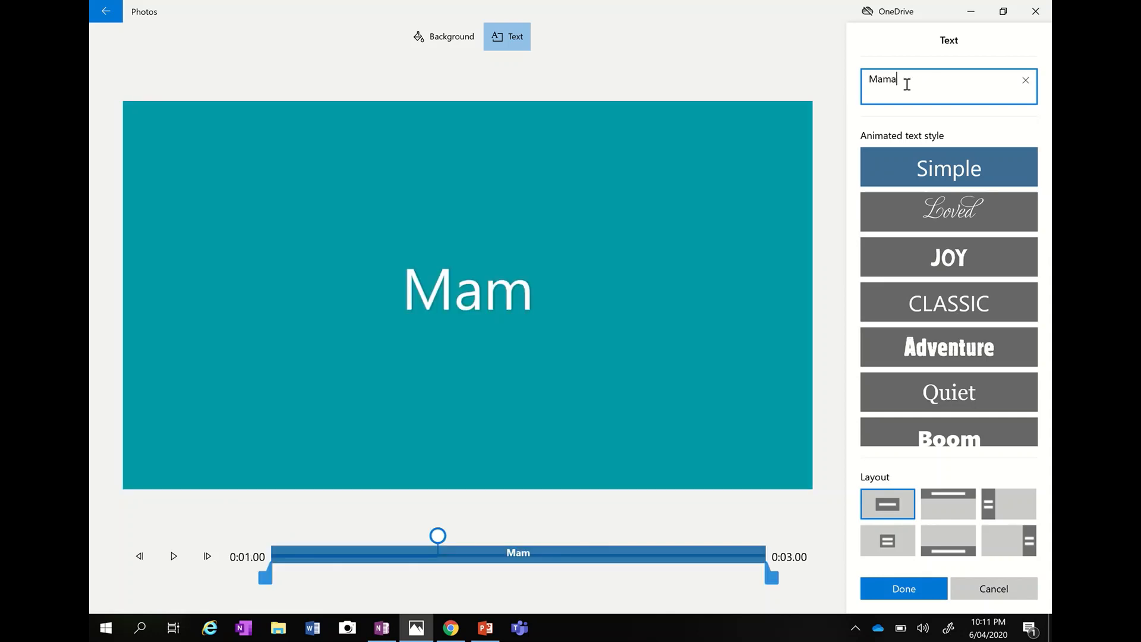
{"action": "type", "text": "a"}
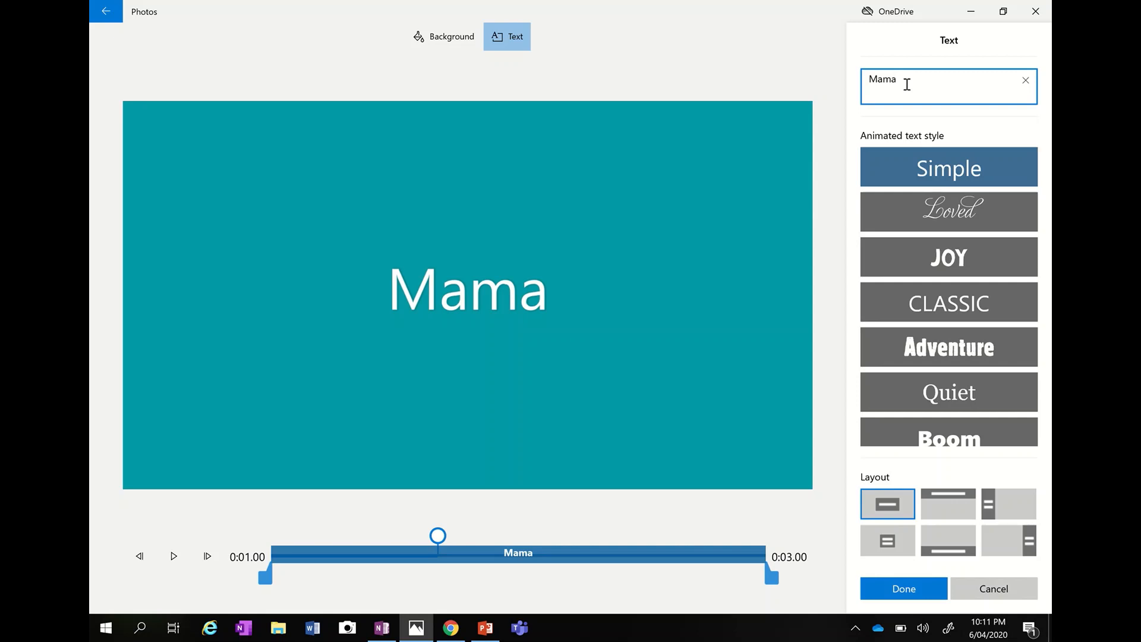
{"action": "type", "text": "& Bubba"}
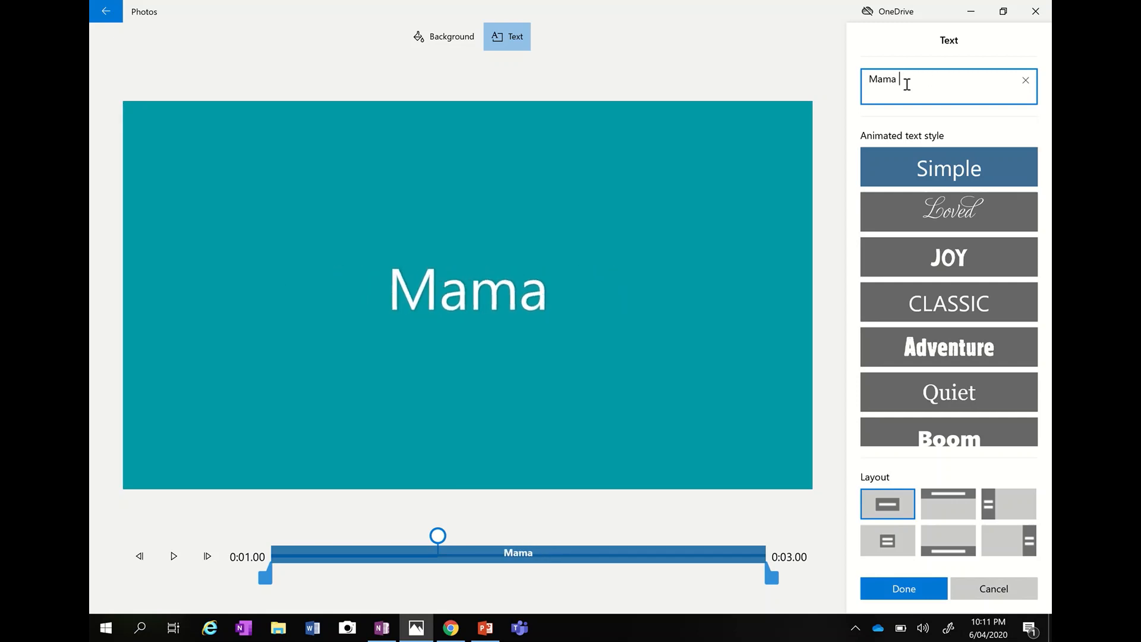
{"action": "type", "text": "&"}
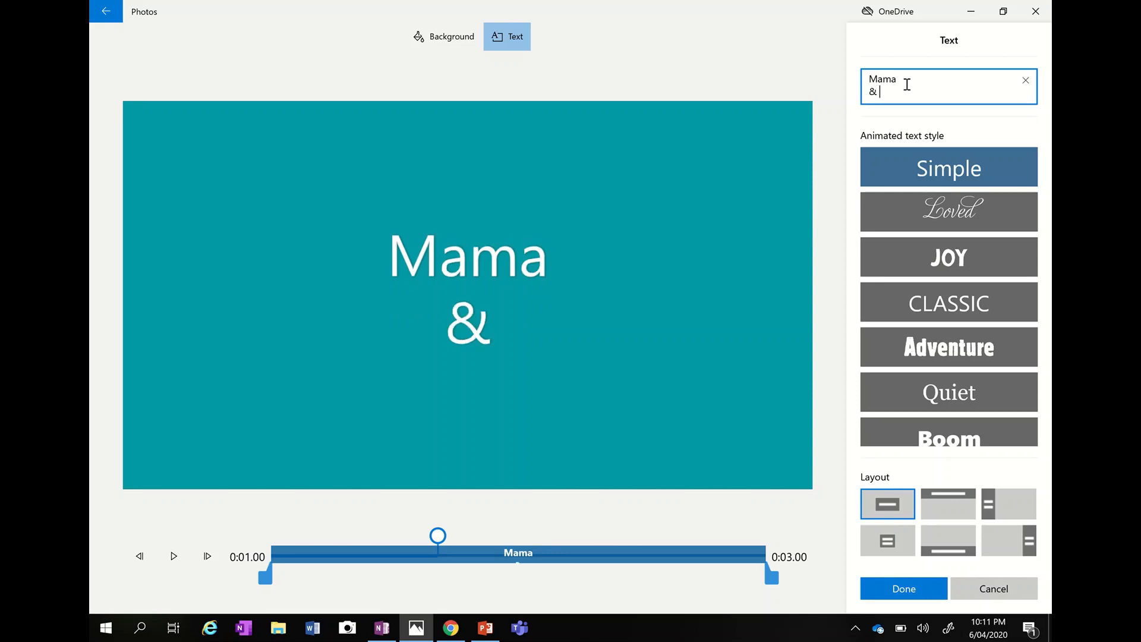
{"action": "type", "text": "B"}
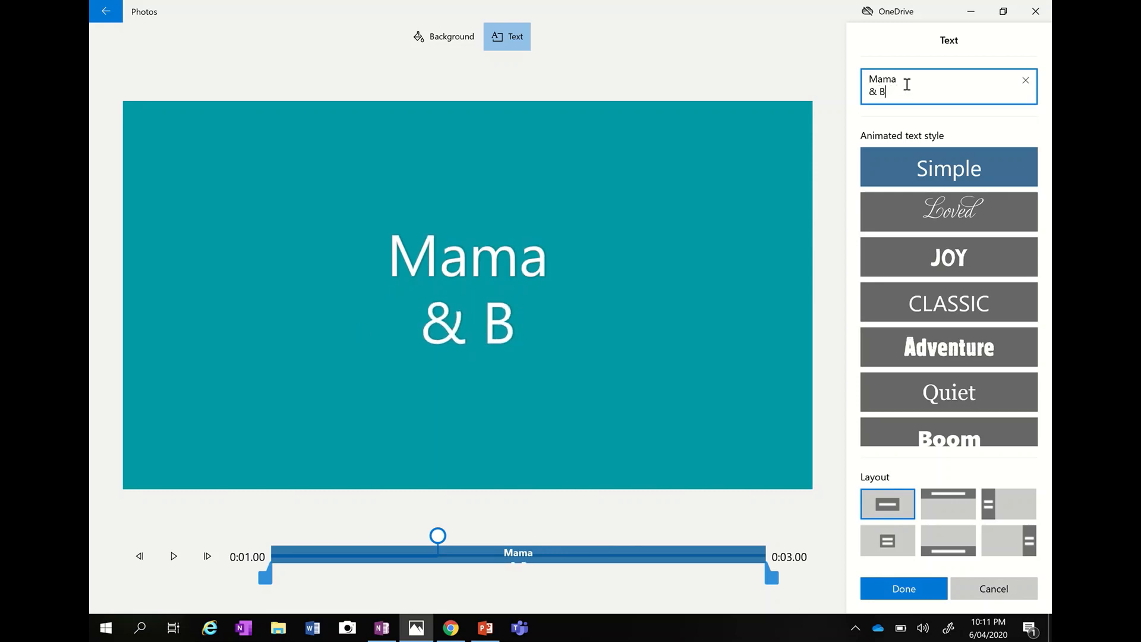
{"action": "type", "text": "ubba"}
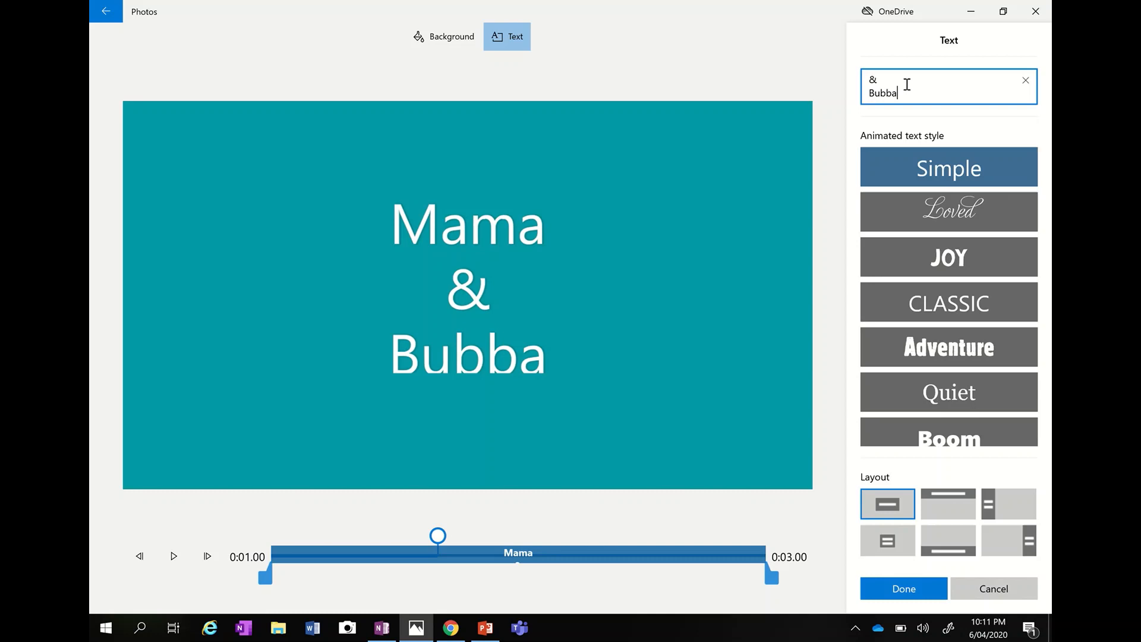
{"action": "mouse_move", "coordinate": [949, 211]}
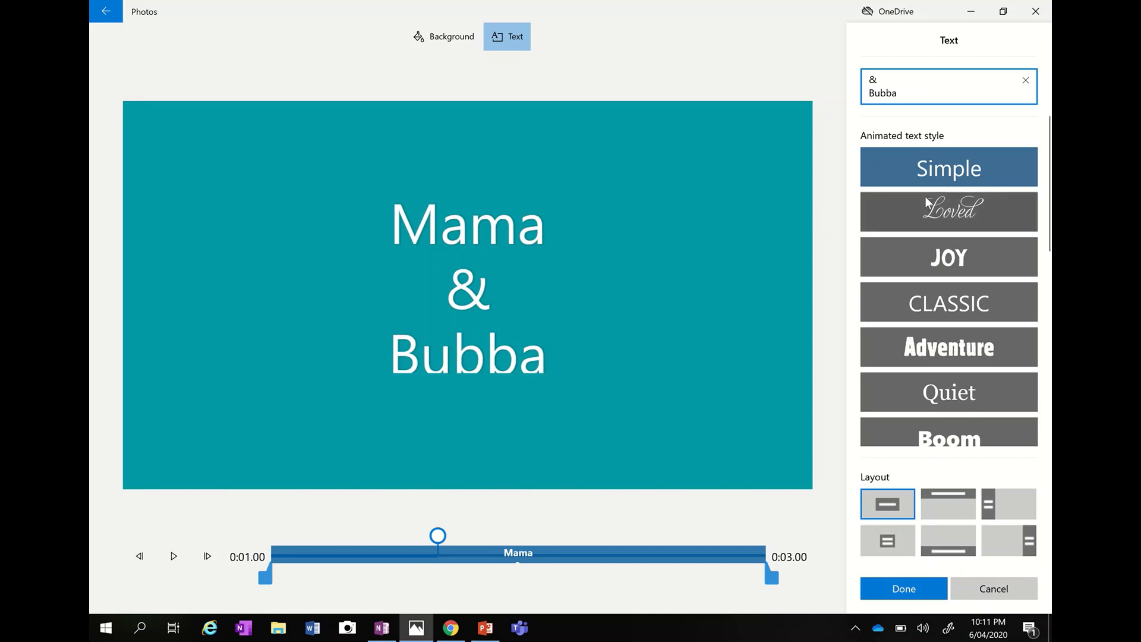
{"action": "mouse_move", "coordinate": [979, 230]}
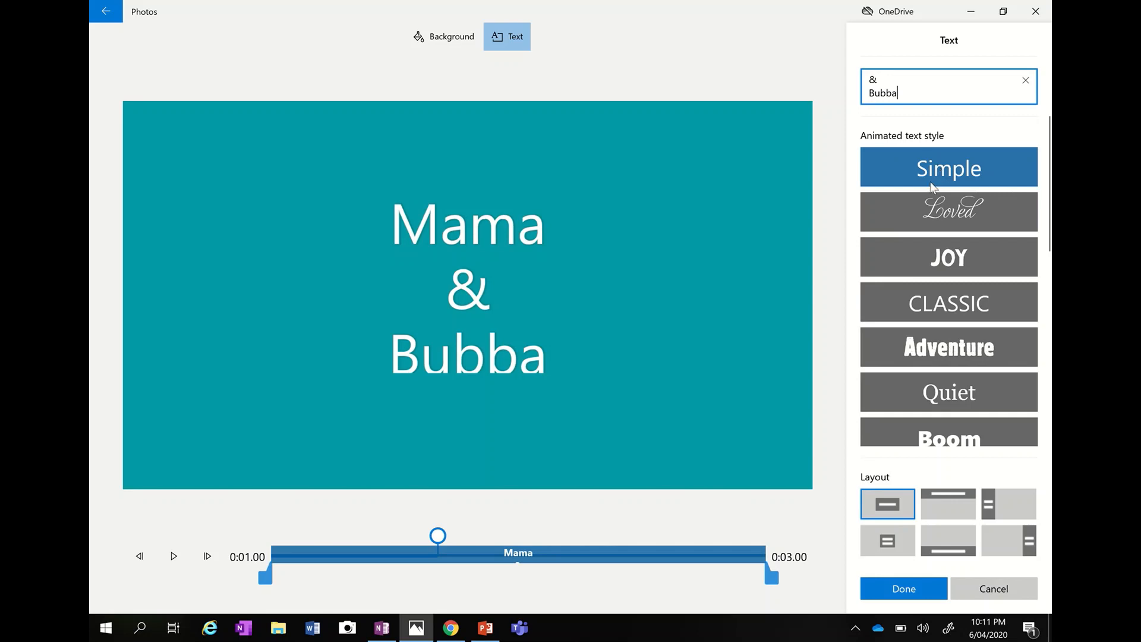
Preview the Loved, JOY, CLASSIC and Quiet text styles and settle on JOY
{"action": "left_click", "coordinate": [948, 212]}
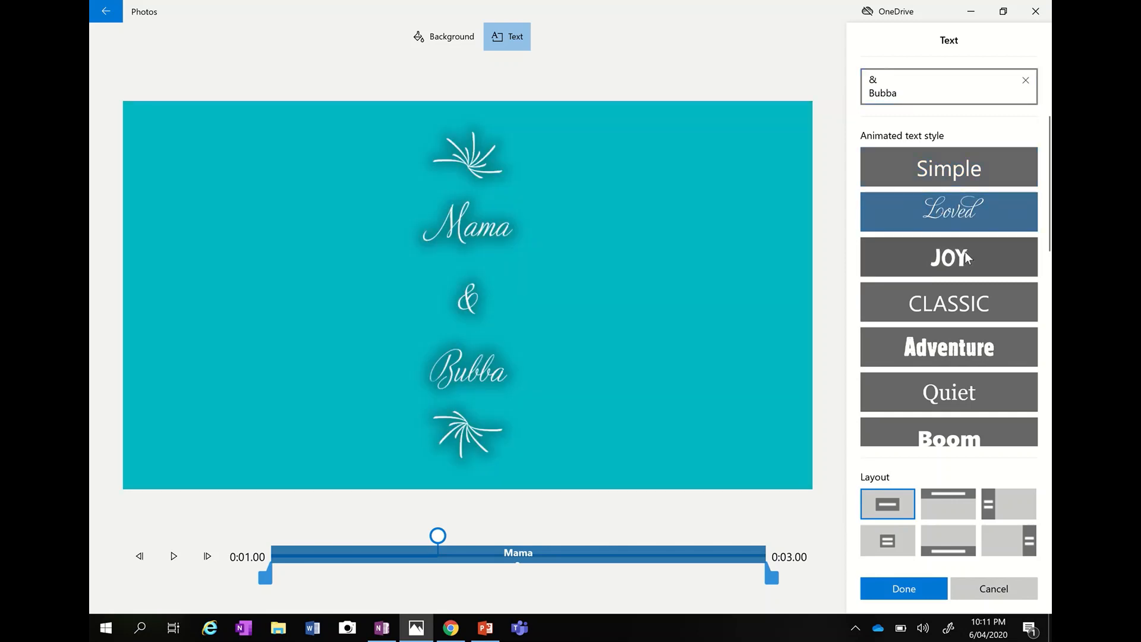
{"action": "left_click", "coordinate": [948, 257]}
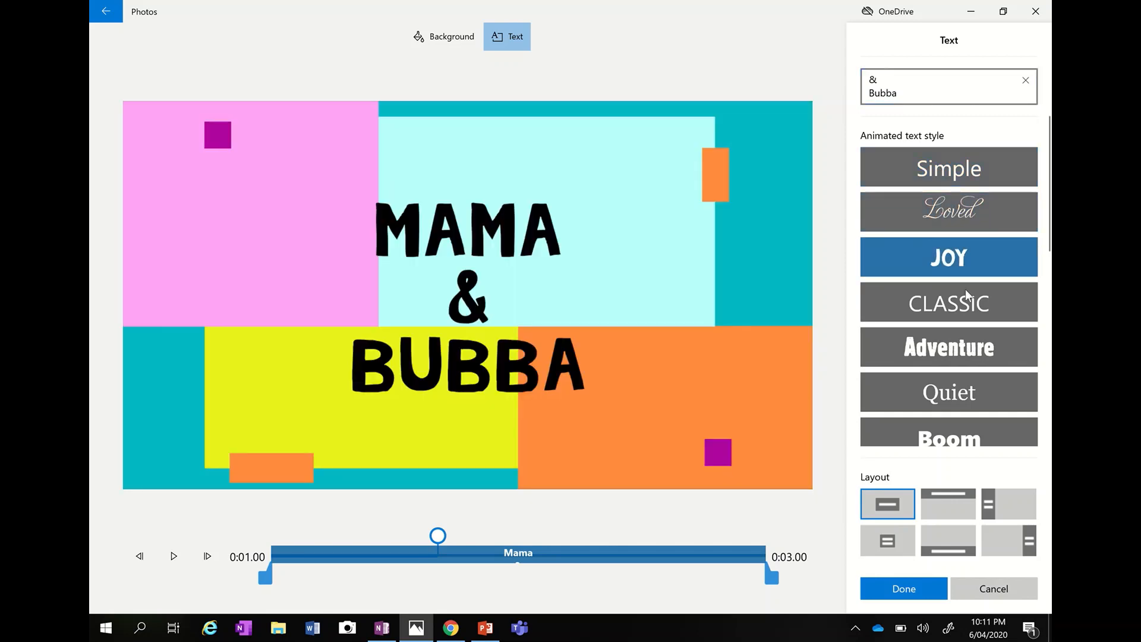
{"action": "left_click", "coordinate": [948, 302]}
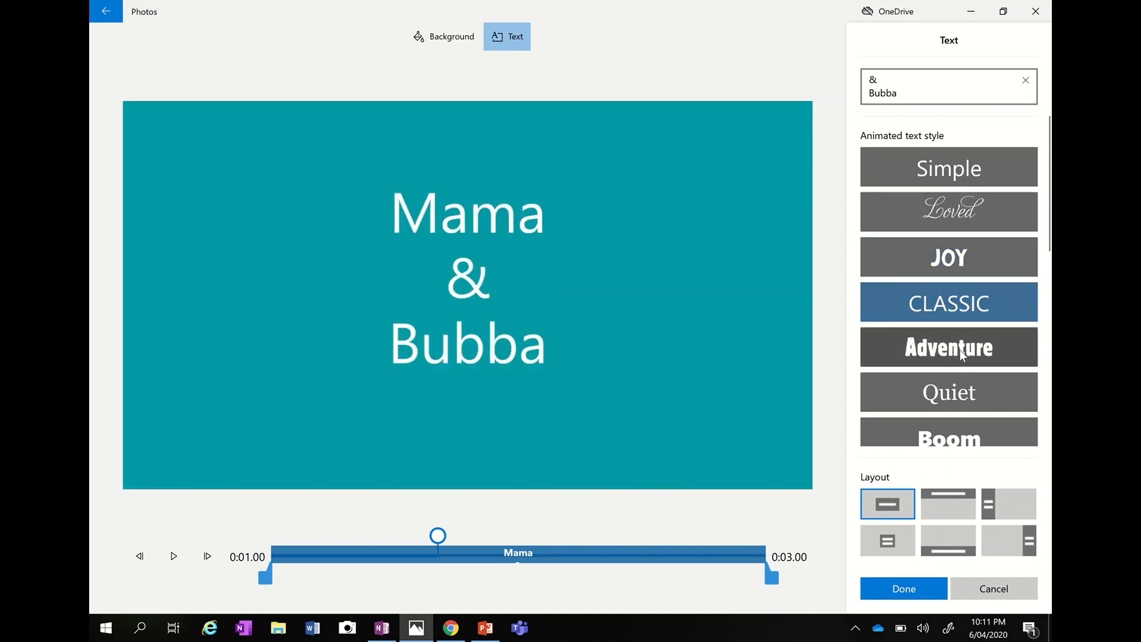
{"action": "left_click", "coordinate": [949, 391]}
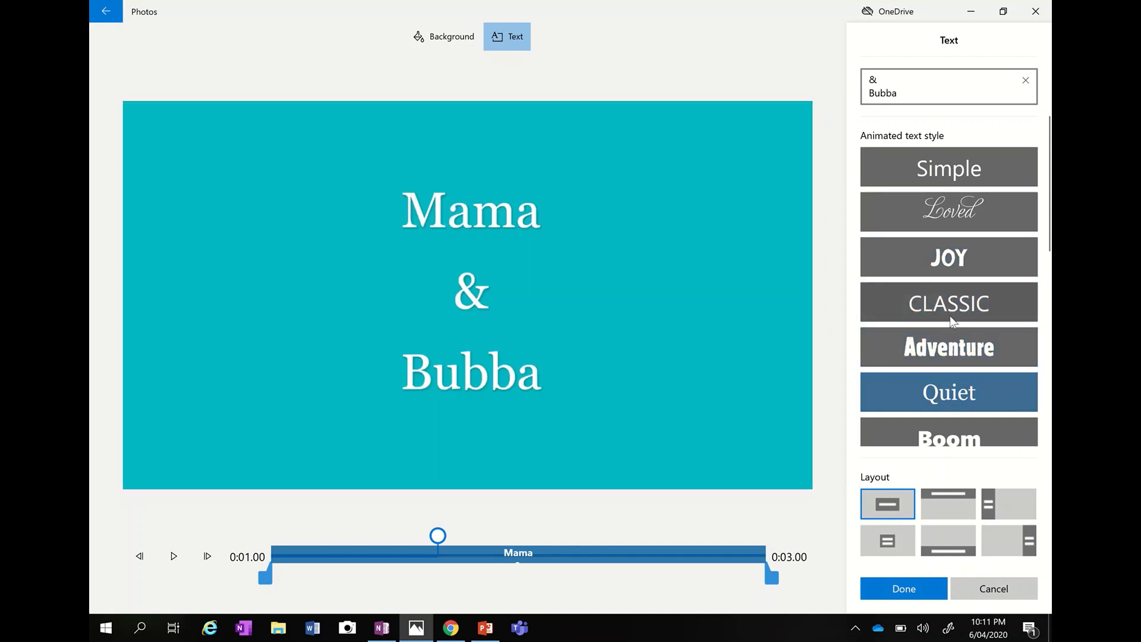
{"action": "left_click", "coordinate": [948, 256]}
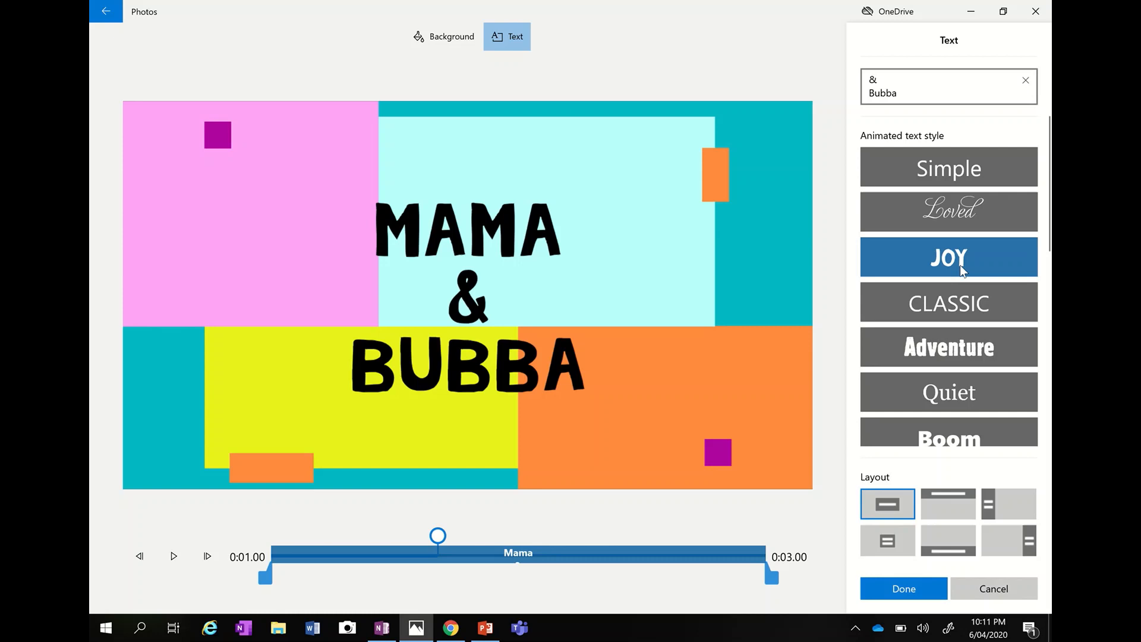
{"action": "mouse_move", "coordinate": [955, 335]}
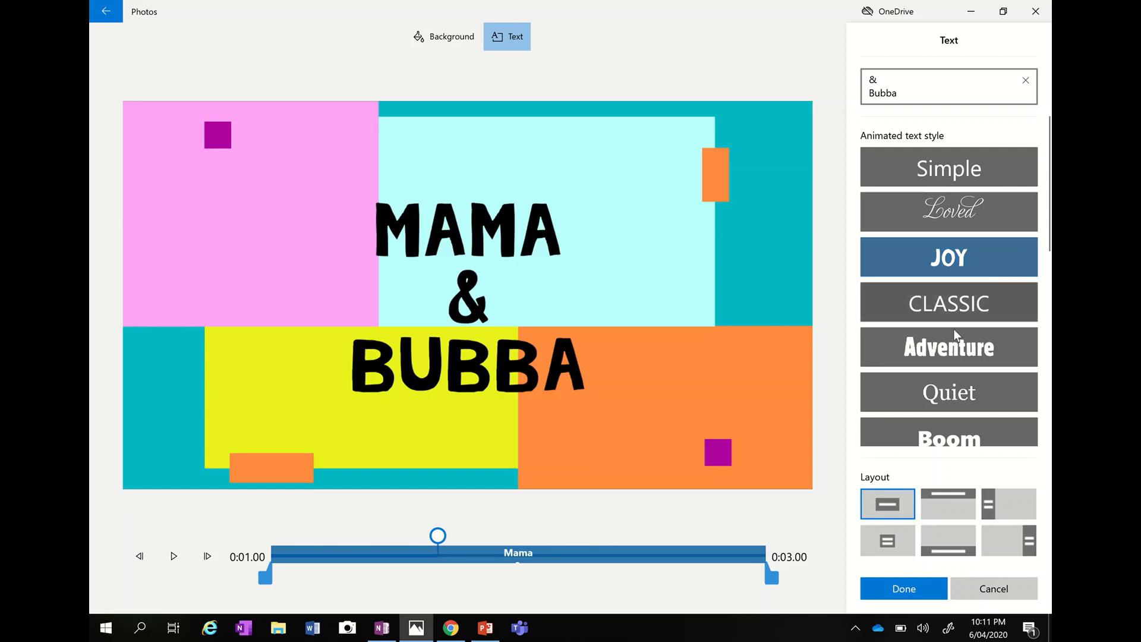
{"action": "scroll", "scroll_direction": "down", "scroll_amount": 3}
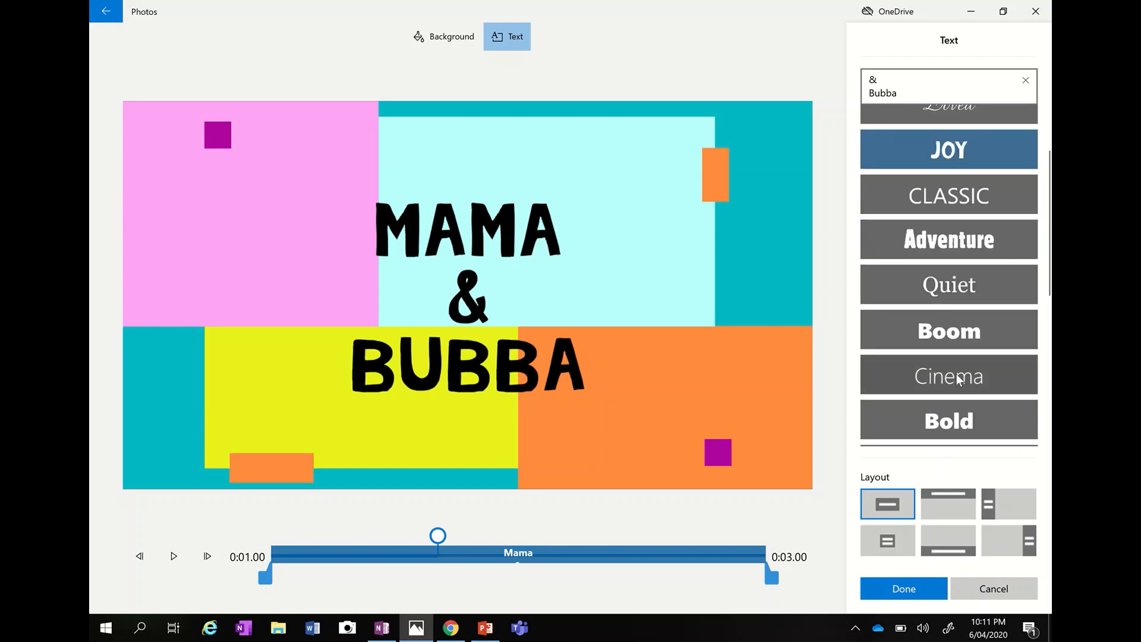
{"action": "scroll", "scroll_direction": "up", "scroll_amount": 3}
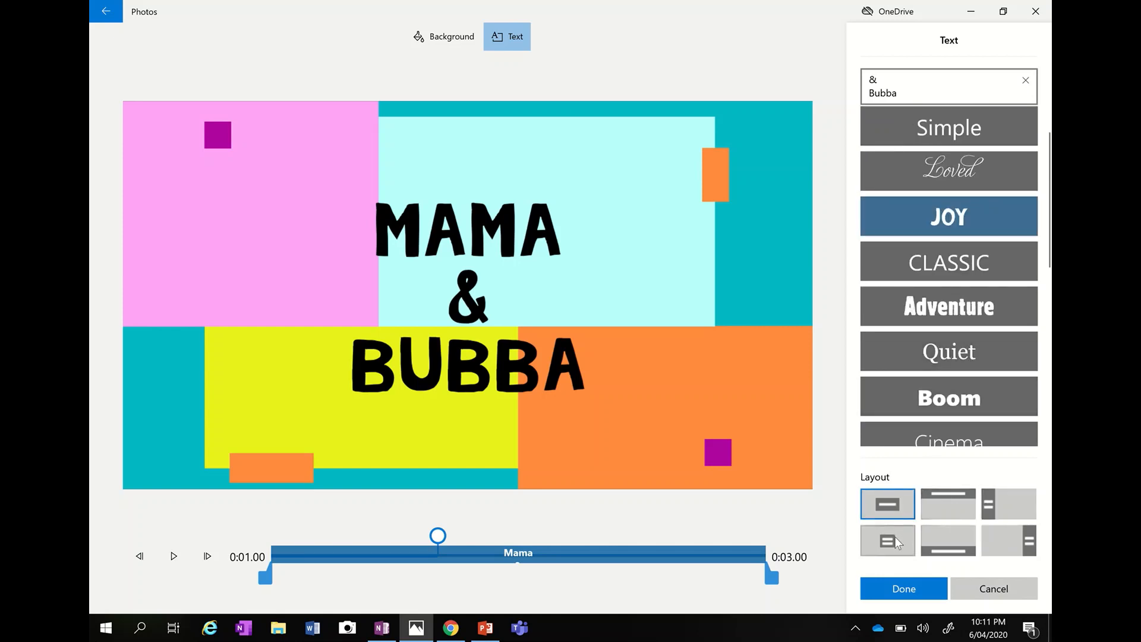
Try bottom and left text layouts, then keep the title centred
{"action": "left_click", "coordinate": [949, 539]}
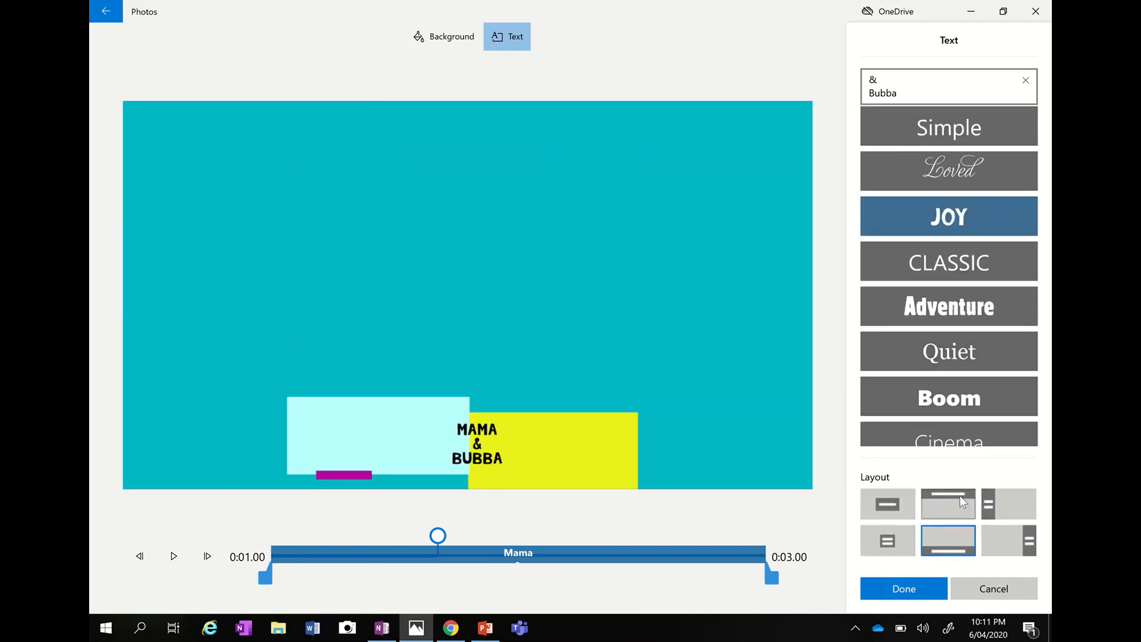
{"action": "left_click", "coordinate": [1009, 504]}
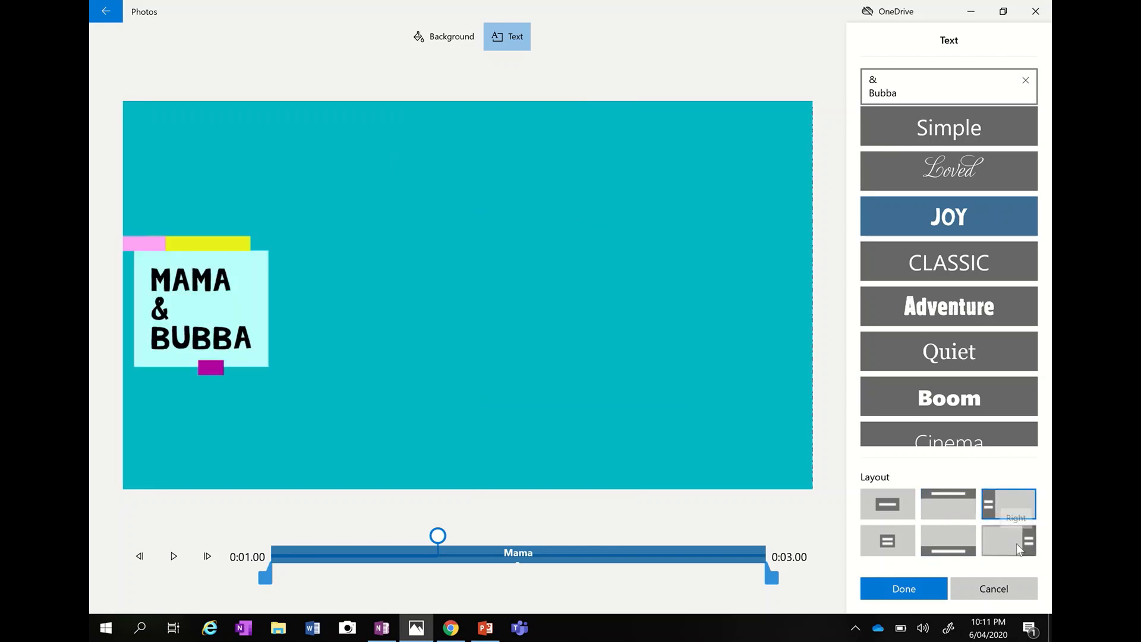
{"action": "left_click", "coordinate": [886, 504]}
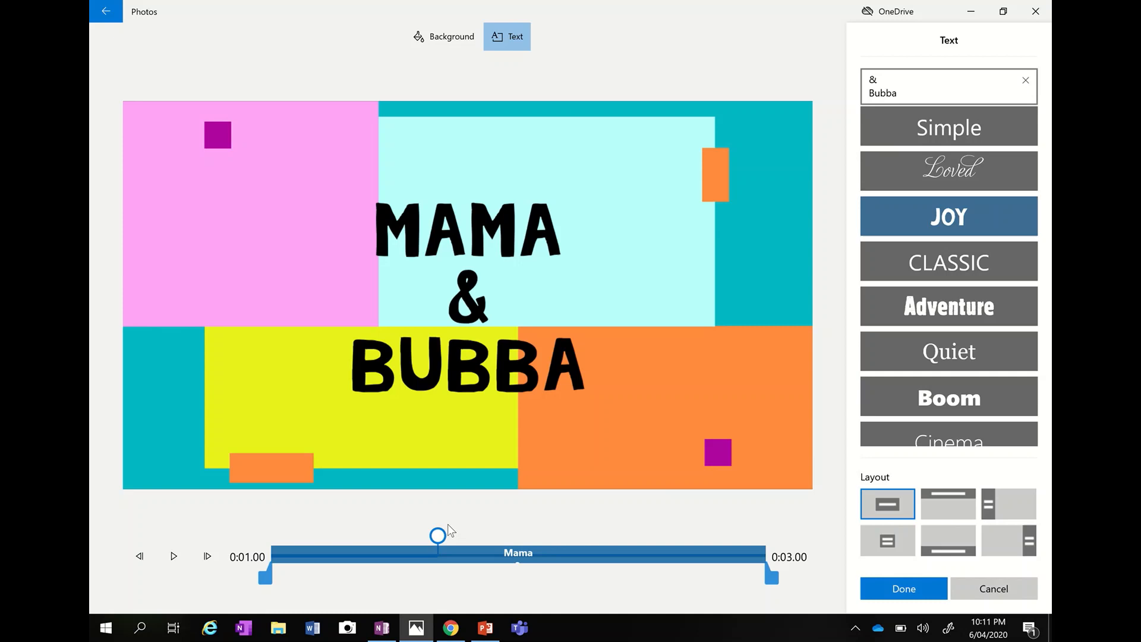
{"action": "mouse_move", "coordinate": [221, 523]}
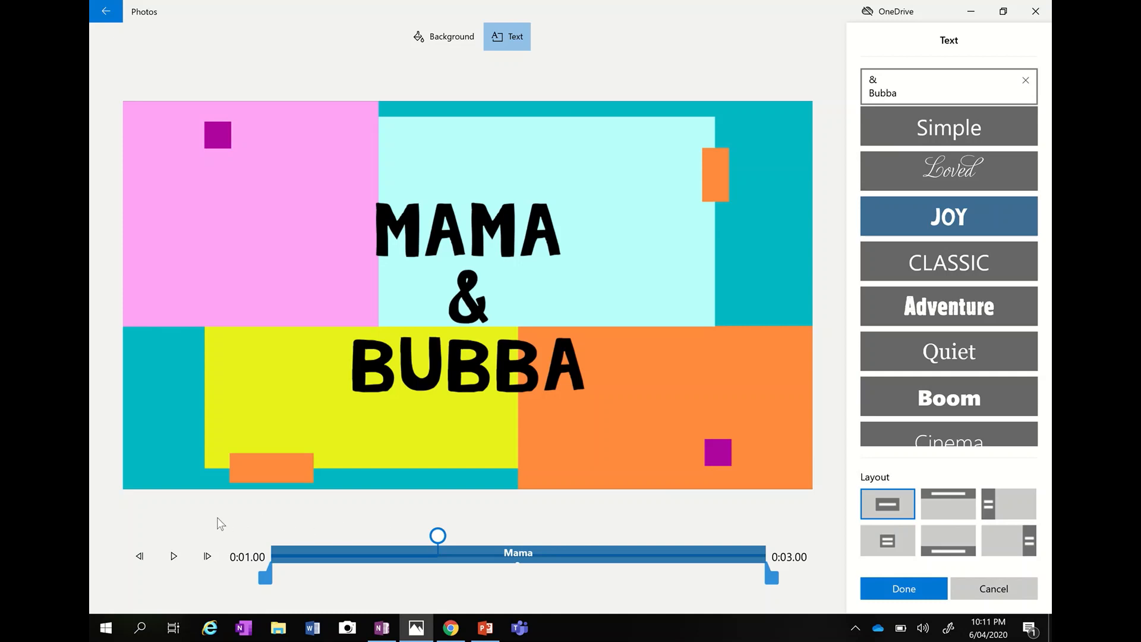
Preview the animated title card and apply the MAMA & BUBBA text to it
{"action": "left_click", "coordinate": [173, 557]}
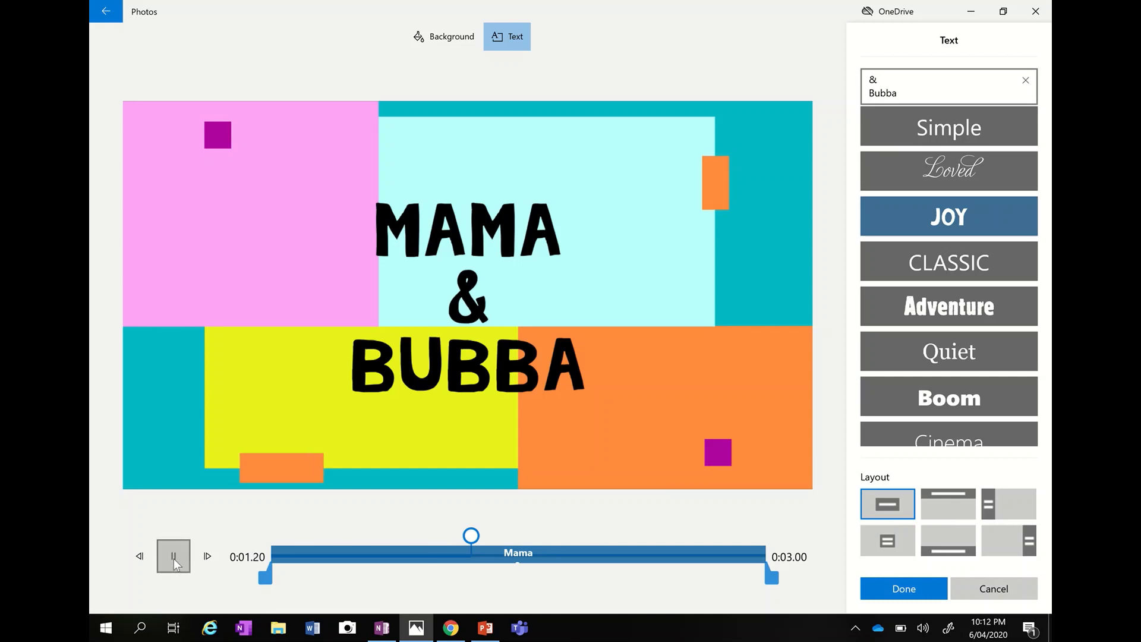
{"action": "left_click", "coordinate": [174, 556]}
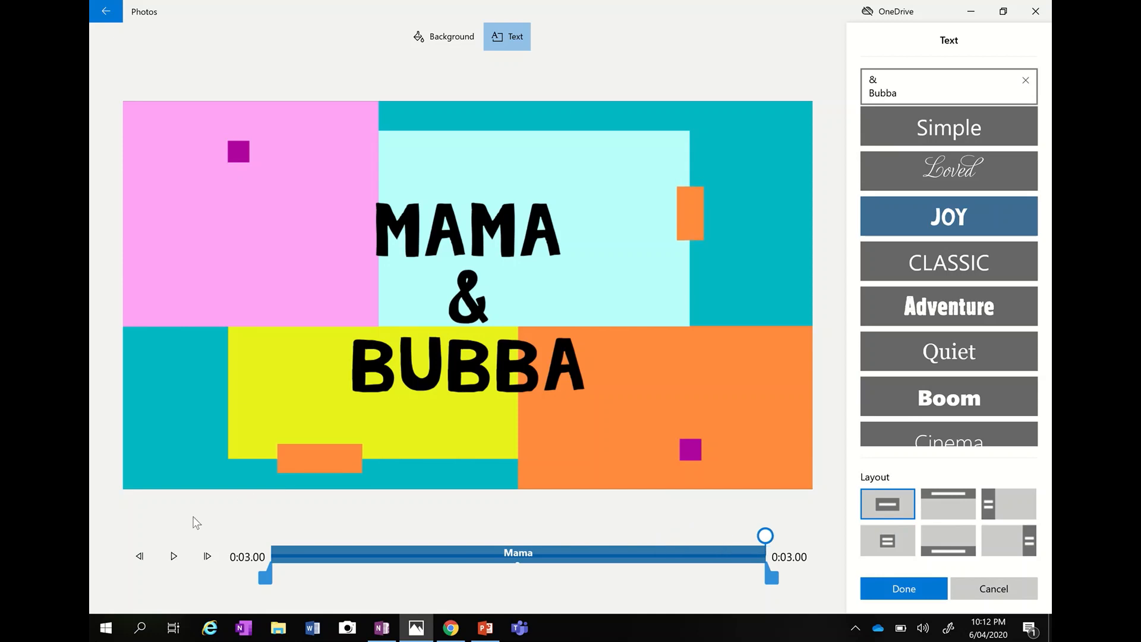
{"action": "mouse_move", "coordinate": [256, 577]}
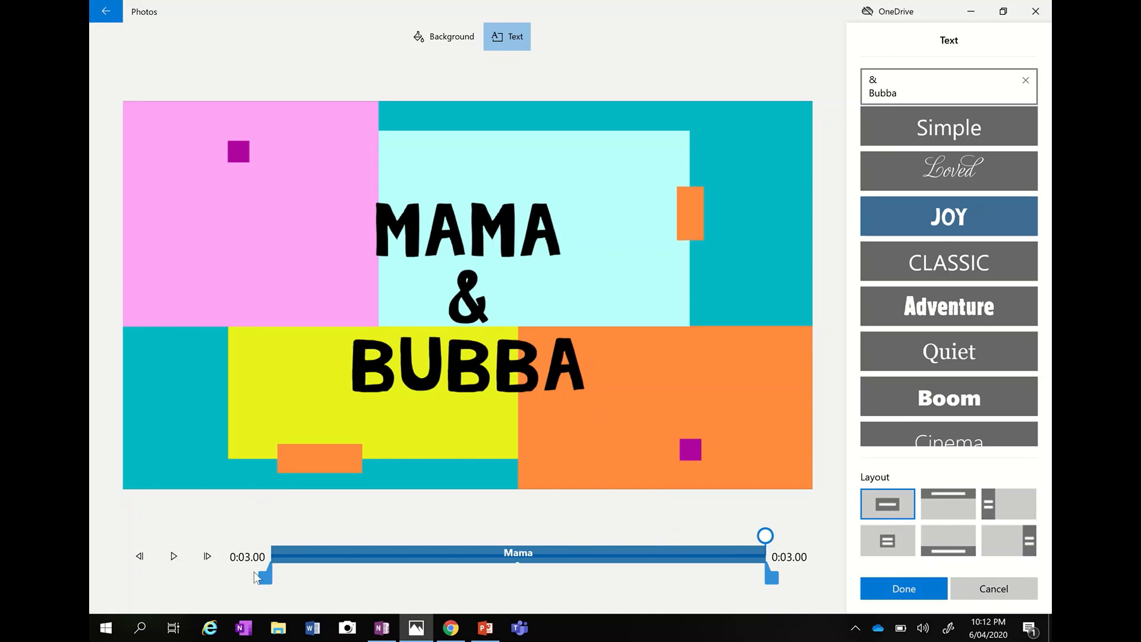
{"action": "mouse_move", "coordinate": [733, 558]}
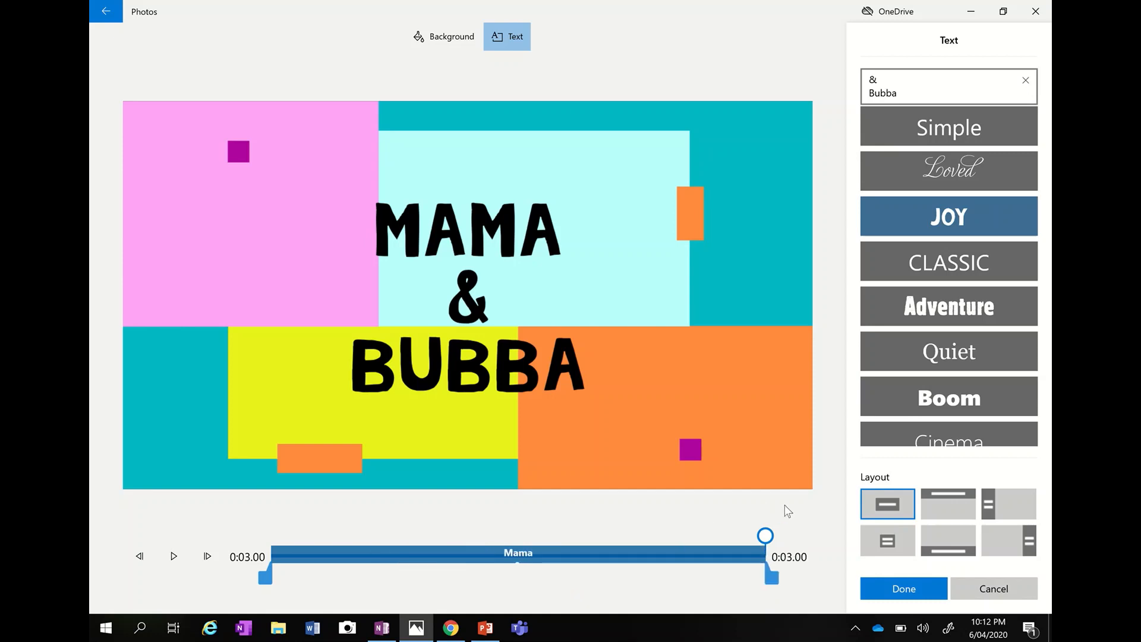
{"action": "mouse_move", "coordinate": [903, 588]}
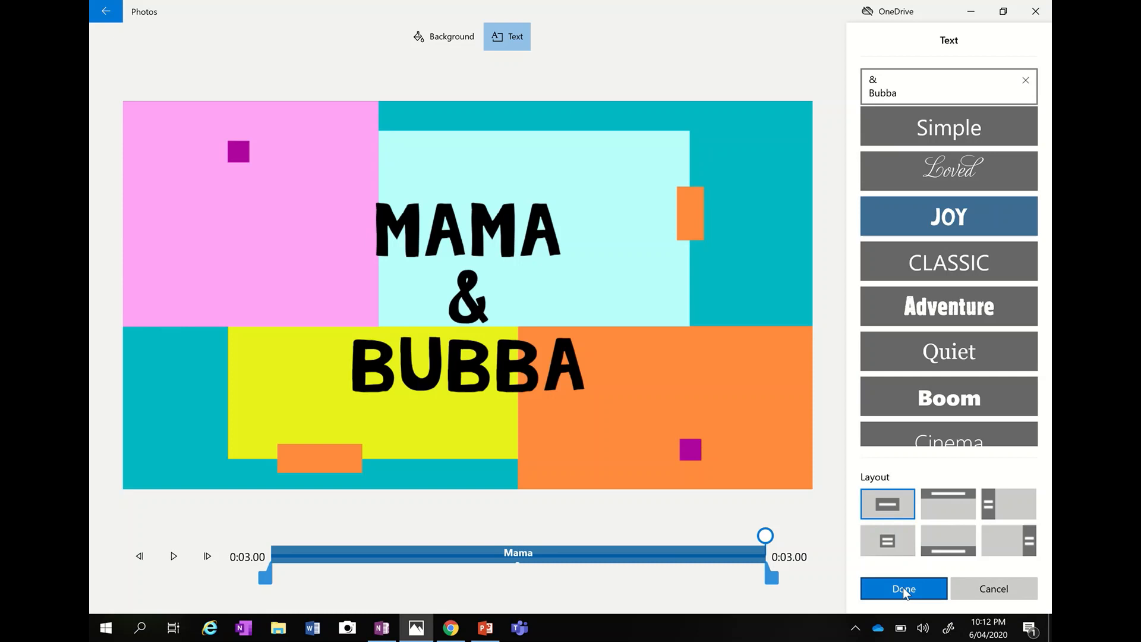
{"action": "left_click", "coordinate": [902, 588]}
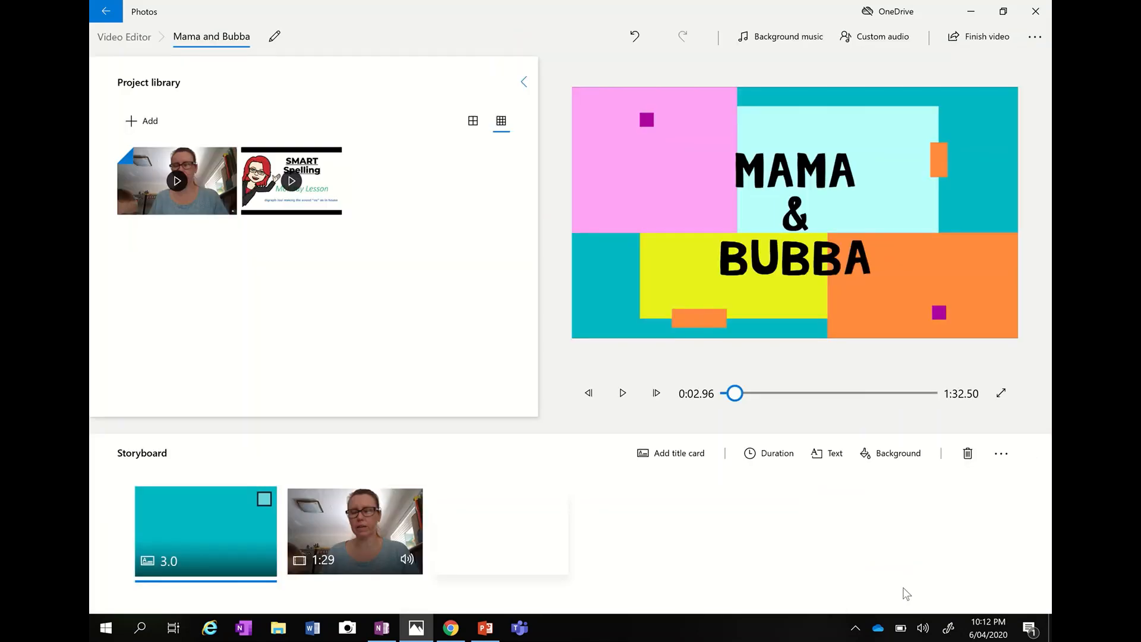
{"action": "mouse_move", "coordinate": [729, 405]}
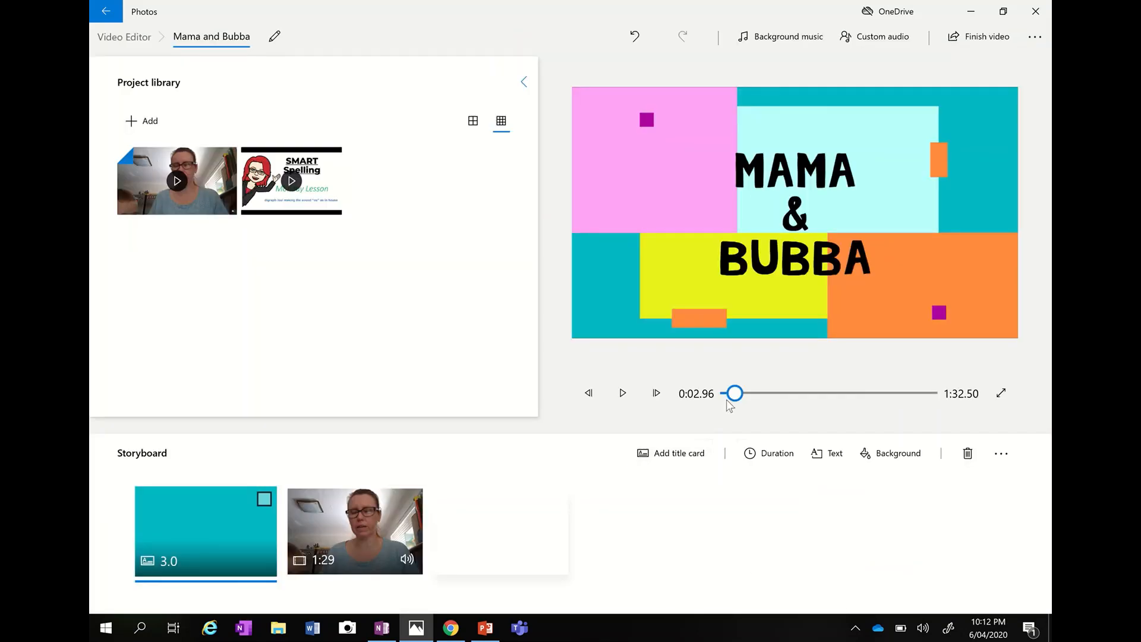
{"action": "mouse_move", "coordinate": [737, 393]}
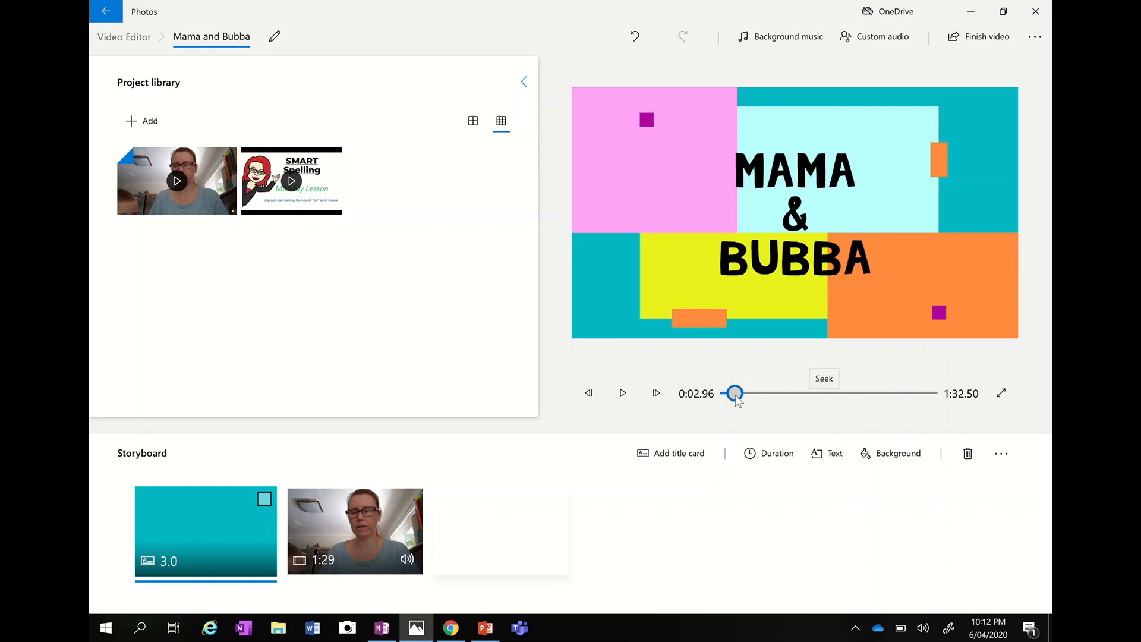
{"action": "left_click", "coordinate": [622, 394]}
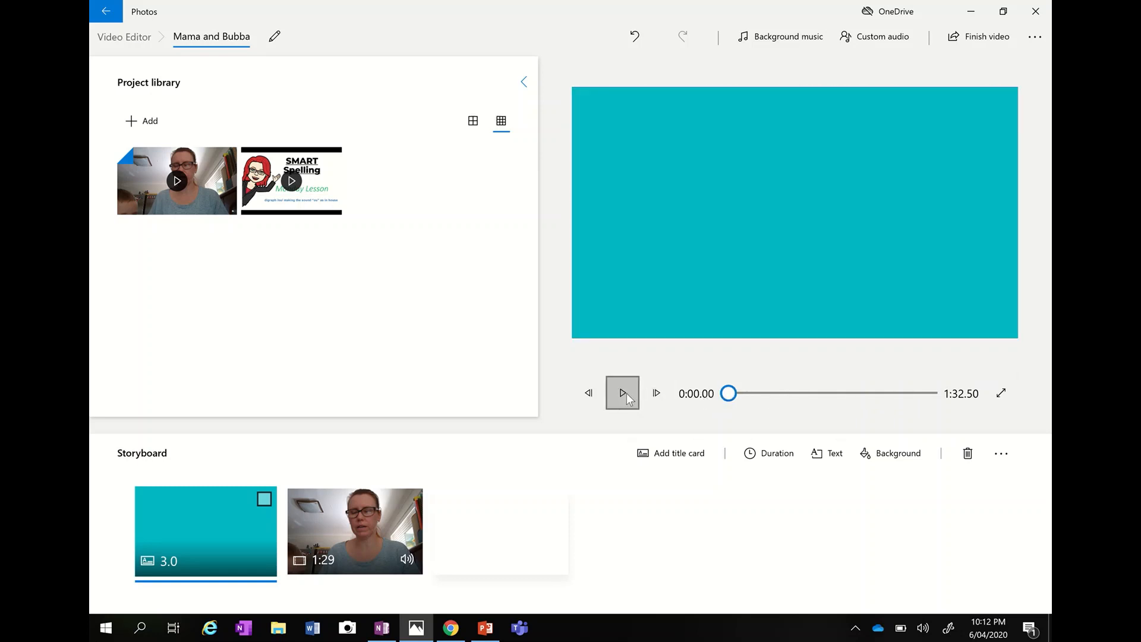
{"action": "left_click", "coordinate": [621, 394]}
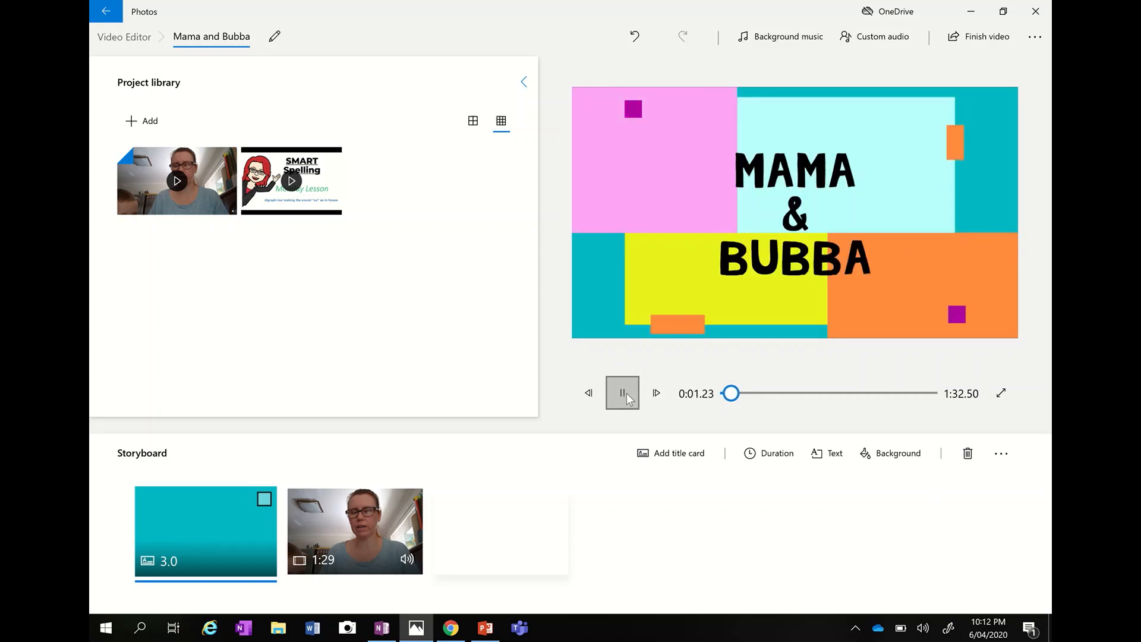
{"action": "left_click", "coordinate": [354, 531]}
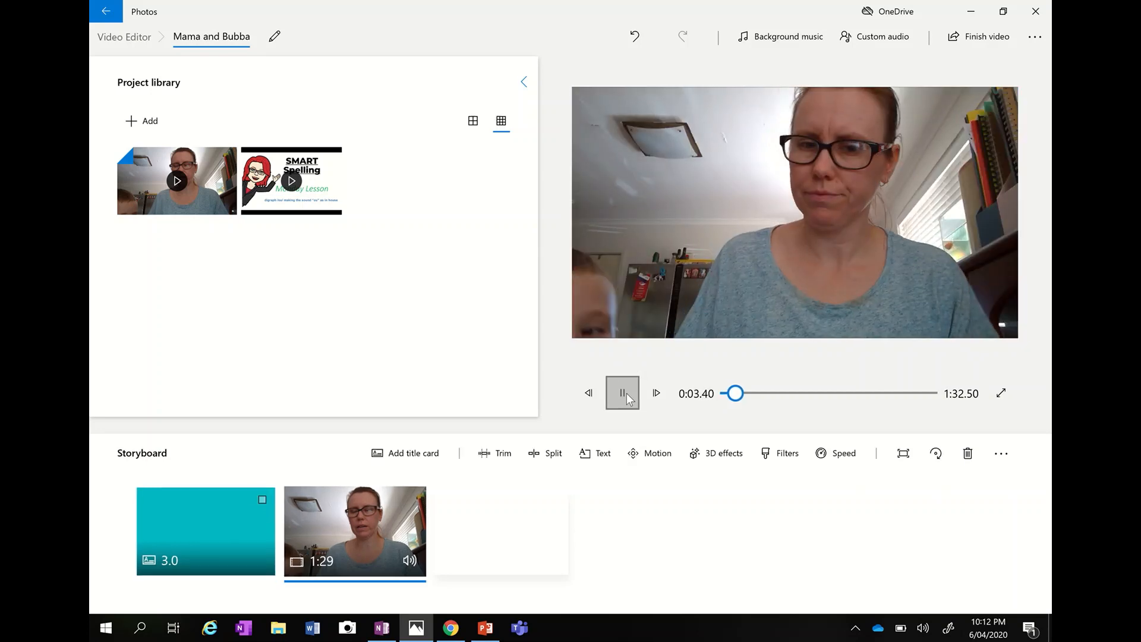
{"action": "left_click", "coordinate": [622, 393]}
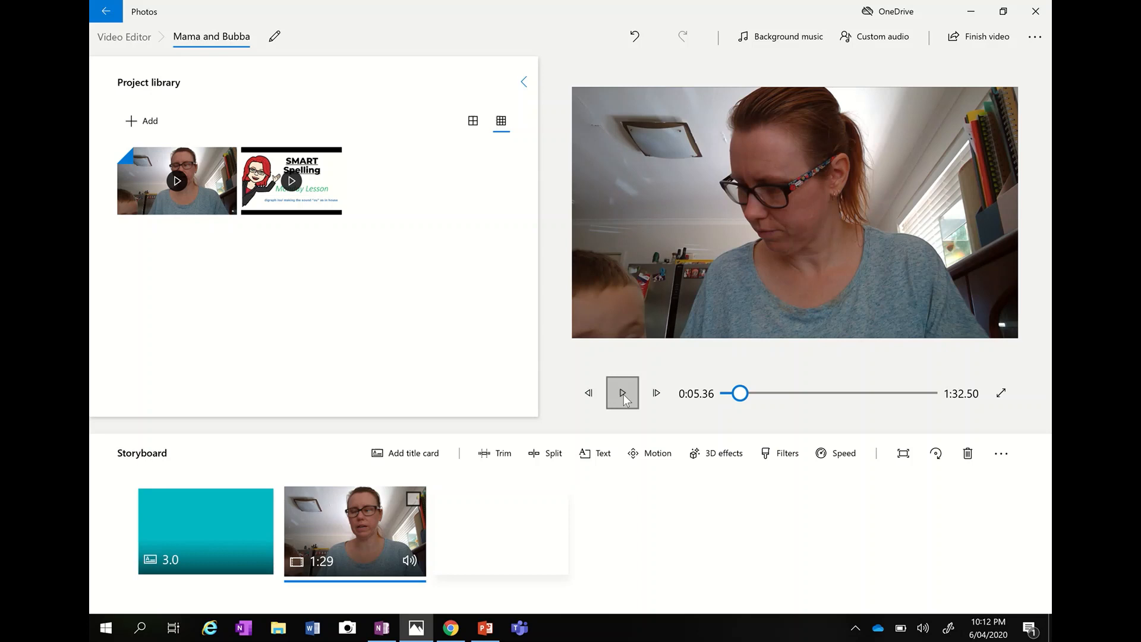
{"action": "mouse_move", "coordinate": [480, 518]}
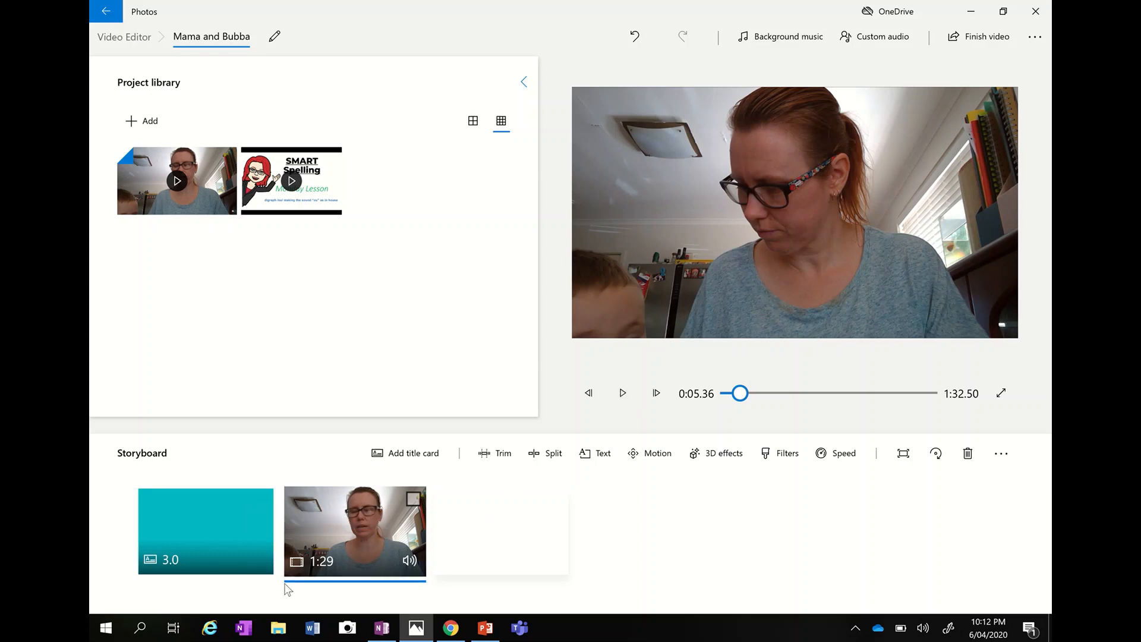
{"action": "mouse_move", "coordinate": [342, 590]}
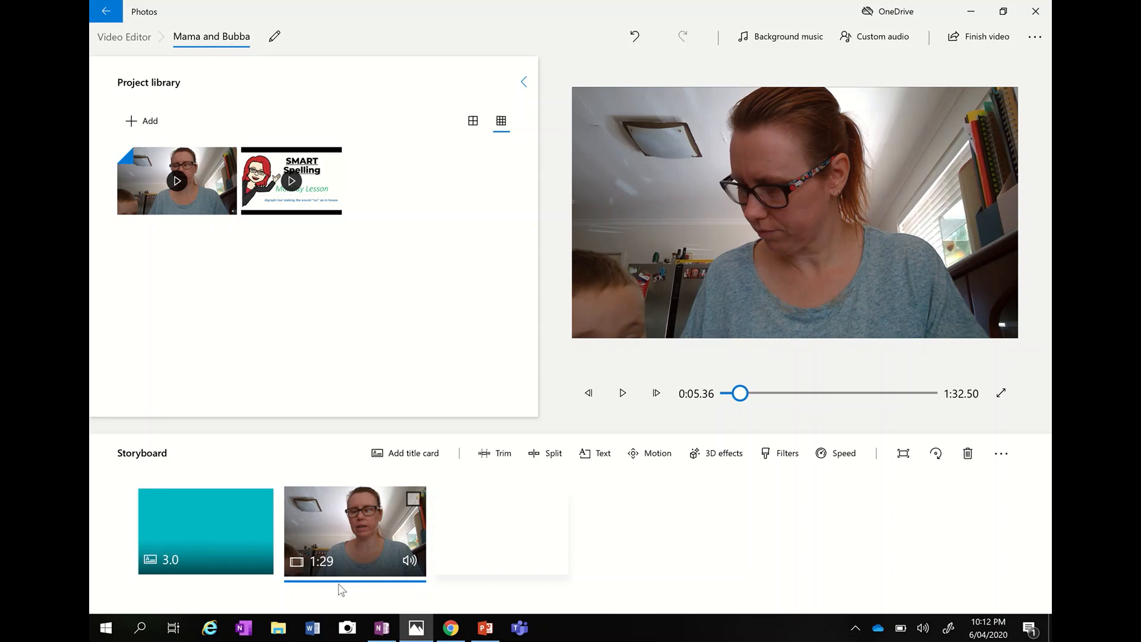
{"action": "mouse_move", "coordinate": [507, 551]}
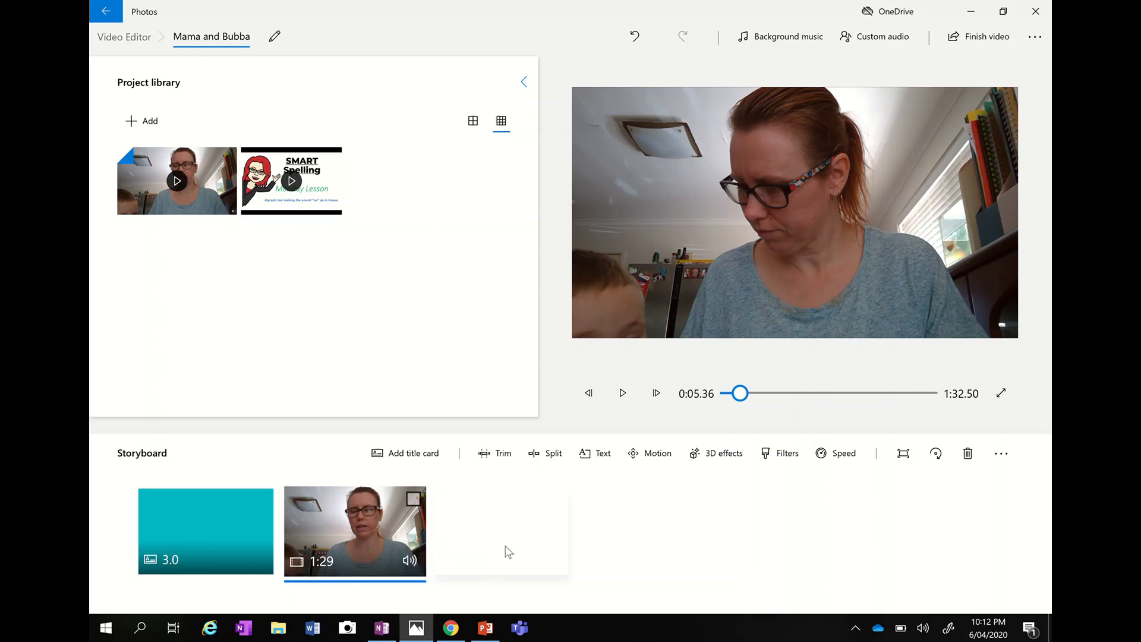
{"action": "mouse_move", "coordinate": [534, 511]}
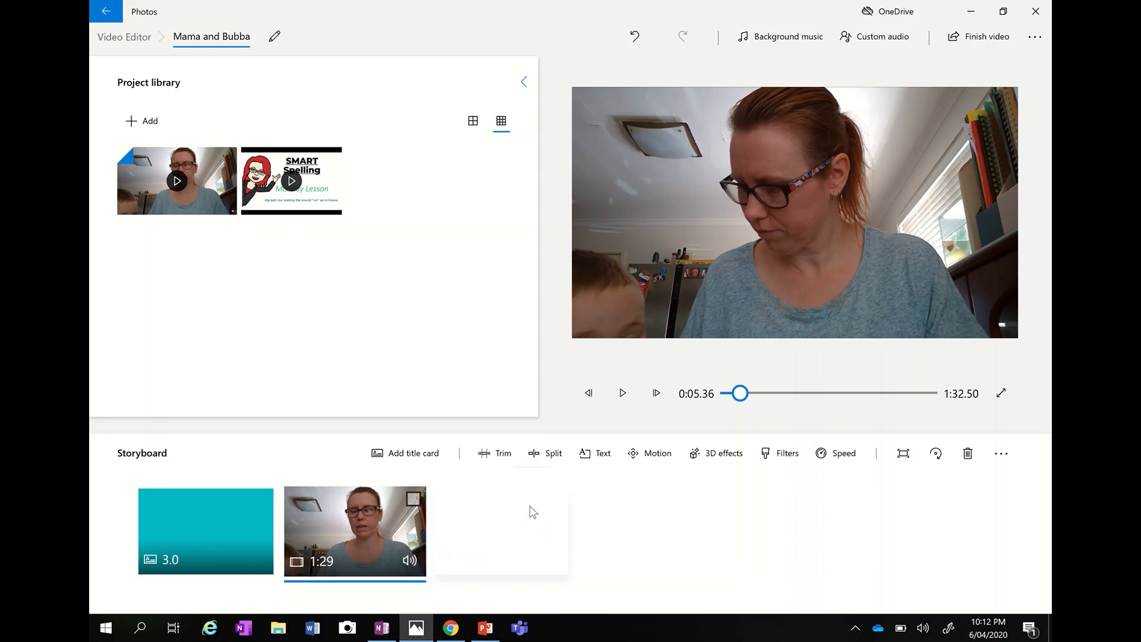
{"action": "mouse_move", "coordinate": [328, 500]}
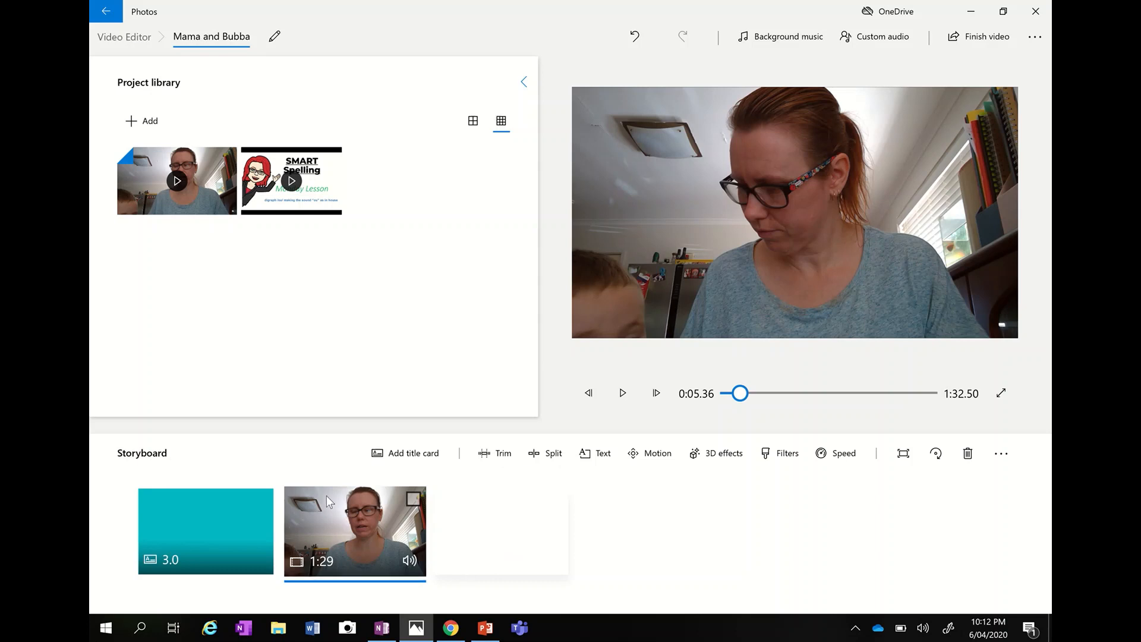
{"action": "mouse_move", "coordinate": [370, 575]}
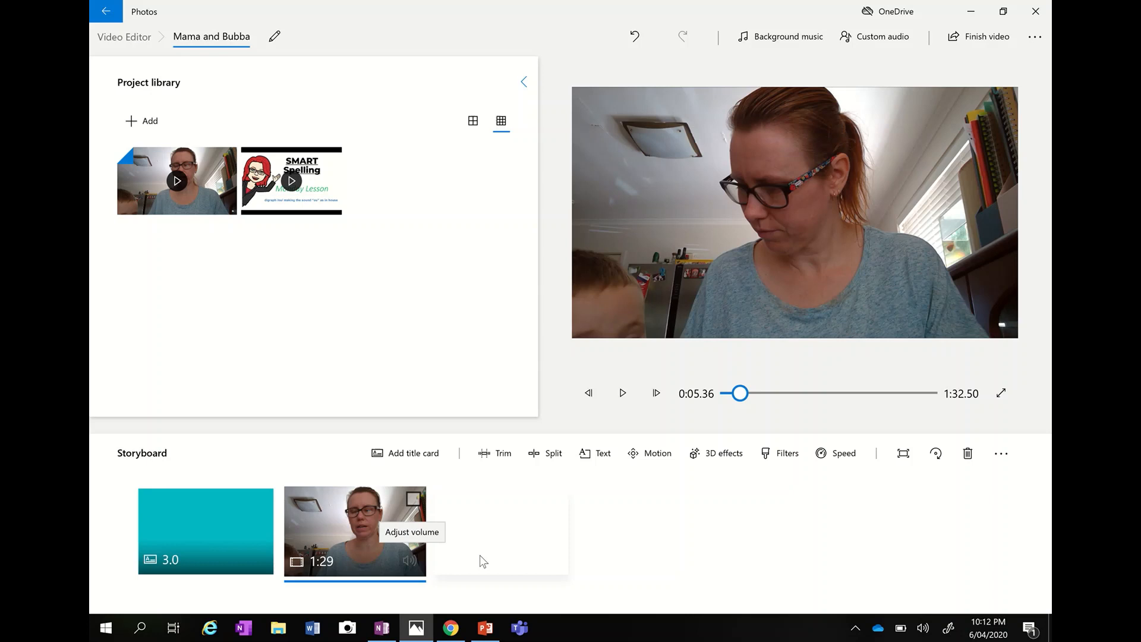
{"action": "mouse_move", "coordinate": [536, 558]}
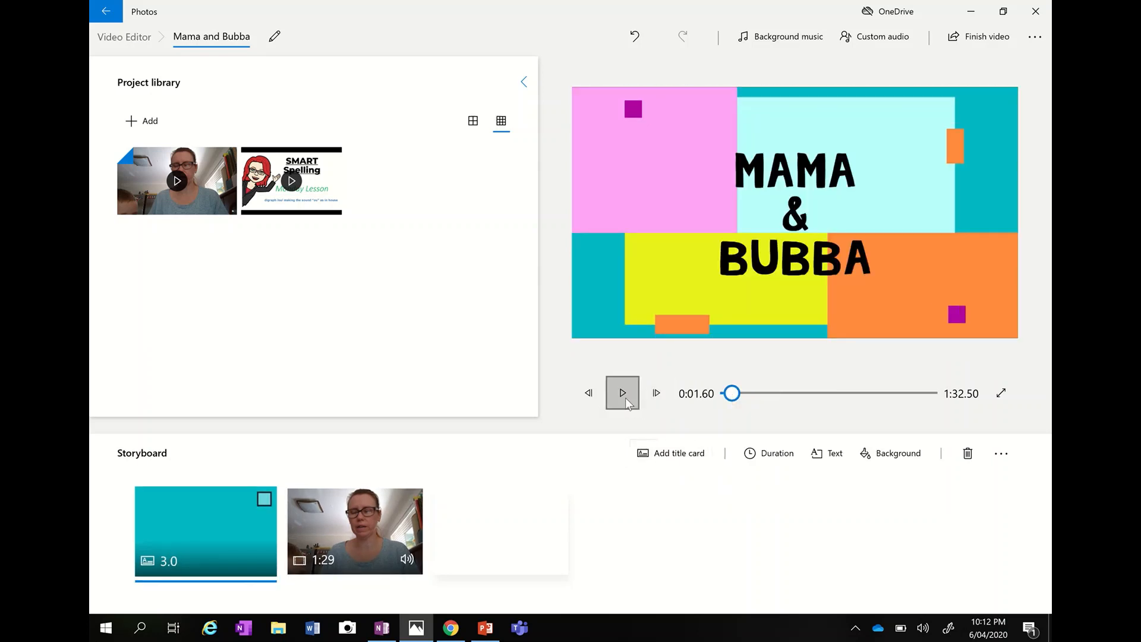
{"action": "mouse_move", "coordinate": [622, 394]}
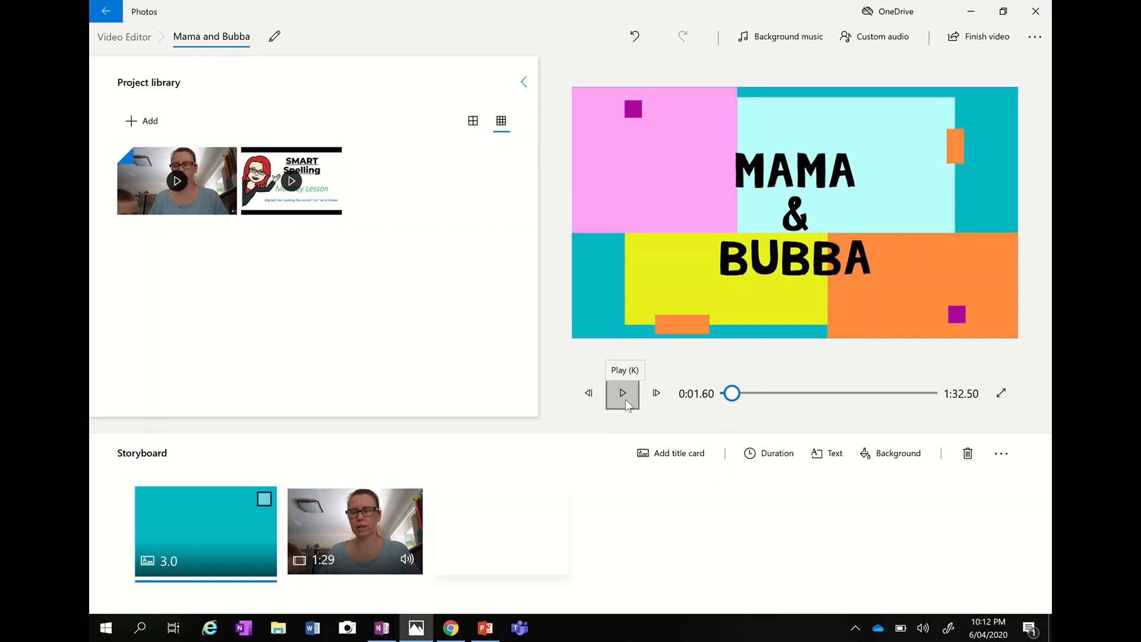
Play the preview, pause about nine seconds into the webcam clip and begin splitting it there
{"action": "left_click", "coordinate": [622, 393]}
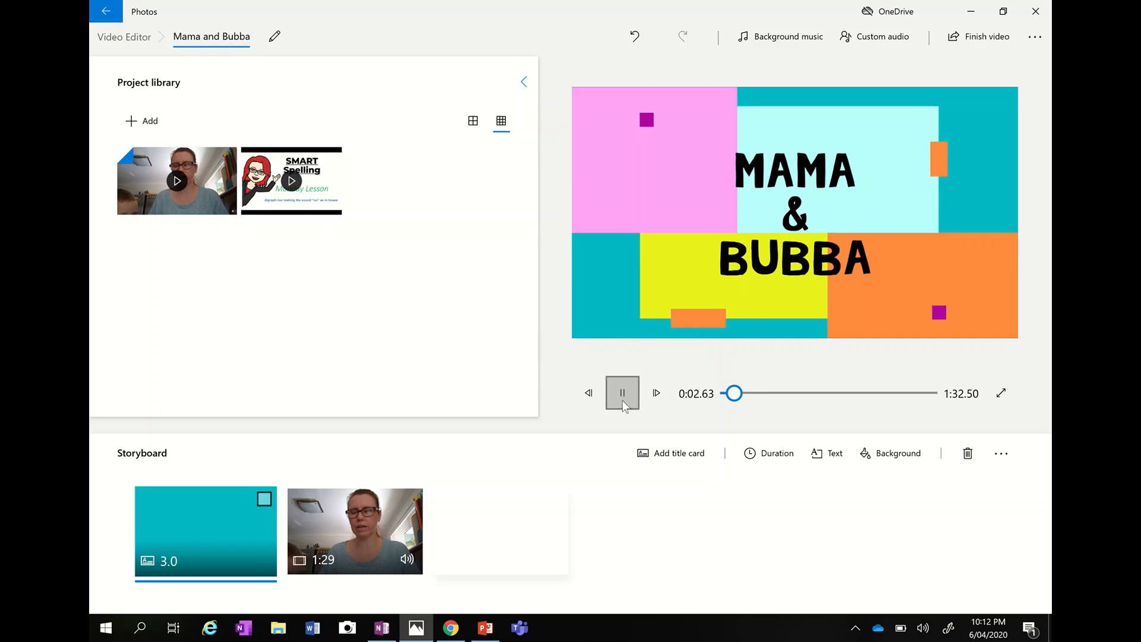
{"action": "left_click", "coordinate": [355, 531]}
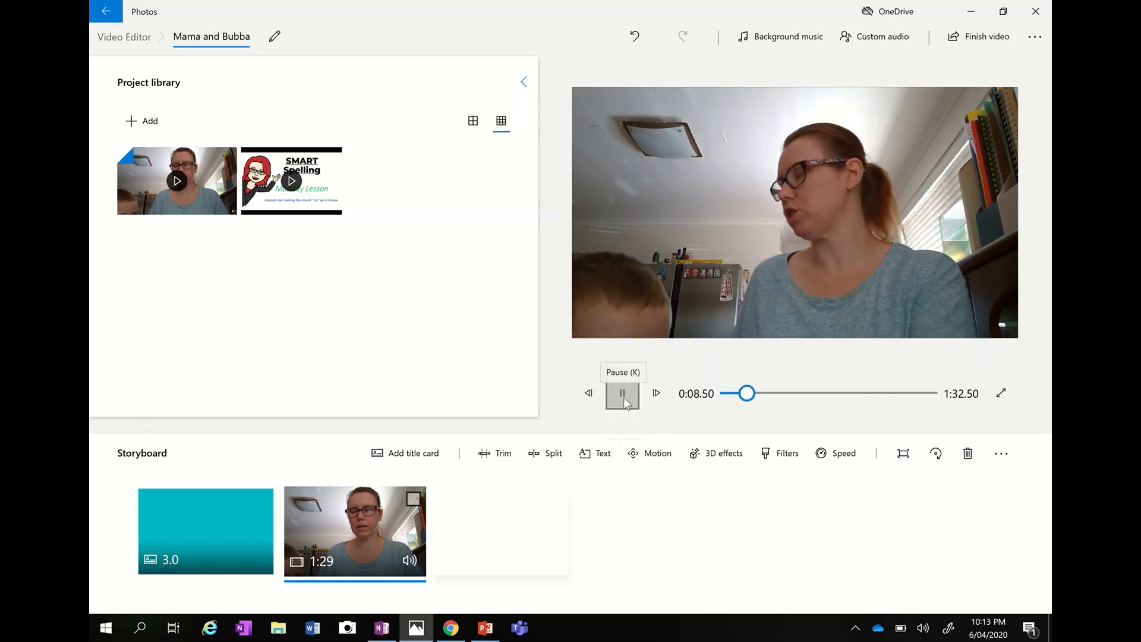
{"action": "left_click", "coordinate": [622, 393]}
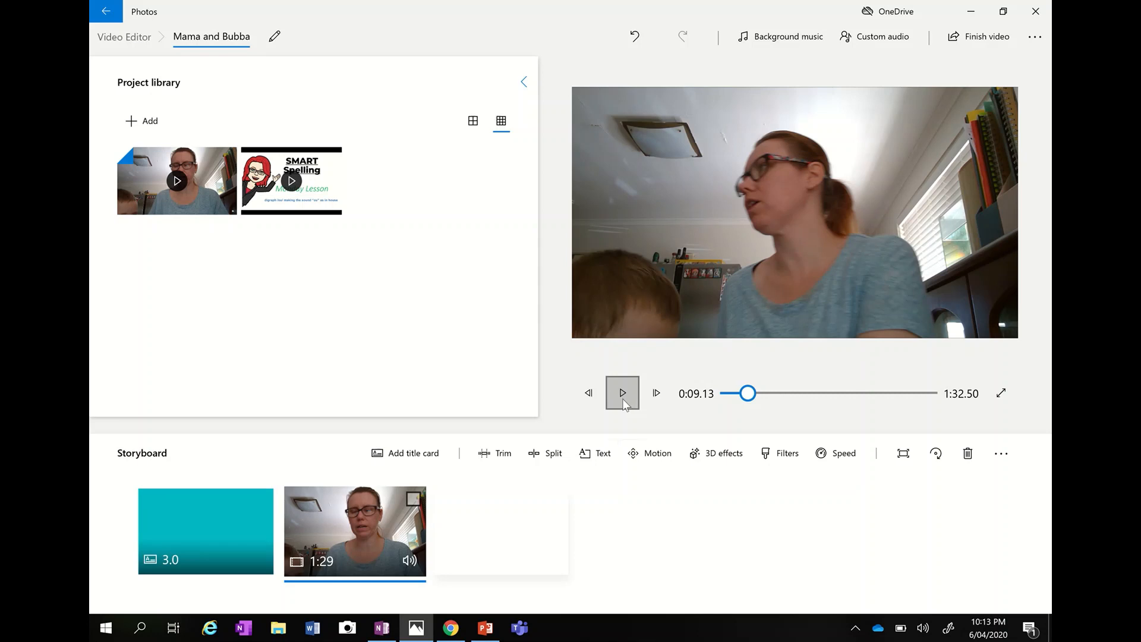
{"action": "mouse_move", "coordinate": [631, 394]}
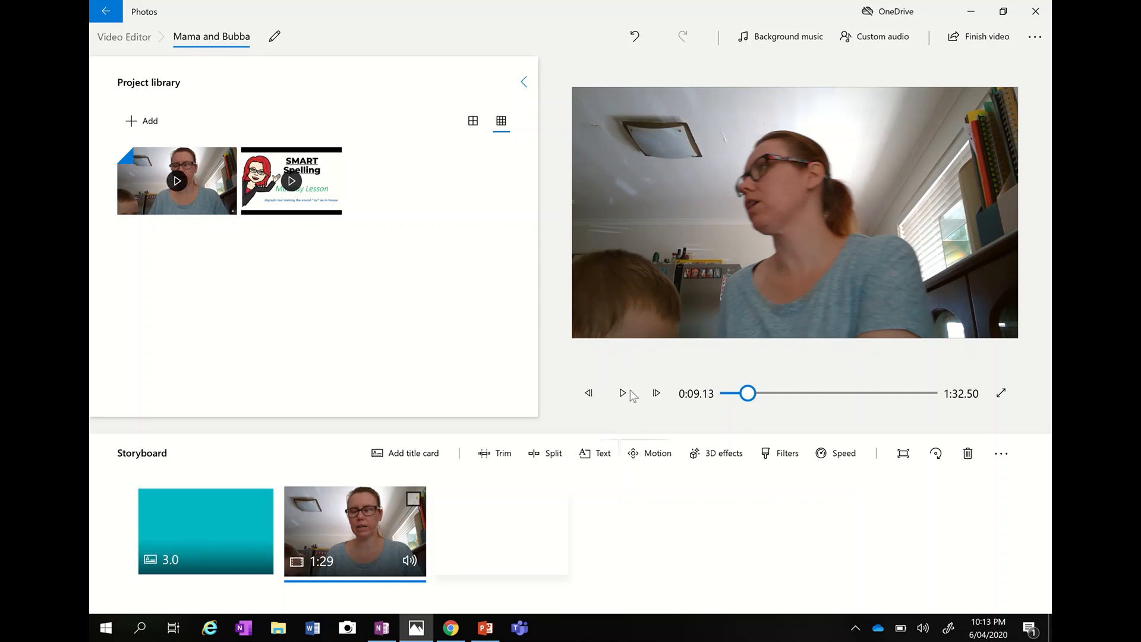
{"action": "mouse_move", "coordinate": [546, 453]}
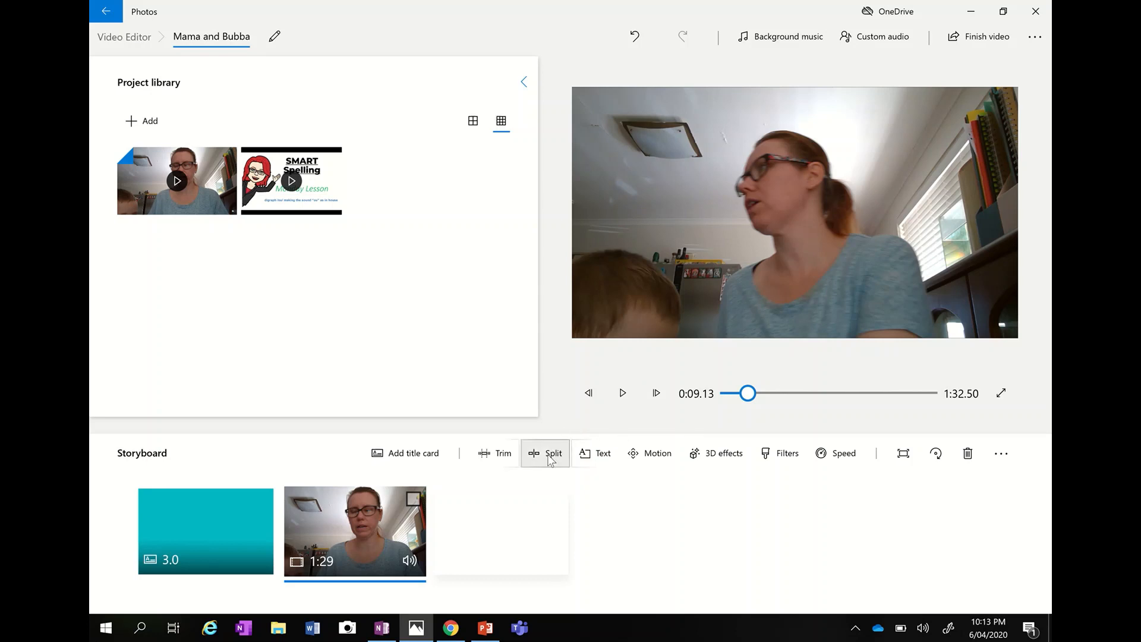
{"action": "left_click", "coordinate": [553, 452]}
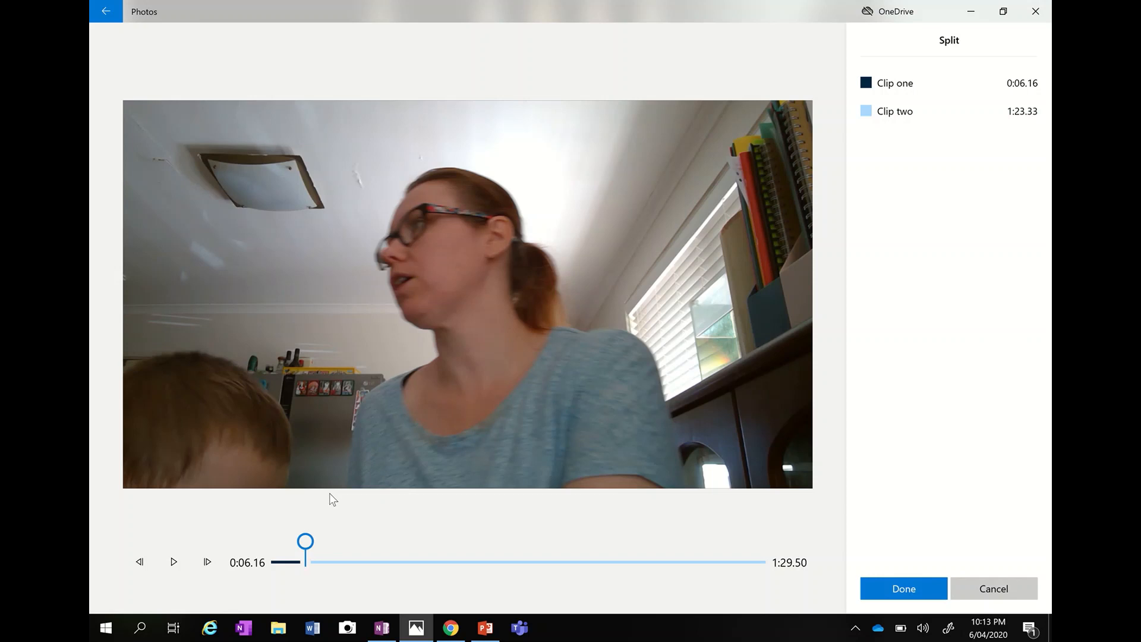
{"action": "mouse_move", "coordinate": [264, 559]}
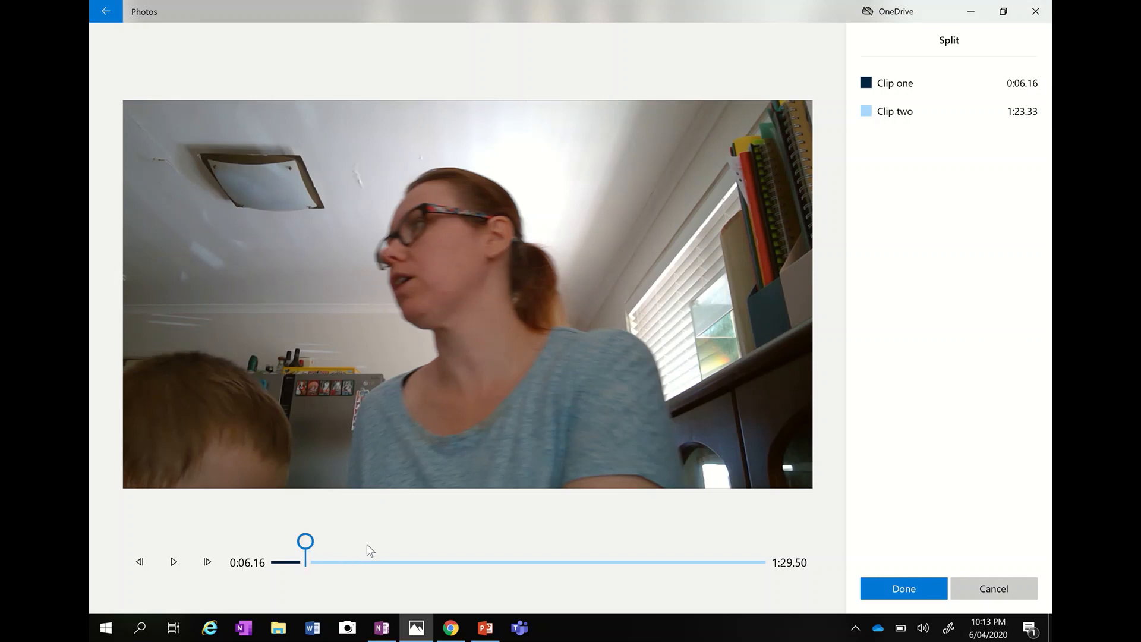
{"action": "mouse_move", "coordinate": [283, 549]}
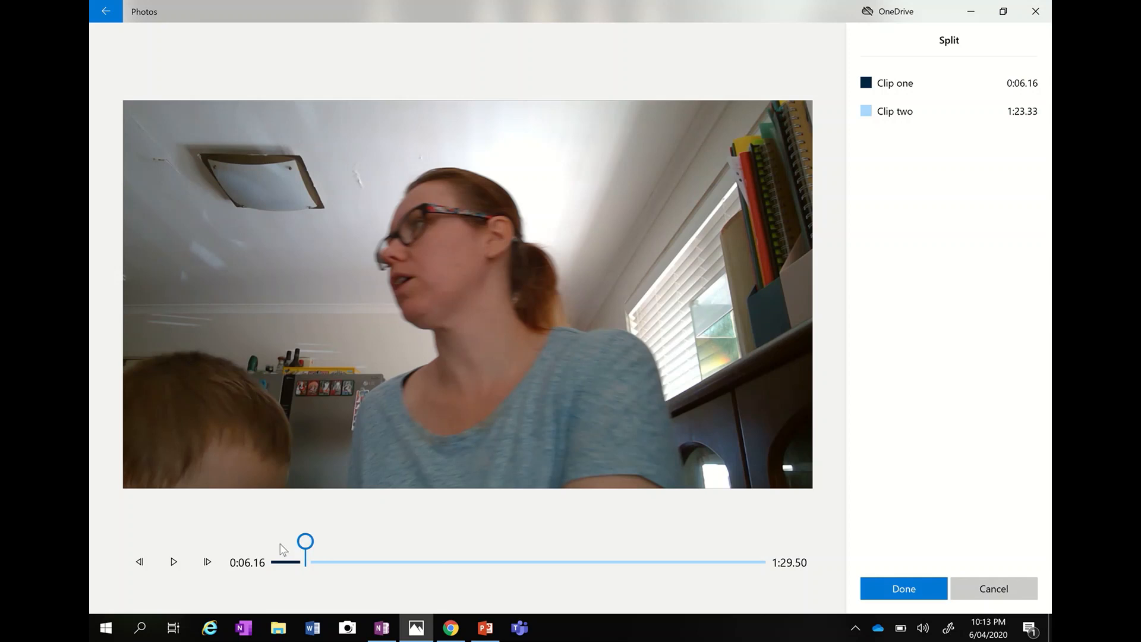
{"action": "mouse_move", "coordinate": [336, 560]}
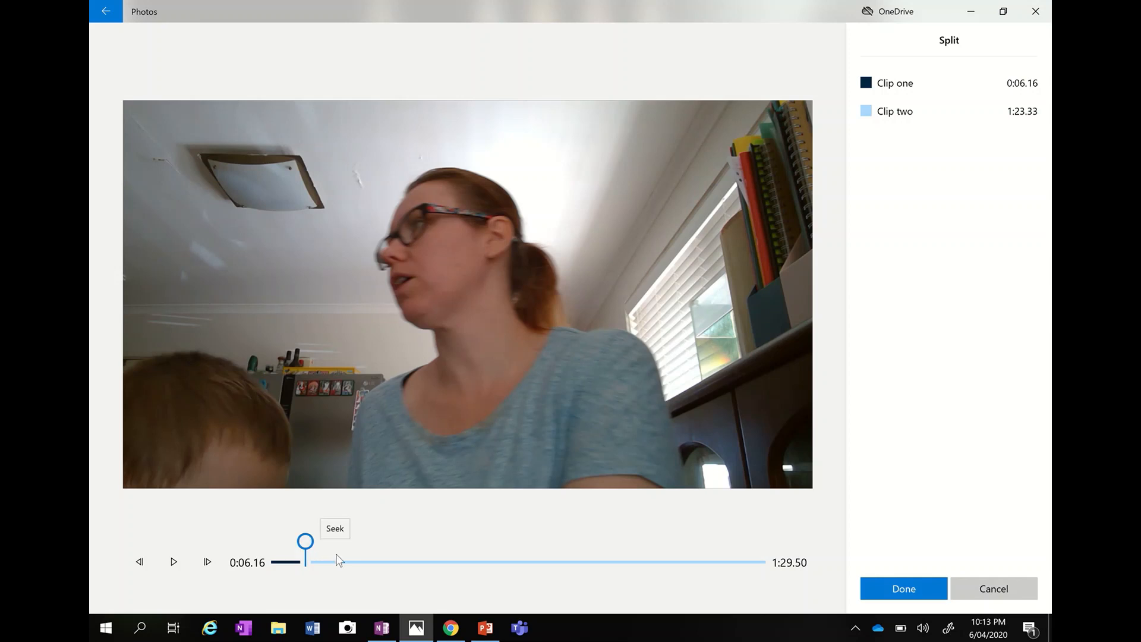
{"action": "mouse_move", "coordinate": [745, 551]}
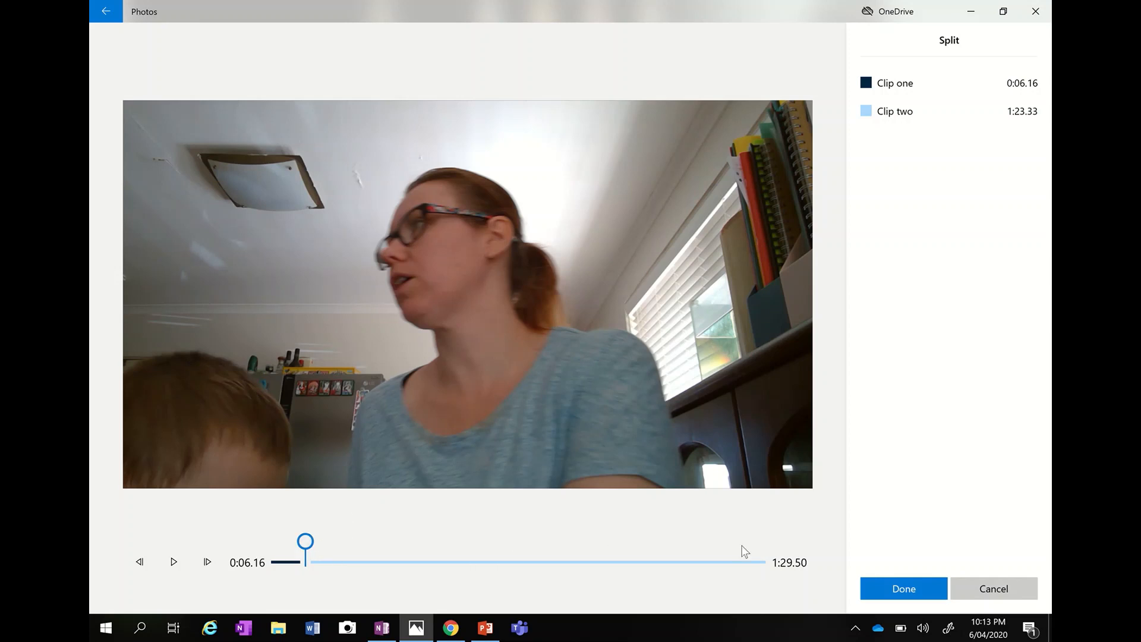
{"action": "mouse_move", "coordinate": [903, 588]}
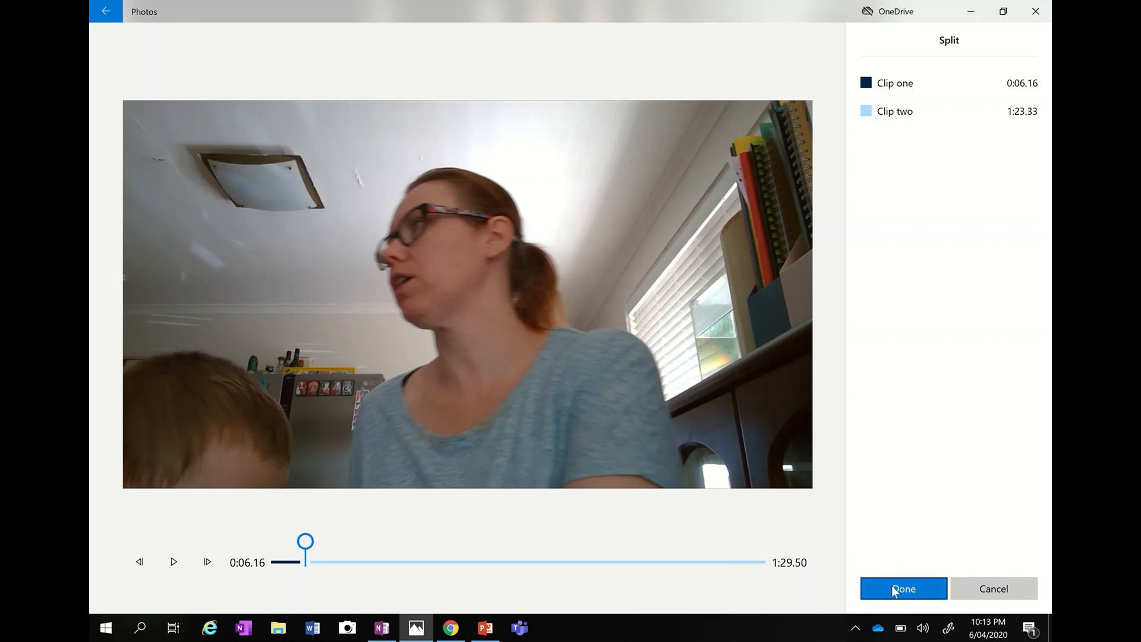
Confirm the split into 6.17 s and 1:23 clips, then begin a caption on the 6.17 s clip
{"action": "left_click", "coordinate": [902, 589]}
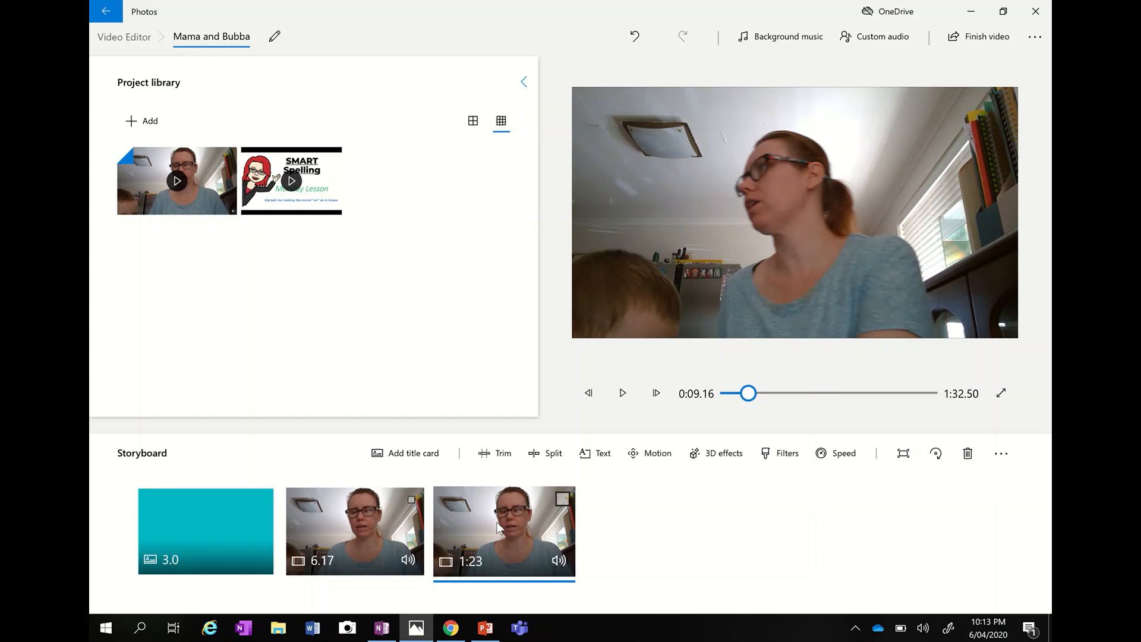
{"action": "left_click", "coordinate": [354, 531]}
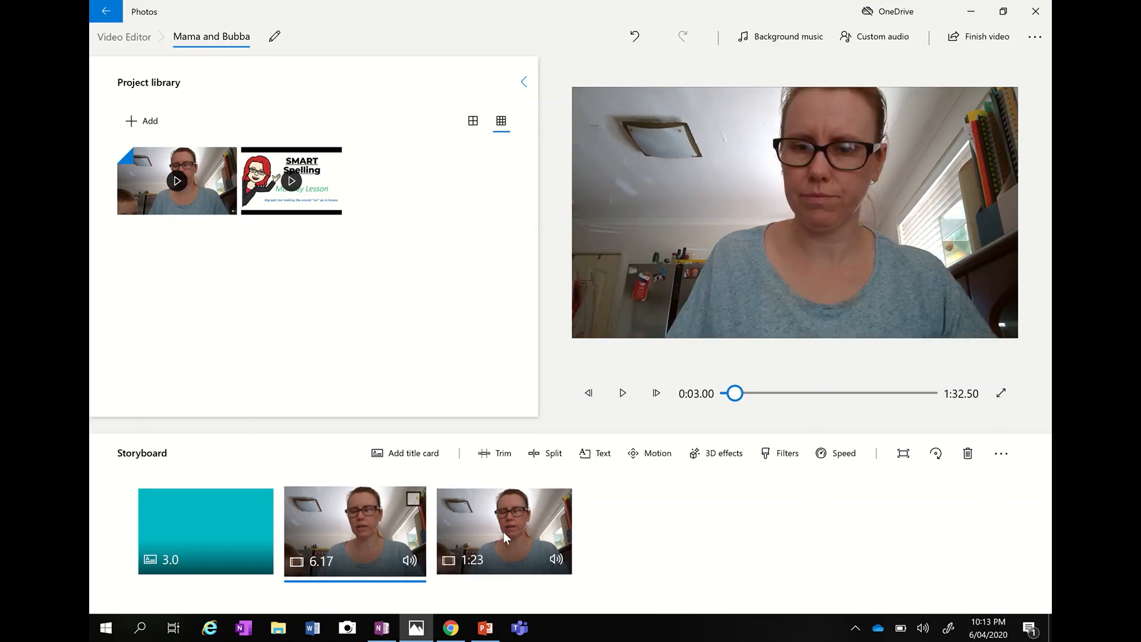
{"action": "mouse_move", "coordinate": [603, 459]}
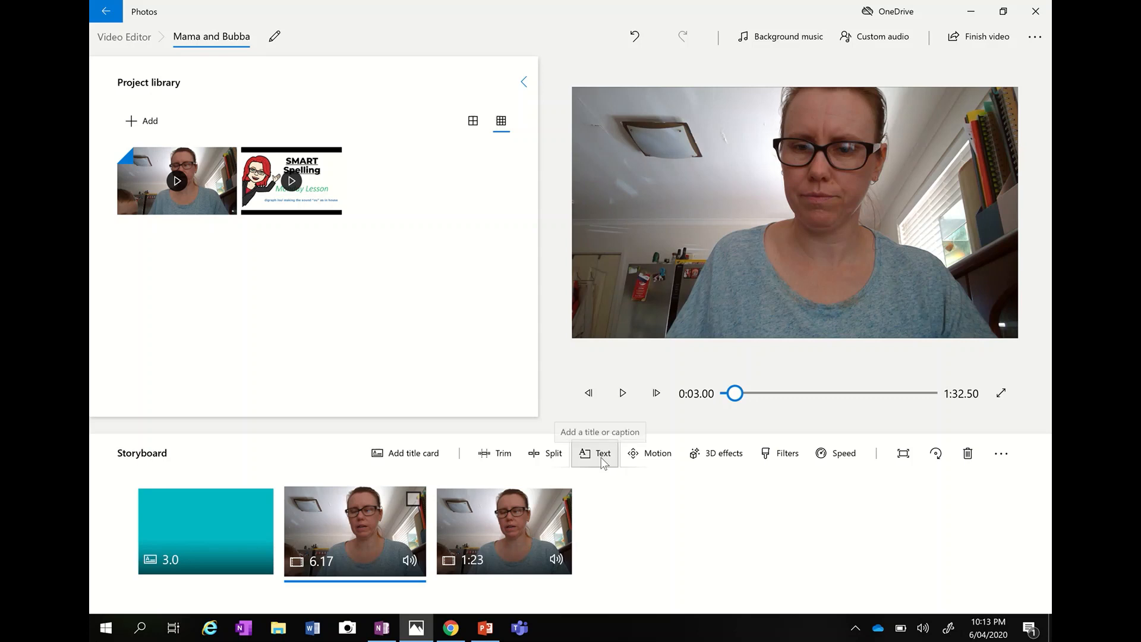
{"action": "left_click", "coordinate": [603, 453]}
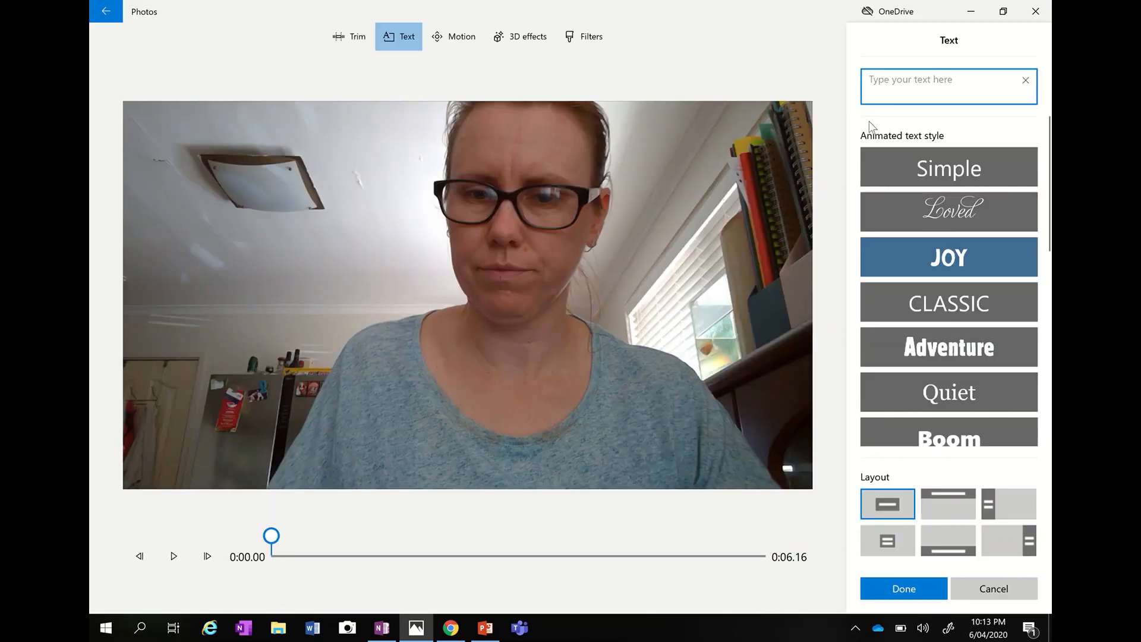
Enter the caption text "Cuddles mama chair" for the six-second clip
{"action": "type", "text": "Cuddles"}
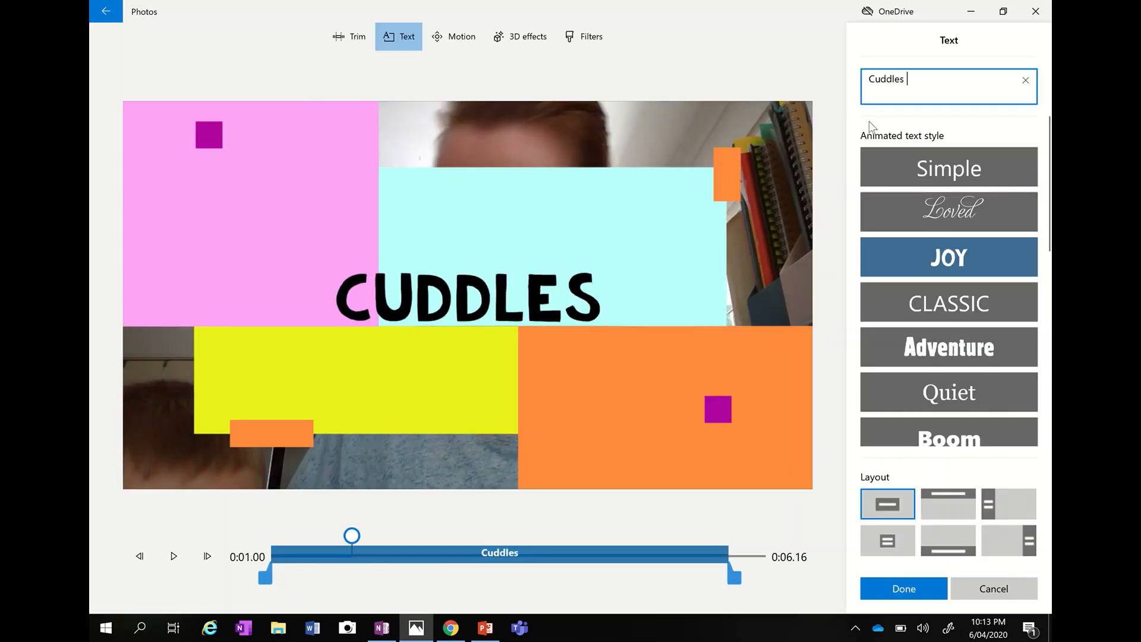
{"action": "type", "text": "m"}
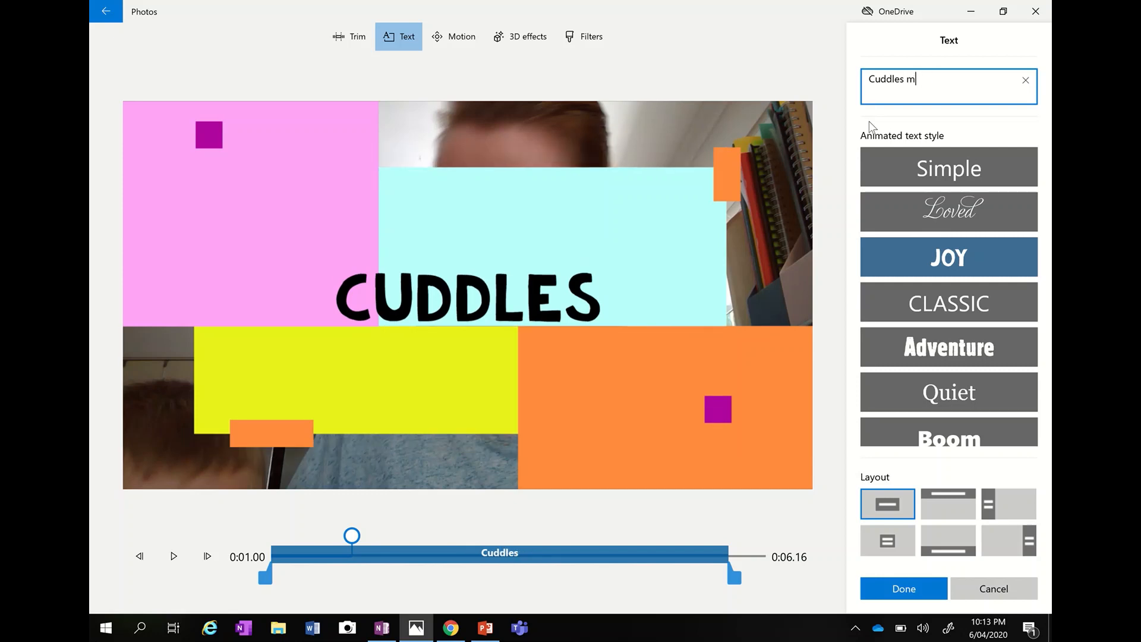
{"action": "type", "text": "ama chair"}
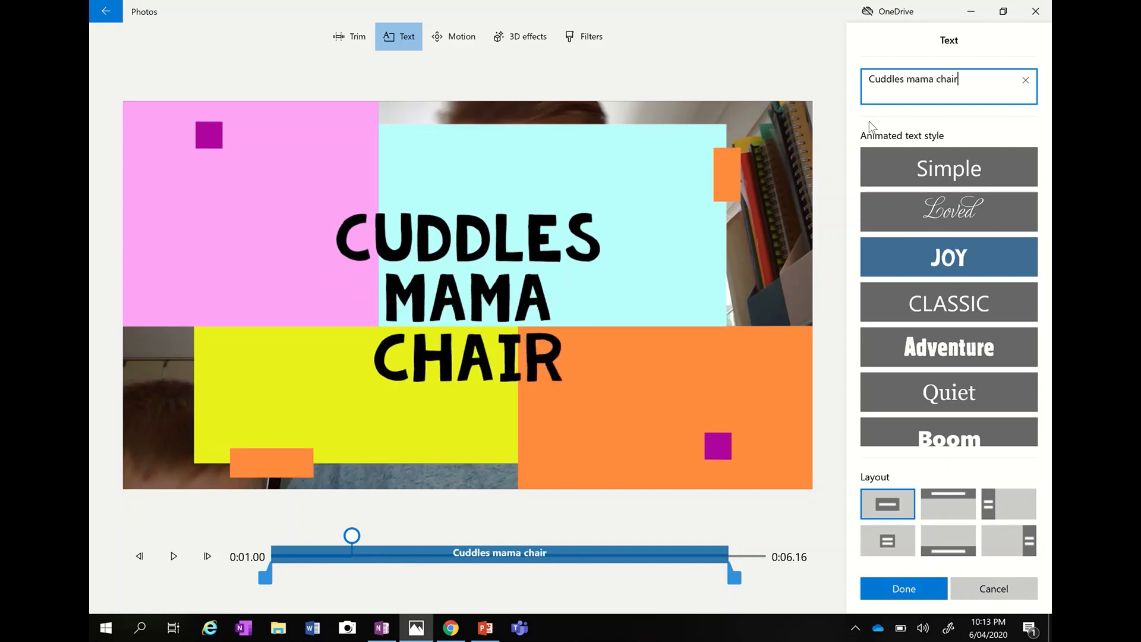
{"action": "type", "text": "\""}
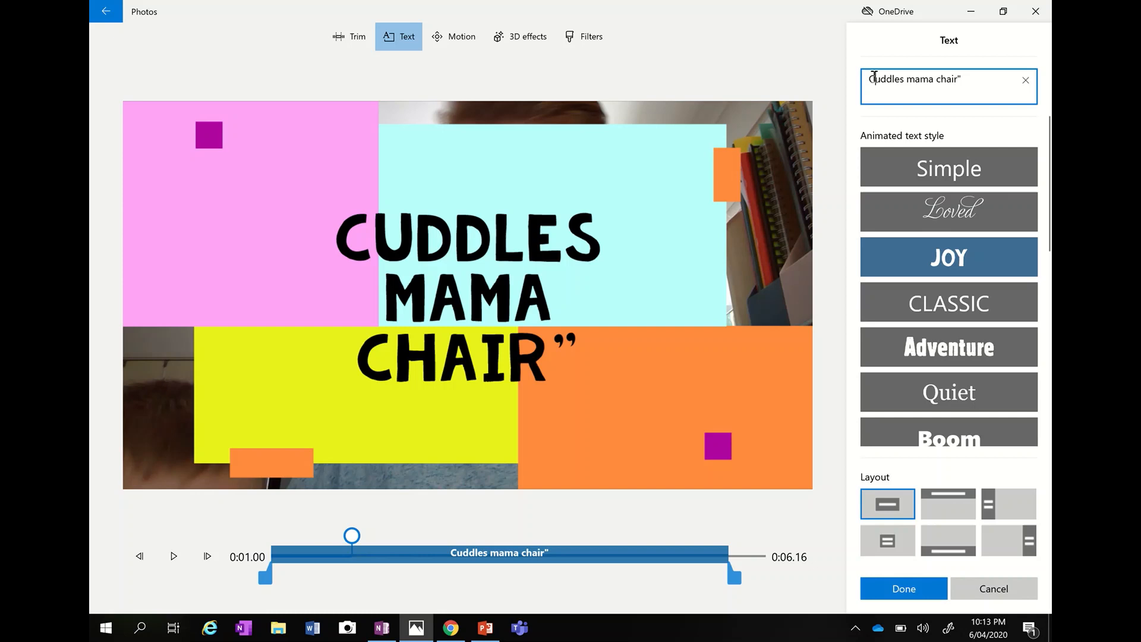
{"action": "type", "text": "\""}
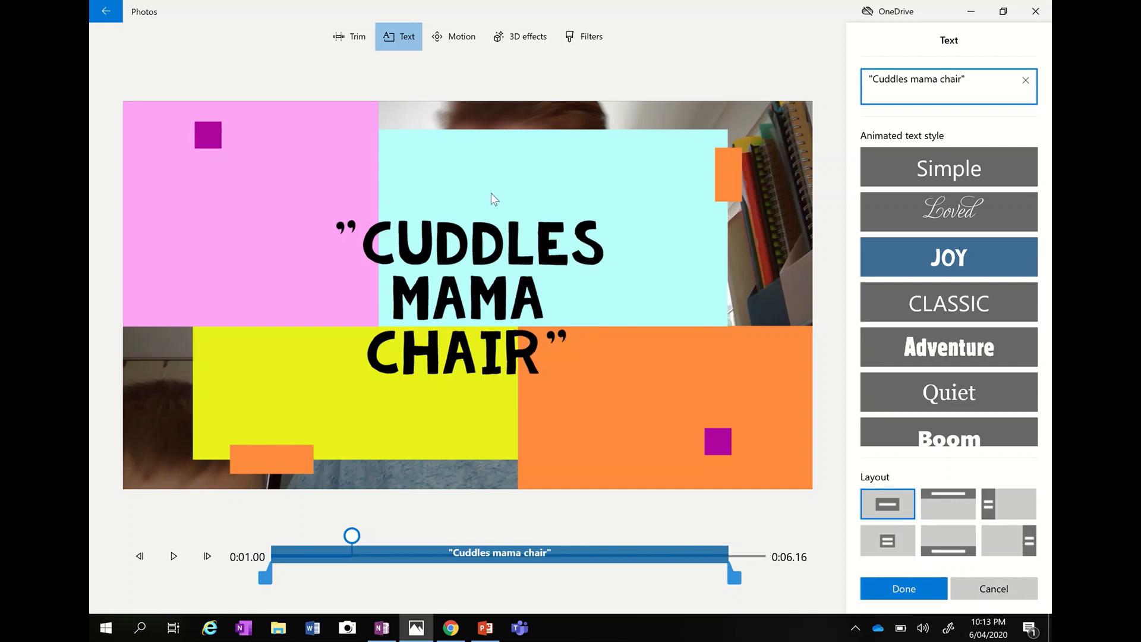
Try Simple, Classic, Adventure and Quiet styles, place the caption right, and settle on Fresh
{"action": "left_click", "coordinate": [948, 167]}
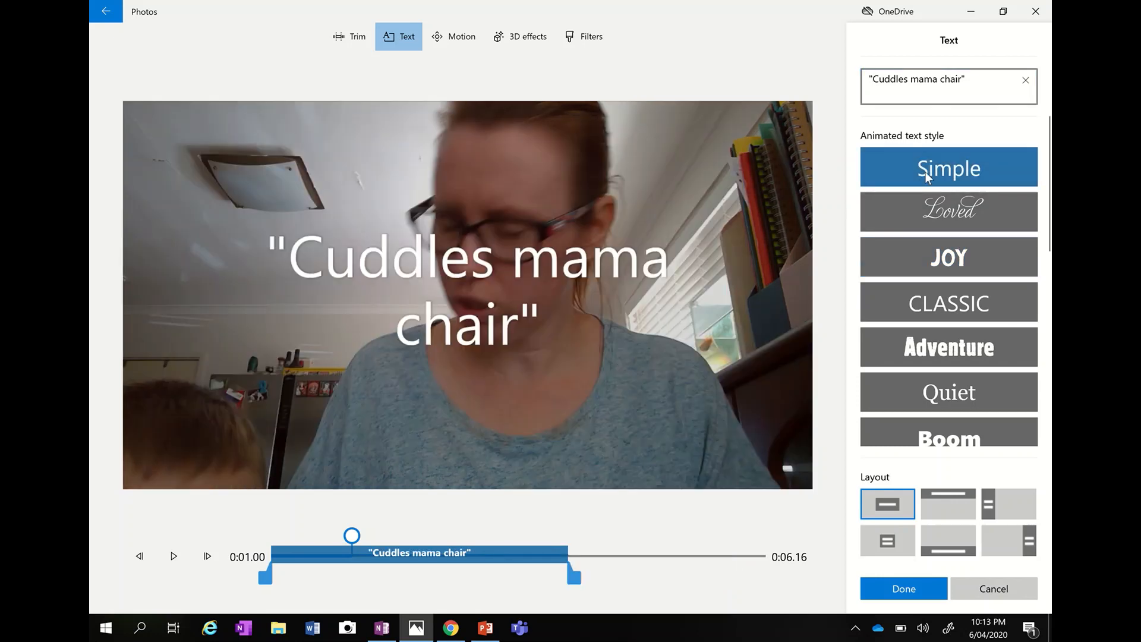
{"action": "mouse_move", "coordinate": [949, 212]}
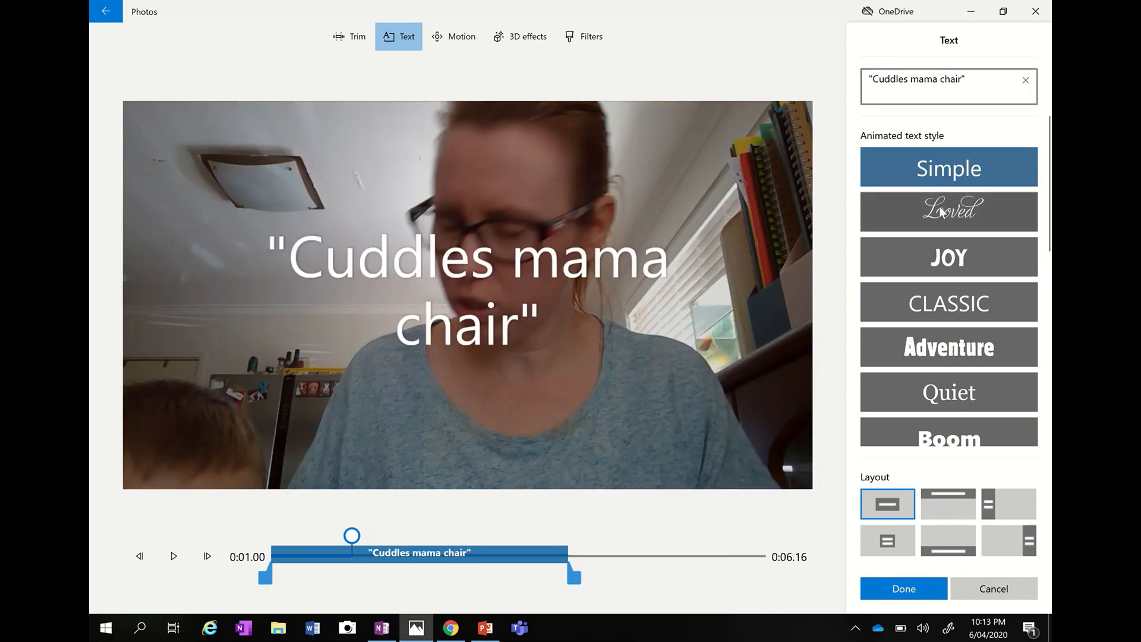
{"action": "left_click", "coordinate": [948, 302]}
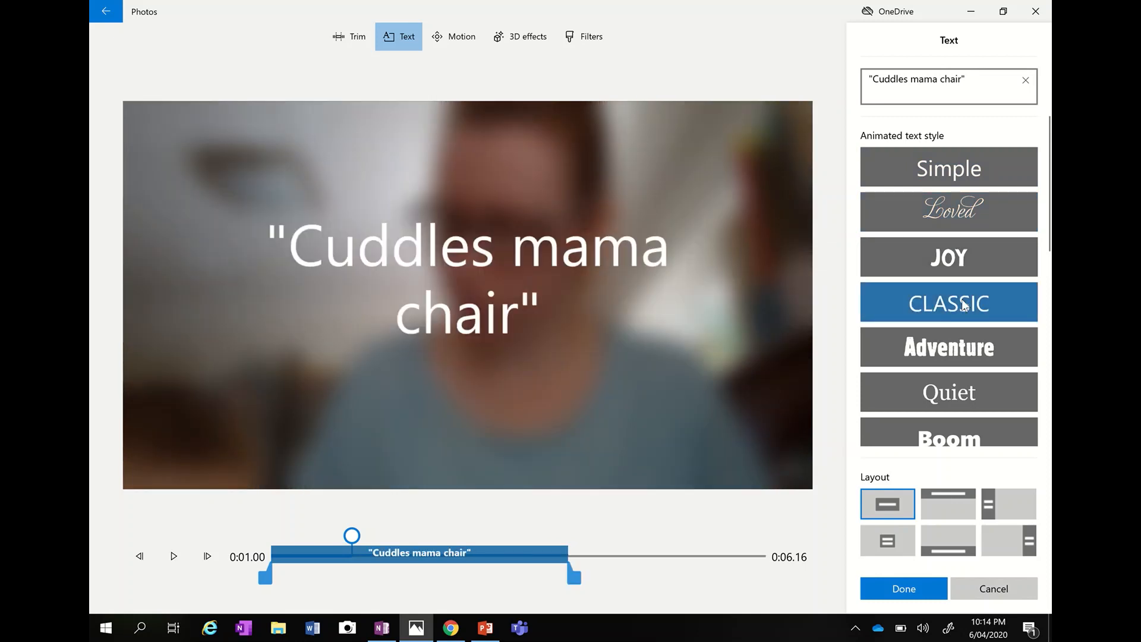
{"action": "left_click", "coordinate": [948, 347]}
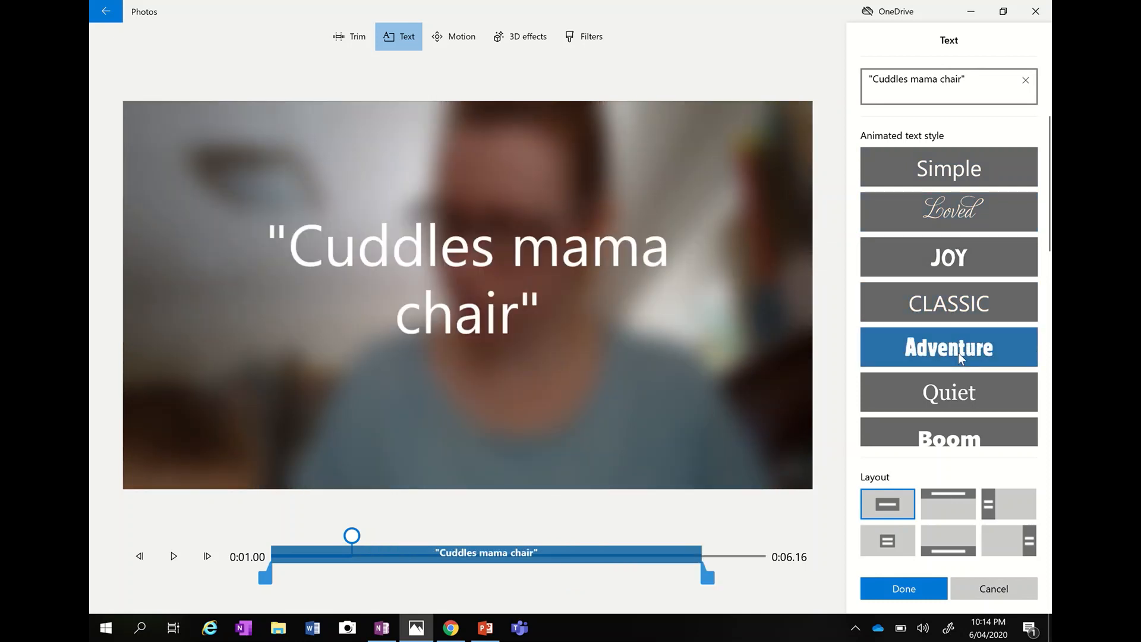
{"action": "left_click", "coordinate": [949, 345]}
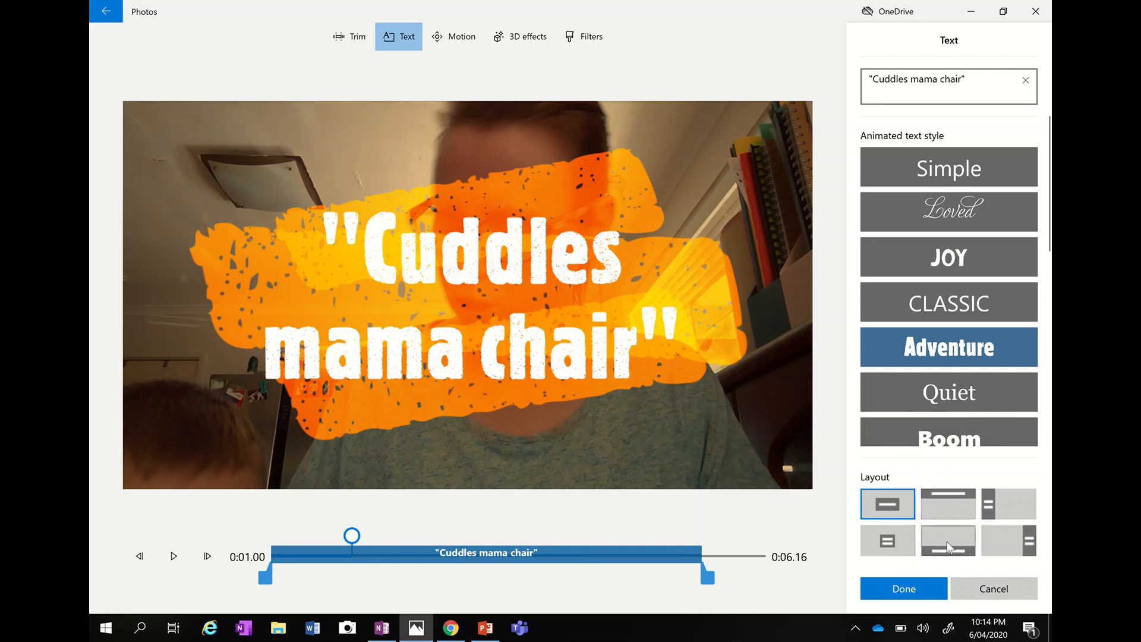
{"action": "left_click", "coordinate": [1009, 539]}
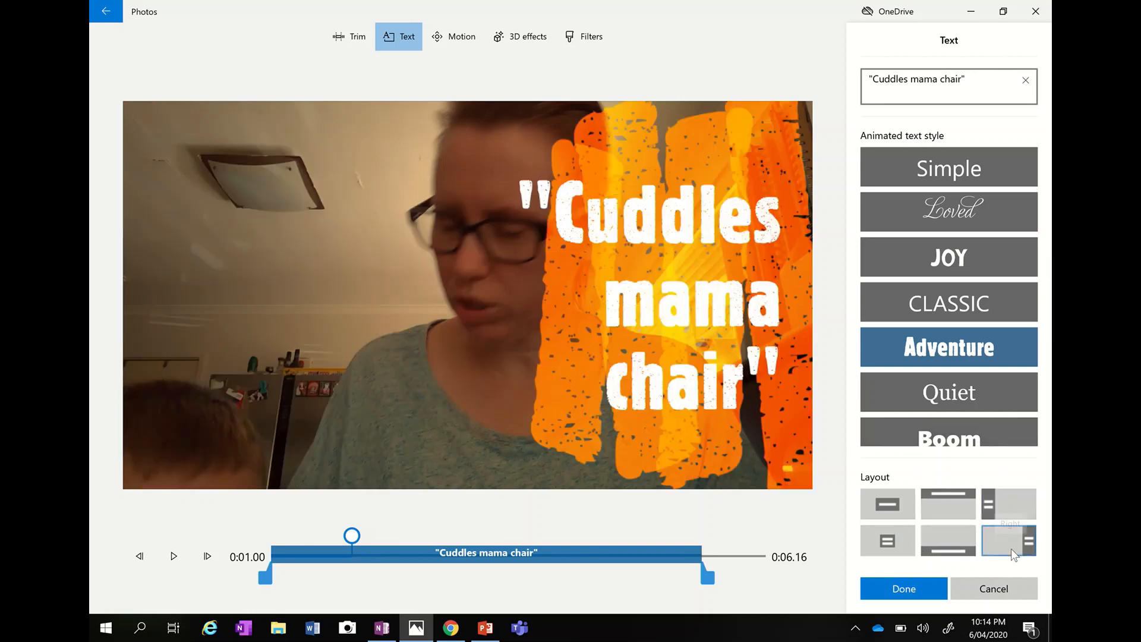
{"action": "mouse_move", "coordinate": [984, 472]}
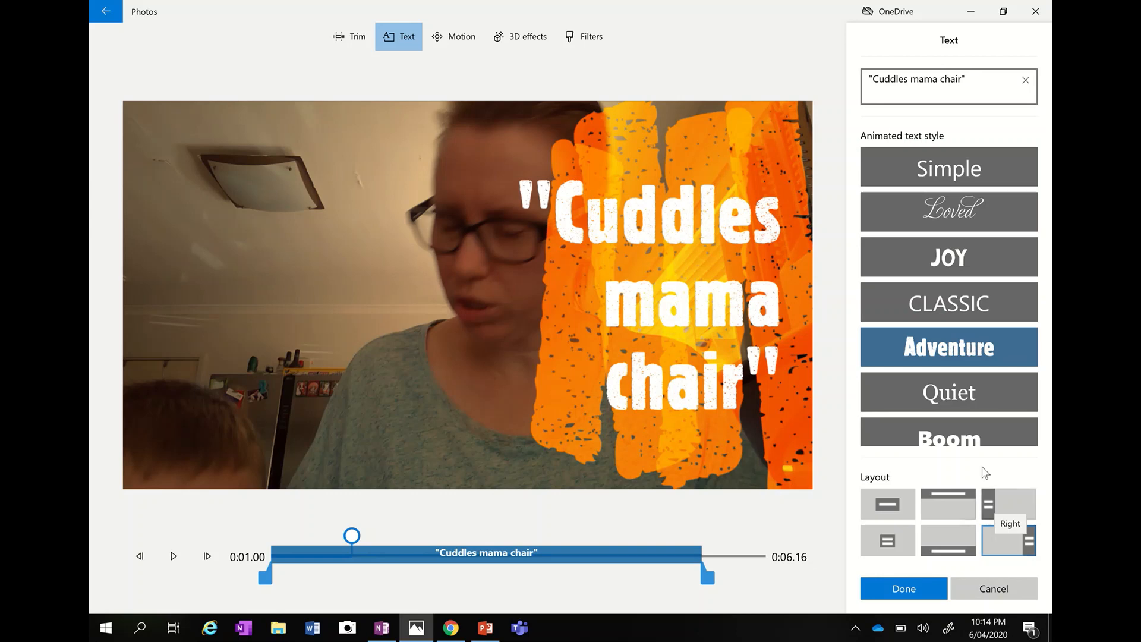
{"action": "left_click", "coordinate": [948, 391]}
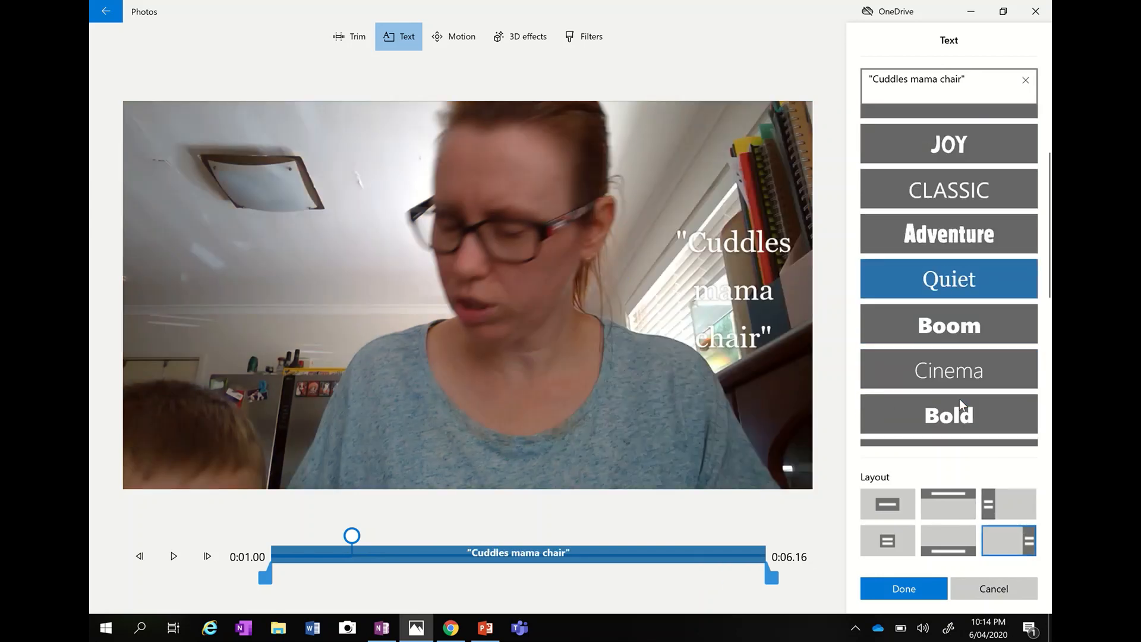
{"action": "left_click", "coordinate": [948, 370]}
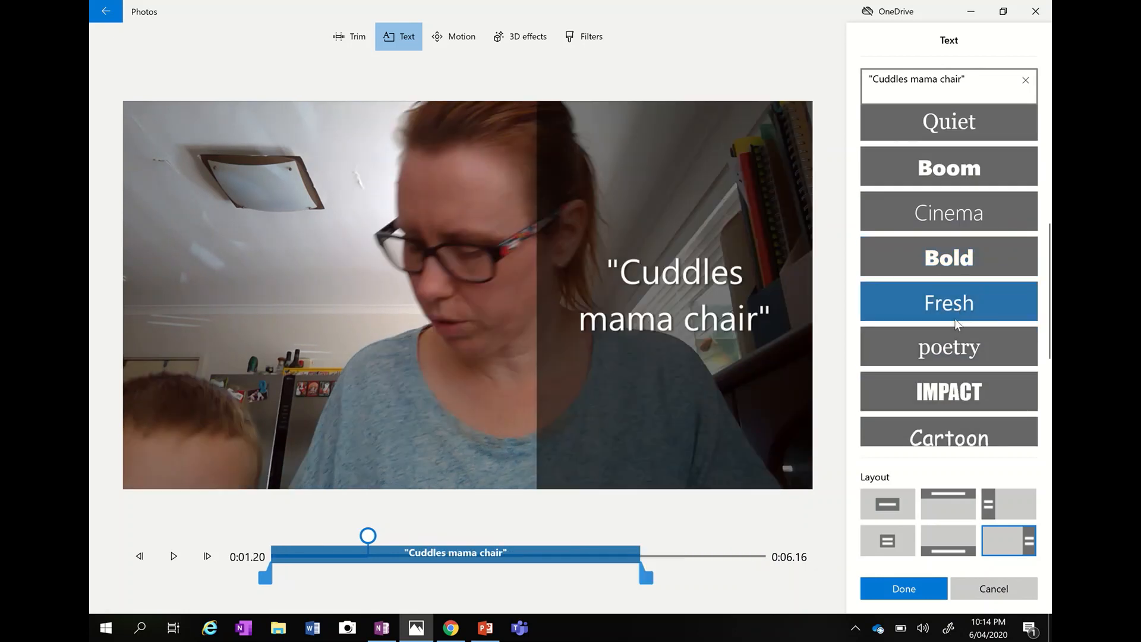
{"action": "mouse_move", "coordinate": [914, 369]}
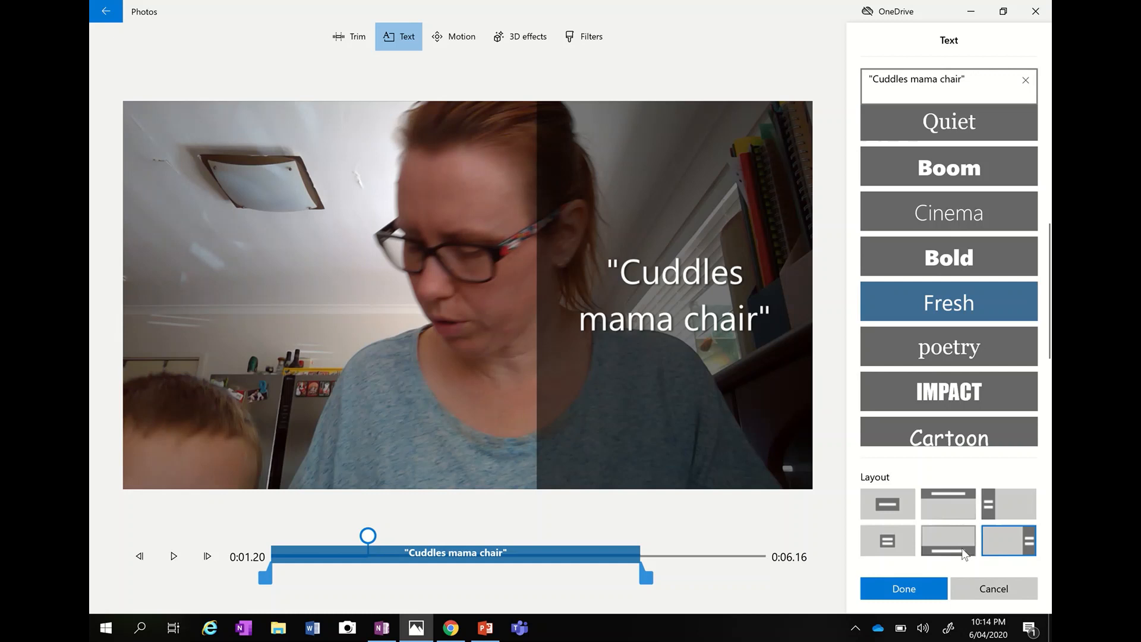
Try the top layout, return the caption to the right side and apply it
{"action": "left_click", "coordinate": [947, 503]}
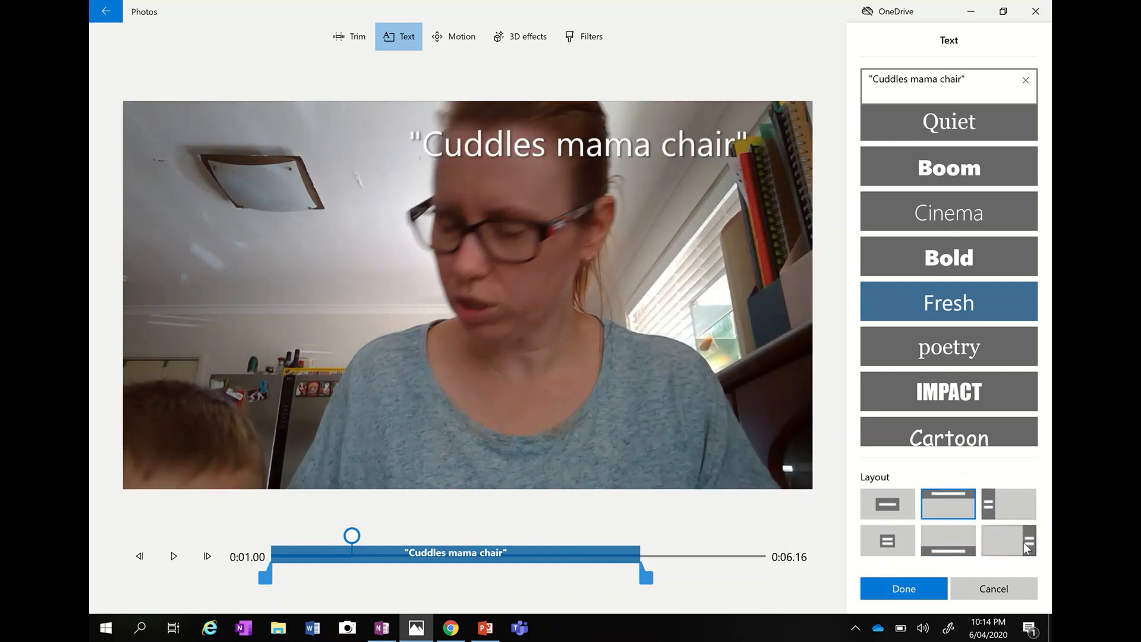
{"action": "left_click", "coordinate": [1008, 540]}
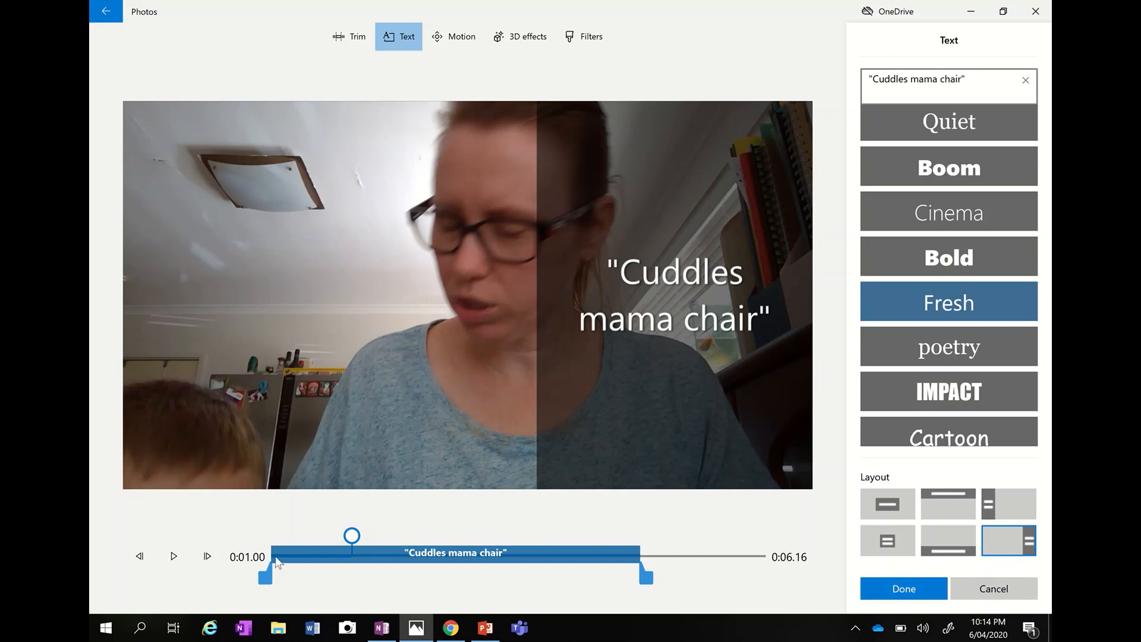
{"action": "mouse_move", "coordinate": [601, 562]}
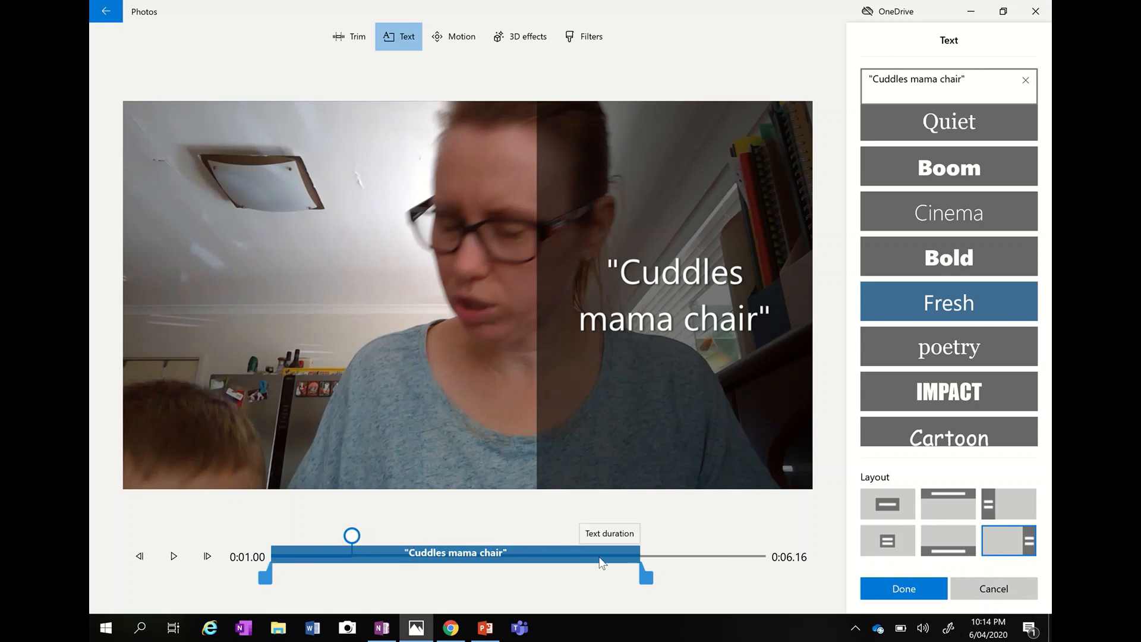
{"action": "mouse_move", "coordinate": [430, 559]}
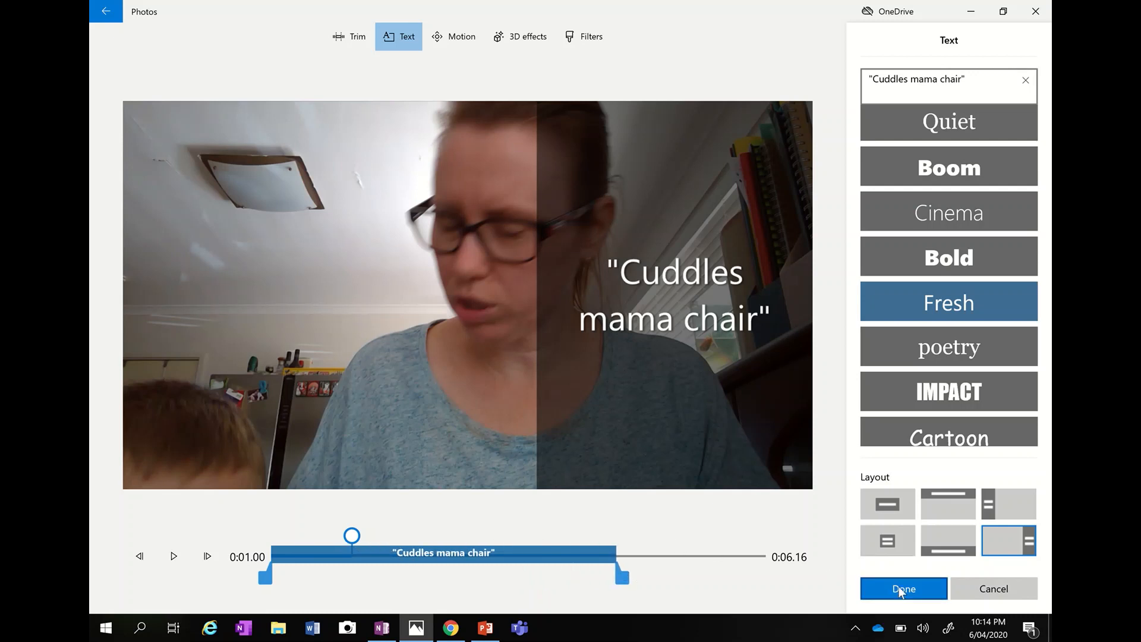
{"action": "left_click", "coordinate": [902, 588]}
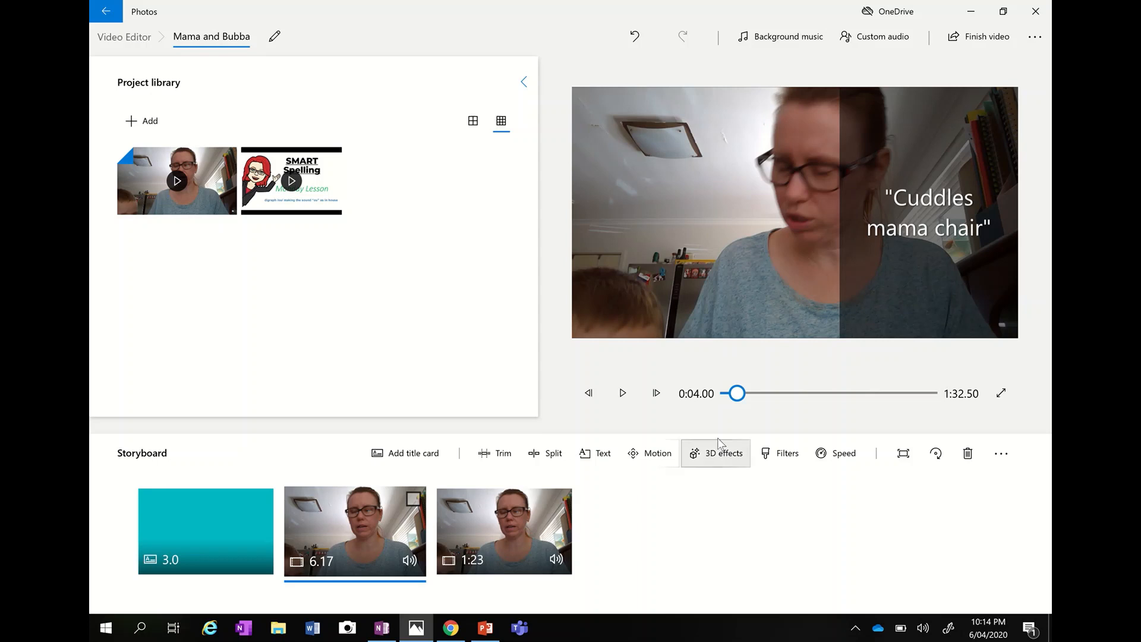
{"action": "mouse_move", "coordinate": [750, 383]}
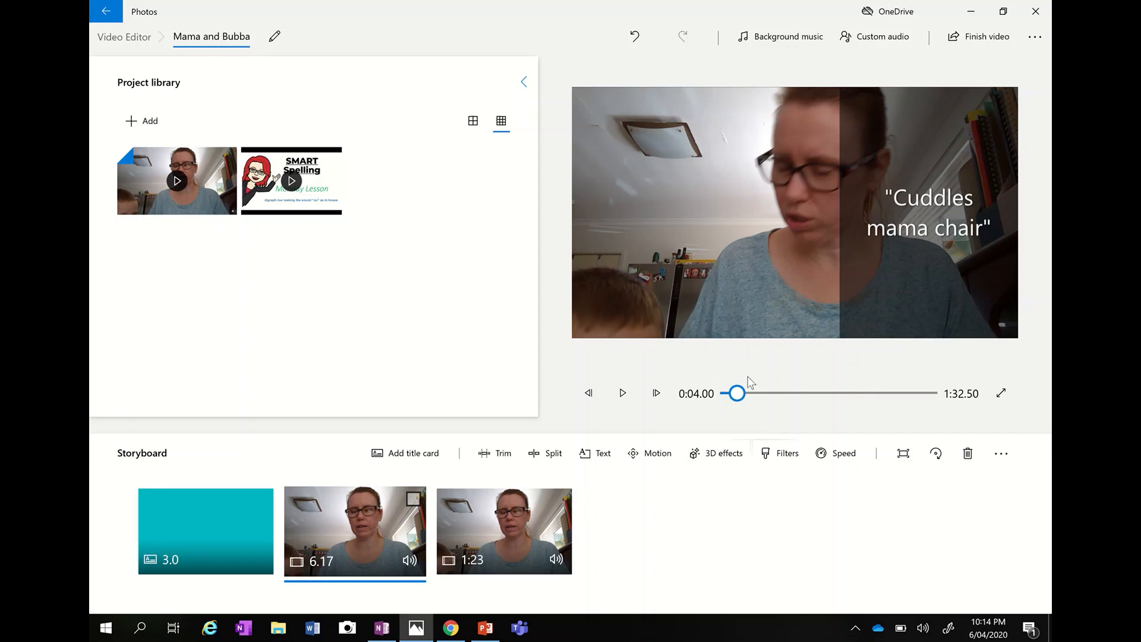
Play through from the title card, stop on the last 1:23 clip and bring up its 3D effects
{"action": "left_click", "coordinate": [206, 532]}
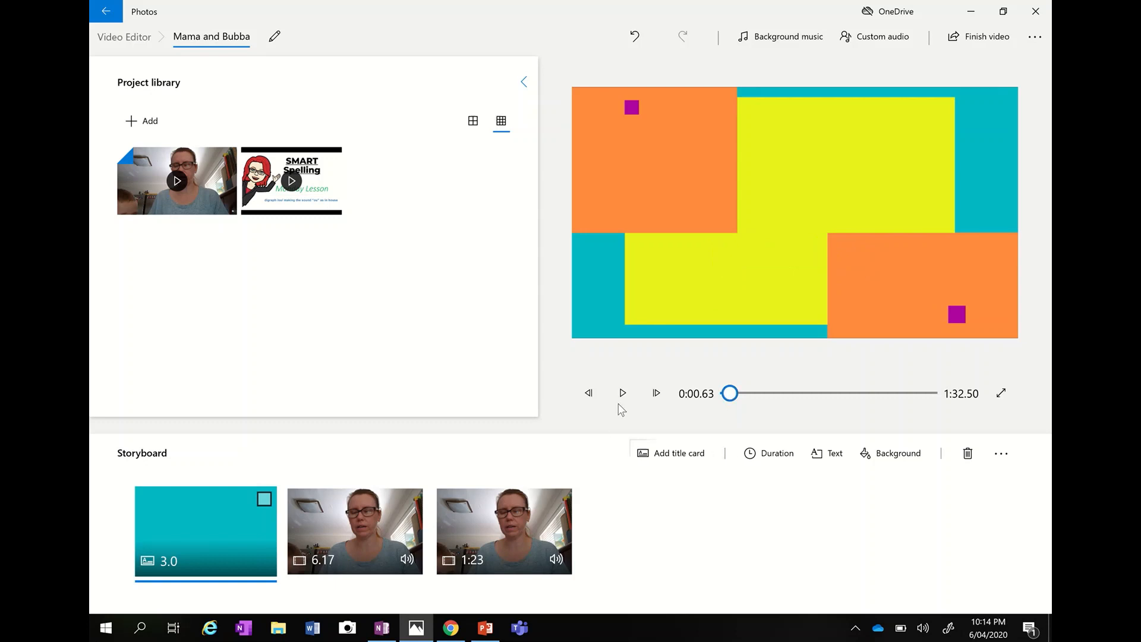
{"action": "left_click", "coordinate": [622, 393]}
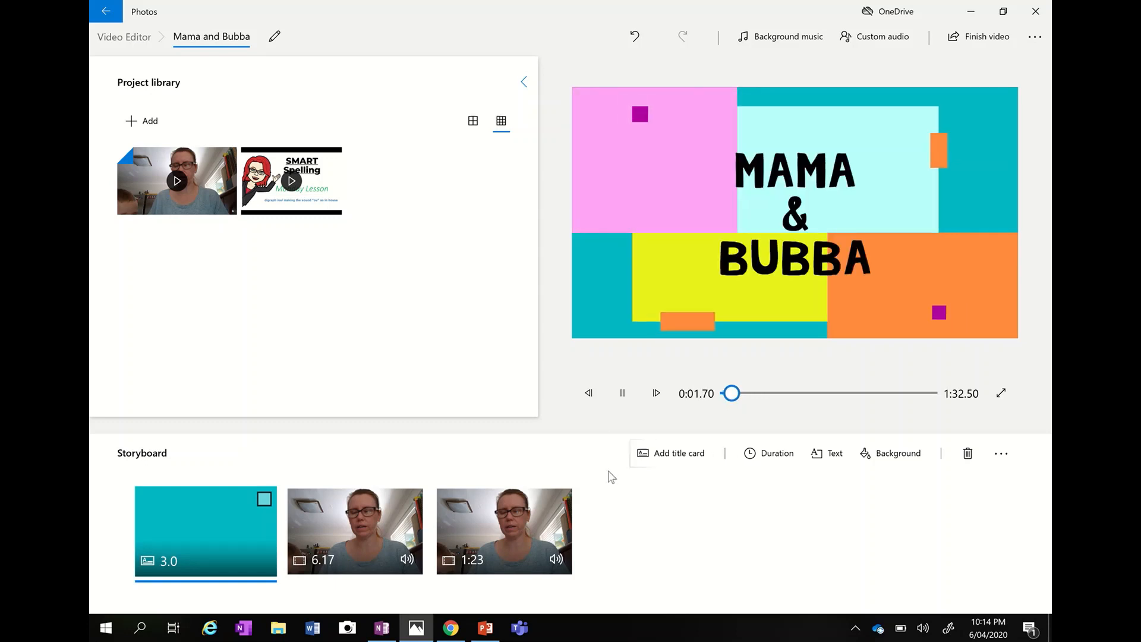
{"action": "left_click", "coordinate": [354, 530]}
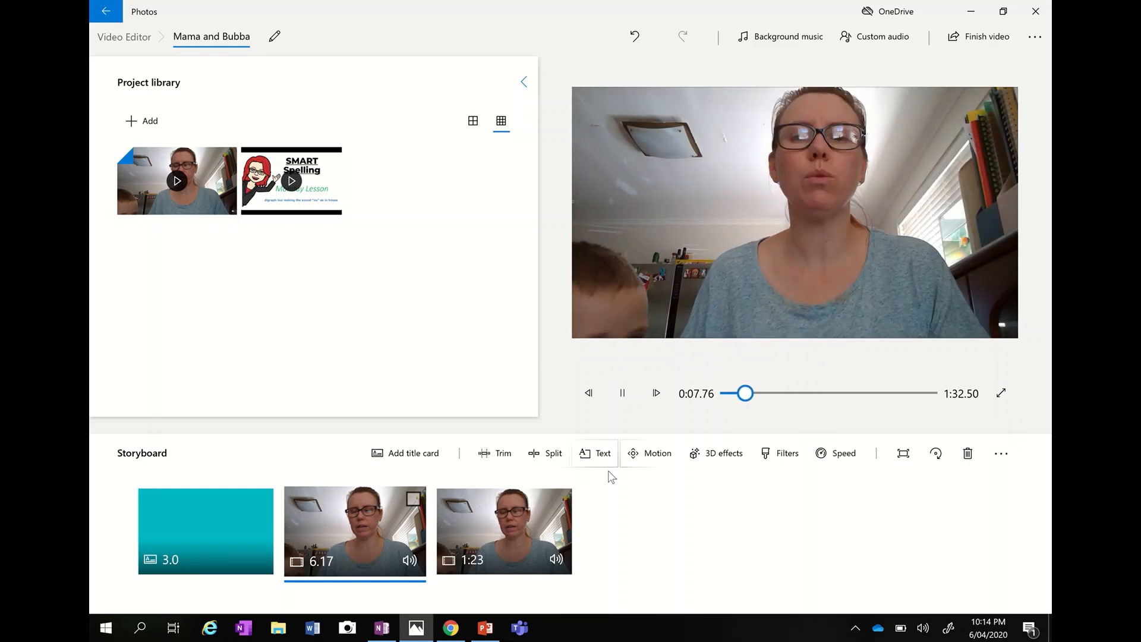
{"action": "left_click", "coordinate": [503, 530]}
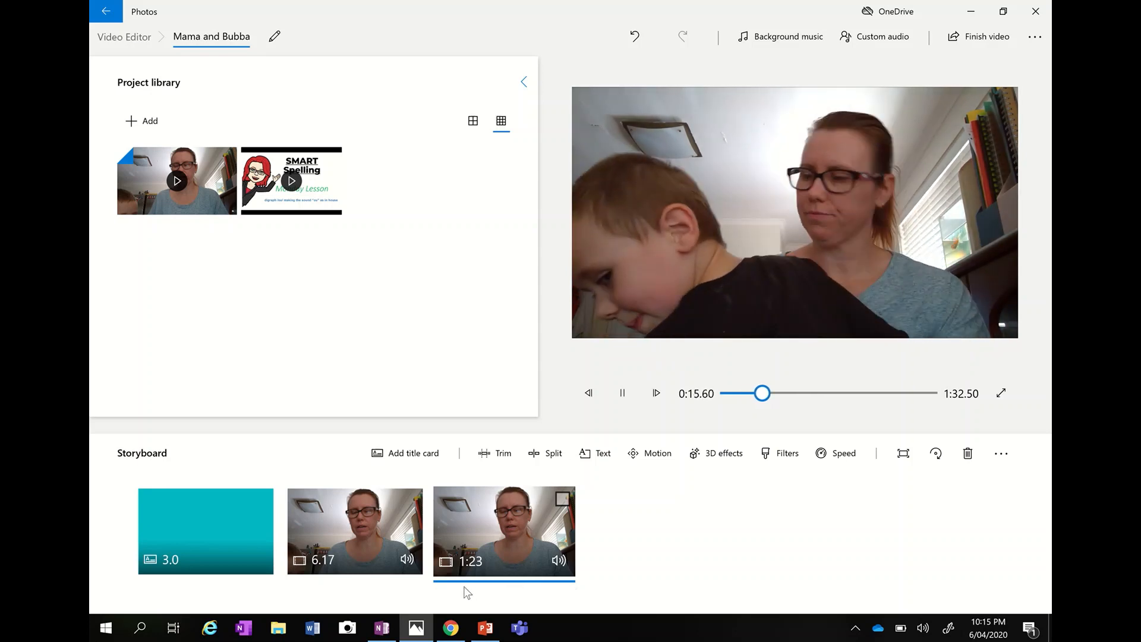
{"action": "left_click", "coordinate": [622, 393]}
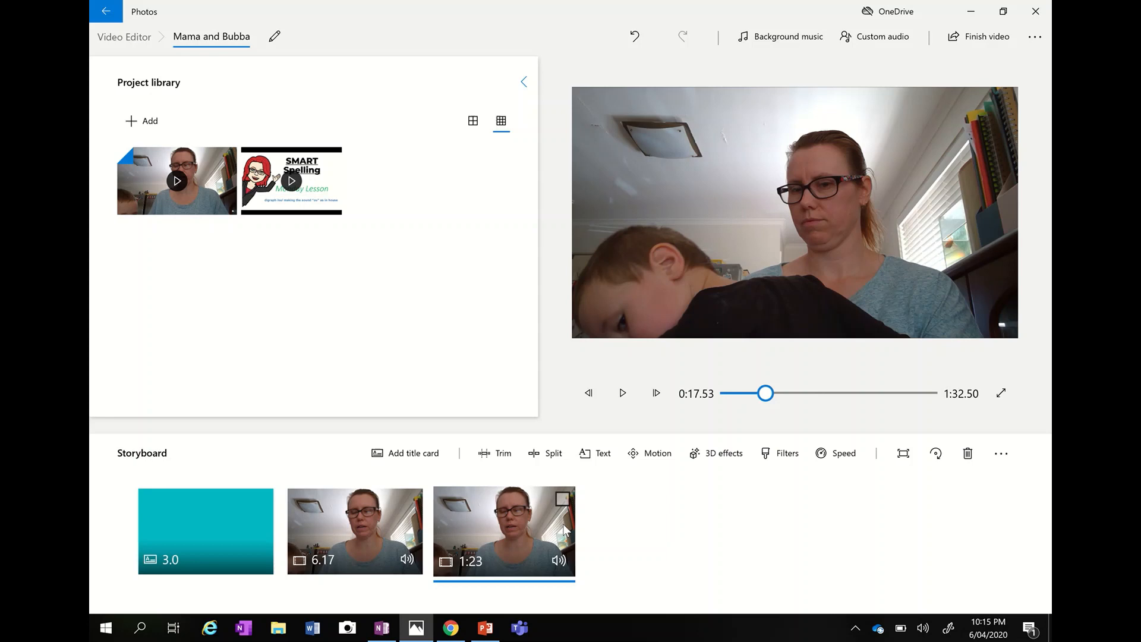
{"action": "mouse_move", "coordinate": [647, 592]}
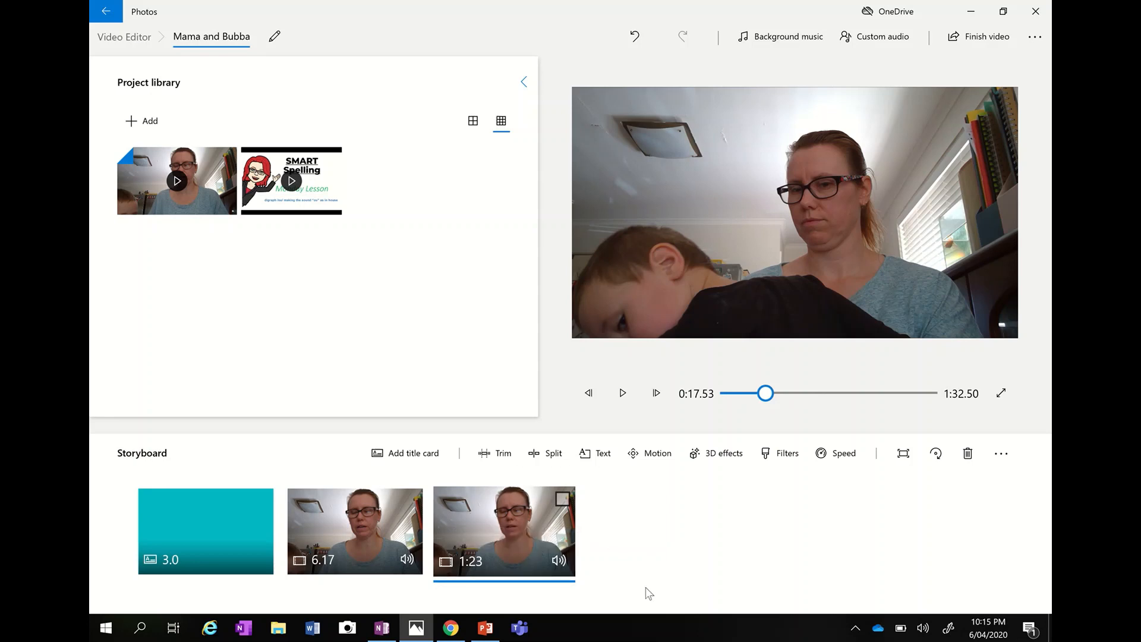
{"action": "mouse_move", "coordinate": [634, 531]}
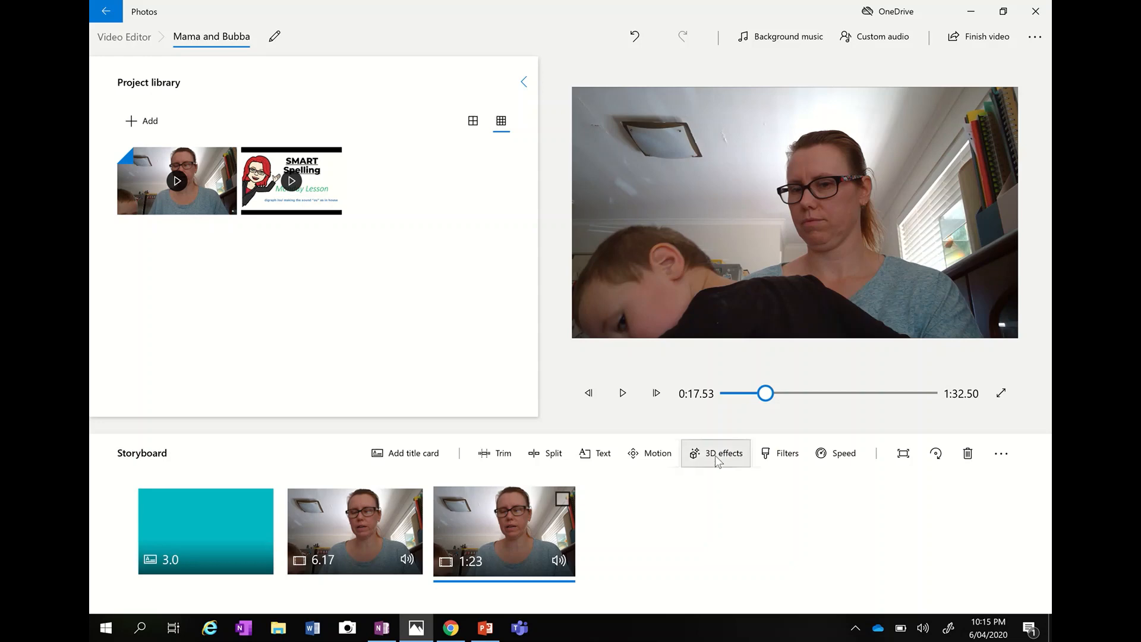
{"action": "left_click", "coordinate": [722, 452]}
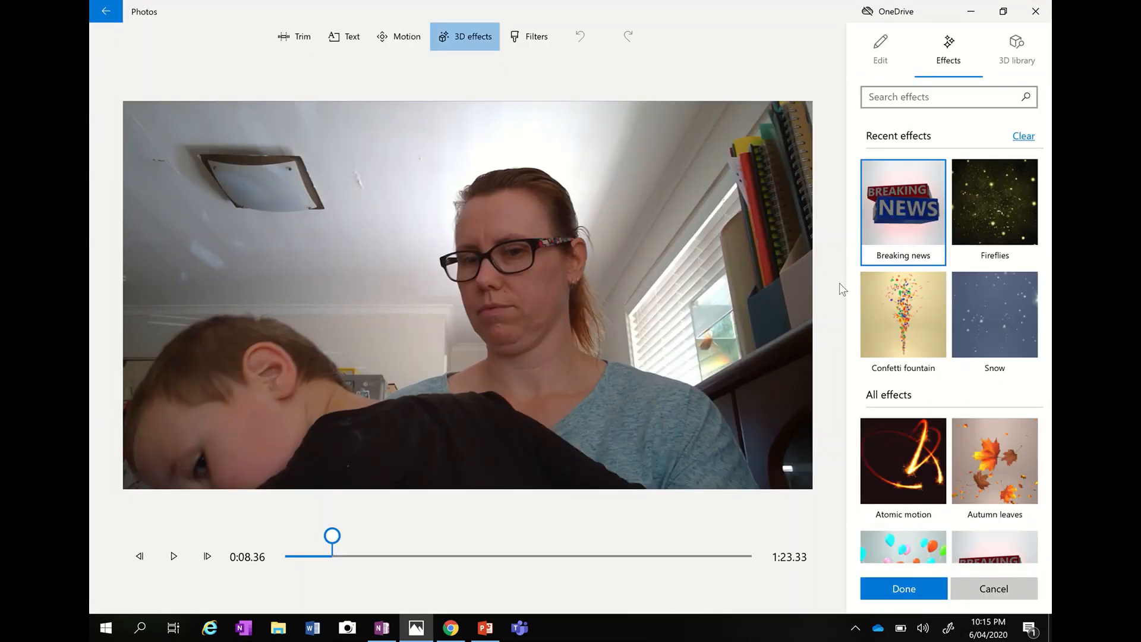
{"action": "mouse_move", "coordinate": [909, 209]}
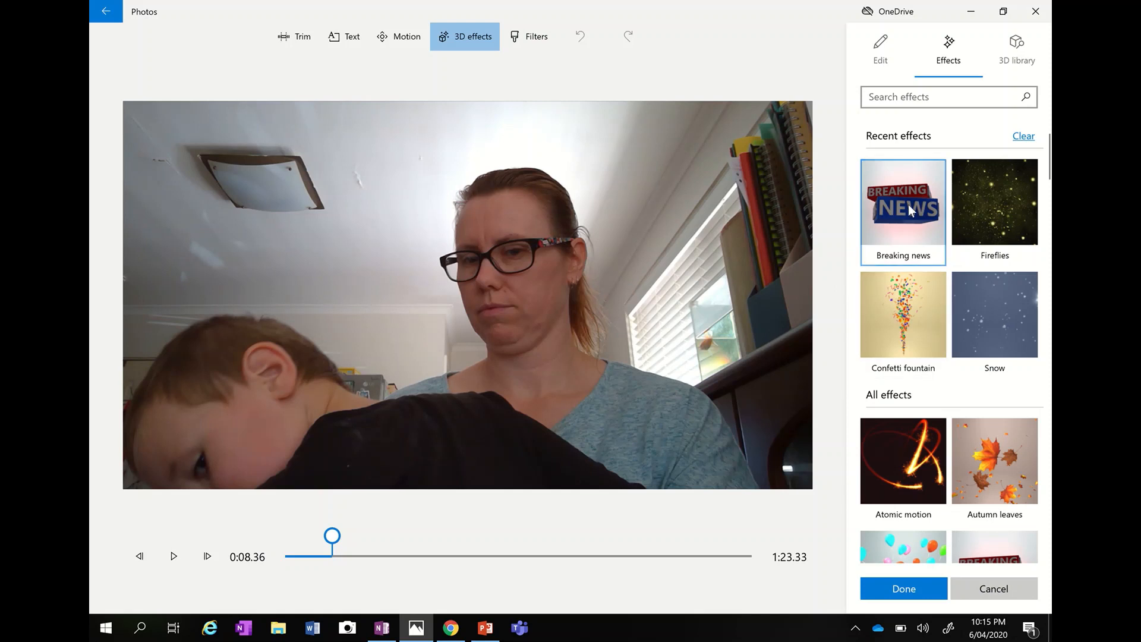
Add the Breaking news effect to the 1:23 clip, preview it and keep it
{"action": "left_click", "coordinate": [903, 212]}
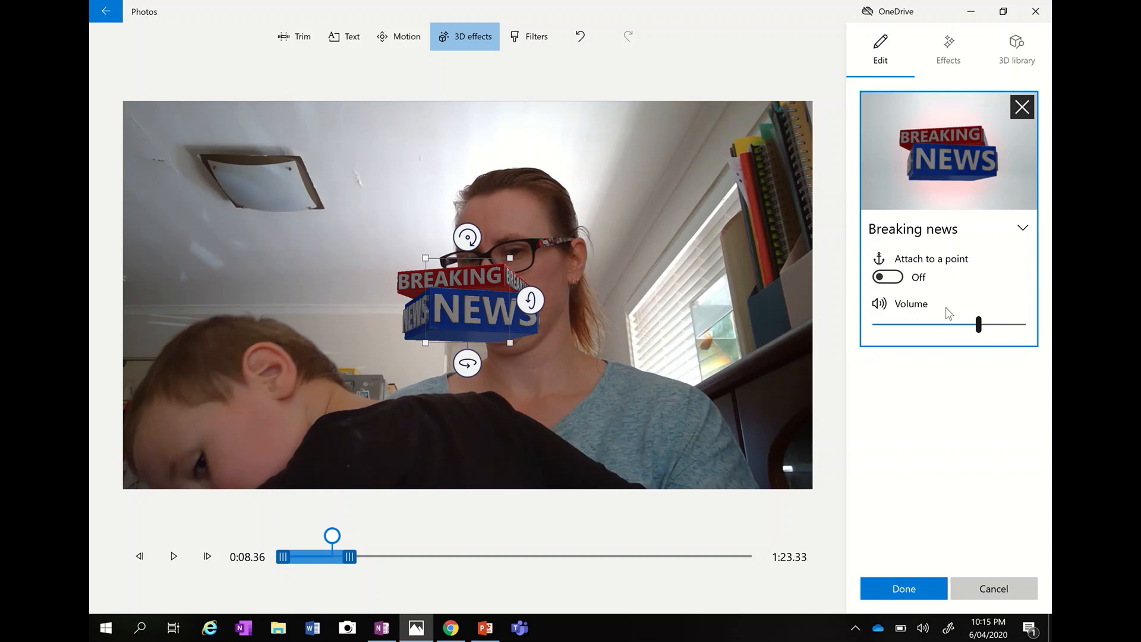
{"action": "mouse_move", "coordinate": [971, 333]}
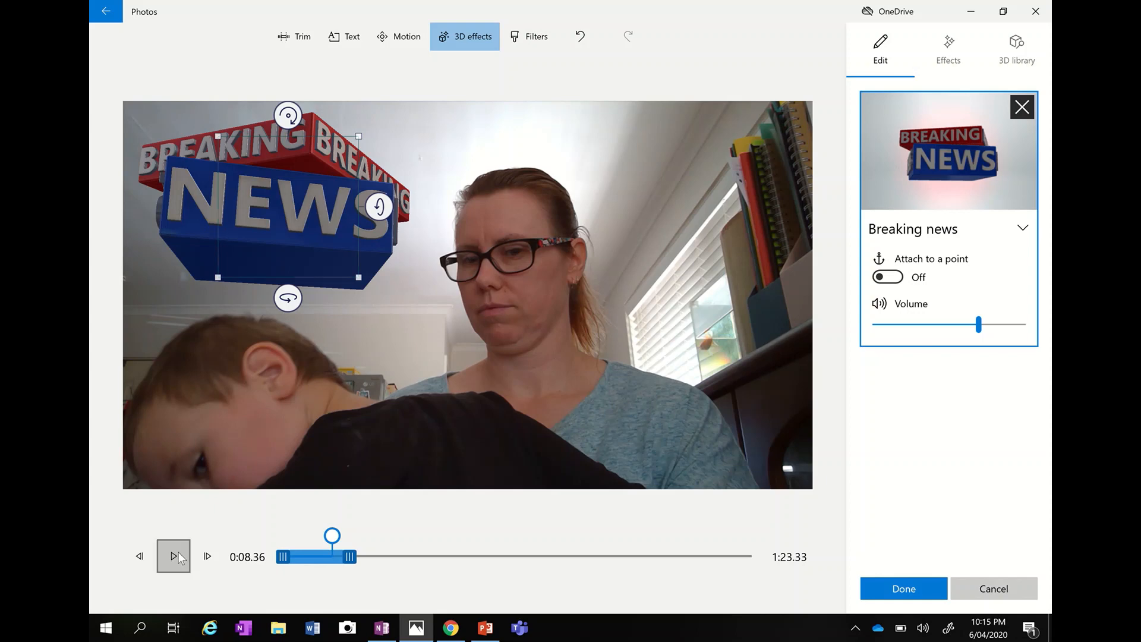
{"action": "left_click", "coordinate": [174, 556]}
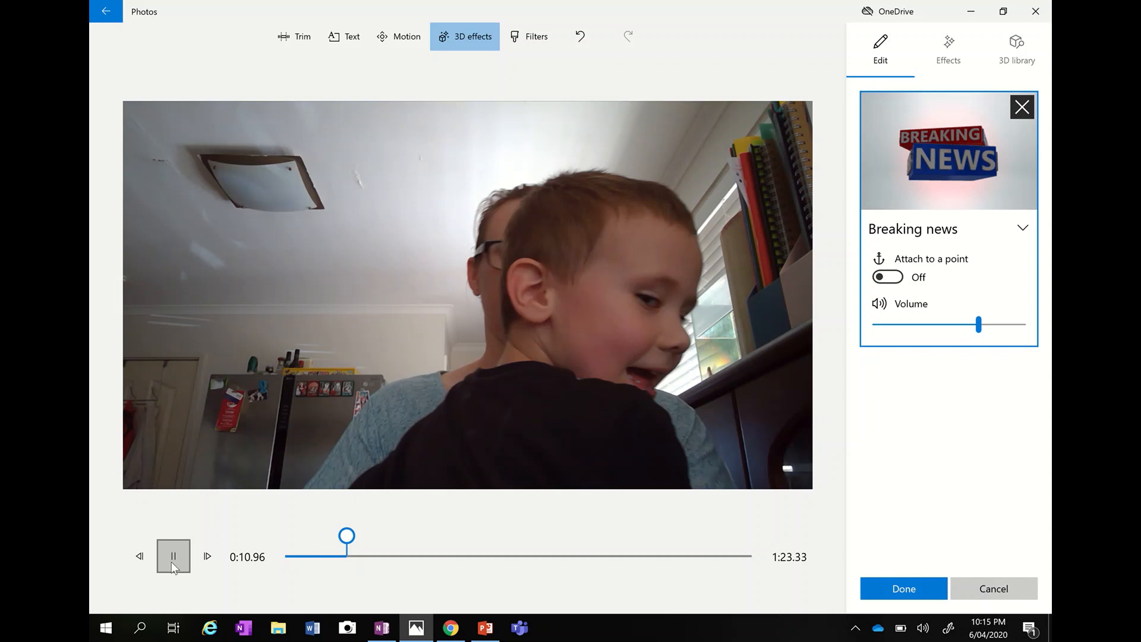
{"action": "left_click", "coordinate": [174, 557]}
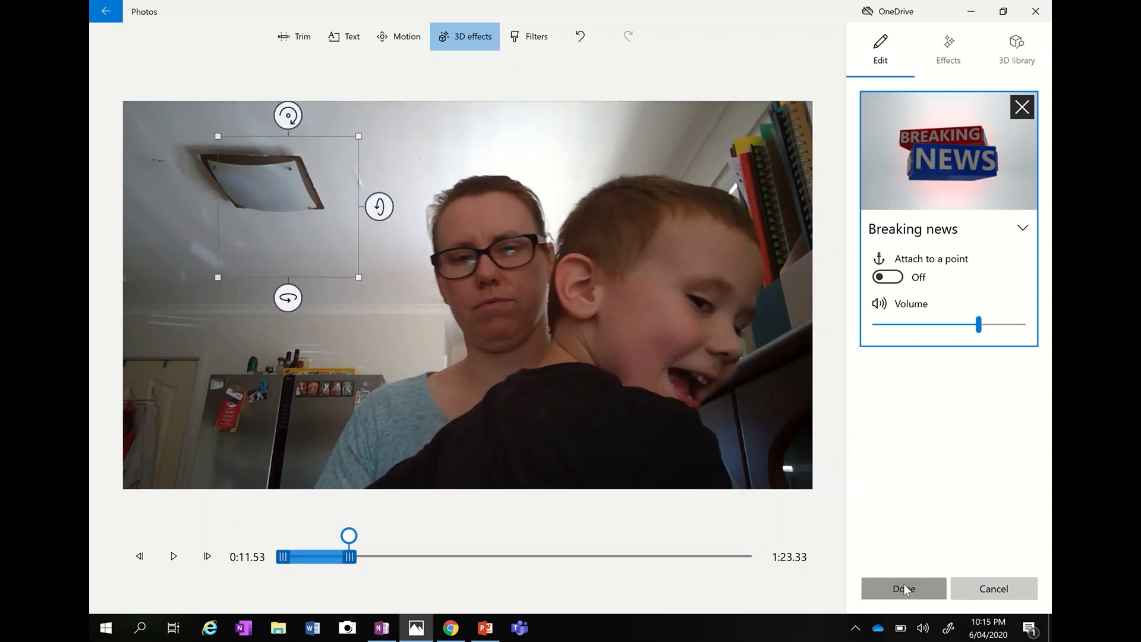
{"action": "left_click", "coordinate": [902, 588]}
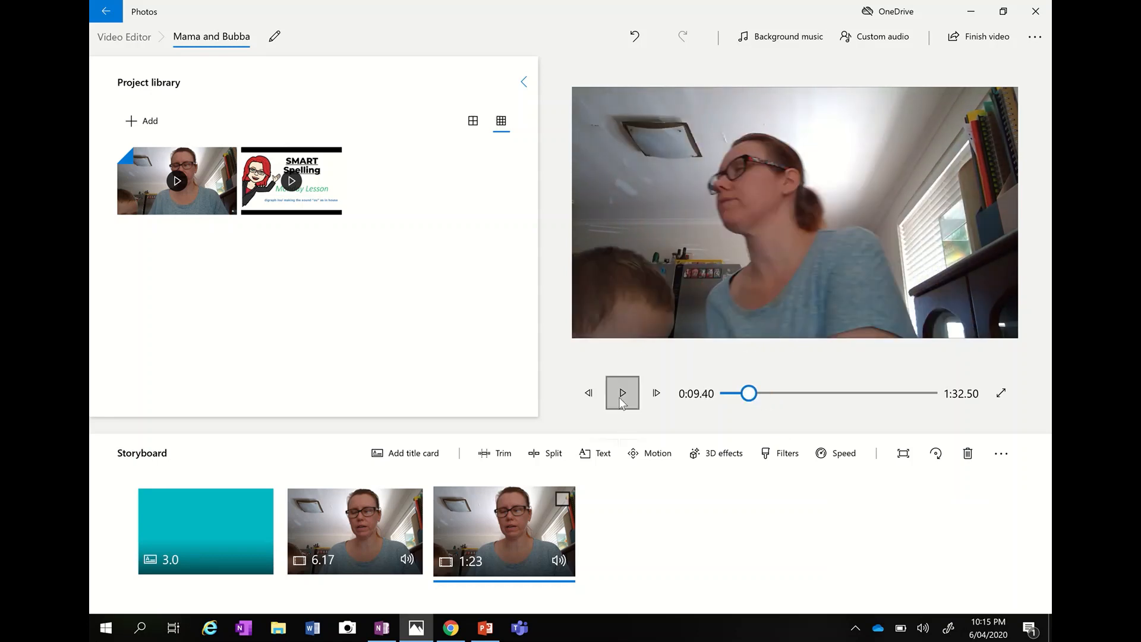
{"action": "left_click", "coordinate": [622, 393]}
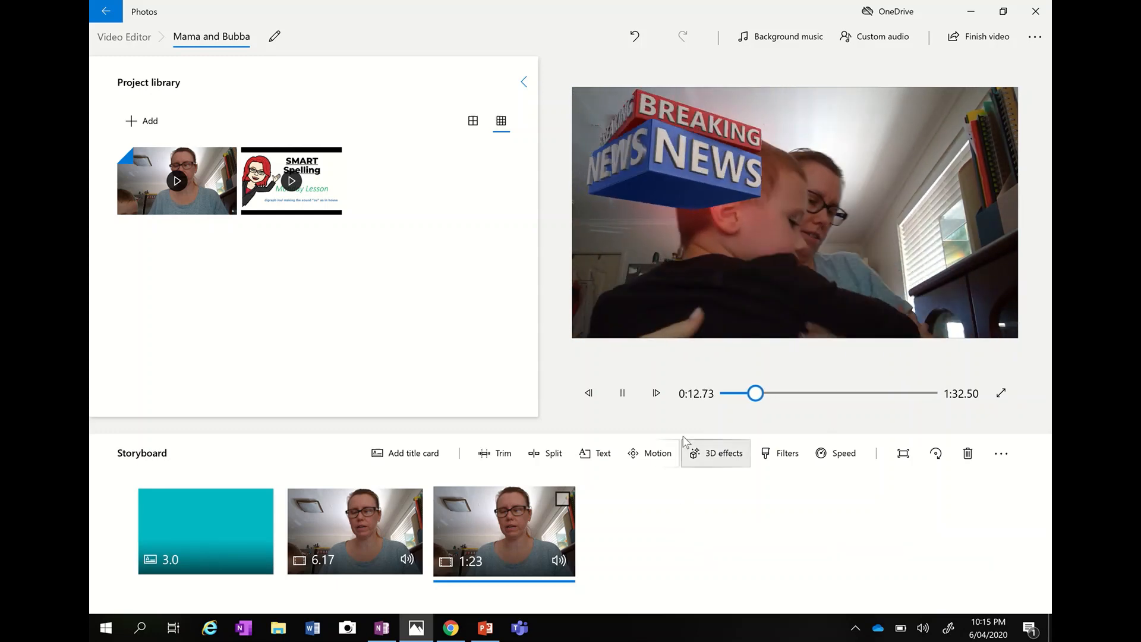
{"action": "left_click", "coordinate": [622, 393]}
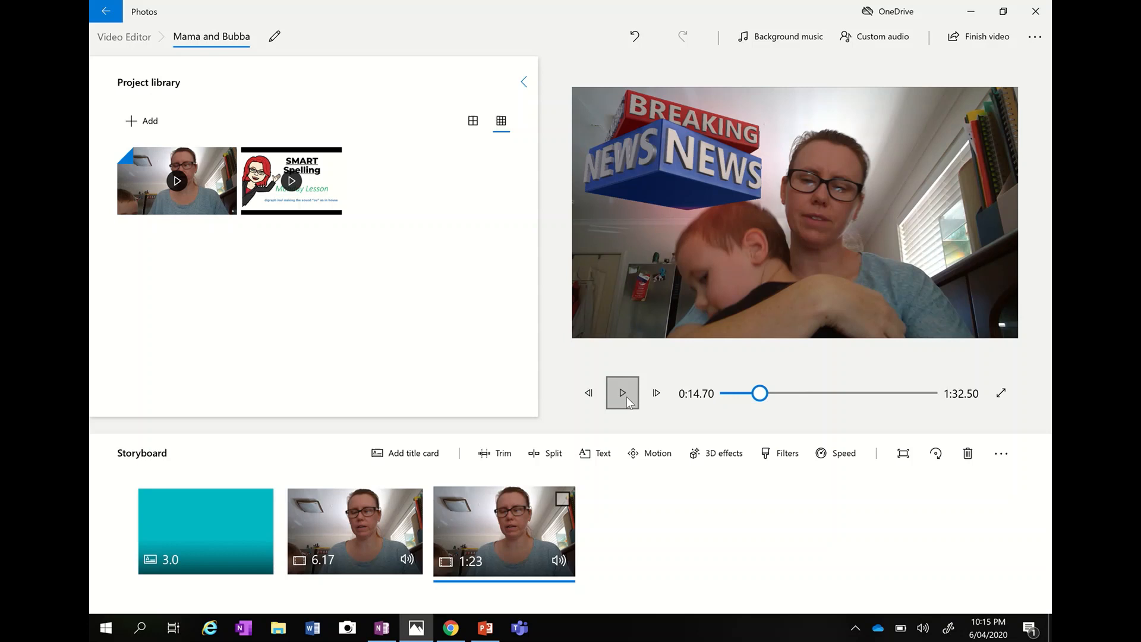
{"action": "mouse_move", "coordinate": [725, 469]}
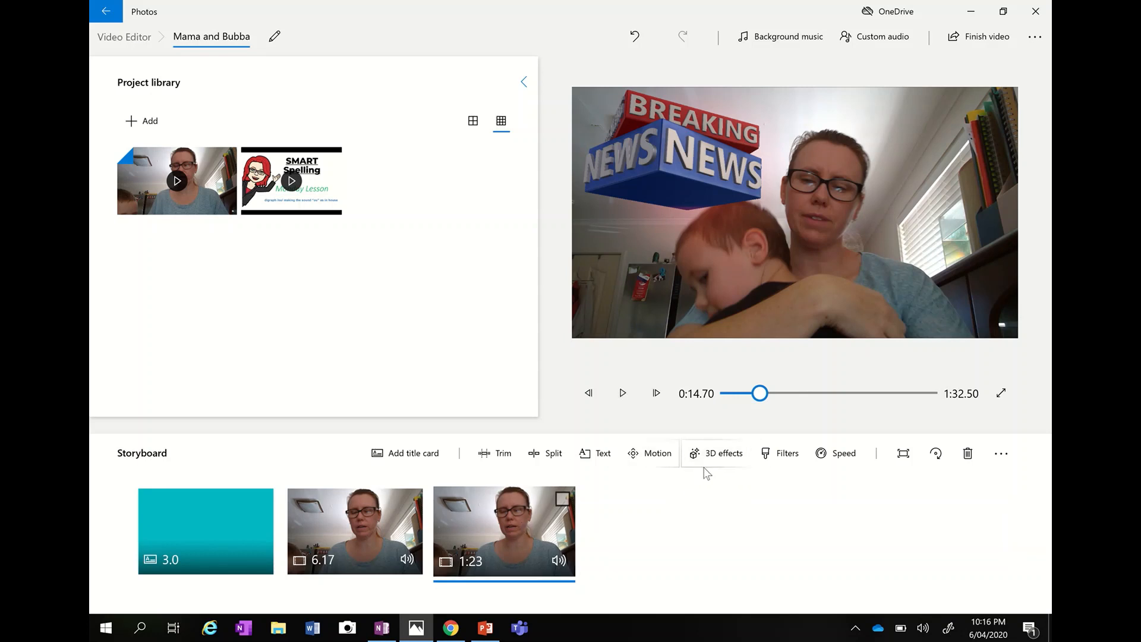
Remove the Breaking news effect from the last clip and place a Confetti fountain by the window
{"action": "left_click", "coordinate": [716, 453]}
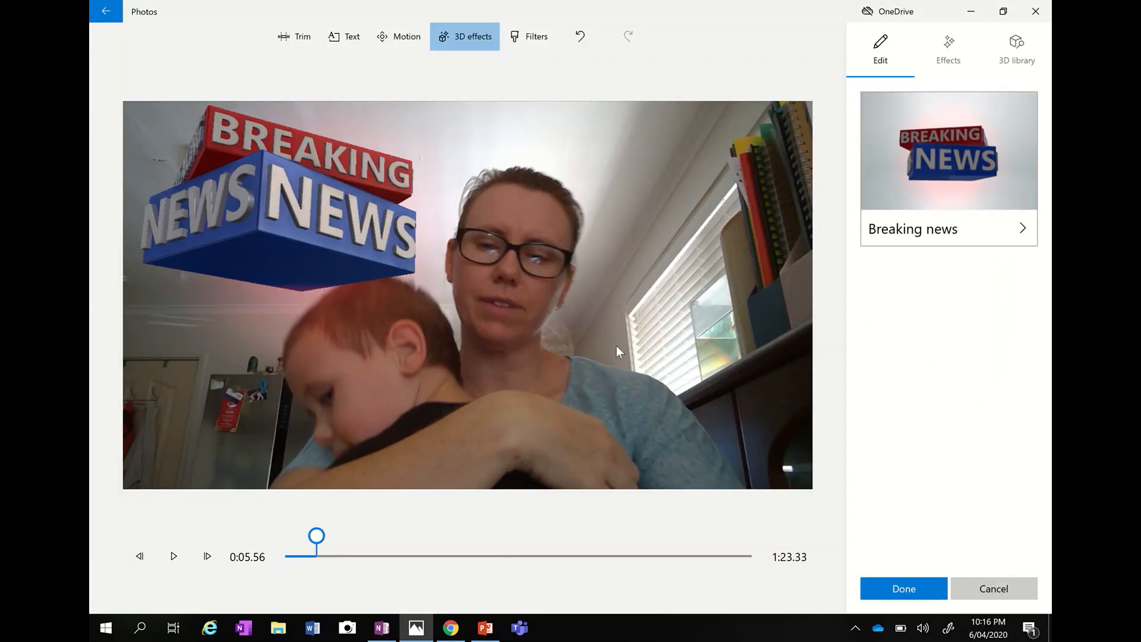
{"action": "mouse_move", "coordinate": [953, 195]}
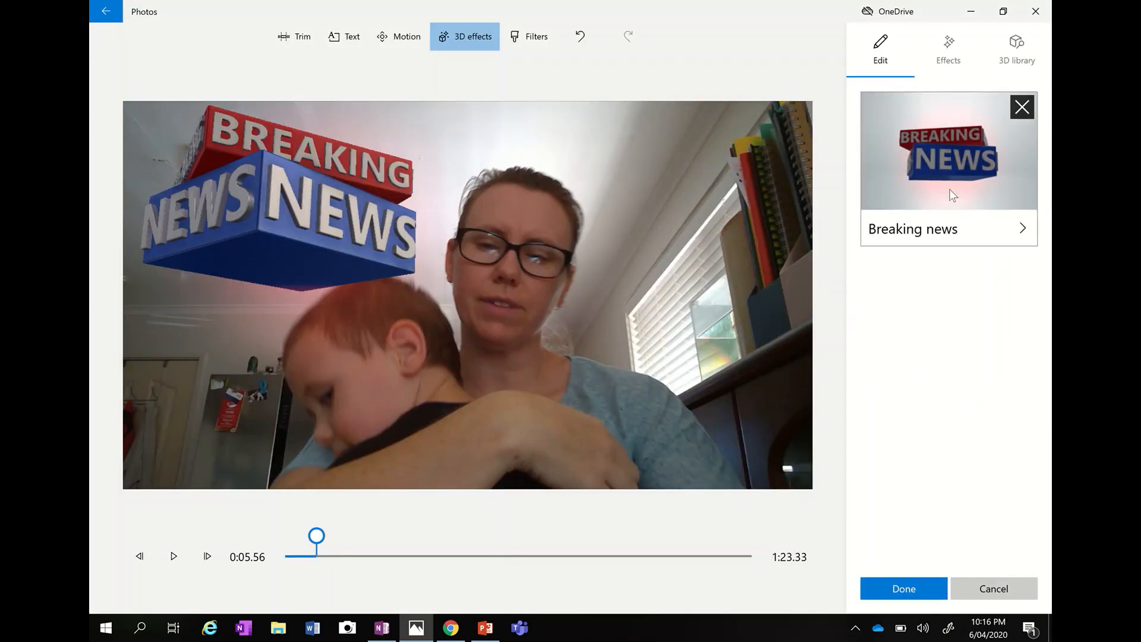
{"action": "left_click", "coordinate": [1022, 107]}
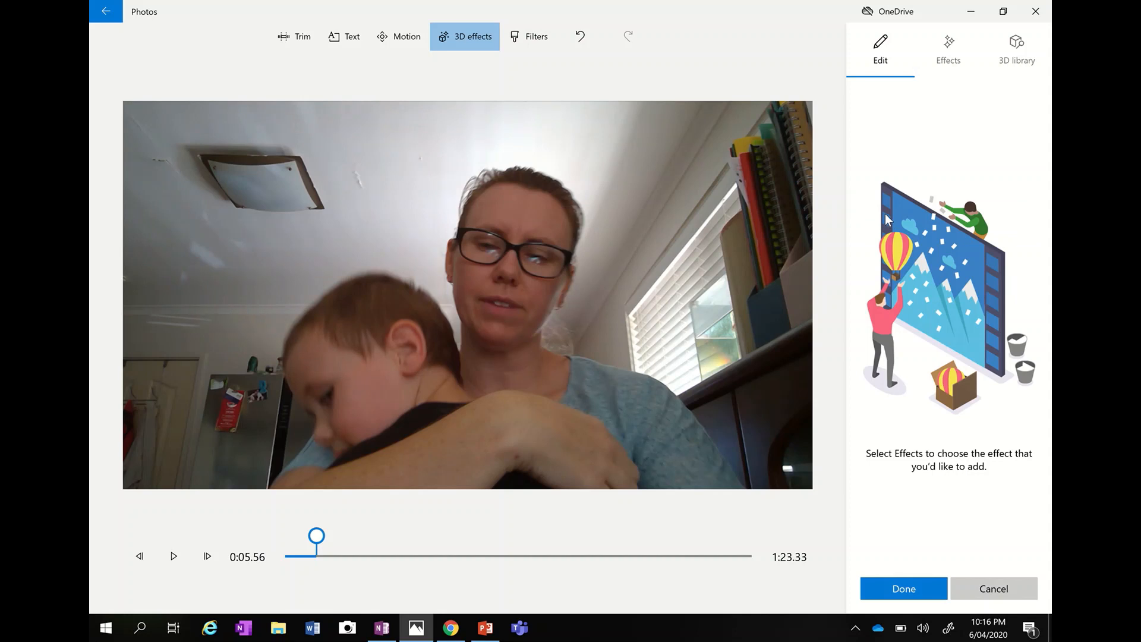
{"action": "mouse_move", "coordinate": [917, 70]}
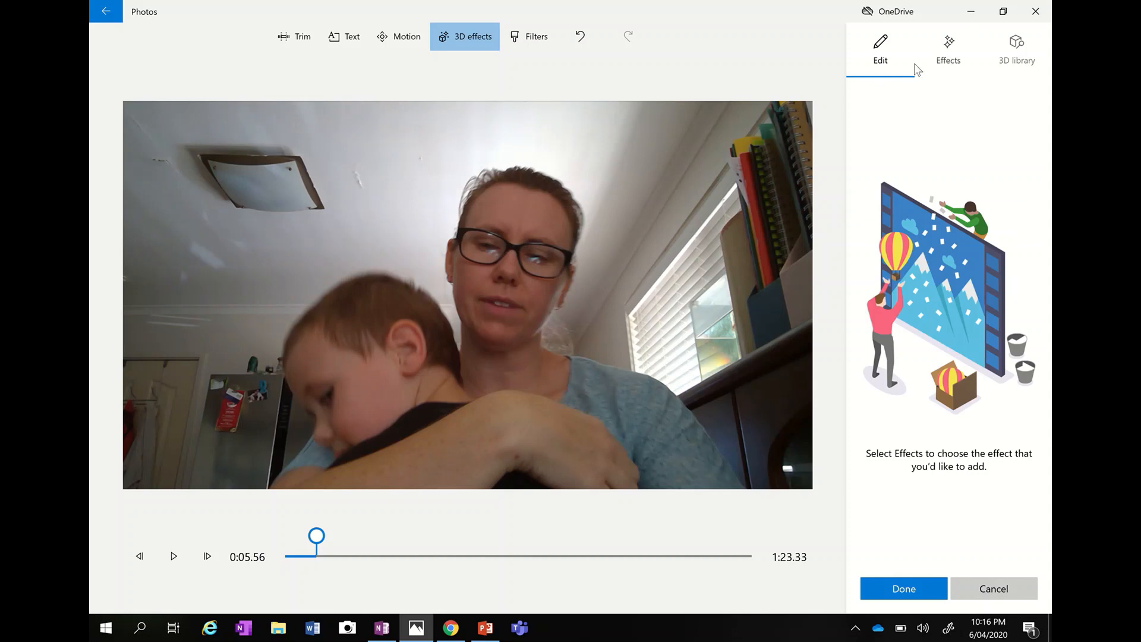
{"action": "left_click", "coordinate": [948, 52]}
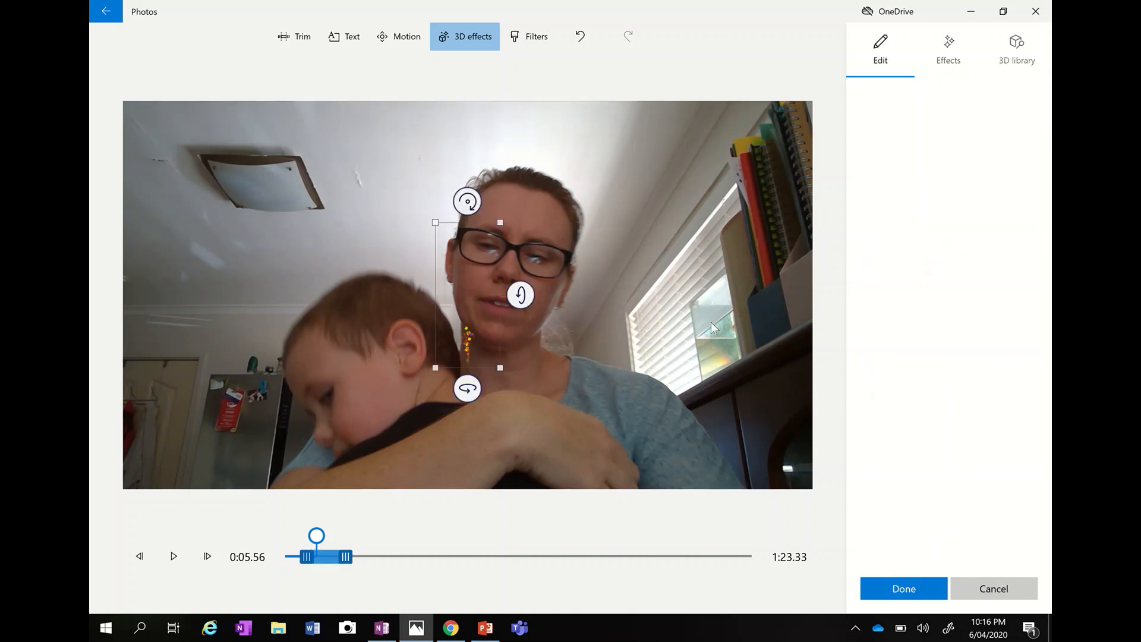
{"action": "left_click", "coordinate": [469, 342]}
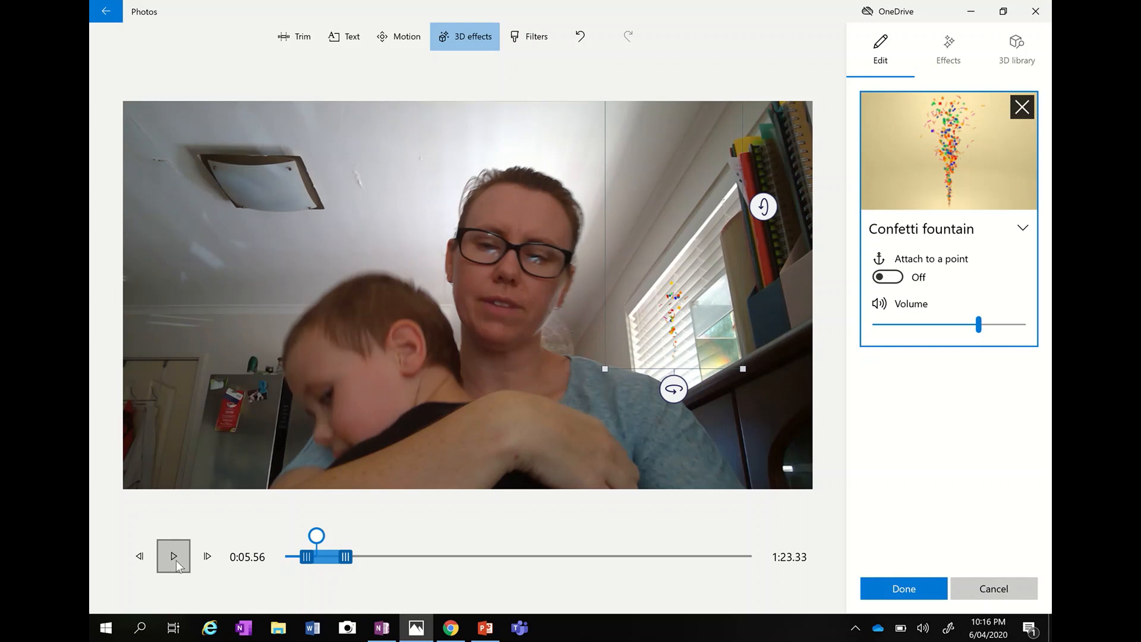
Preview the confetti, extend its duration in the clip and keep the effect
{"action": "left_click", "coordinate": [173, 557]}
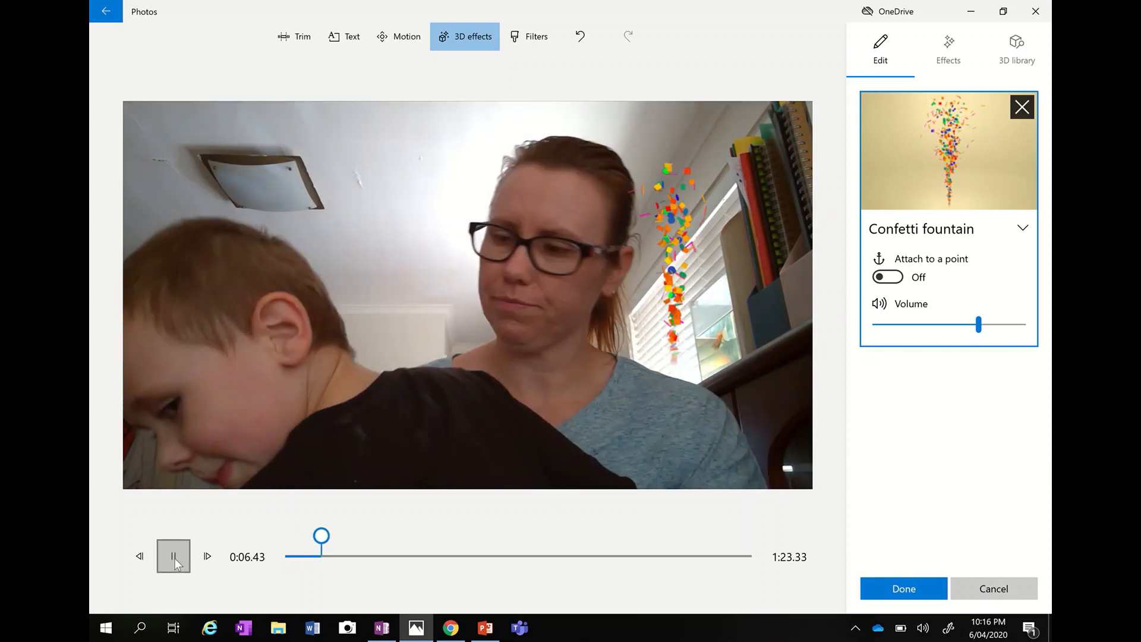
{"action": "left_click", "coordinate": [173, 556]}
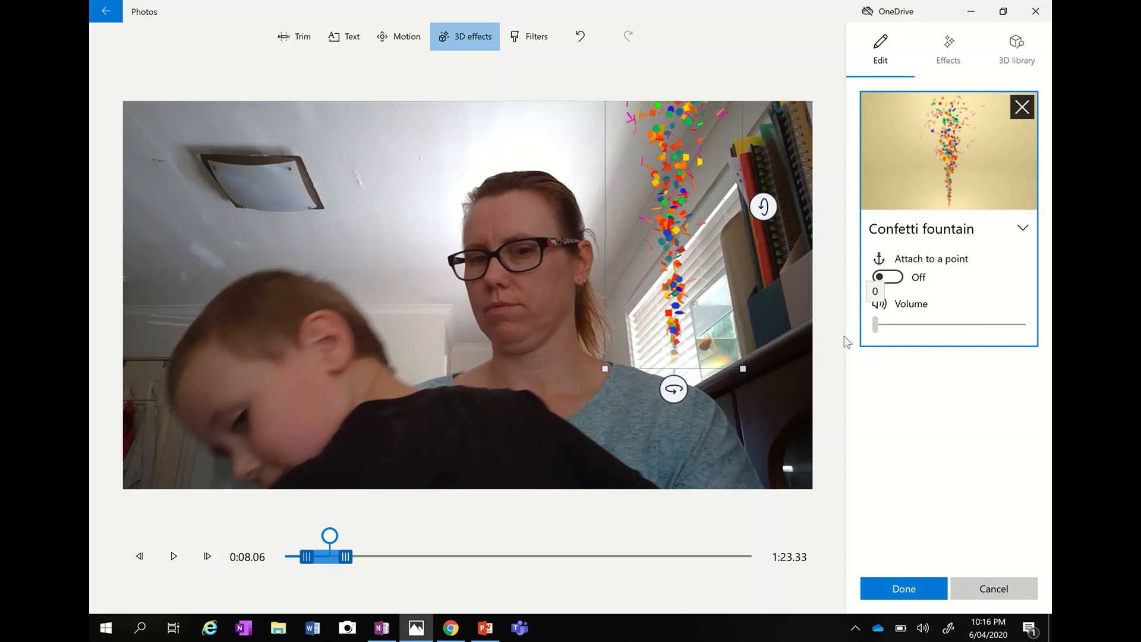
{"action": "left_click", "coordinate": [174, 557]}
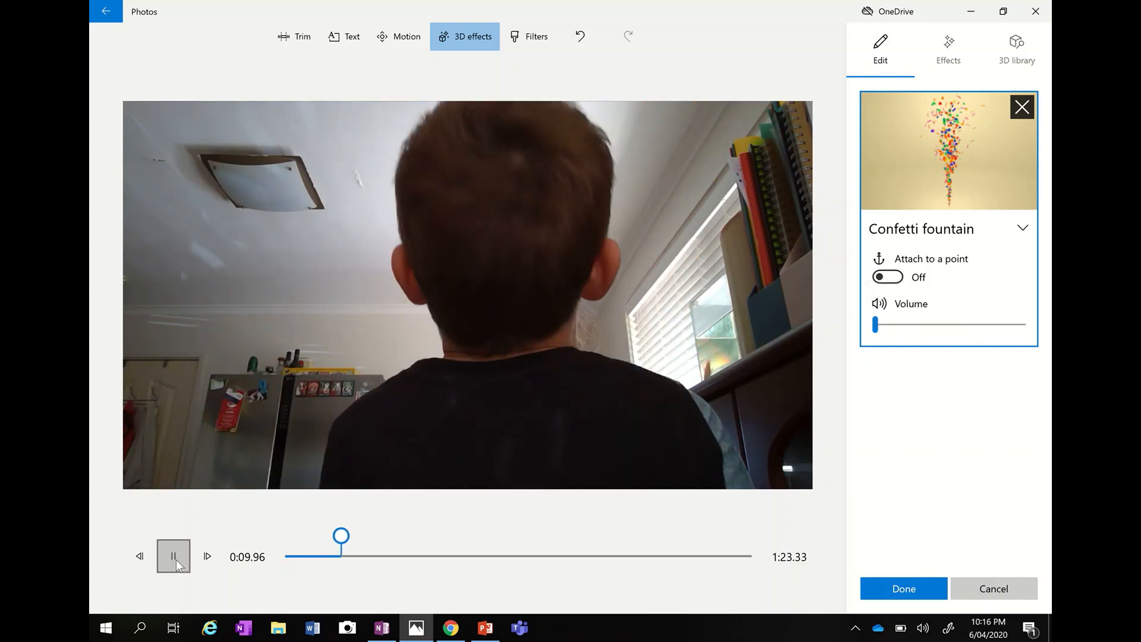
{"action": "left_click", "coordinate": [173, 556]}
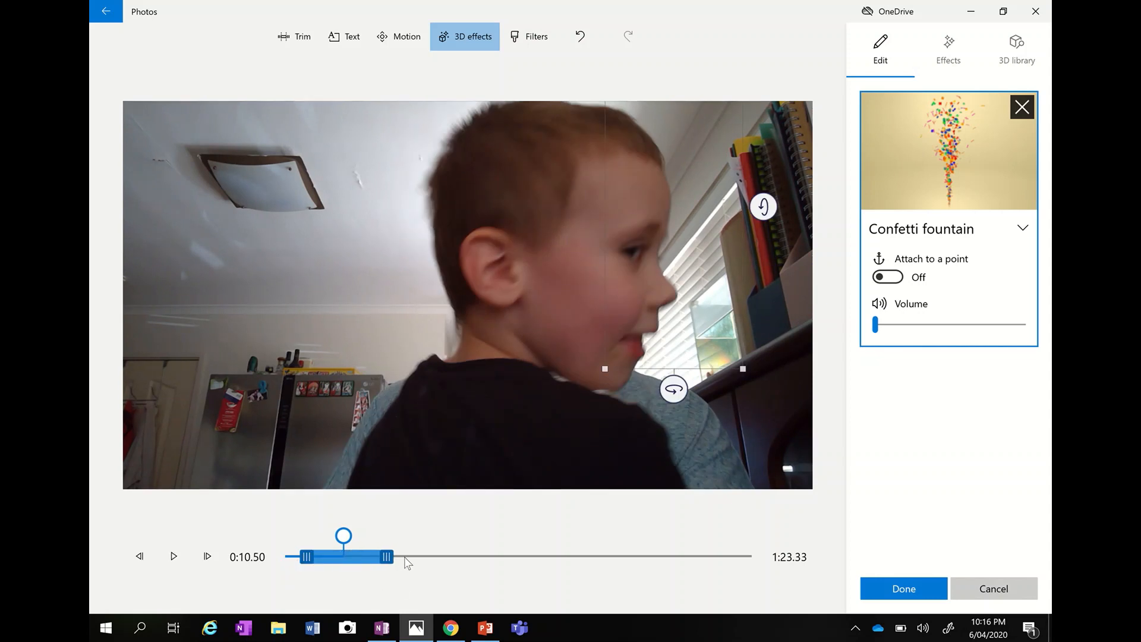
{"action": "left_click", "coordinate": [174, 557]}
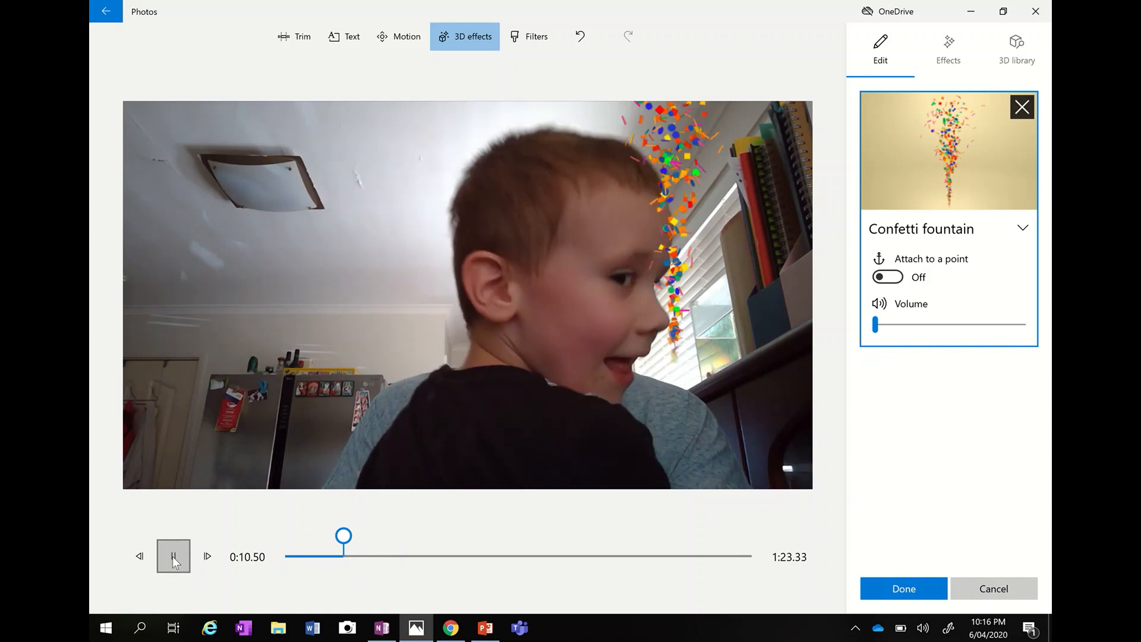
{"action": "left_click", "coordinate": [174, 556]}
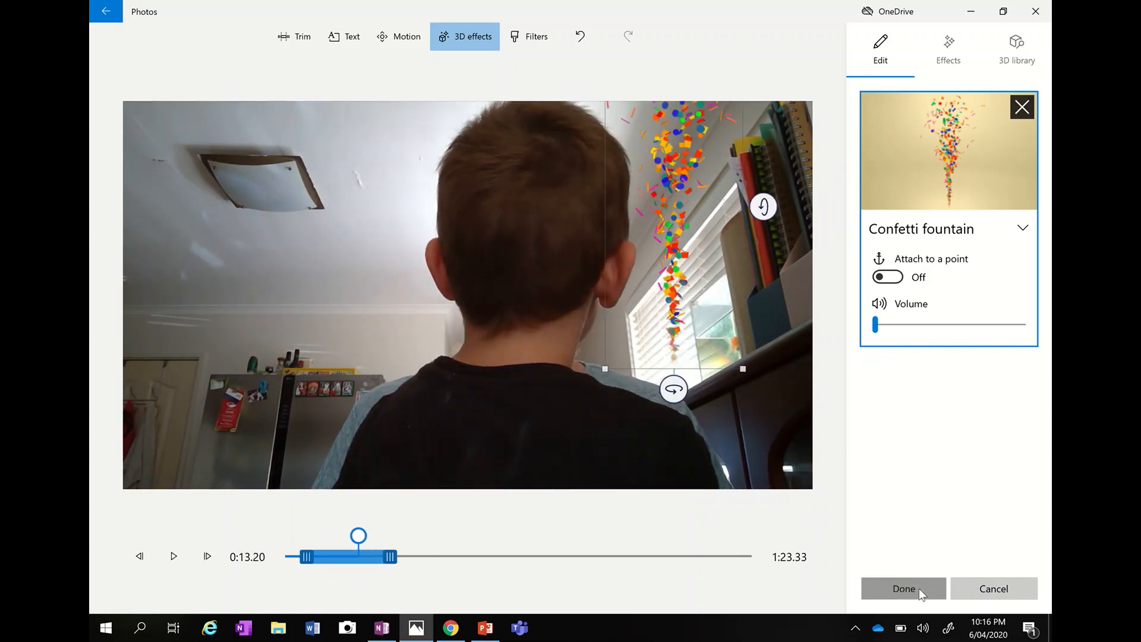
{"action": "left_click", "coordinate": [902, 589]}
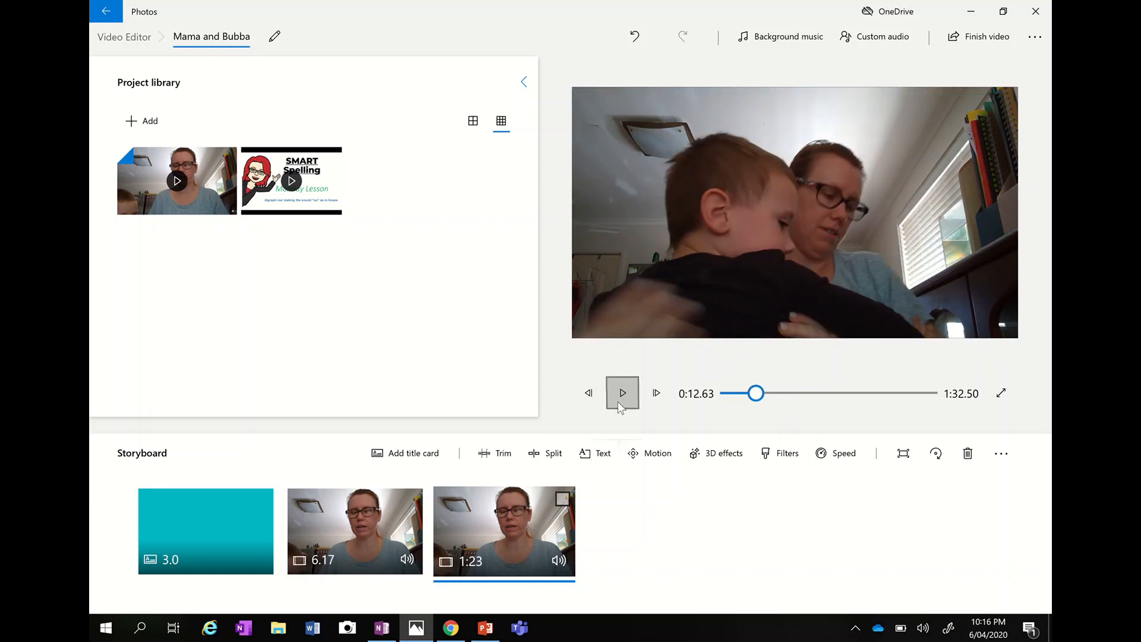
Play the project preview and pause it at 0:24.86
{"action": "left_click", "coordinate": [622, 393]}
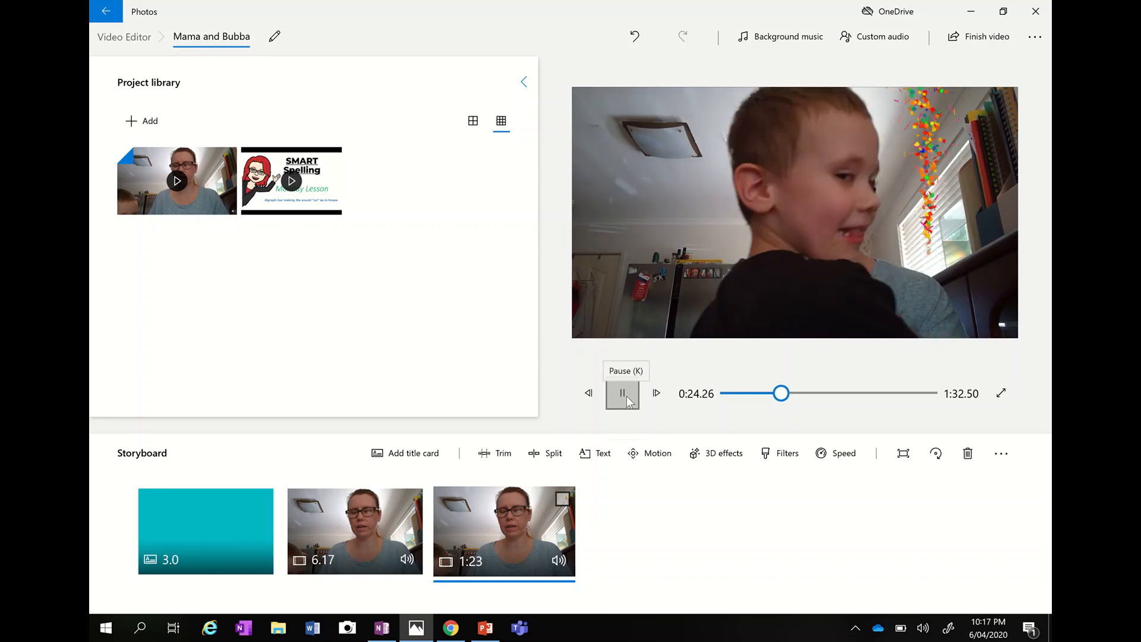
{"action": "left_click", "coordinate": [621, 394]}
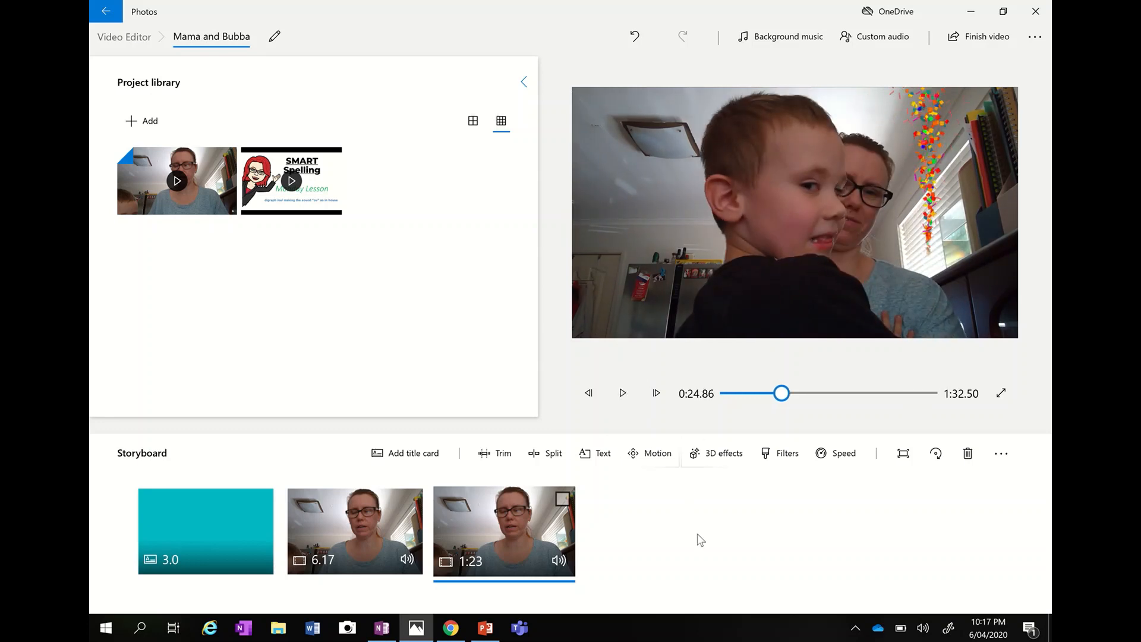
{"action": "mouse_move", "coordinate": [654, 531]}
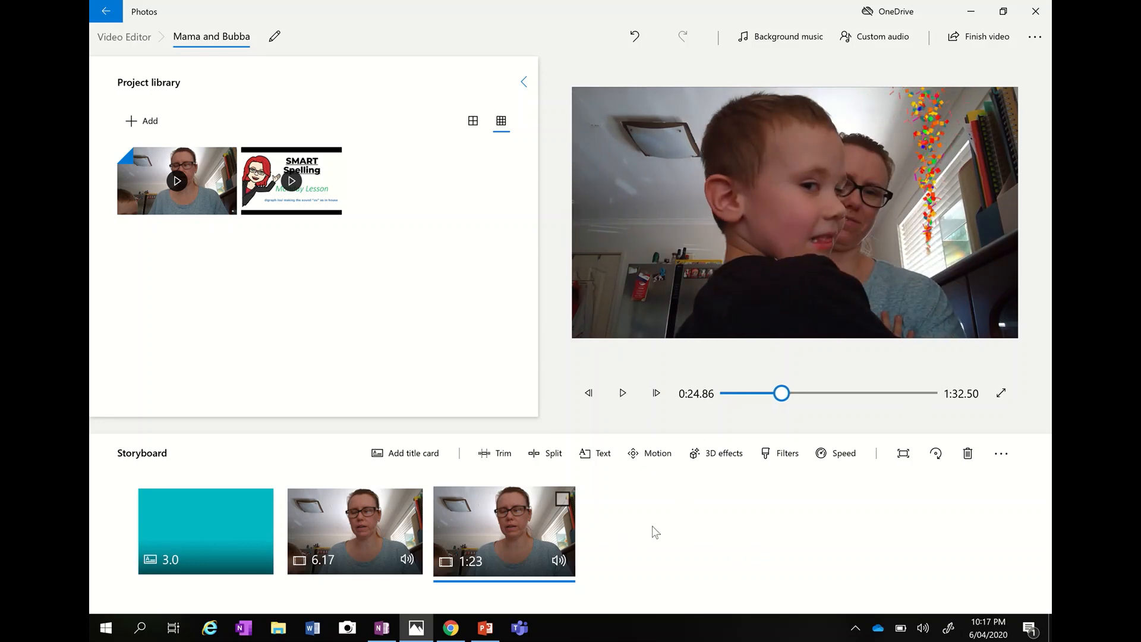
Resume the preview and stop it at 0:27.90
{"action": "left_click", "coordinate": [622, 393]}
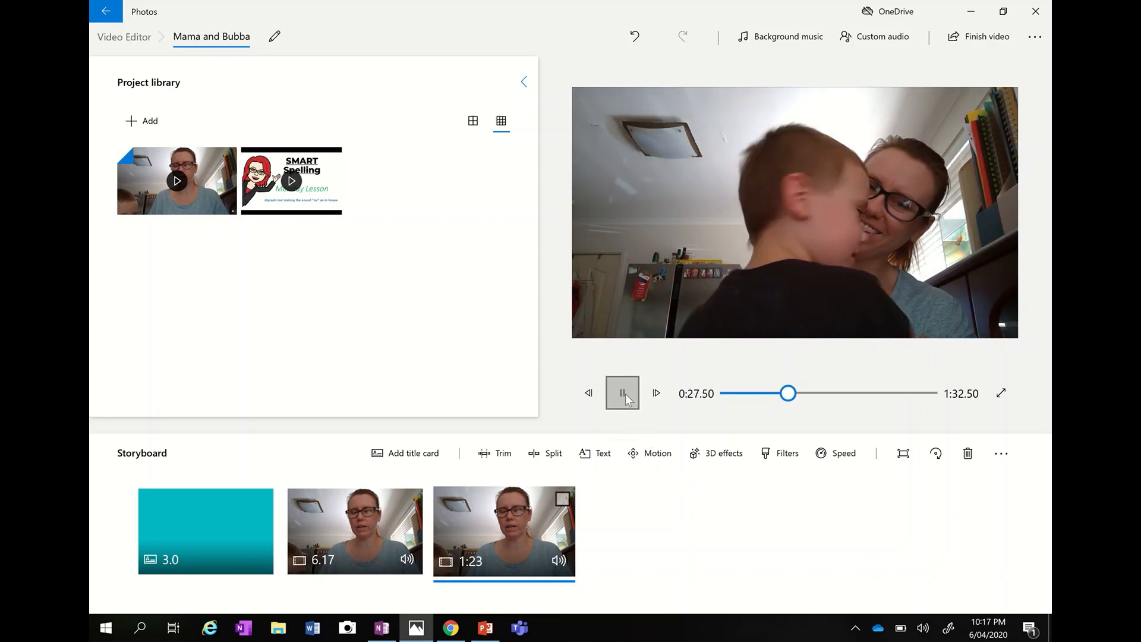
{"action": "left_click", "coordinate": [621, 394]}
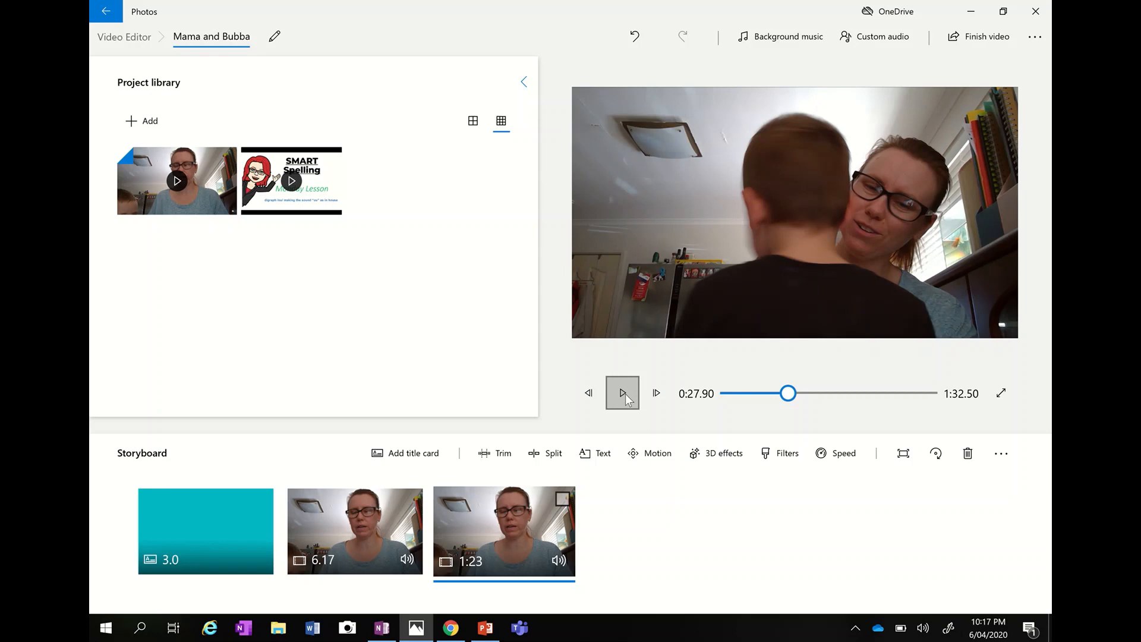
{"action": "mouse_move", "coordinate": [546, 453]}
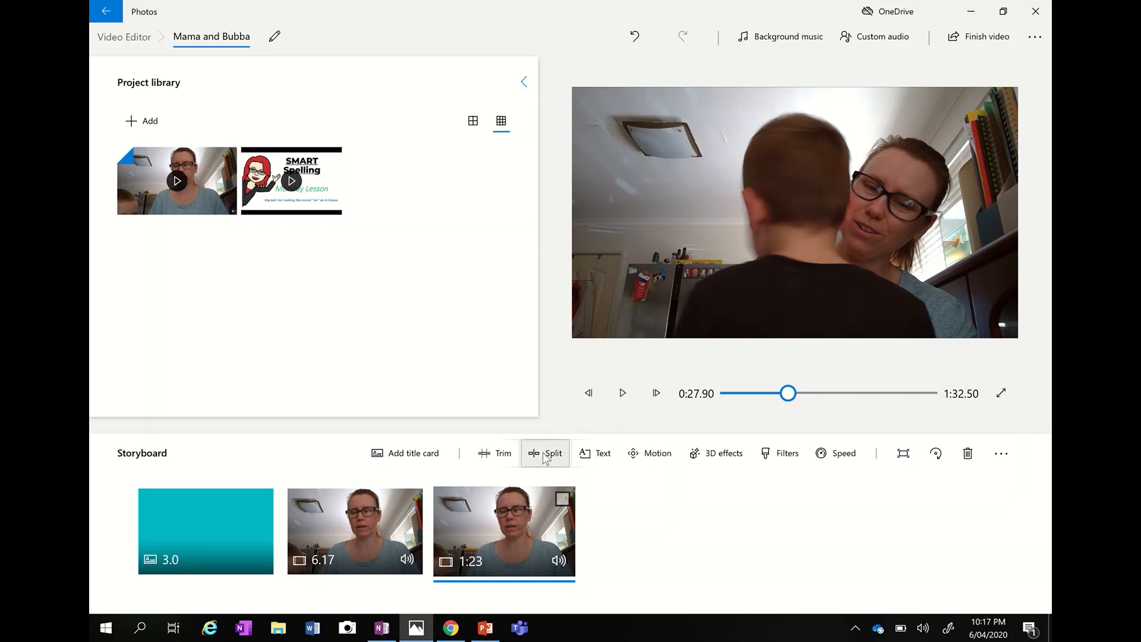
Split the last clip at 0:18.73 into 18.73 s and 1:04 pieces
{"action": "left_click", "coordinate": [546, 453]}
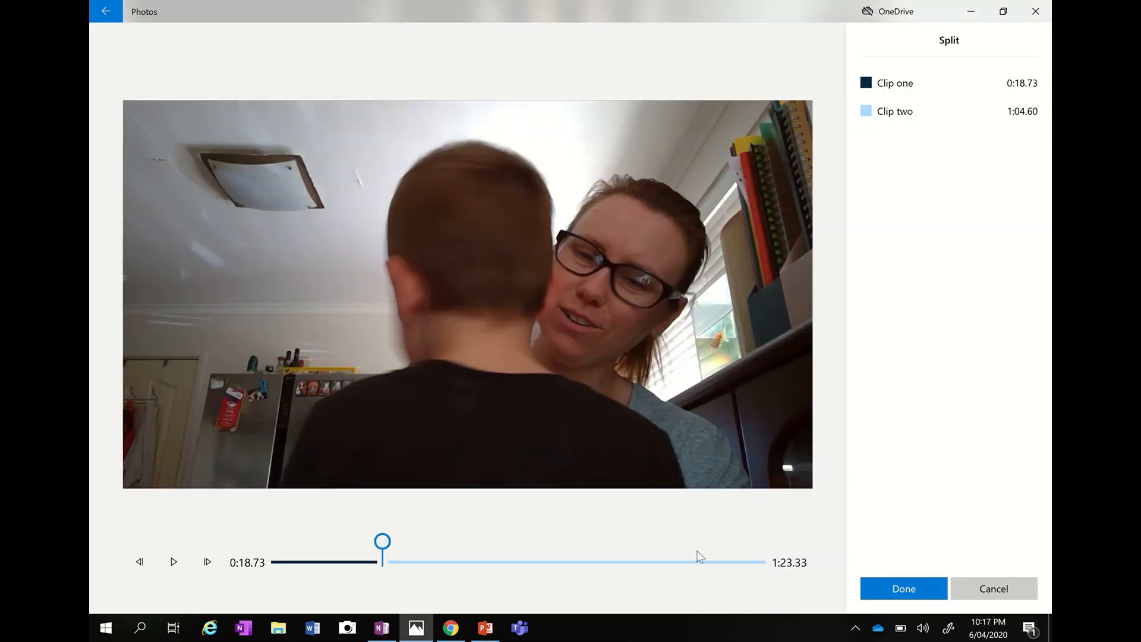
{"action": "left_click", "coordinate": [903, 588]}
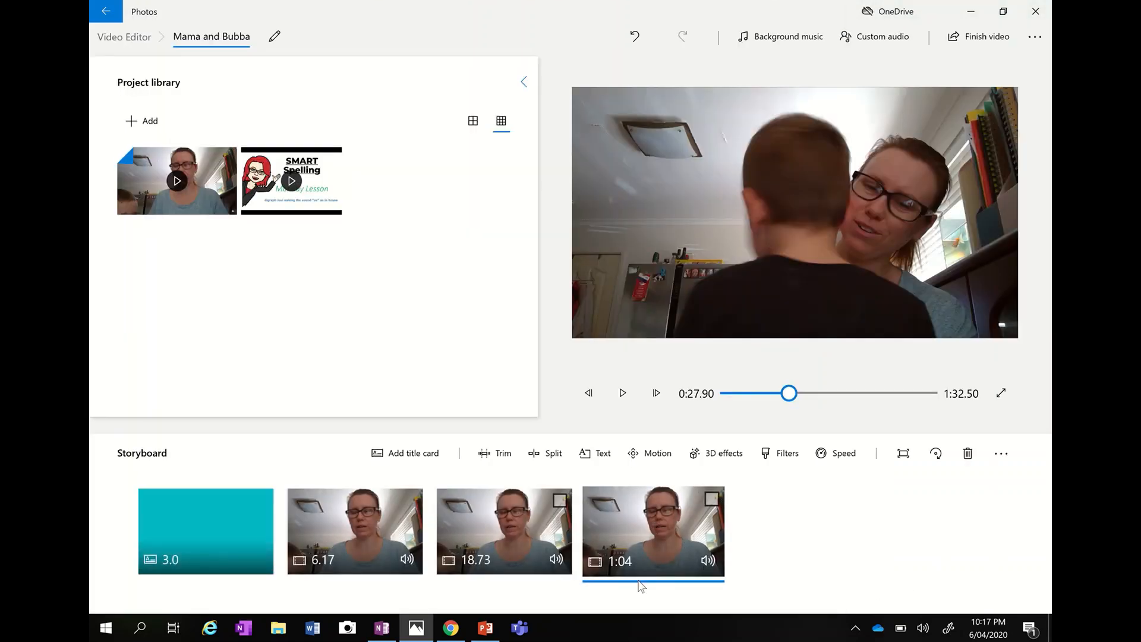
{"action": "mouse_move", "coordinate": [651, 545]}
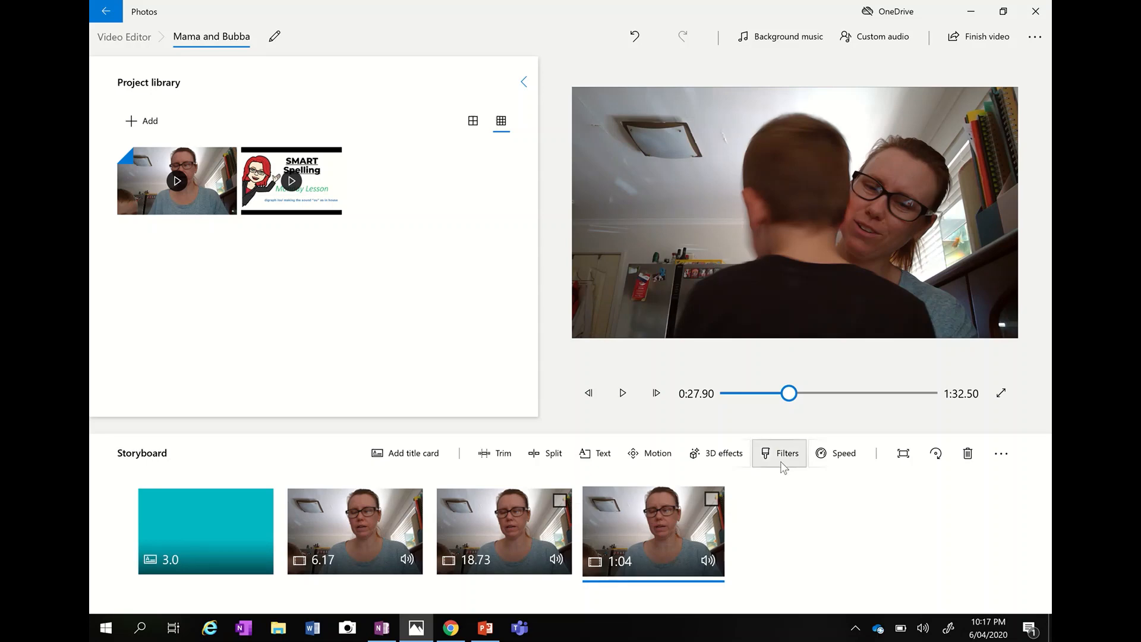
Try the Classic, Inky, Sepia, Denim, Joy and Brassy filters on the 1:04 clip
{"action": "left_click", "coordinate": [778, 453]}
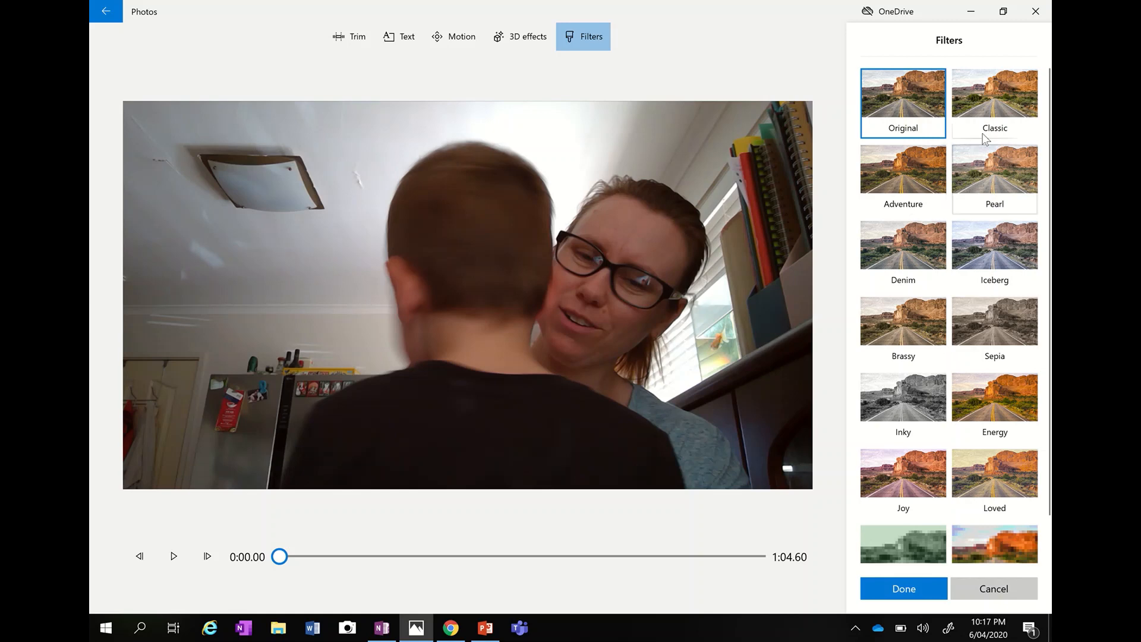
{"action": "left_click", "coordinate": [994, 103]}
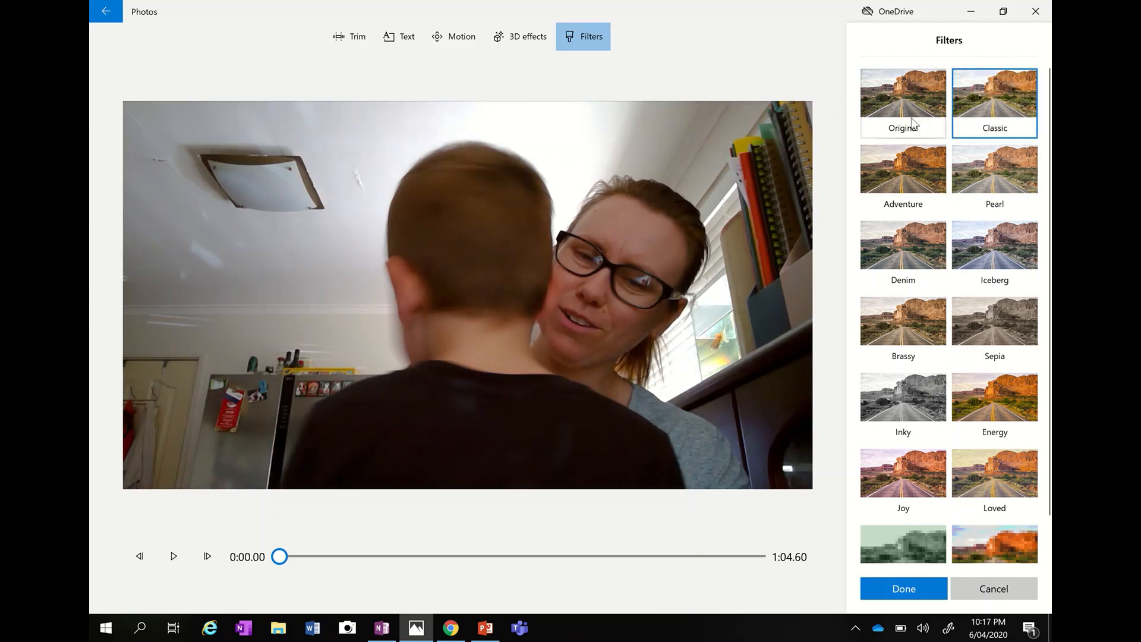
{"action": "left_click", "coordinate": [903, 397]}
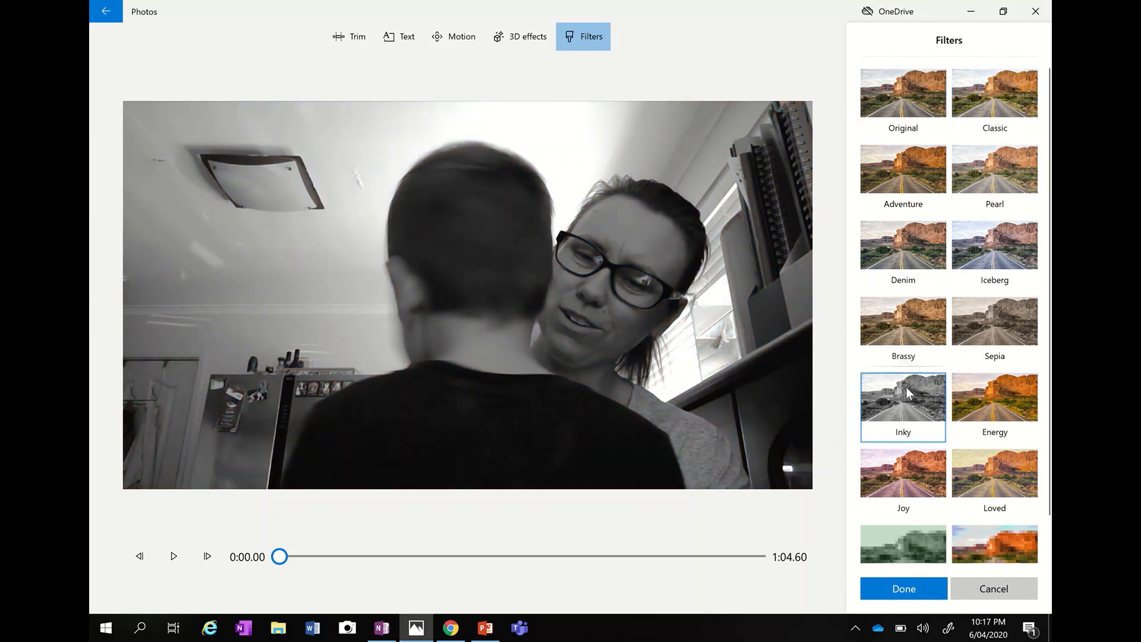
{"action": "left_click", "coordinate": [994, 332]}
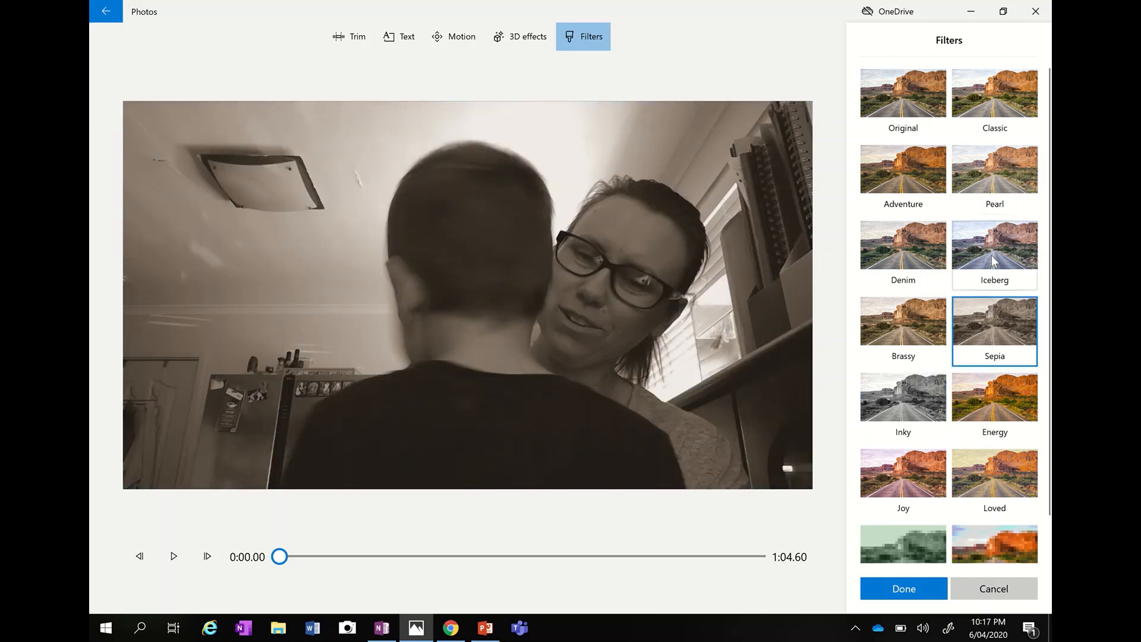
{"action": "left_click", "coordinate": [903, 243]}
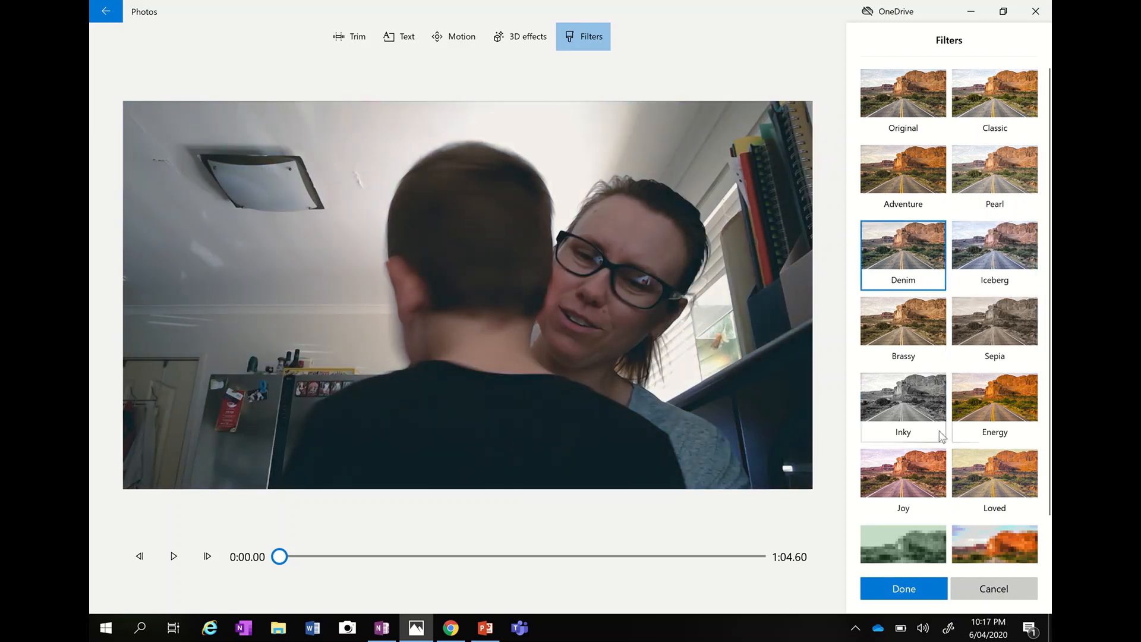
{"action": "left_click", "coordinate": [902, 472]}
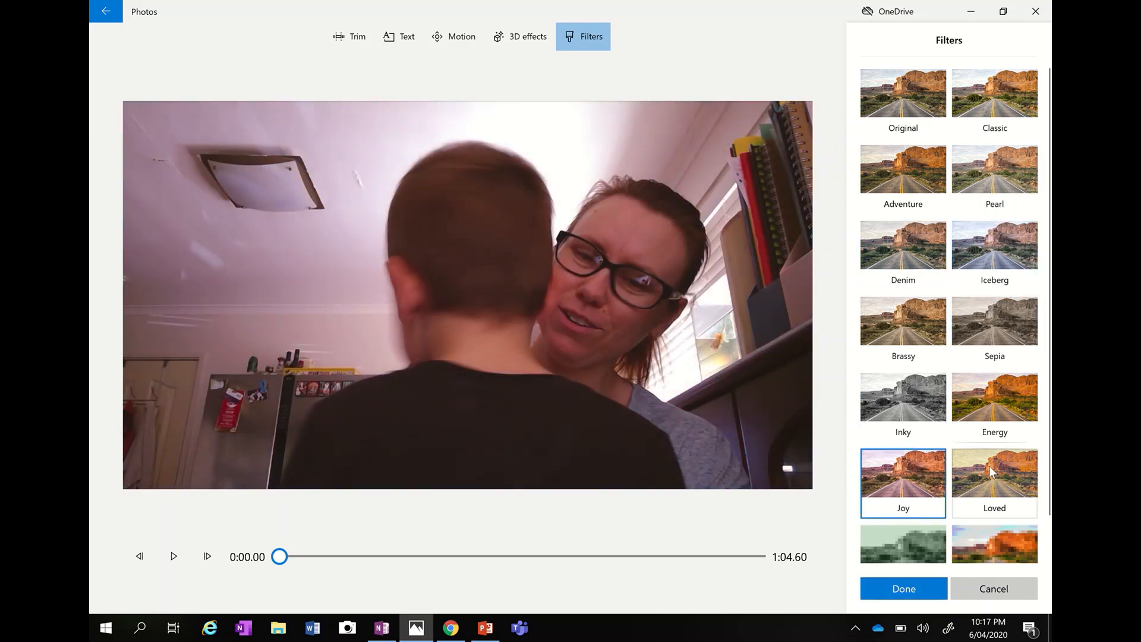
{"action": "left_click", "coordinate": [902, 331]}
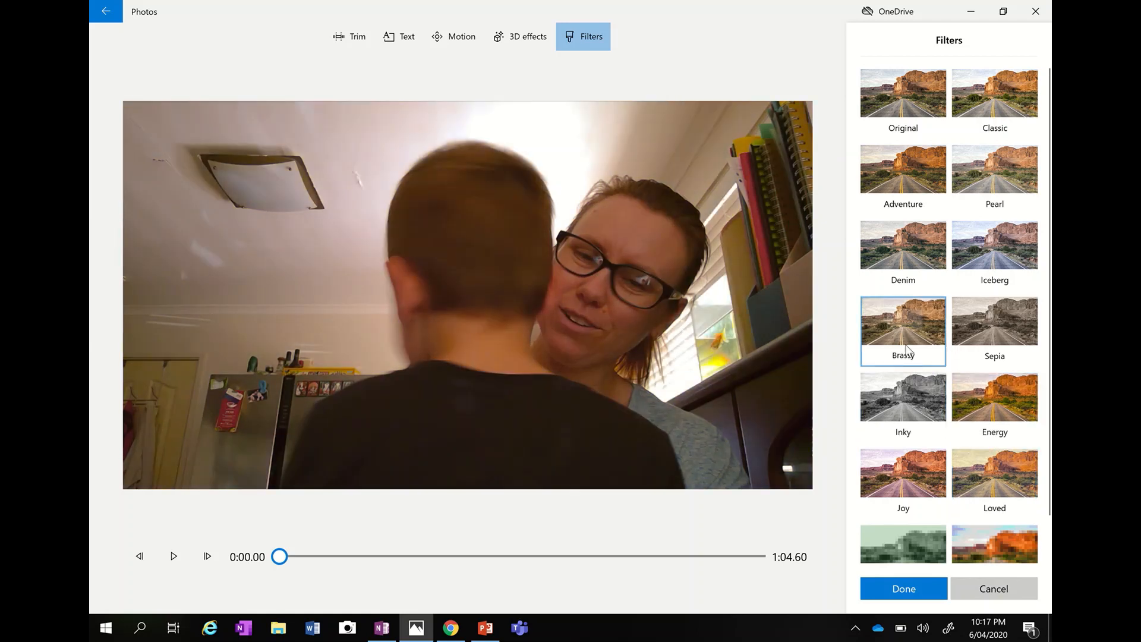
Try Adventure, Pearl, Iceberg, Arcade and Energy, then keep the Classic filter on the clip
{"action": "left_click", "coordinate": [903, 169]}
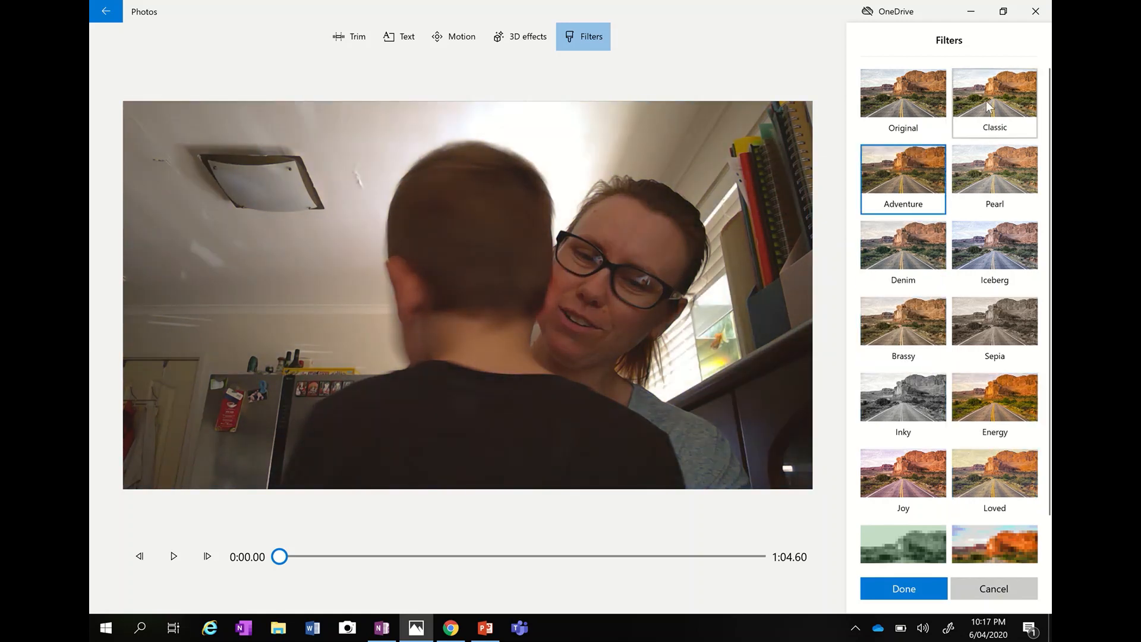
{"action": "left_click", "coordinate": [994, 169]}
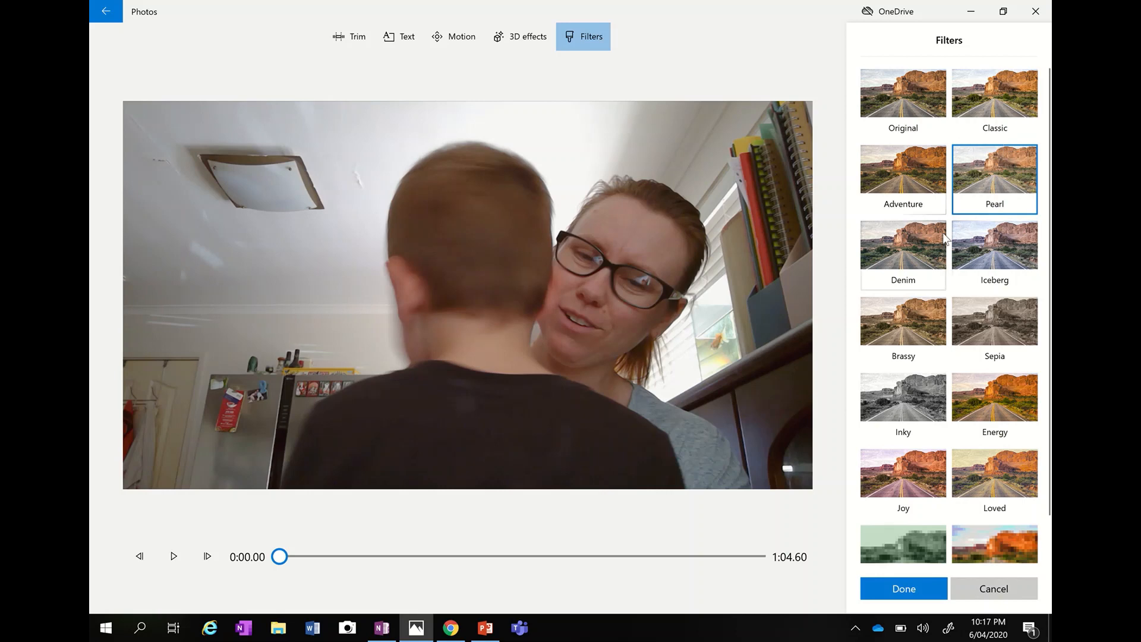
{"action": "left_click", "coordinate": [994, 244]}
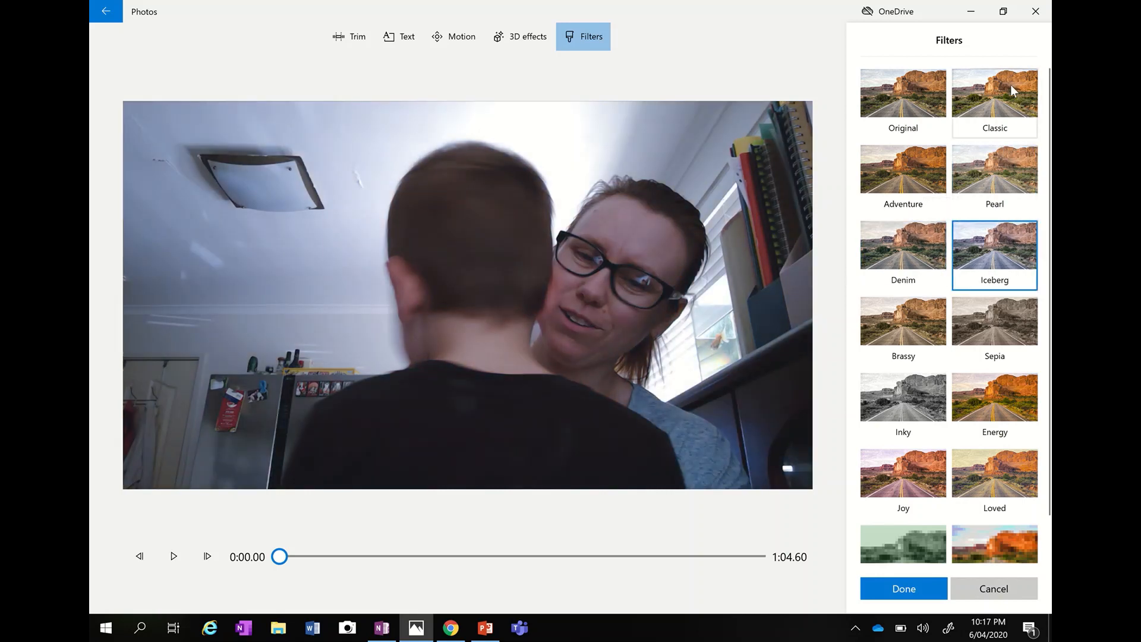
{"action": "left_click", "coordinate": [994, 92]}
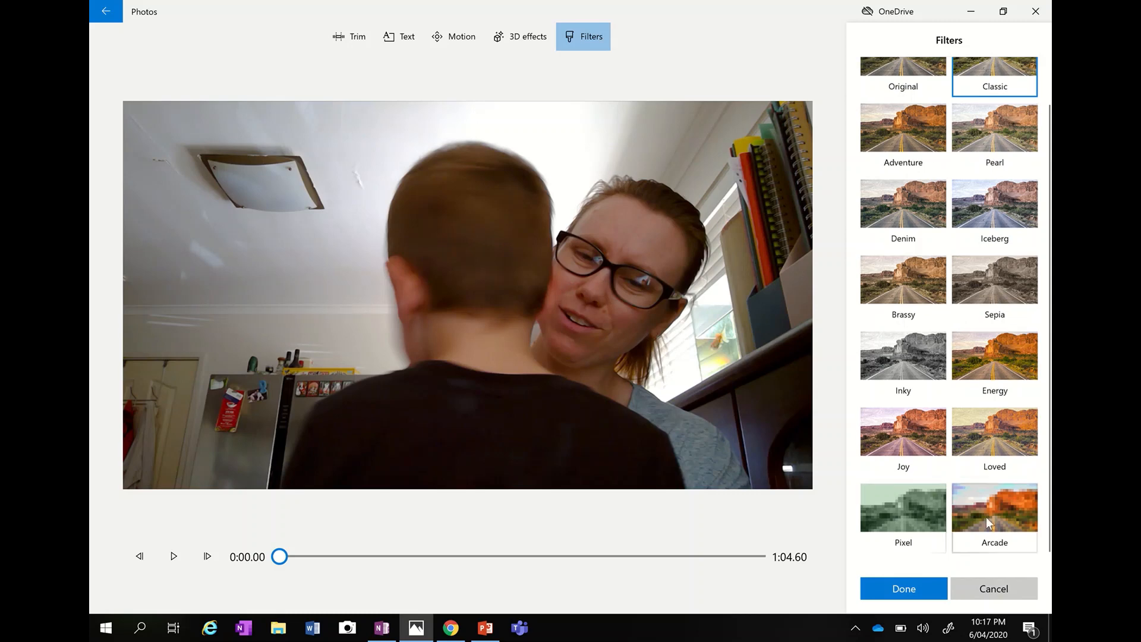
{"action": "left_click", "coordinate": [993, 508]}
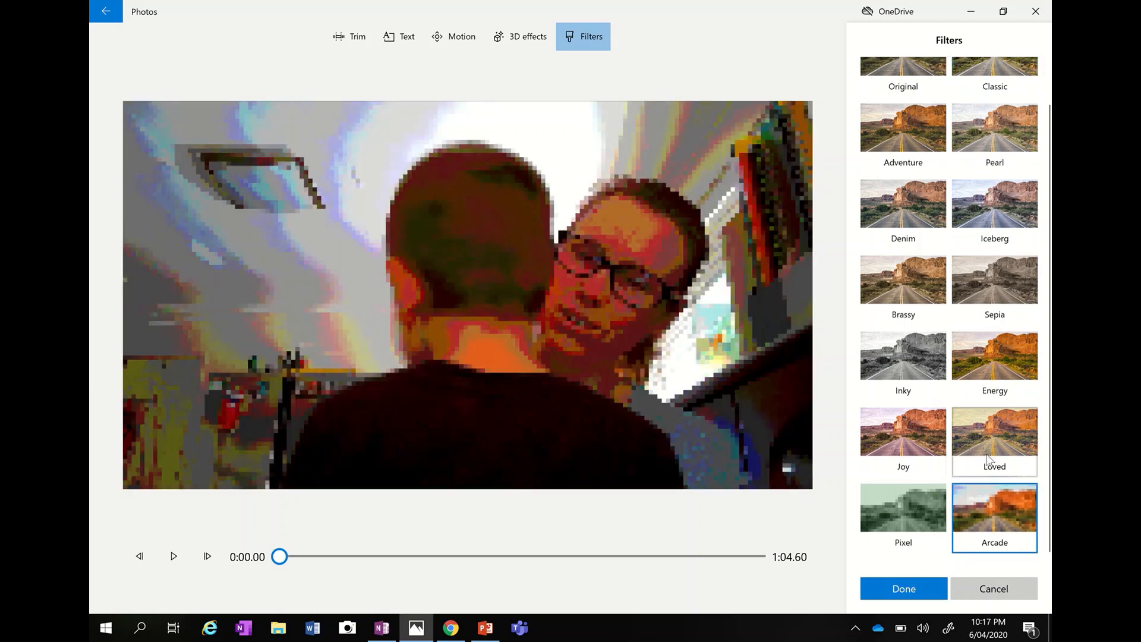
{"action": "left_click", "coordinate": [994, 374]}
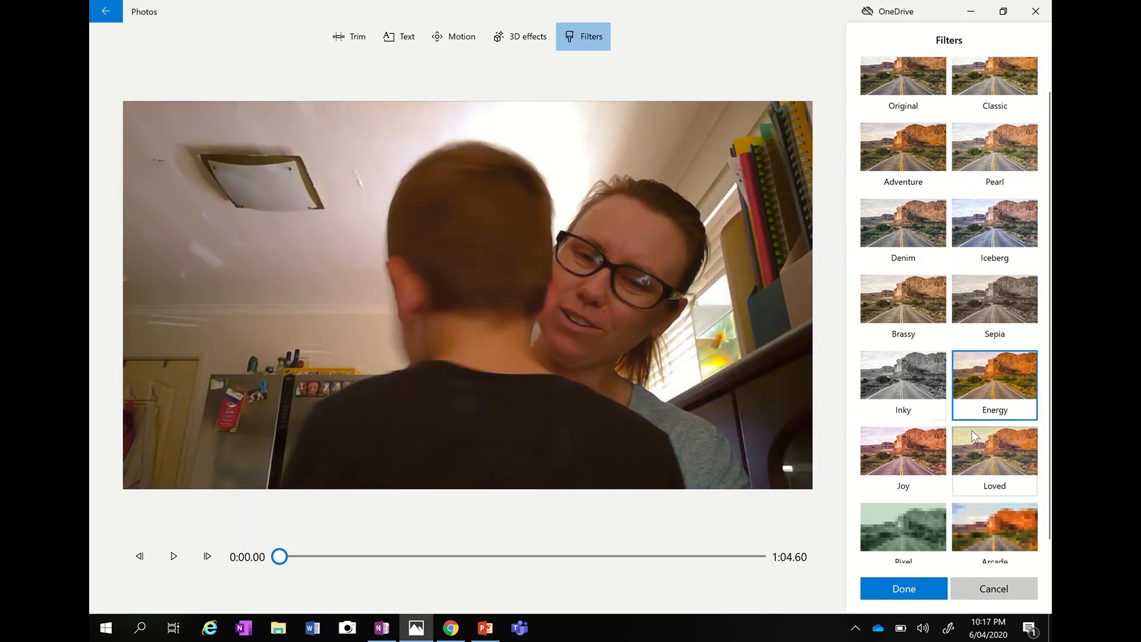
{"action": "scroll", "scroll_direction": "up", "scroll_amount": 3}
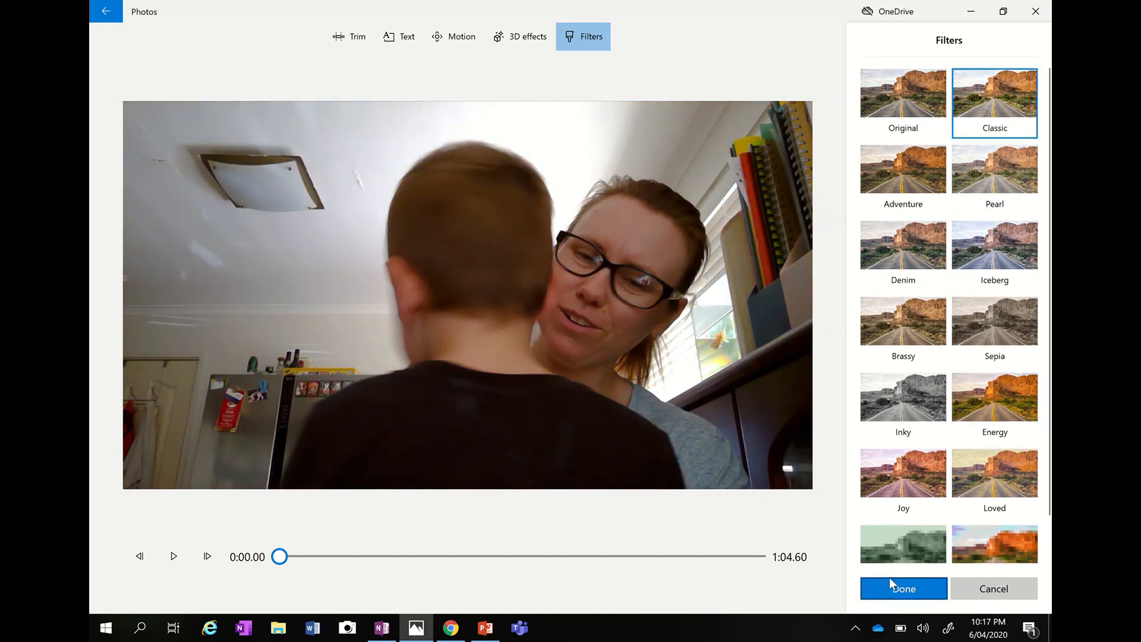
{"action": "left_click", "coordinate": [902, 589]}
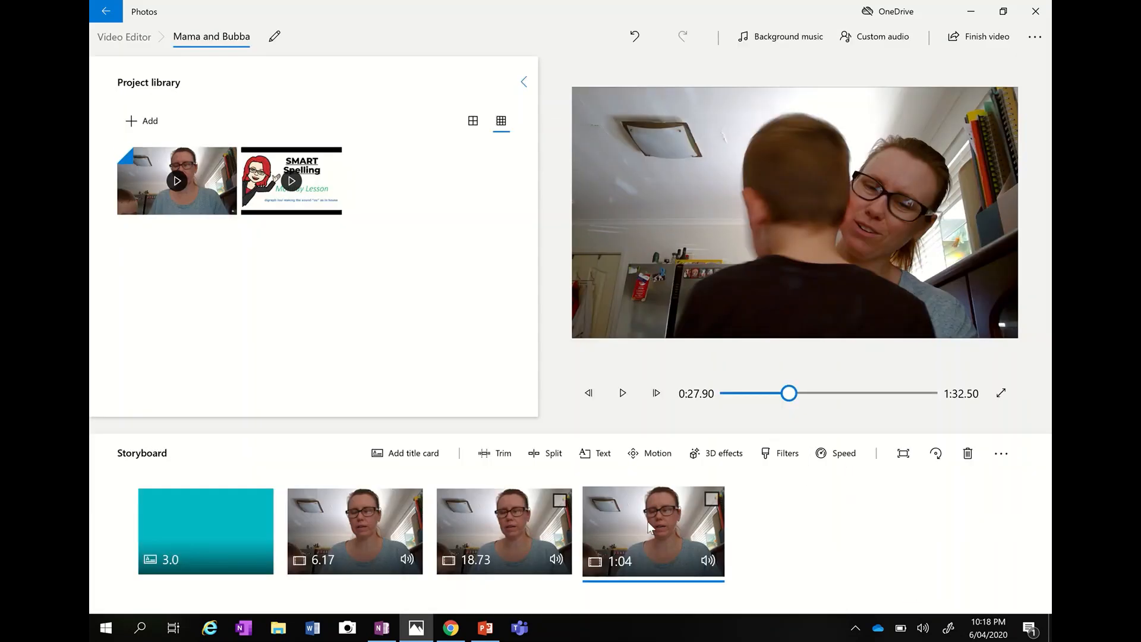
Apply the Zoom in left motion to the 1:04 clip, preview it, and confirm with Done
{"action": "left_click", "coordinate": [649, 453]}
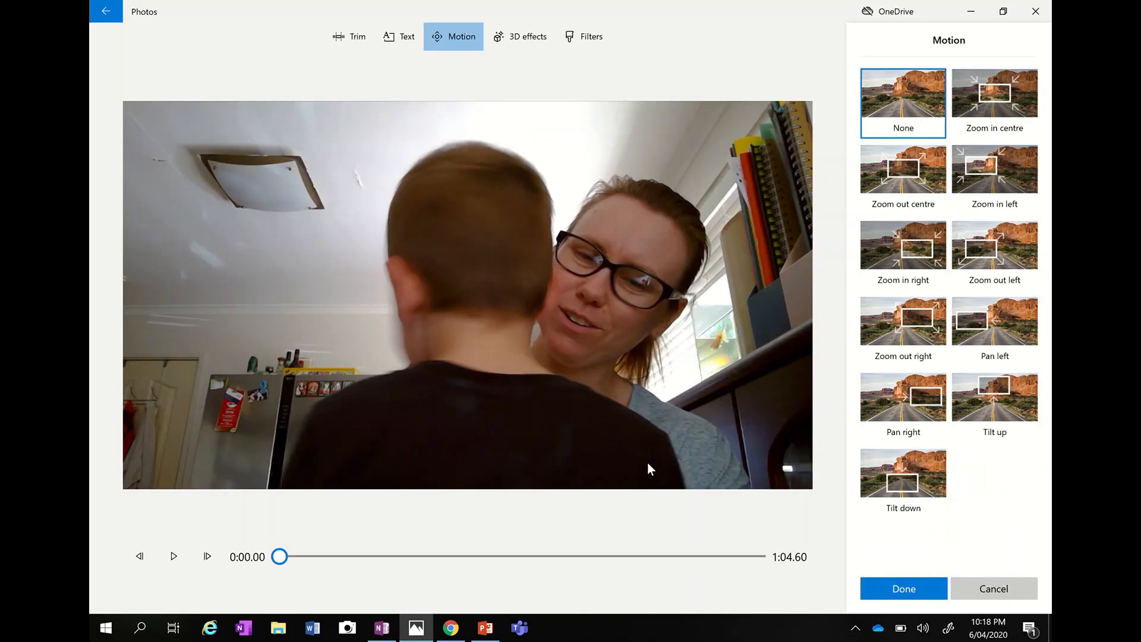
{"action": "mouse_move", "coordinate": [582, 36]}
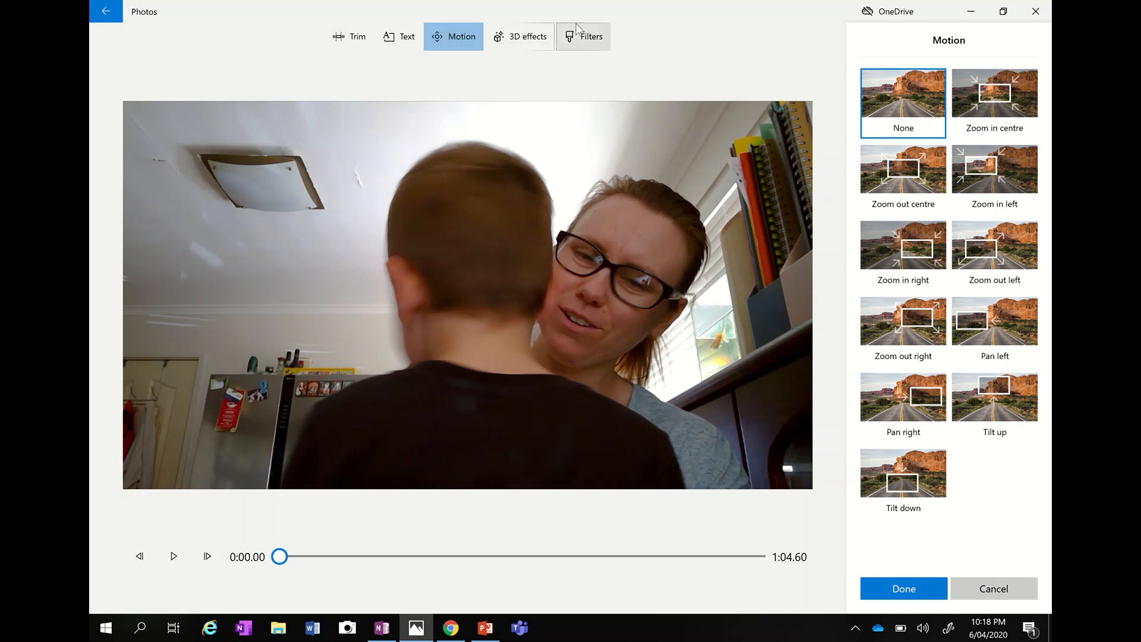
{"action": "mouse_move", "coordinate": [858, 124]}
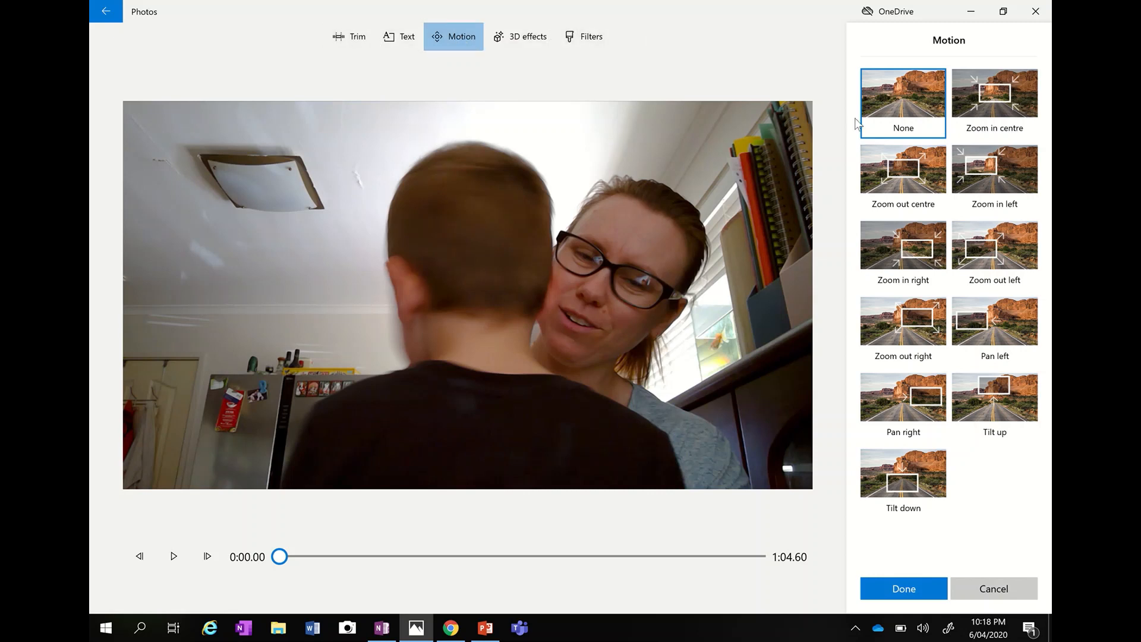
{"action": "left_click", "coordinate": [993, 169]}
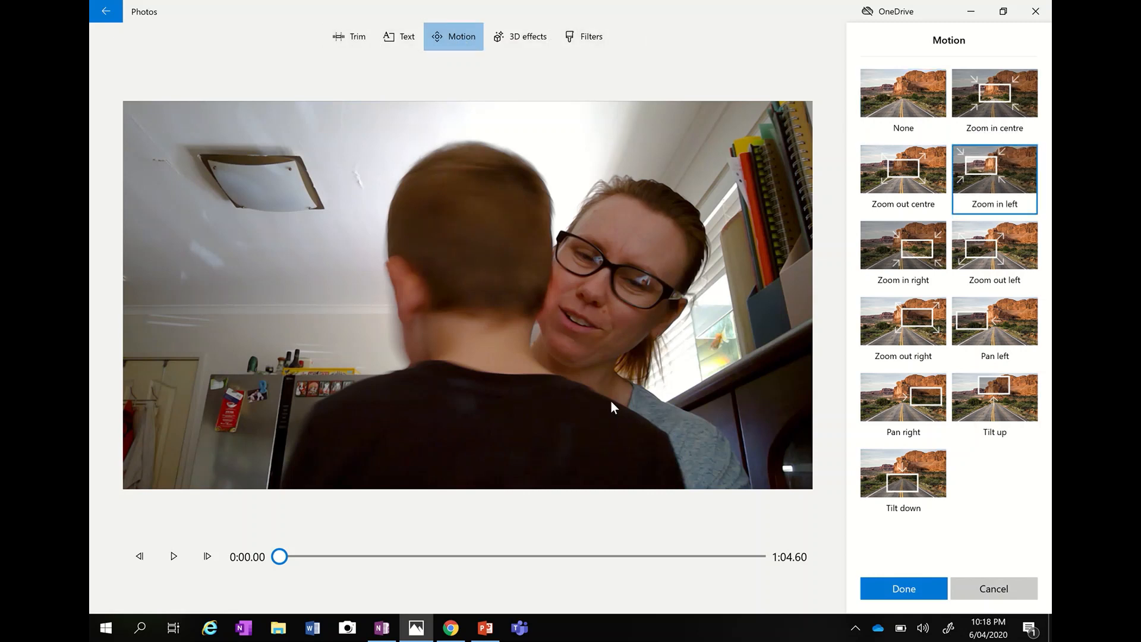
{"action": "left_click", "coordinate": [174, 557]}
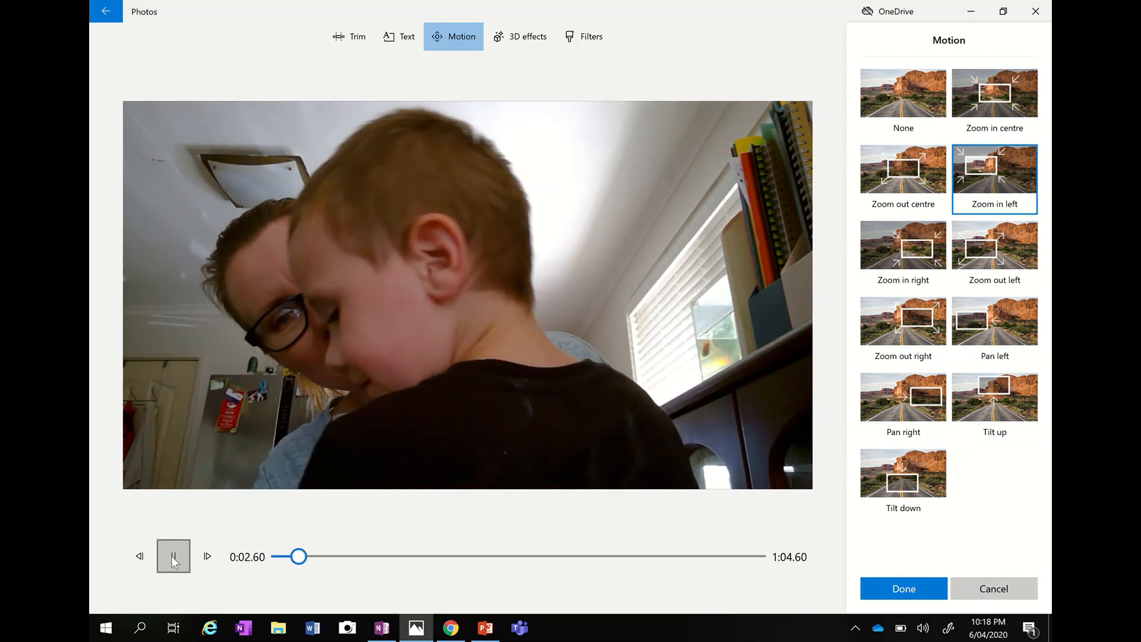
{"action": "left_click", "coordinate": [173, 556]}
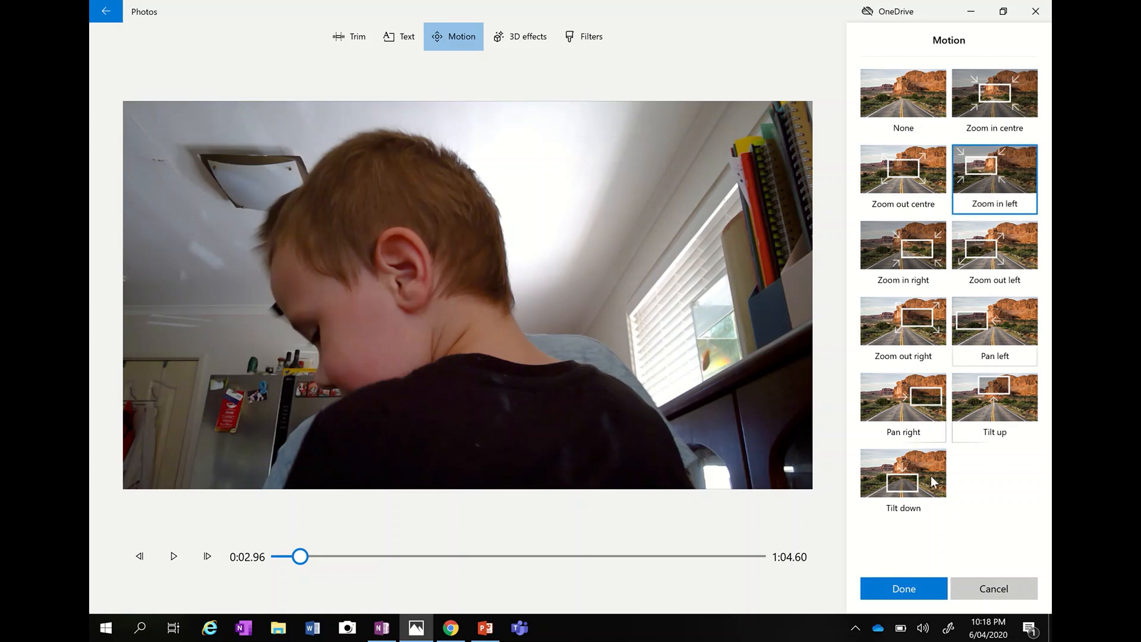
{"action": "left_click", "coordinate": [902, 588]}
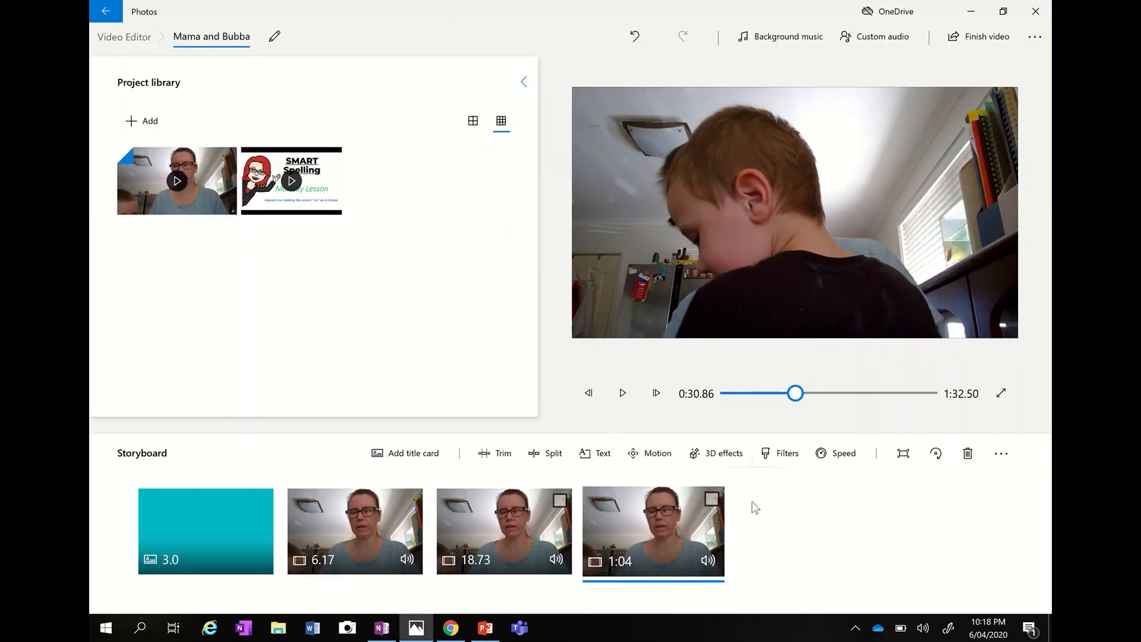
Play and pause the project preview to check the motion on the storyboard
{"action": "left_click", "coordinate": [621, 394]}
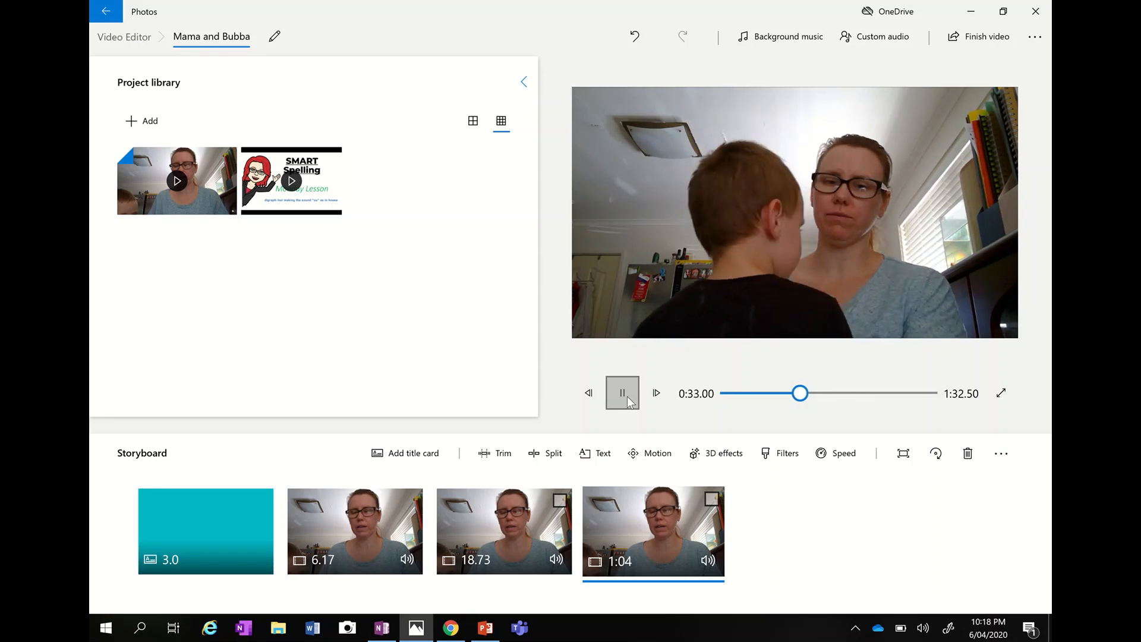
{"action": "left_click", "coordinate": [622, 393]}
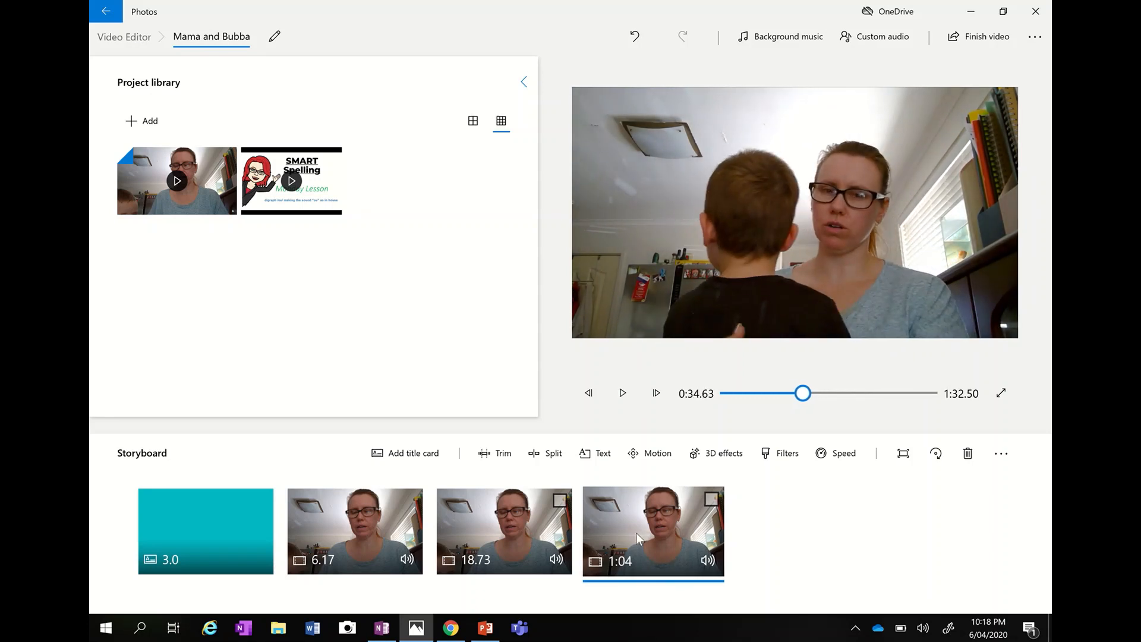
{"action": "left_click", "coordinate": [622, 394]}
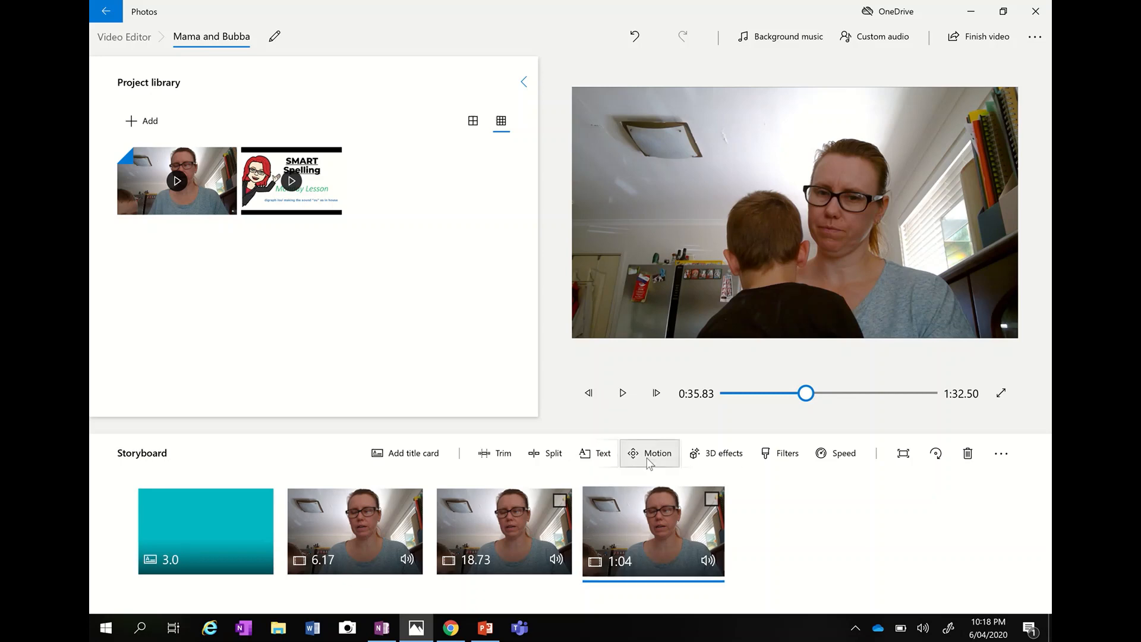
Switch the last clip's motion to Tilt up, preview it, and confirm with Done
{"action": "left_click", "coordinate": [649, 452]}
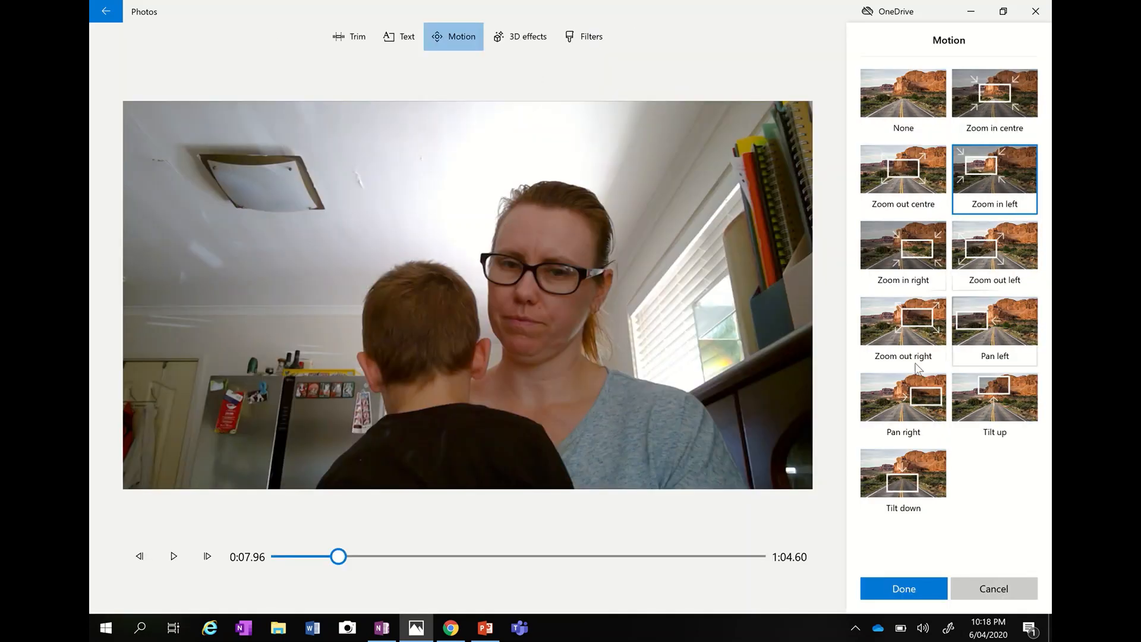
{"action": "left_click", "coordinate": [994, 396]}
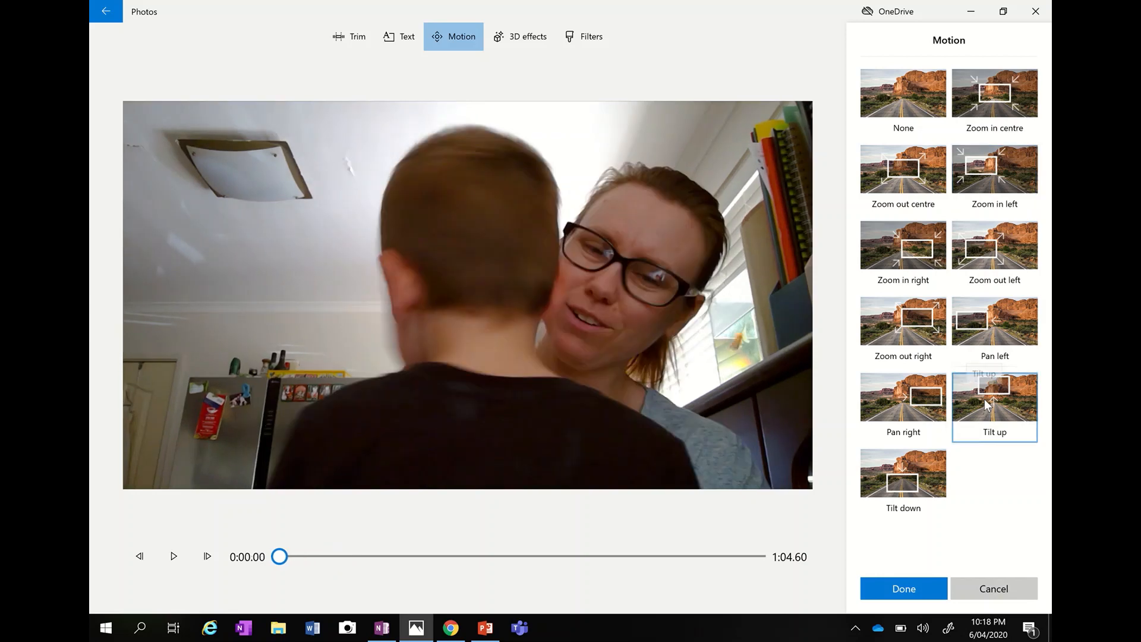
{"action": "mouse_move", "coordinate": [173, 557]}
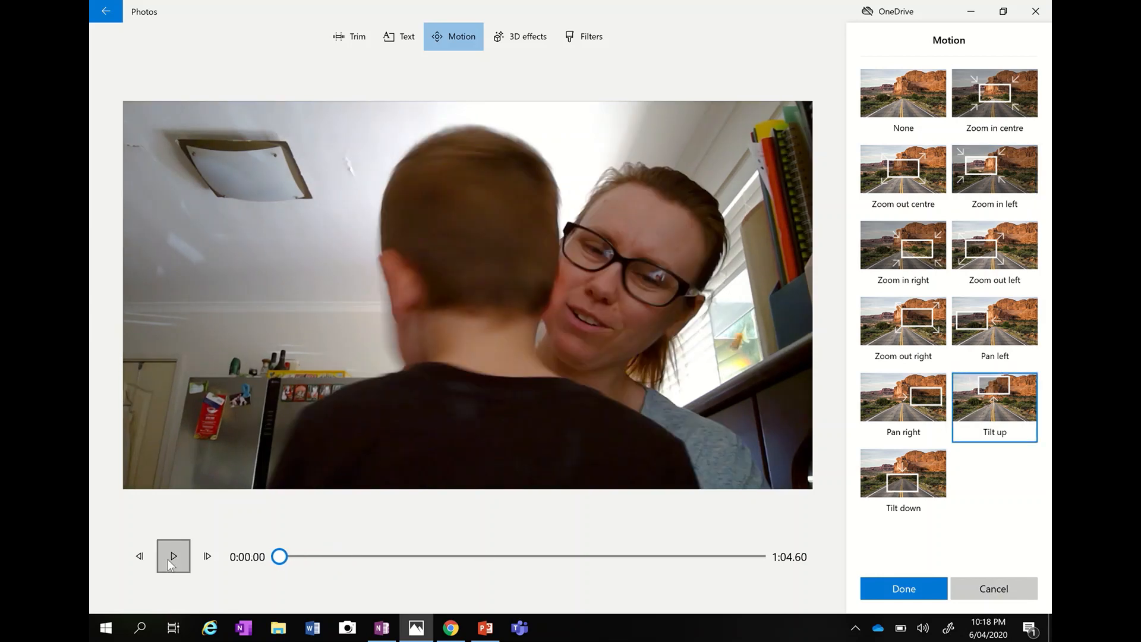
{"action": "left_click", "coordinate": [172, 557]}
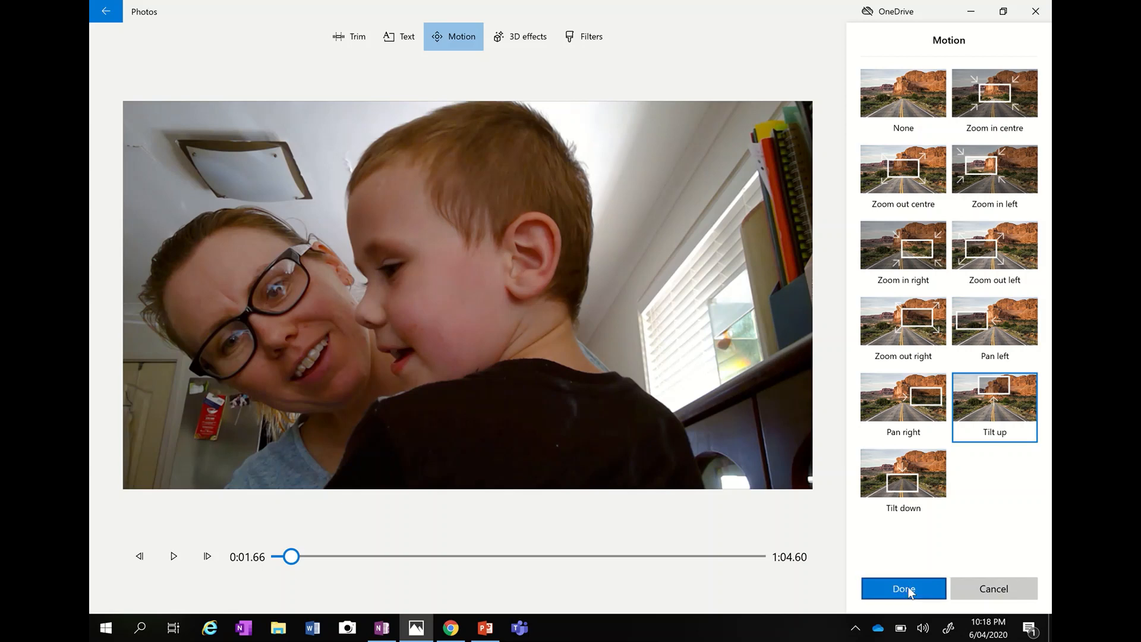
{"action": "left_click", "coordinate": [903, 589]}
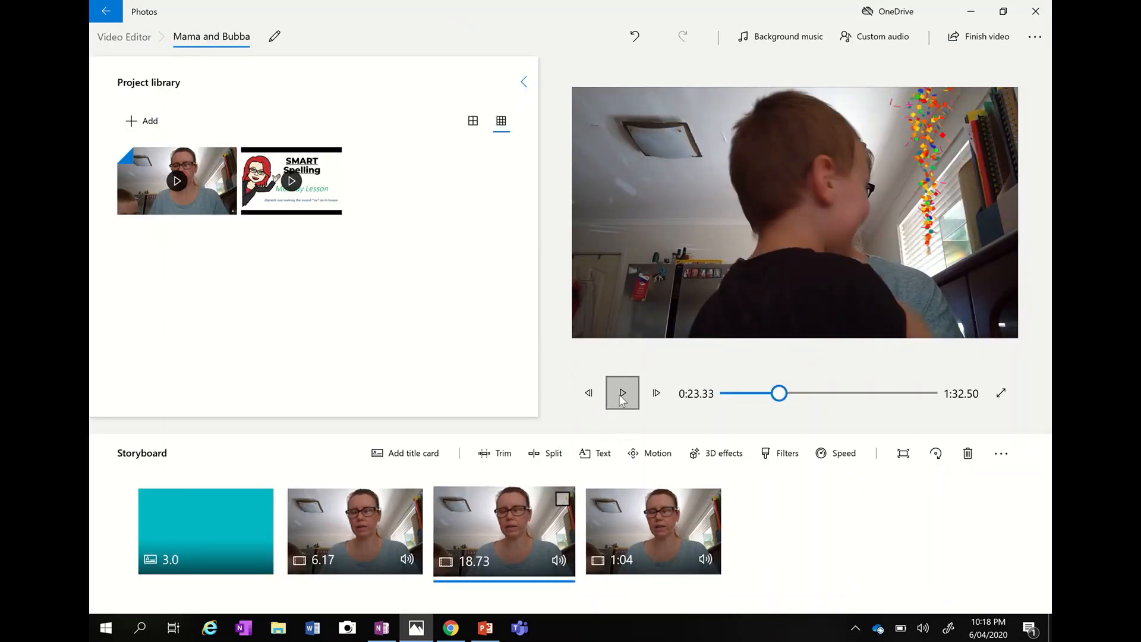
Play the project preview to about 0:31 and pause it
{"action": "left_click", "coordinate": [621, 393]}
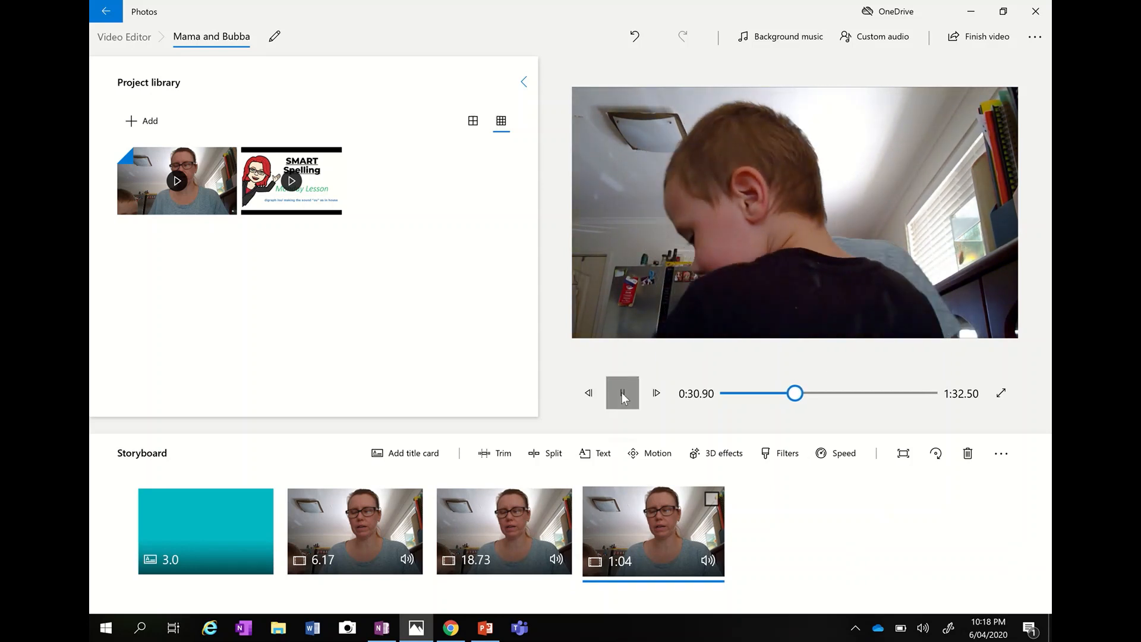
{"action": "left_click", "coordinate": [621, 394]}
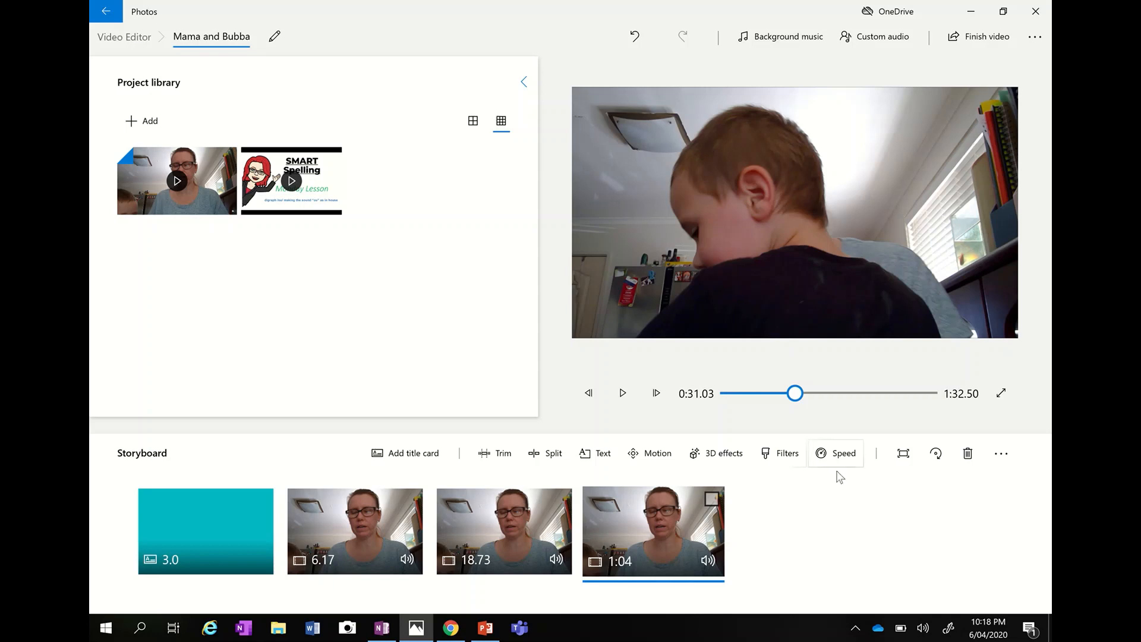
Adjust the last clip's Speed until it lasts 16.53 seconds (project 0:44.43), then preview and pause
{"action": "left_click", "coordinate": [843, 453]}
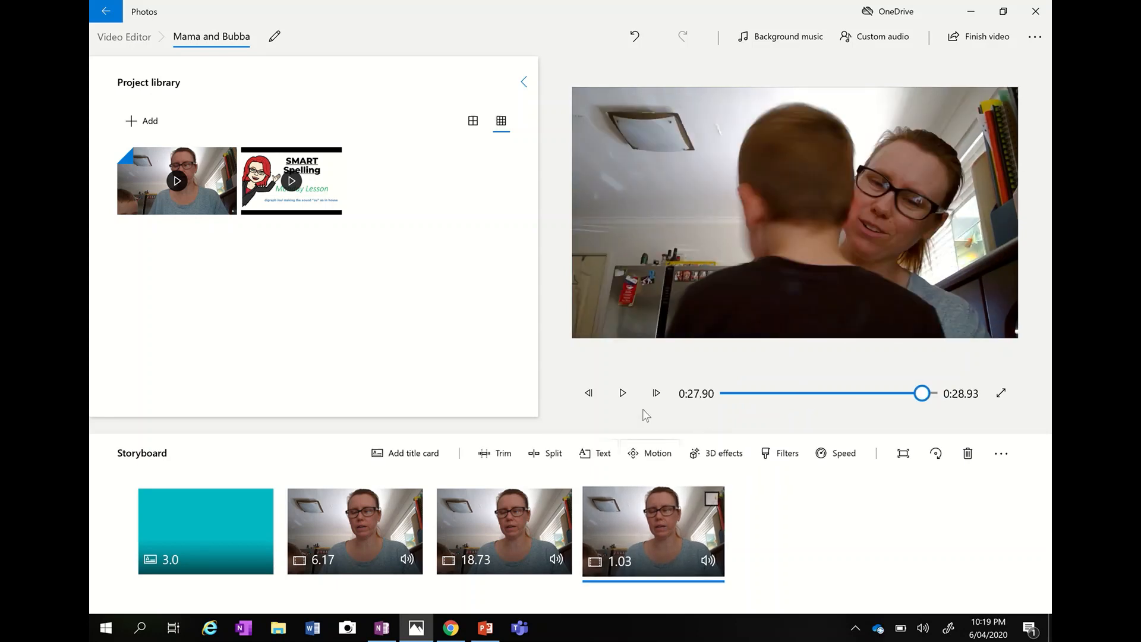
{"action": "left_click", "coordinate": [622, 393]}
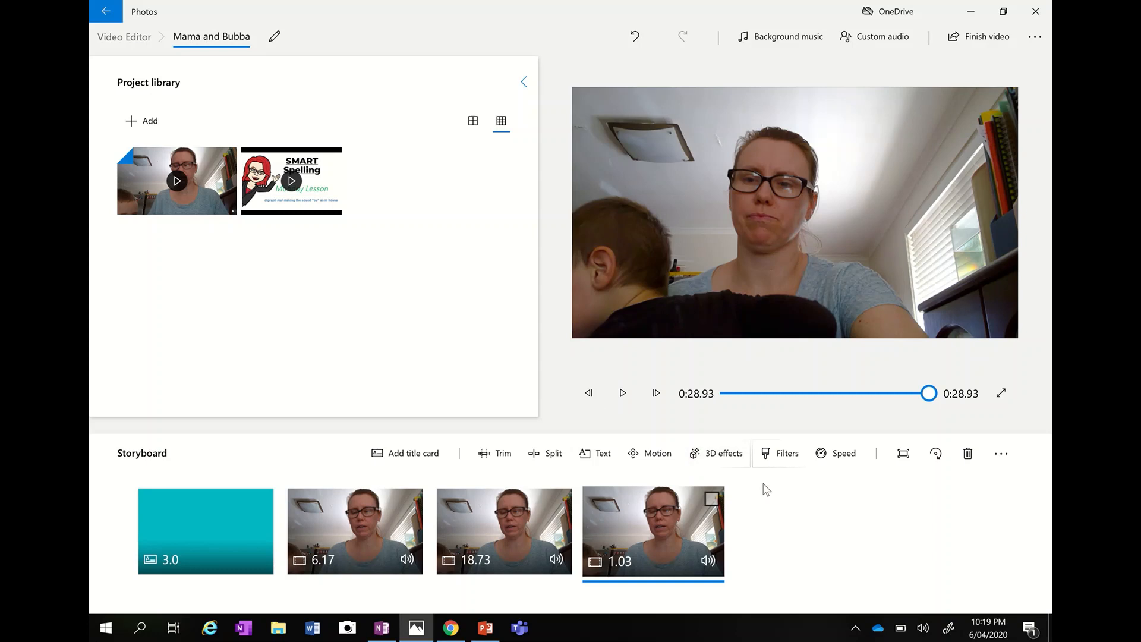
{"action": "left_click", "coordinate": [836, 452]}
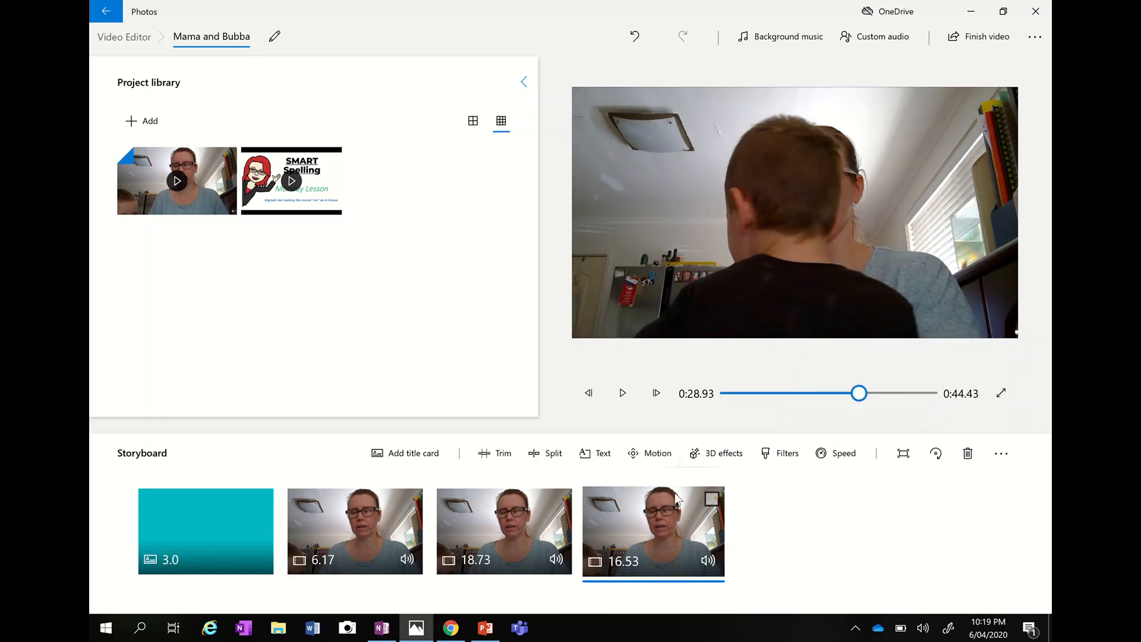
{"action": "left_click", "coordinate": [622, 394]}
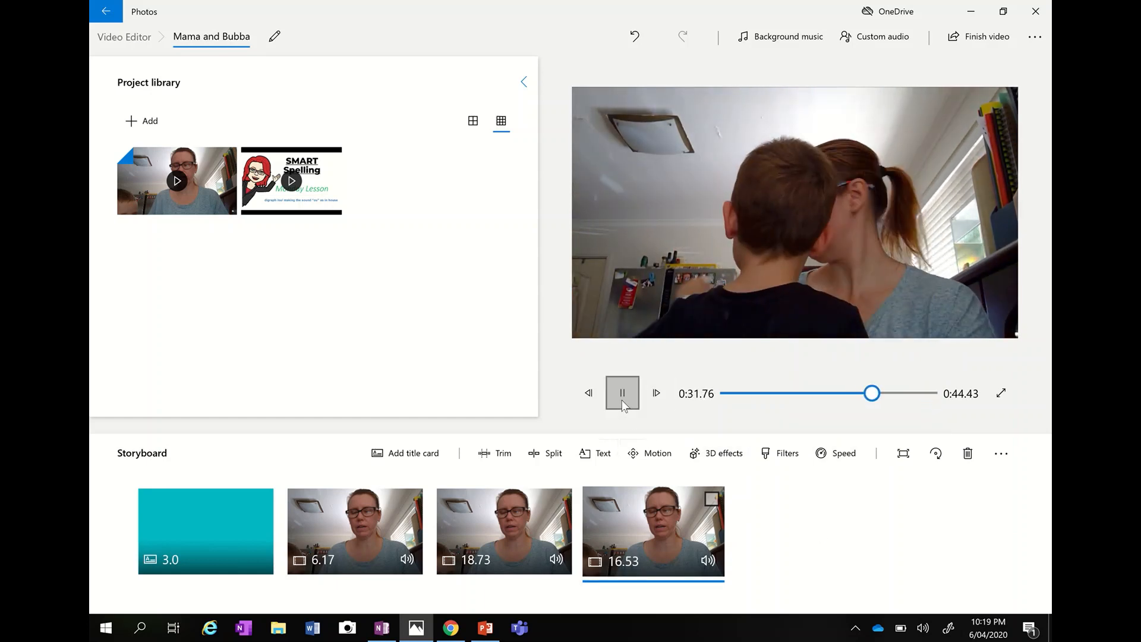
{"action": "left_click", "coordinate": [622, 393]}
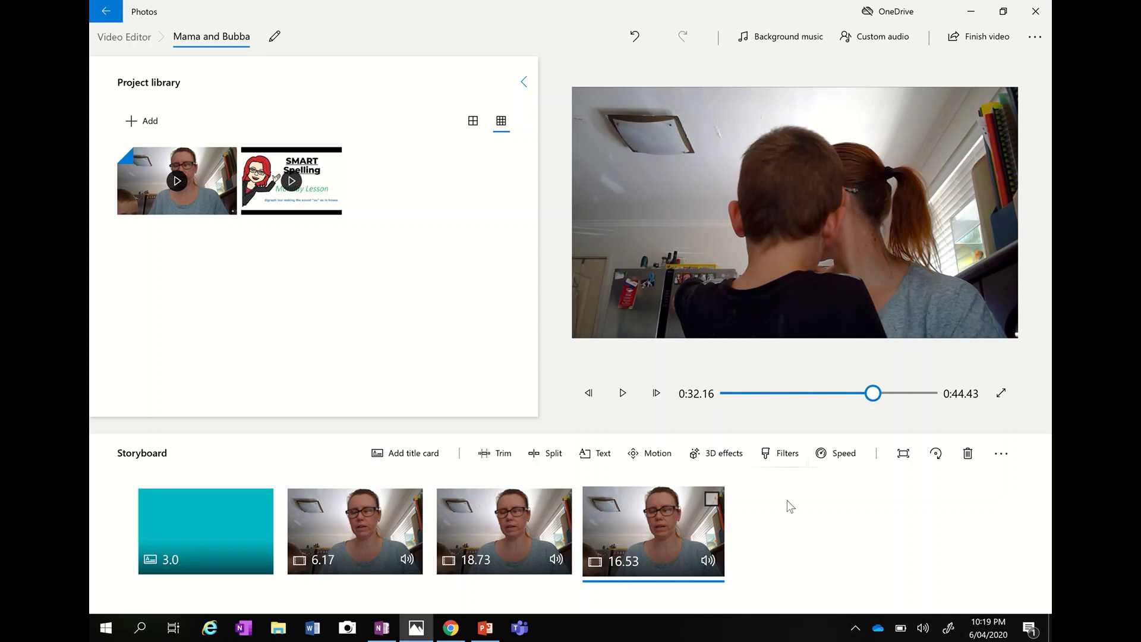
{"action": "mouse_move", "coordinate": [775, 538]}
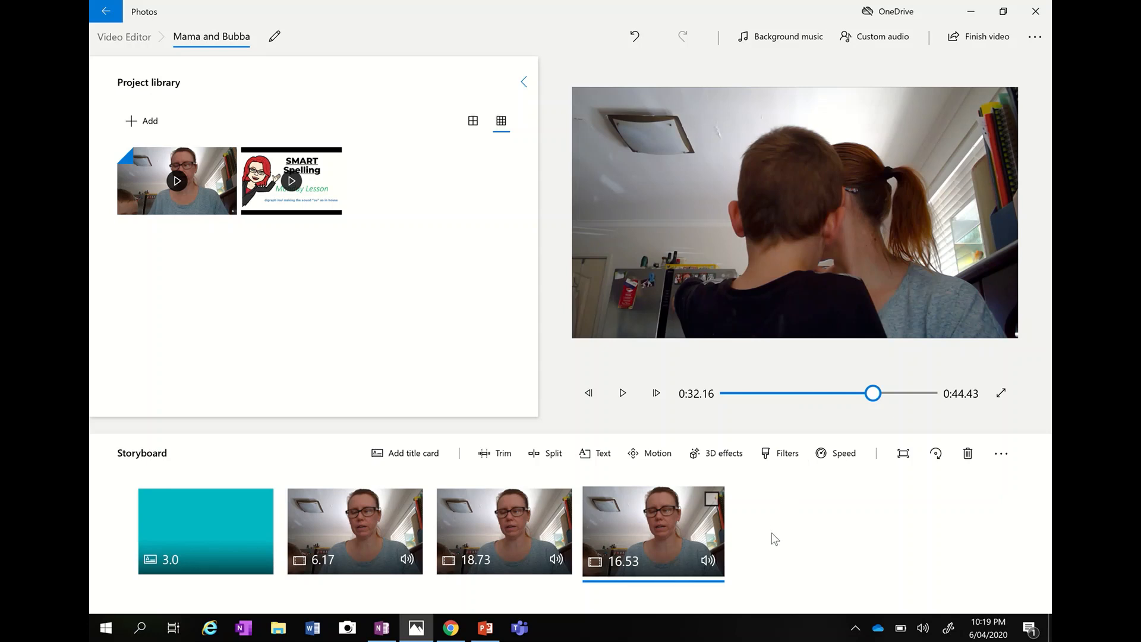
{"action": "mouse_move", "coordinate": [725, 560]}
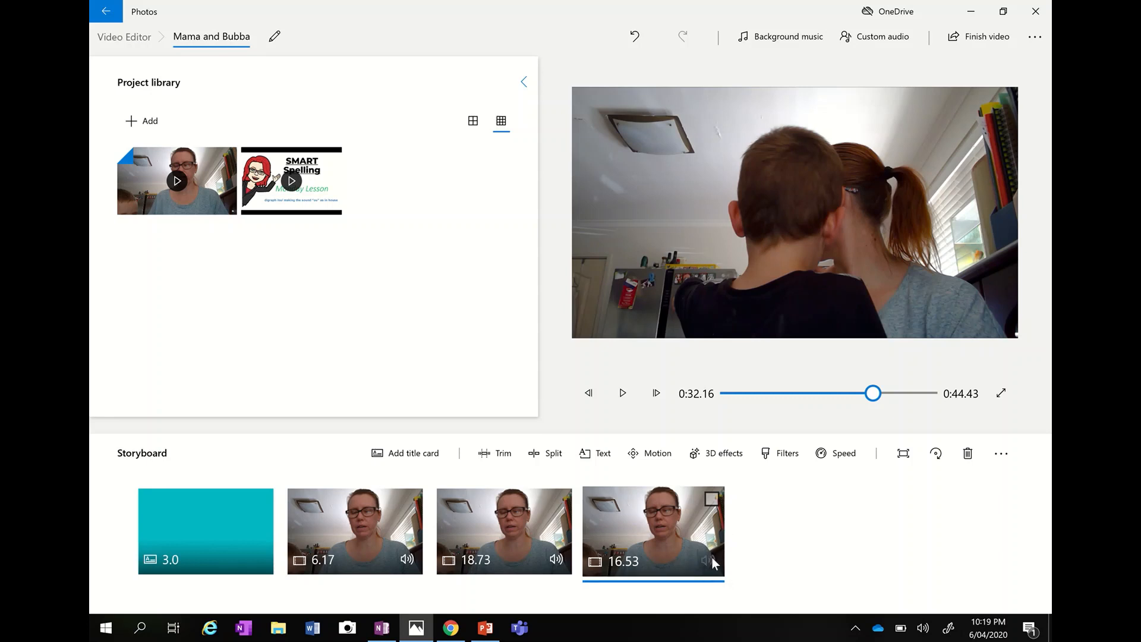
Mute the 16.53-second last clip's audio, then play and pause the preview
{"action": "left_click", "coordinate": [707, 560]}
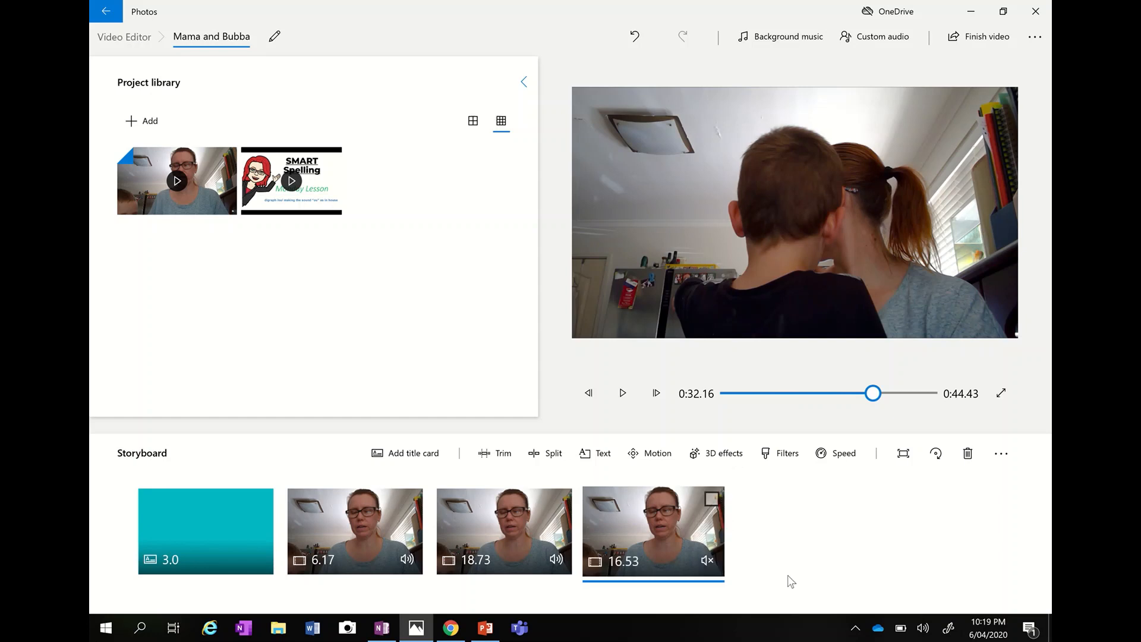
{"action": "left_click", "coordinate": [622, 394]}
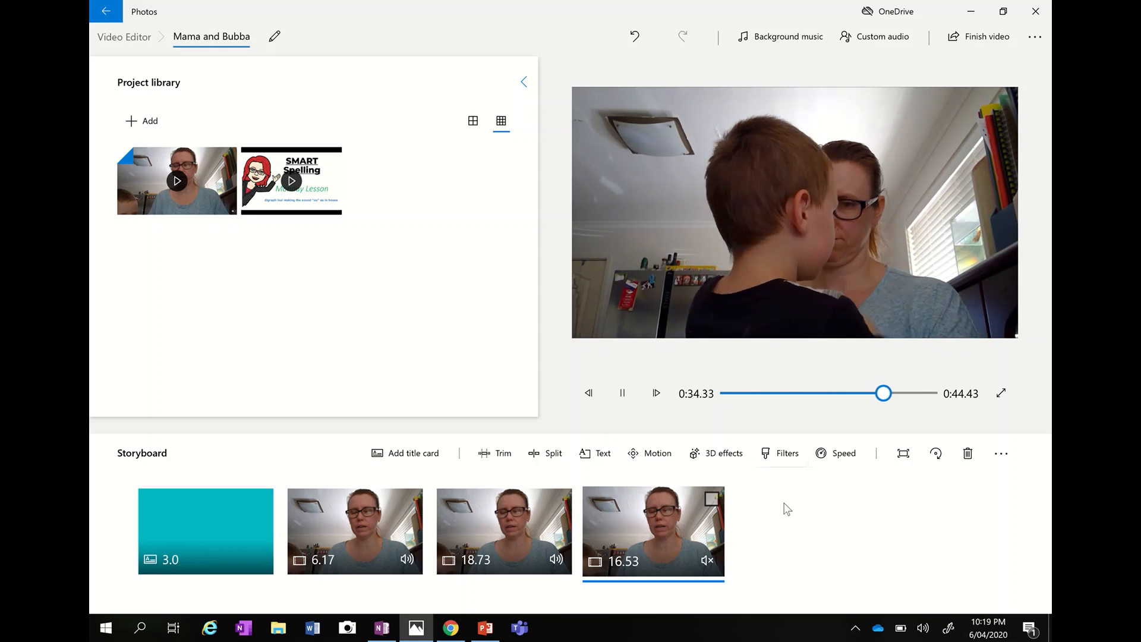
{"action": "left_click", "coordinate": [622, 393]}
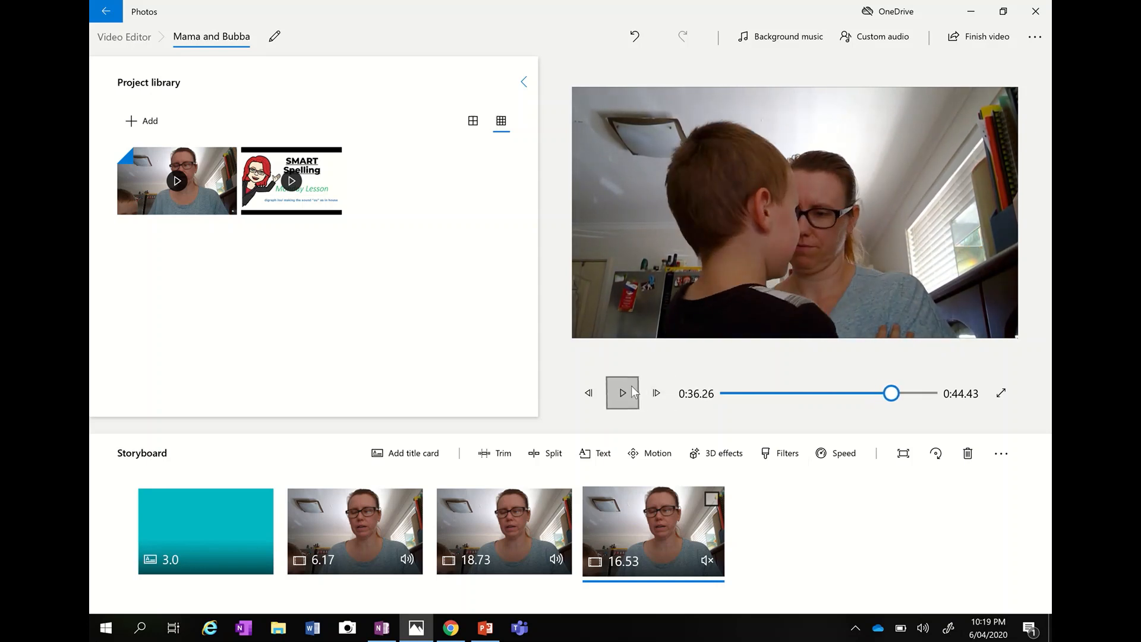
{"action": "mouse_move", "coordinate": [797, 20]}
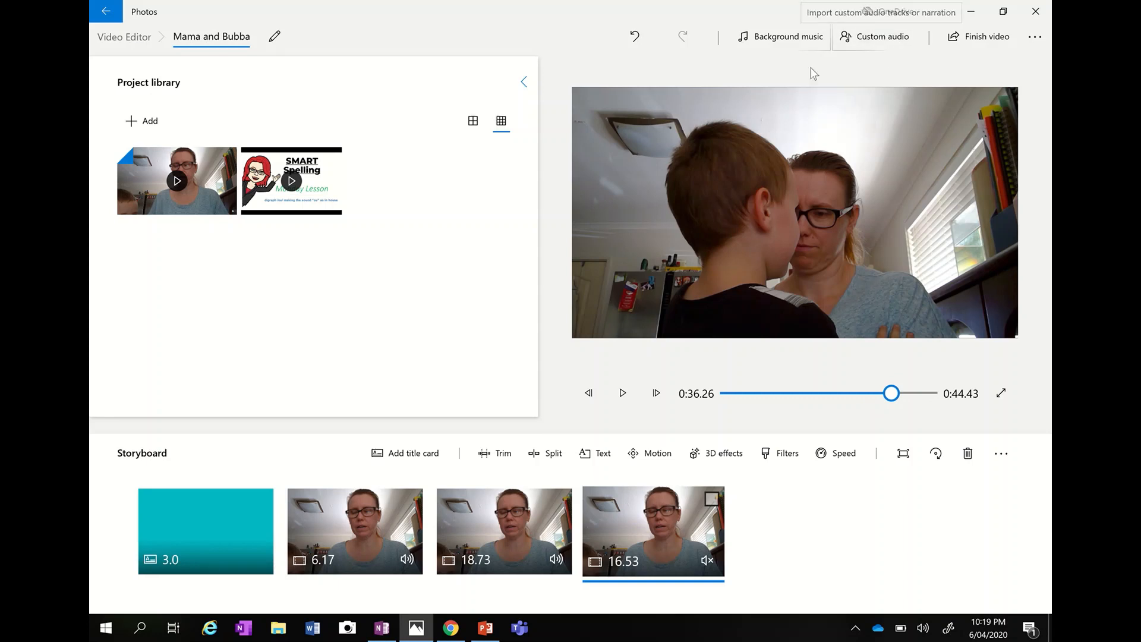
{"action": "left_click", "coordinate": [786, 37]}
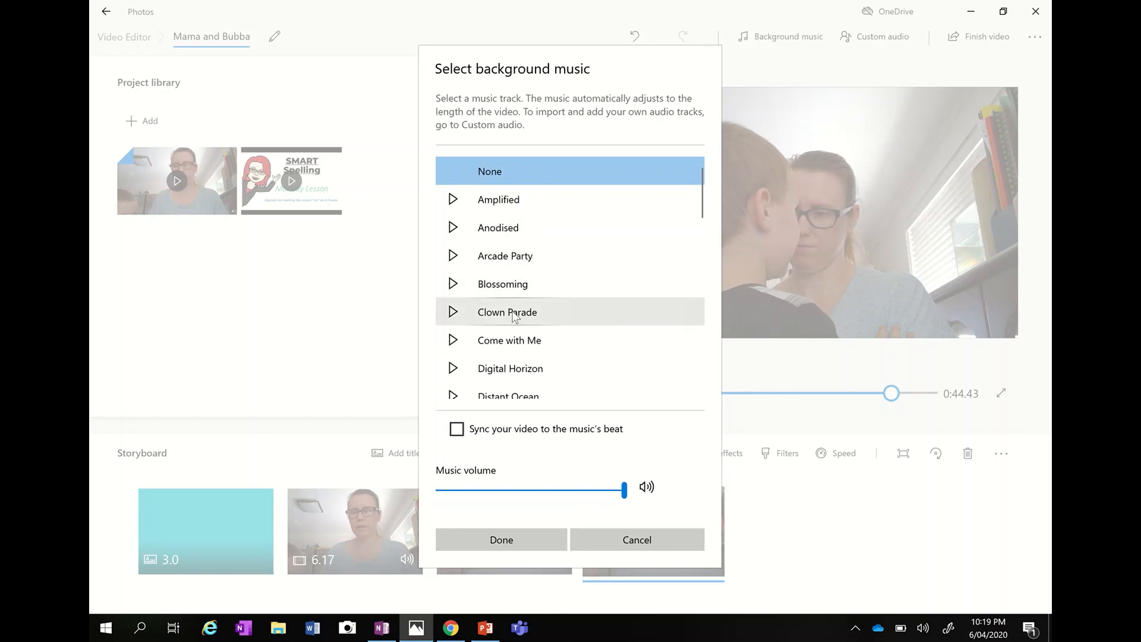
{"action": "left_click", "coordinate": [508, 312]}
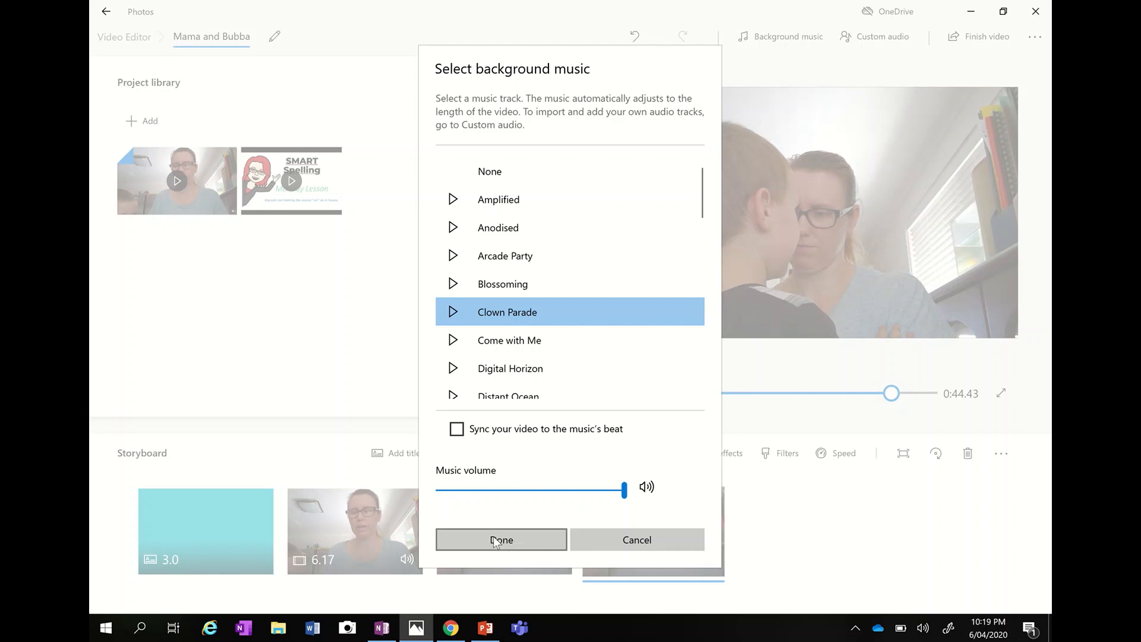
{"action": "left_click", "coordinate": [501, 540]}
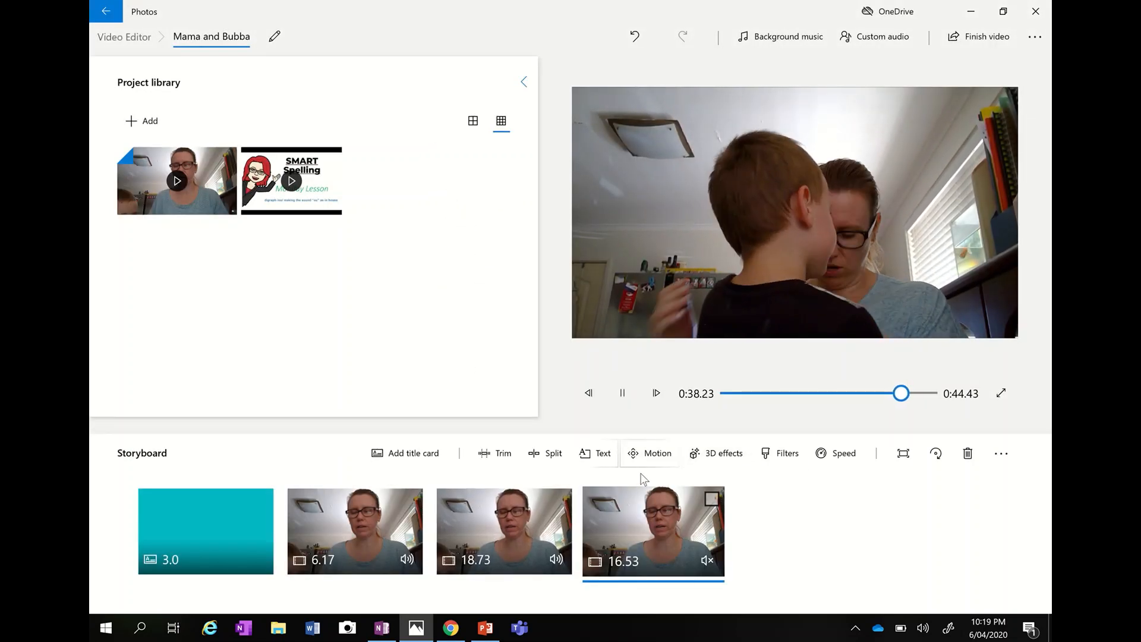
{"action": "left_click", "coordinate": [621, 393]}
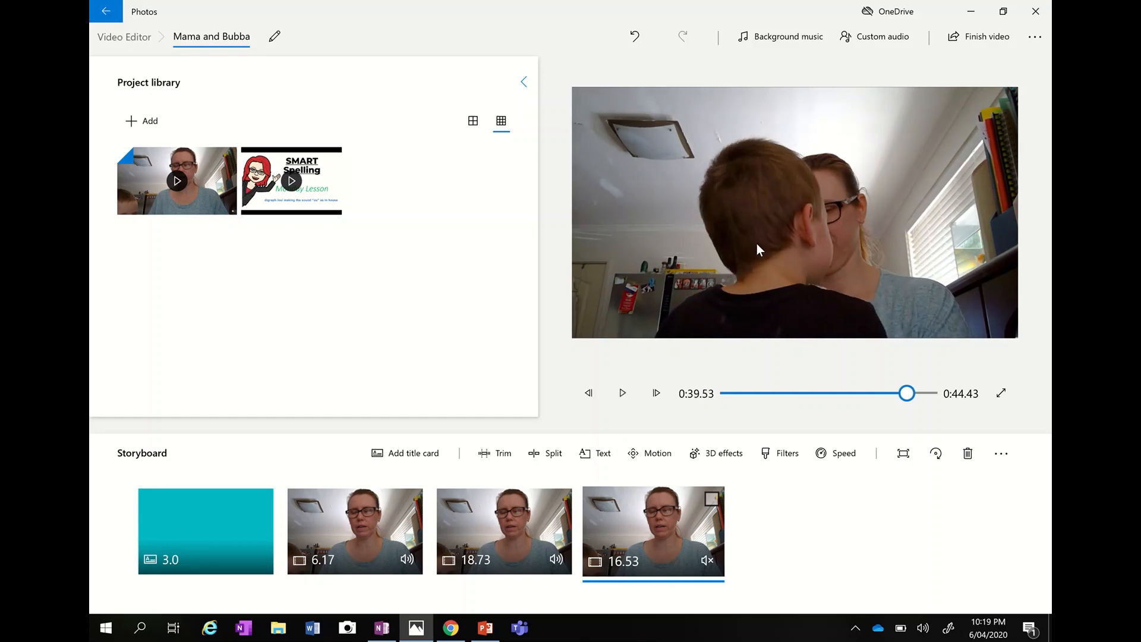
{"action": "left_click", "coordinate": [786, 37]}
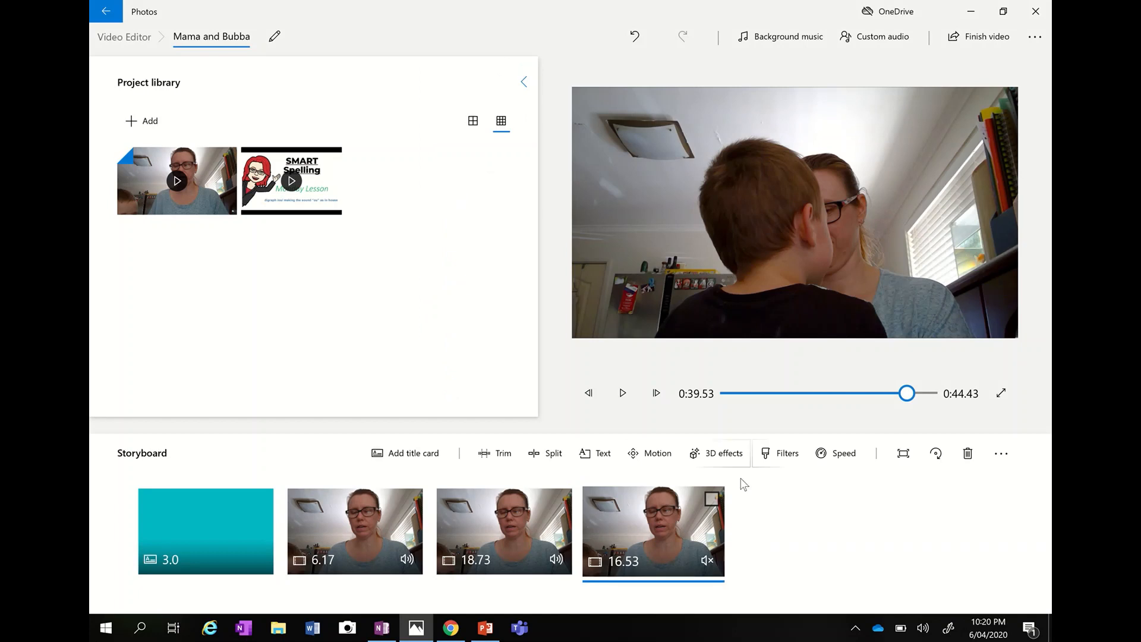
{"action": "left_click", "coordinate": [622, 394]}
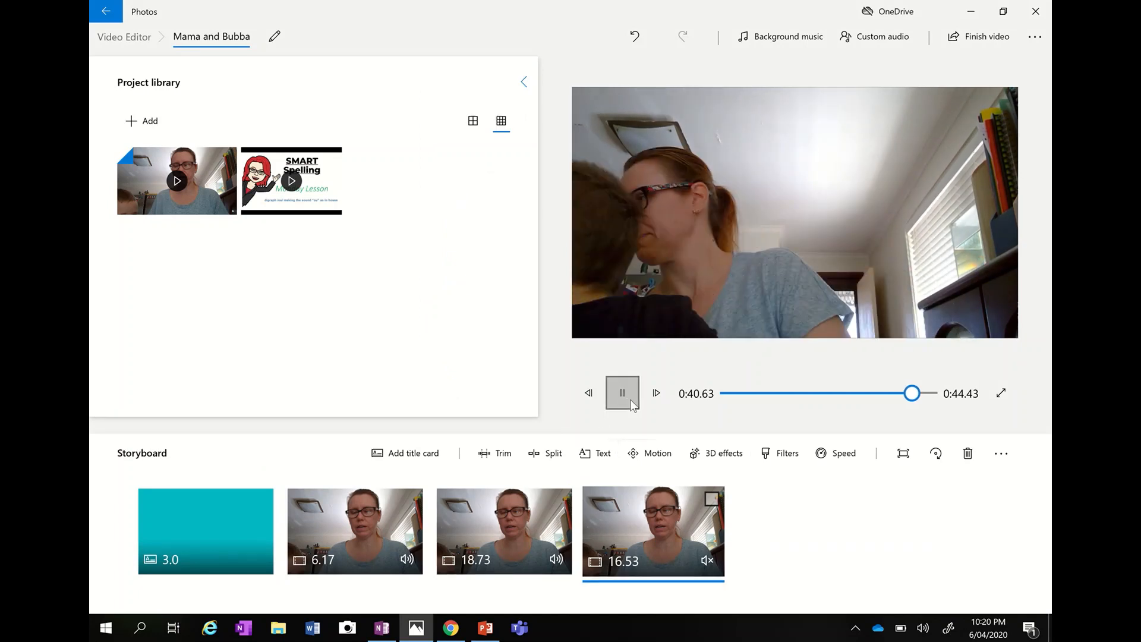
{"action": "left_click", "coordinate": [622, 394]}
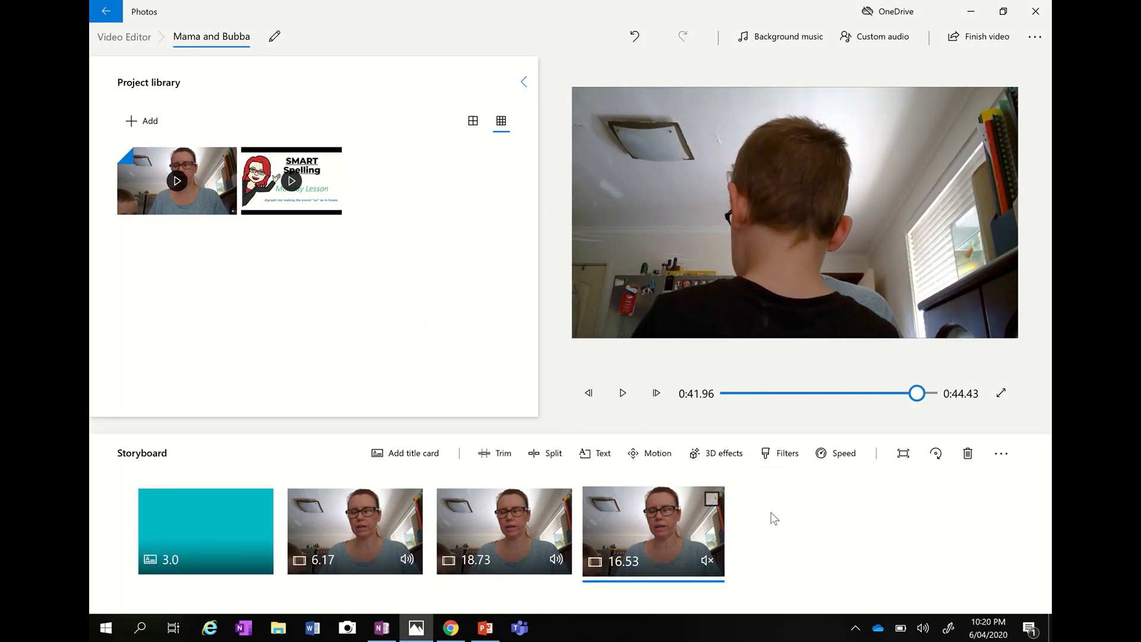
{"action": "mouse_move", "coordinate": [902, 453]}
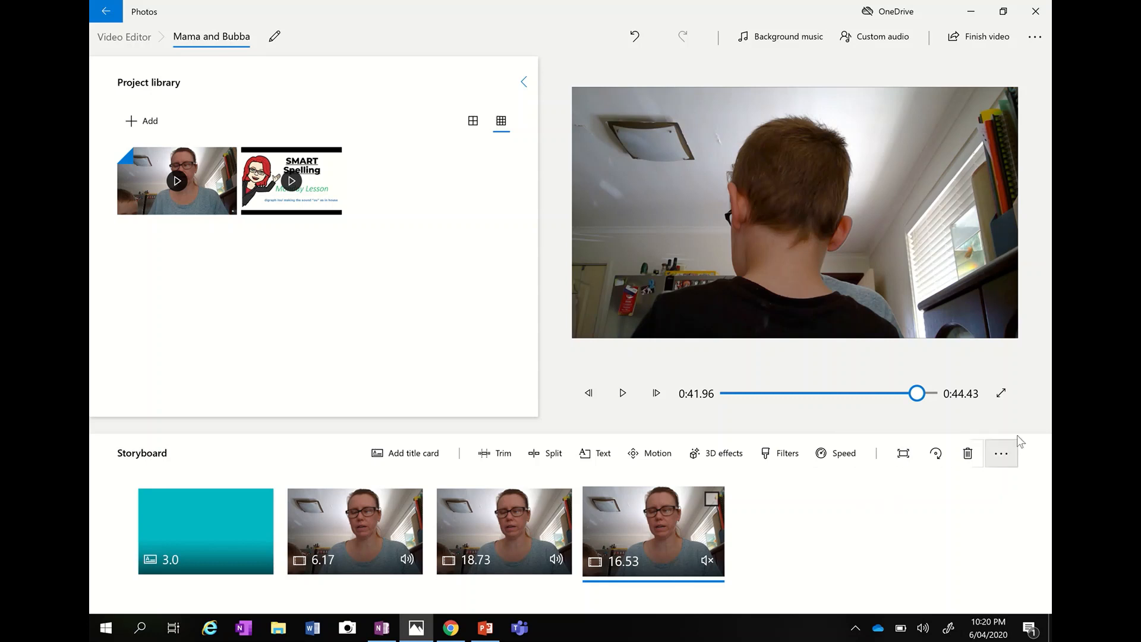
{"action": "mouse_move", "coordinate": [1036, 410]}
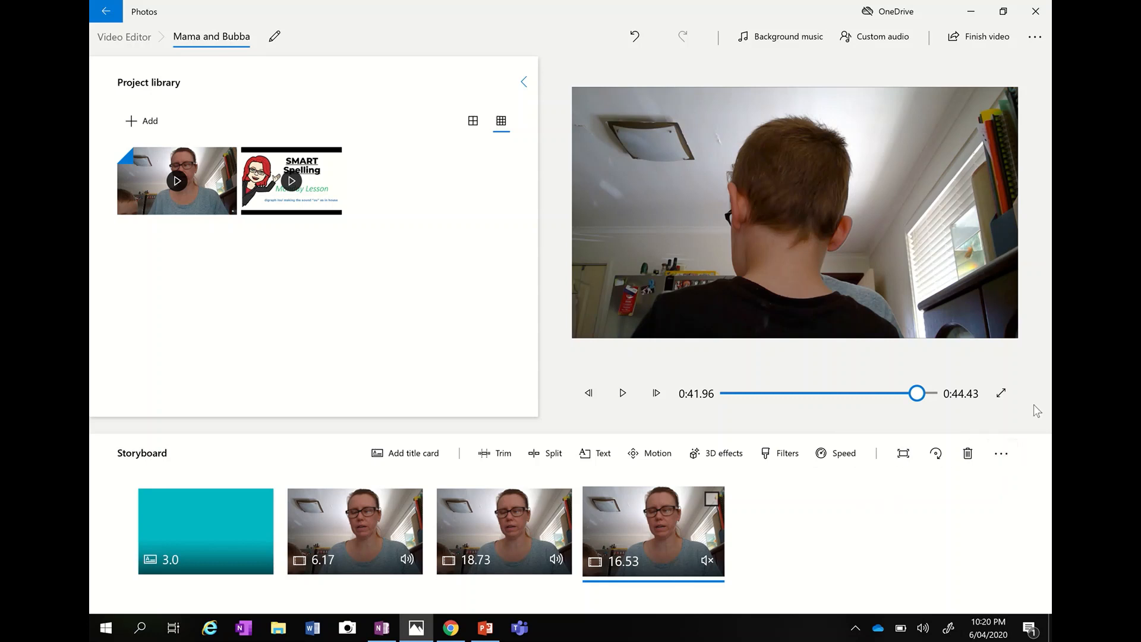
{"action": "left_click", "coordinate": [1001, 393]}
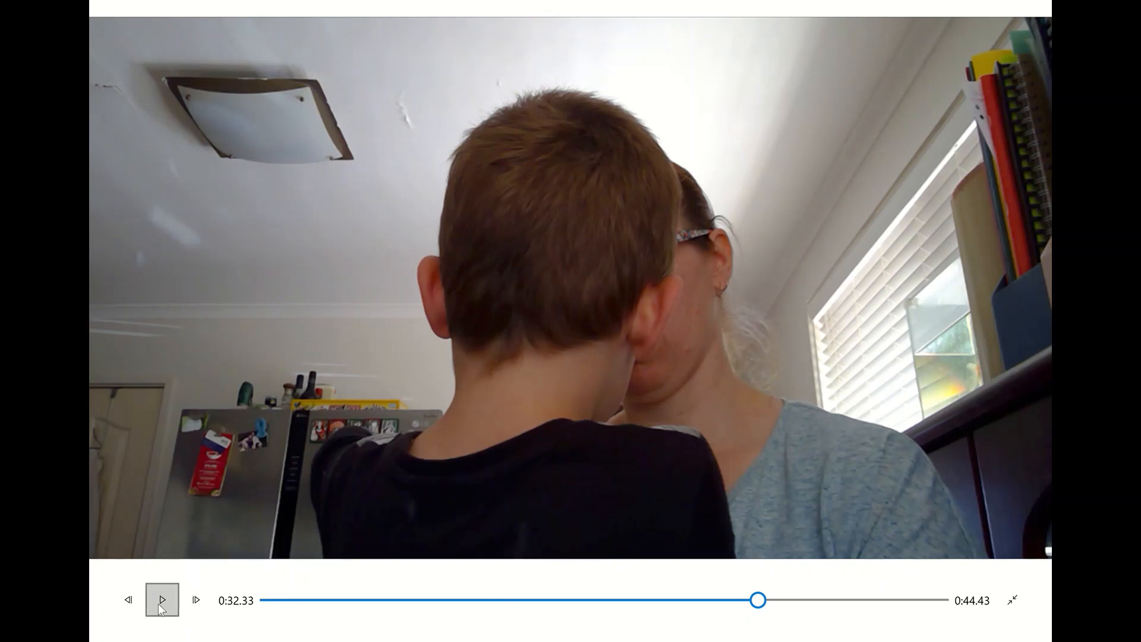
{"action": "left_click", "coordinate": [162, 599]}
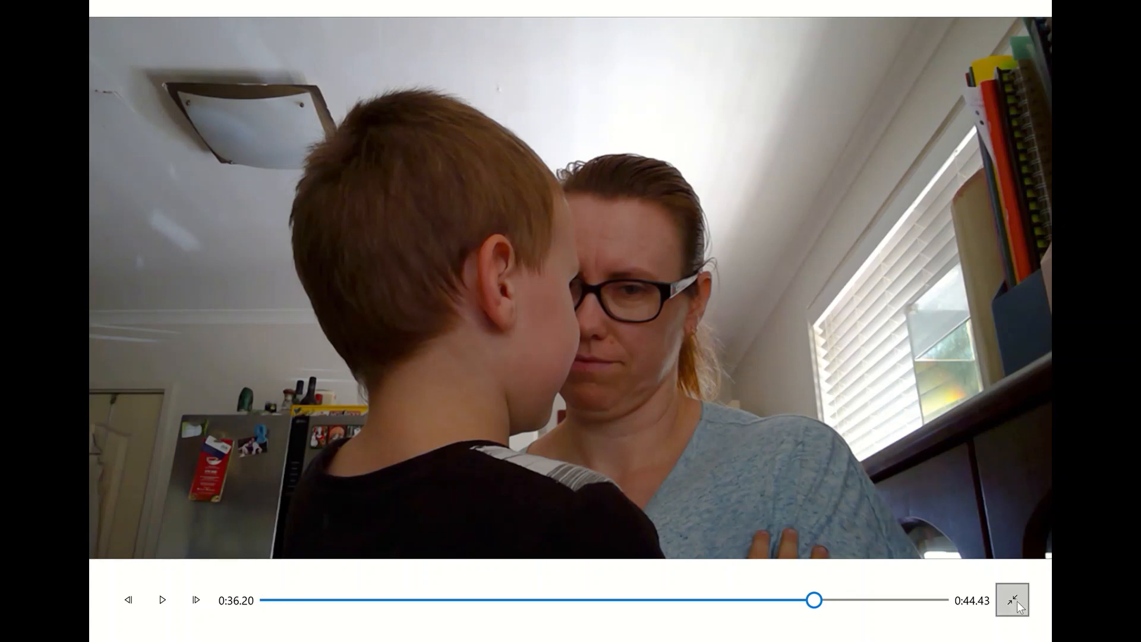
{"action": "left_click", "coordinate": [1012, 600]}
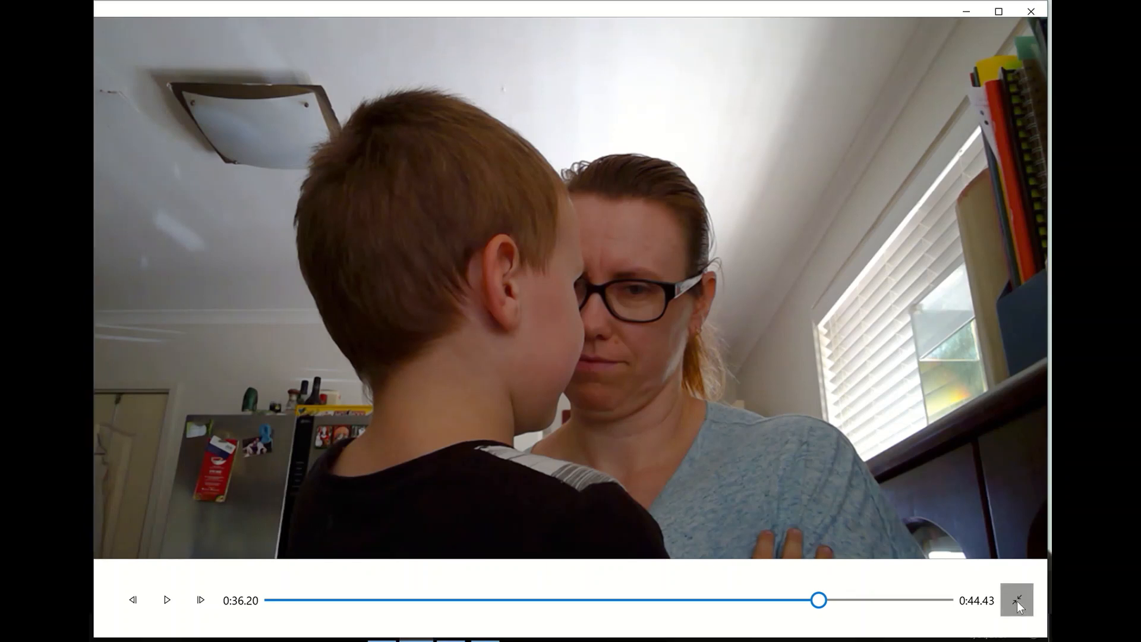
{"action": "left_click", "coordinate": [1017, 599]}
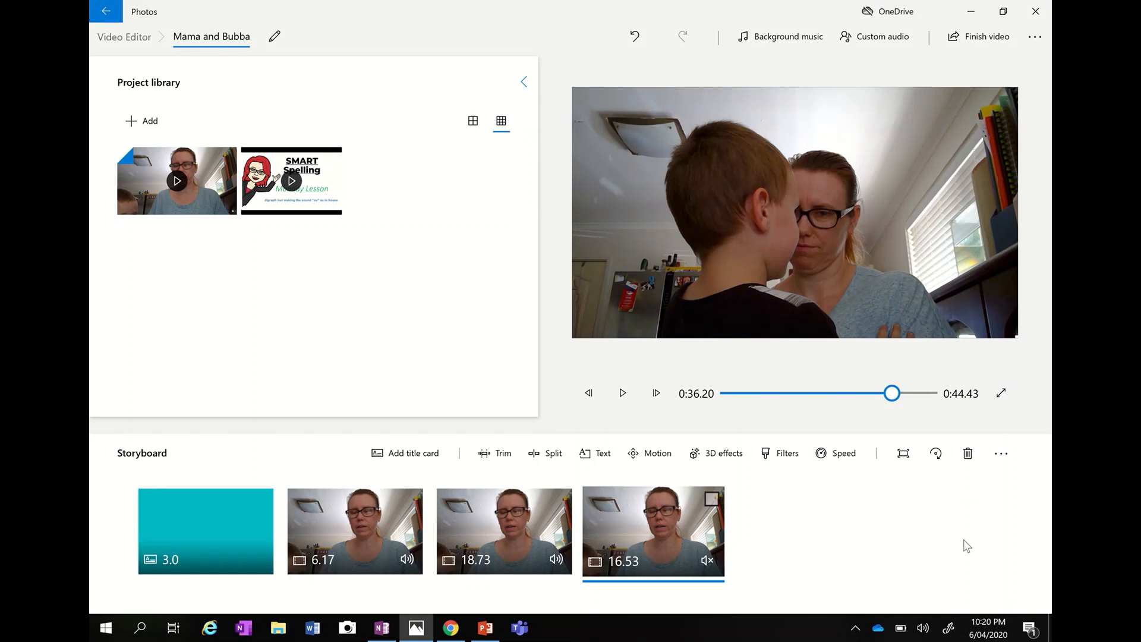
{"action": "mouse_move", "coordinate": [961, 556]}
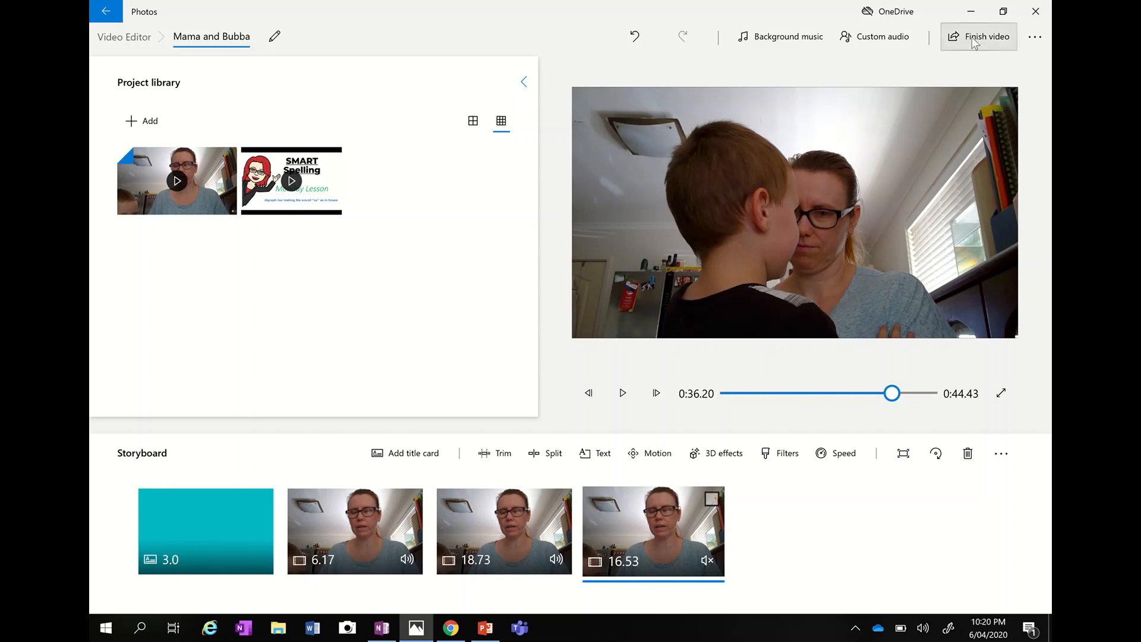
Choose Finish video, keep High 1080p (recommended) quality, and start the export
{"action": "left_click", "coordinate": [984, 37]}
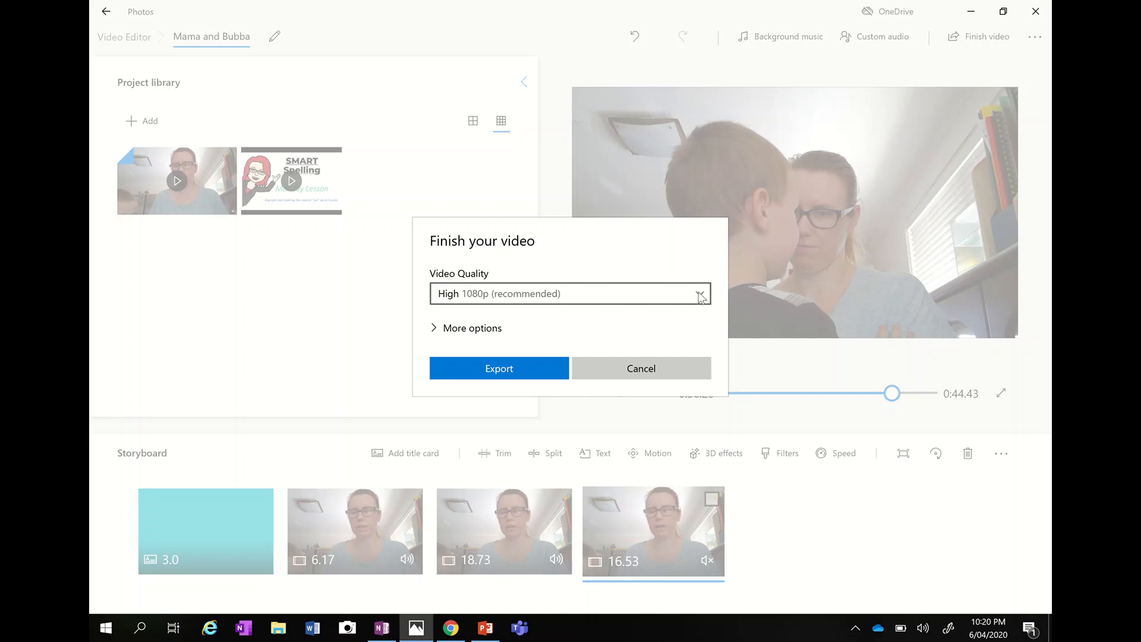
{"action": "left_click", "coordinate": [698, 294]}
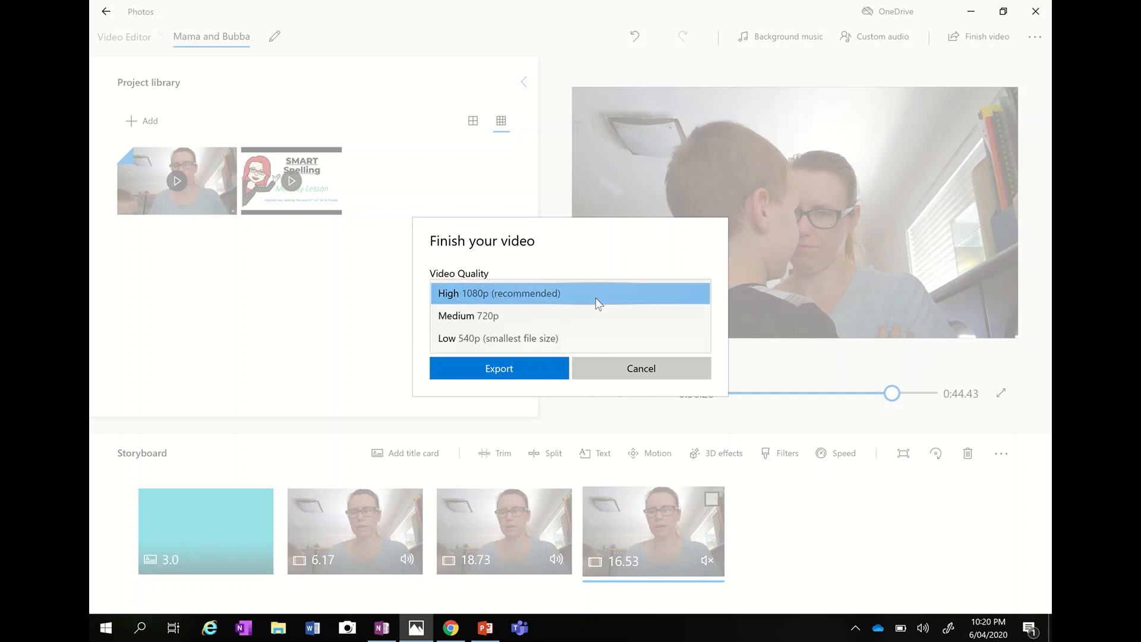
{"action": "mouse_move", "coordinate": [576, 299]}
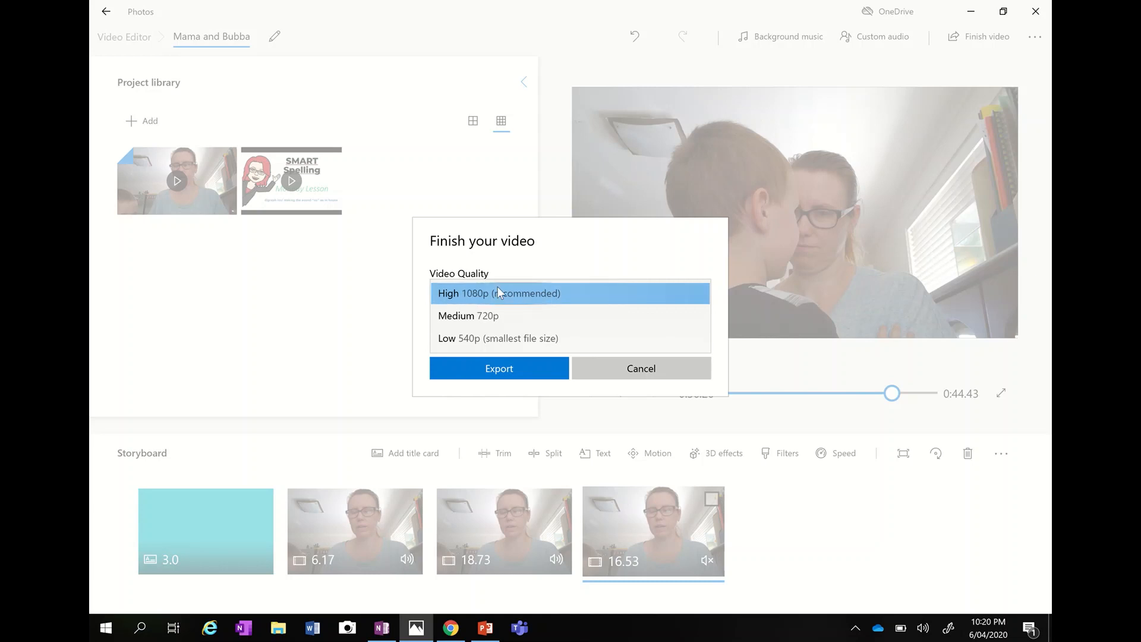
{"action": "mouse_move", "coordinate": [578, 267]}
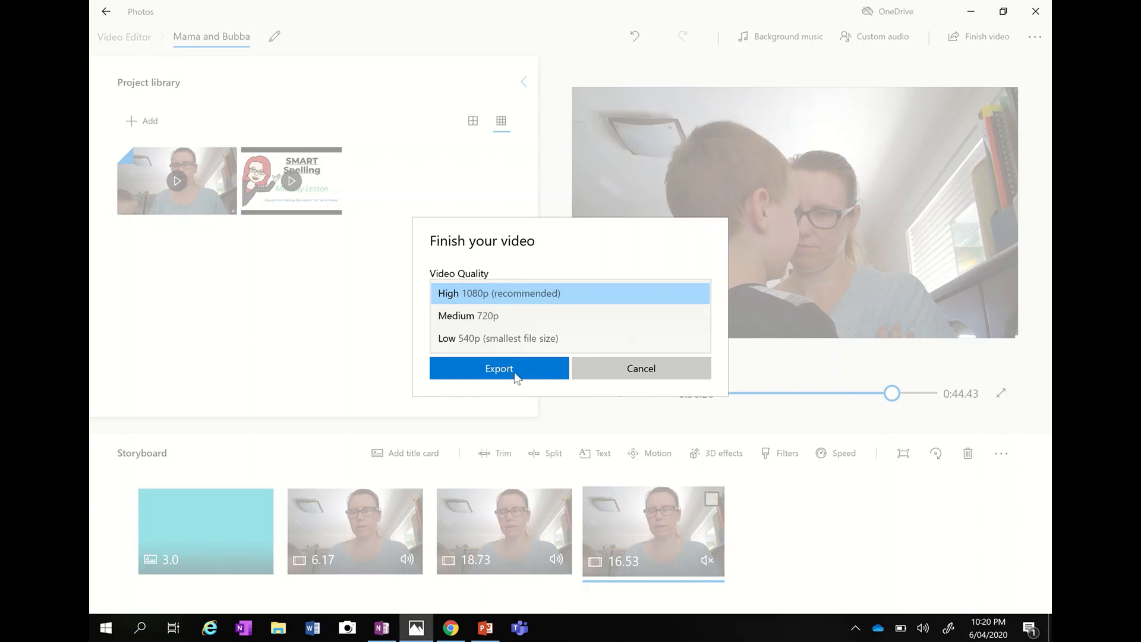
{"action": "left_click", "coordinate": [569, 292]}
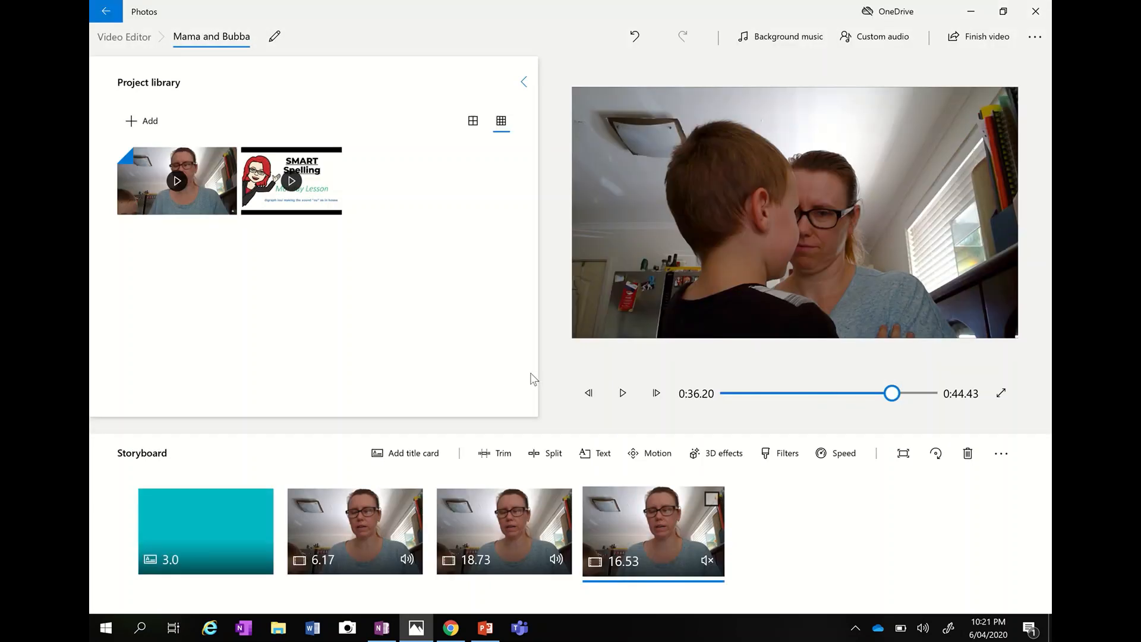
Export the video to the Desktop as Mama and Bubba.mp4 and let the export finish
{"action": "left_click", "coordinate": [978, 37]}
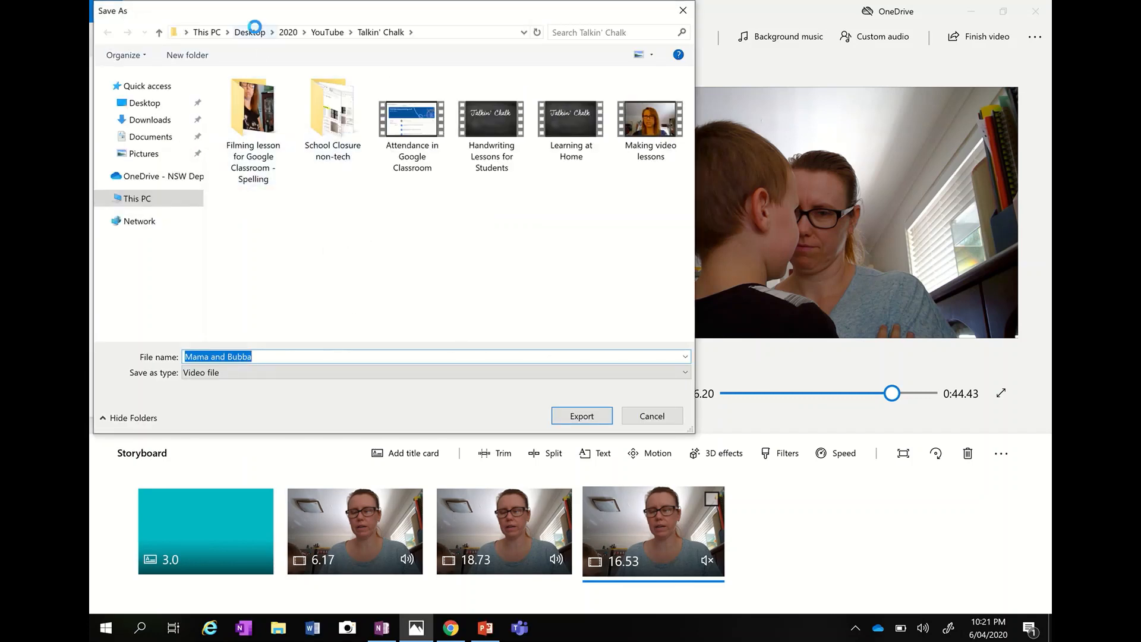
{"action": "left_click", "coordinate": [249, 32]}
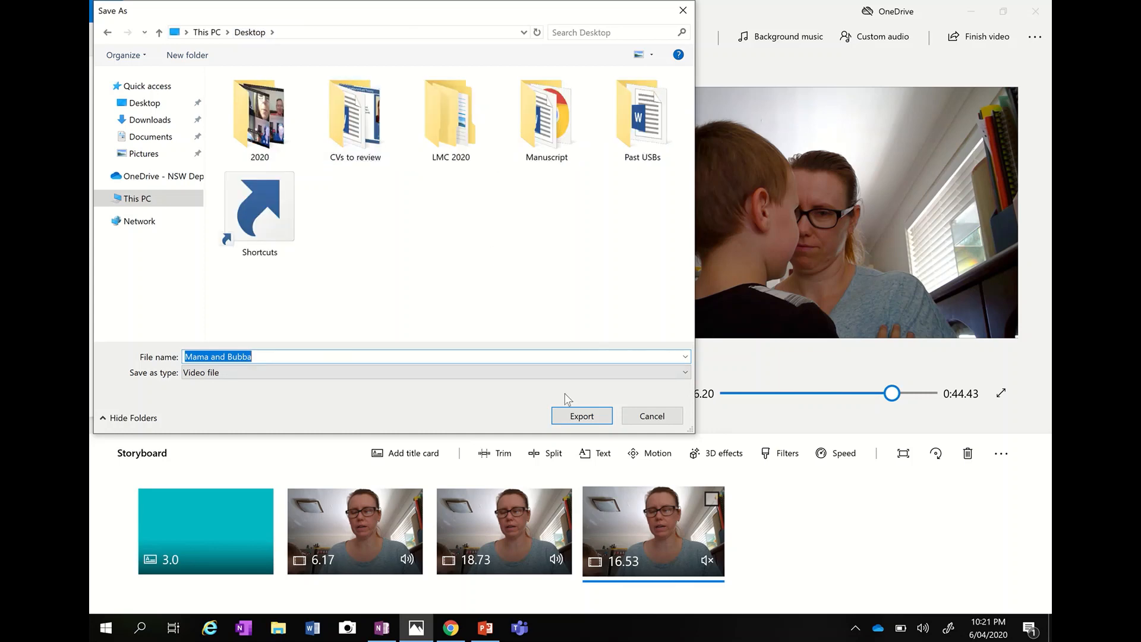
{"action": "left_click", "coordinate": [581, 416]}
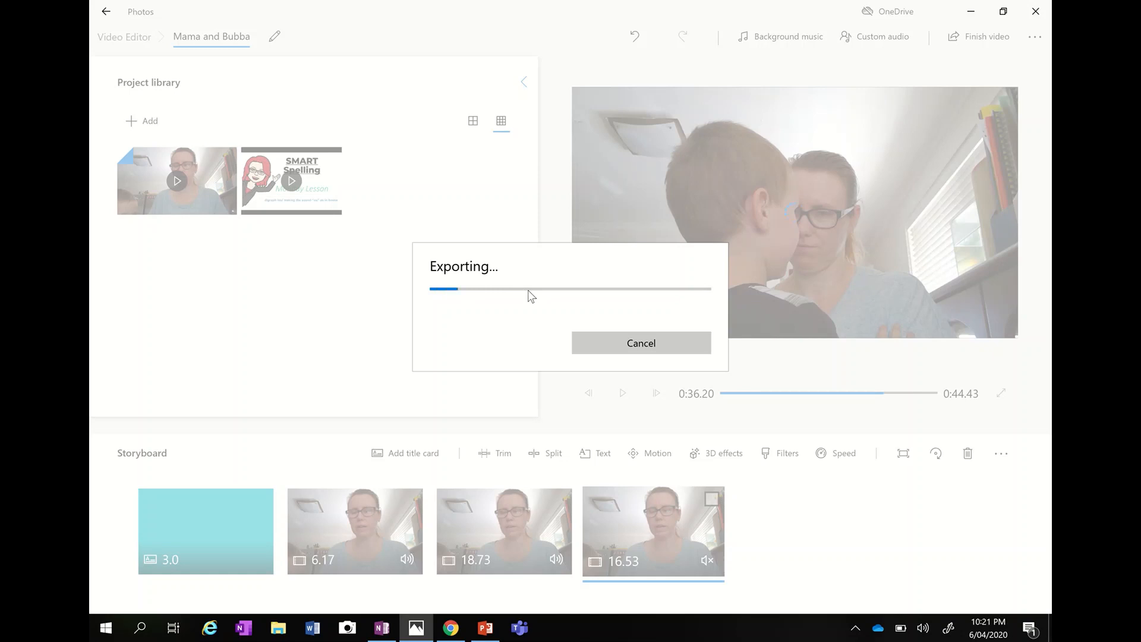
{"action": "mouse_move", "coordinate": [705, 299]}
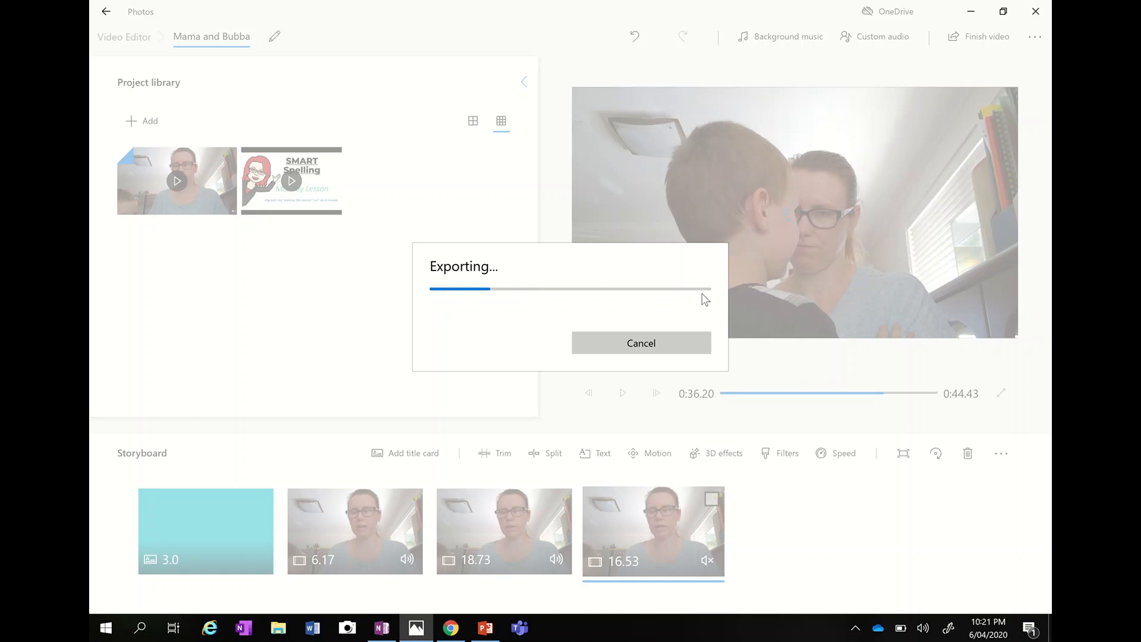
{"action": "mouse_move", "coordinate": [528, 301]}
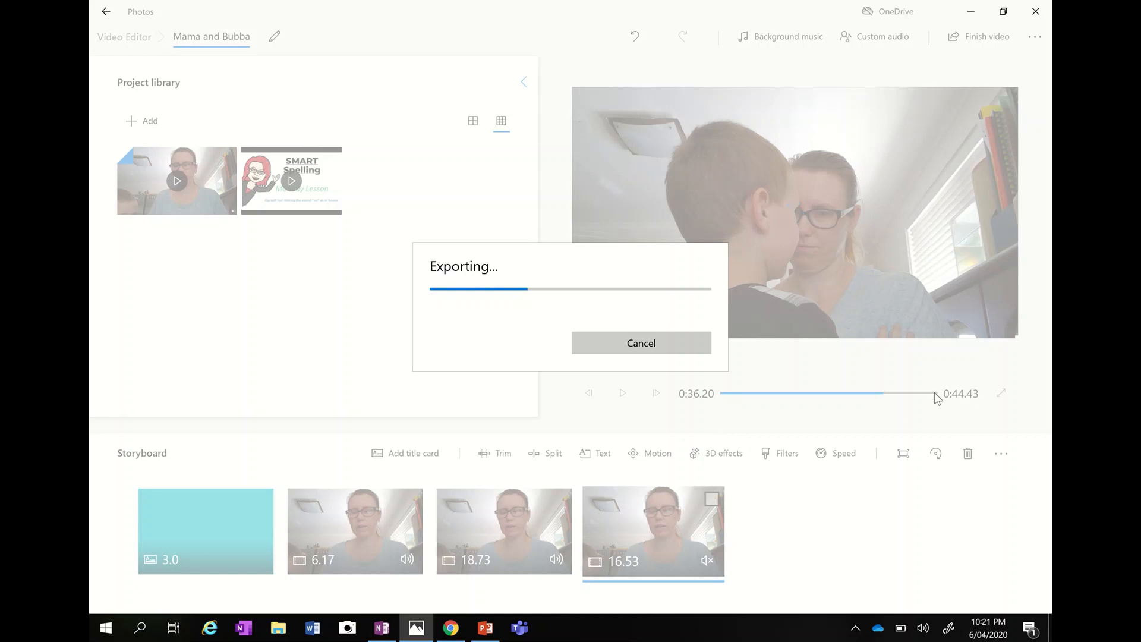
{"action": "mouse_move", "coordinate": [643, 293]}
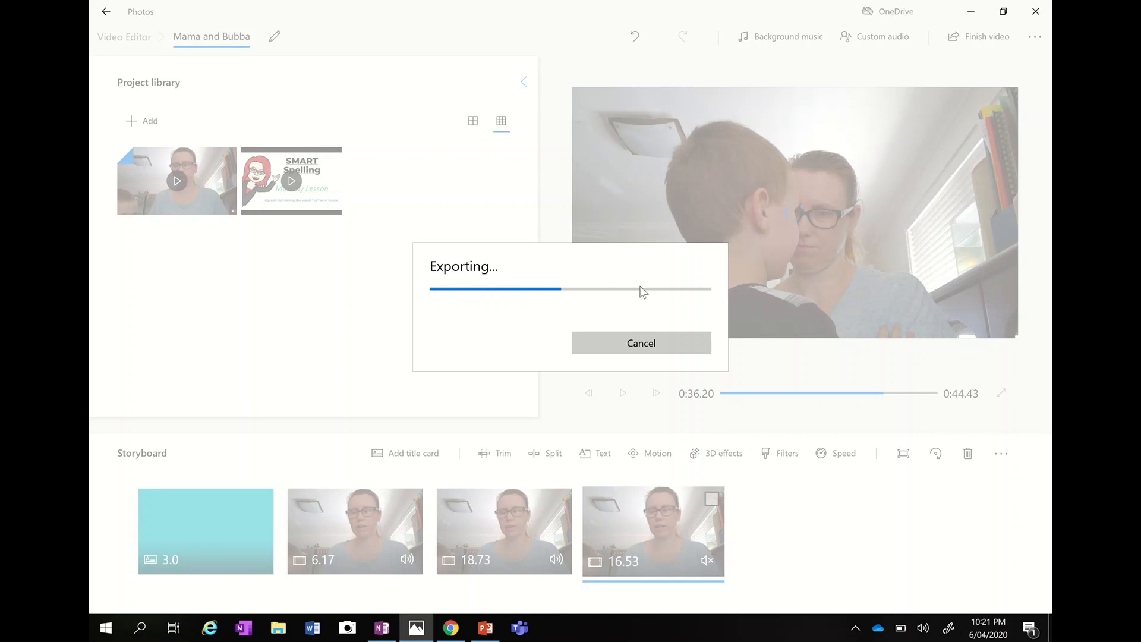
{"action": "mouse_move", "coordinate": [594, 318]}
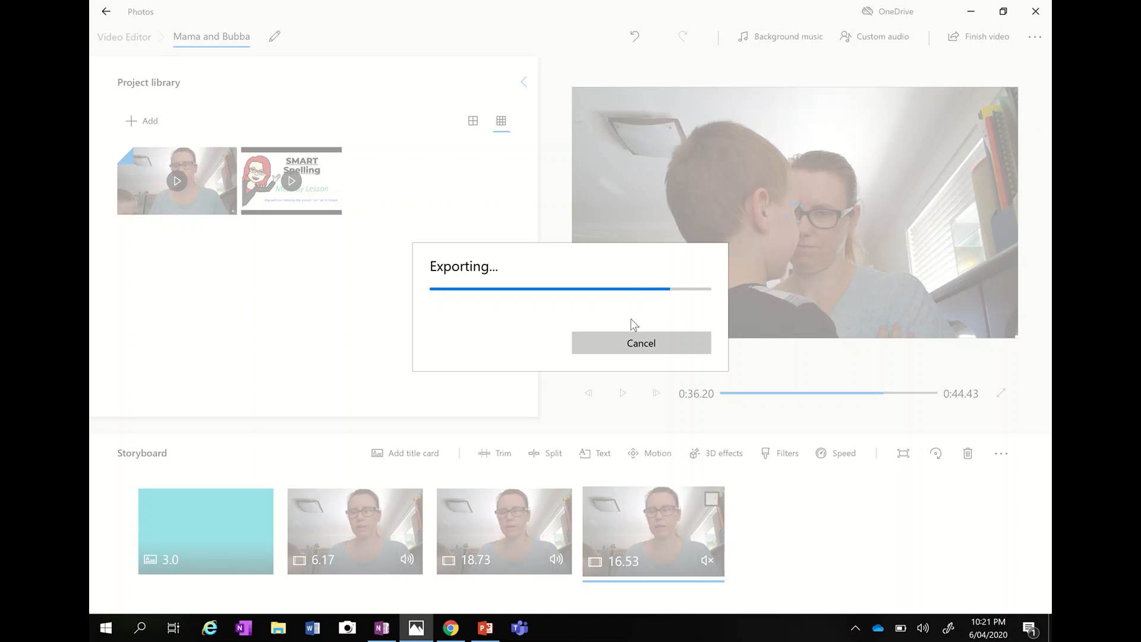
{"action": "mouse_move", "coordinate": [578, 323]}
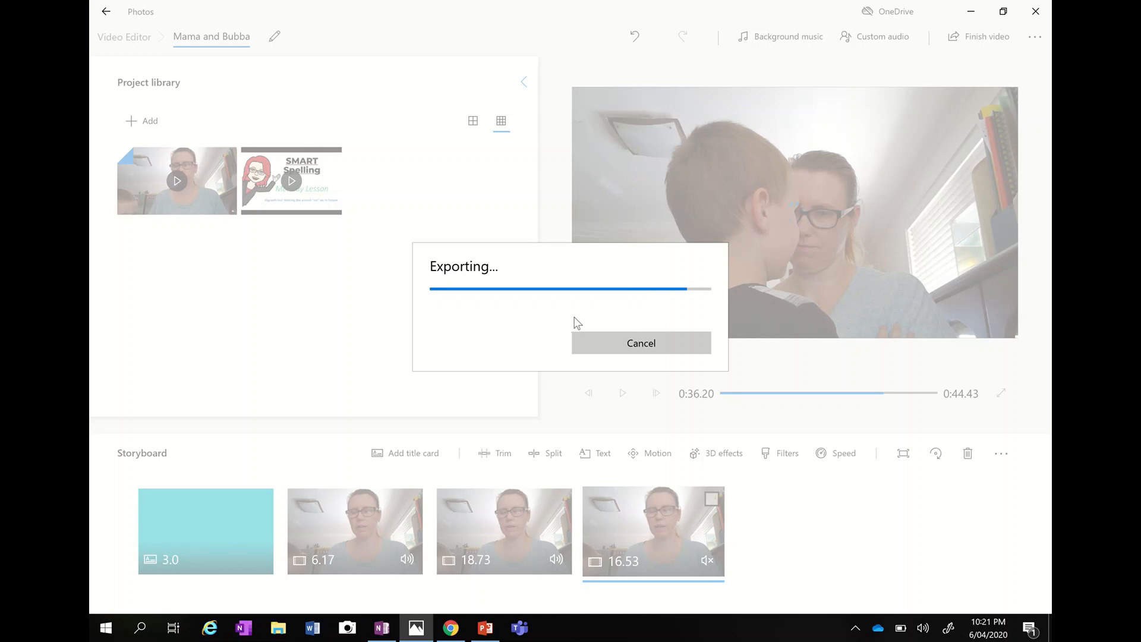
{"action": "left_click", "coordinate": [641, 342]}
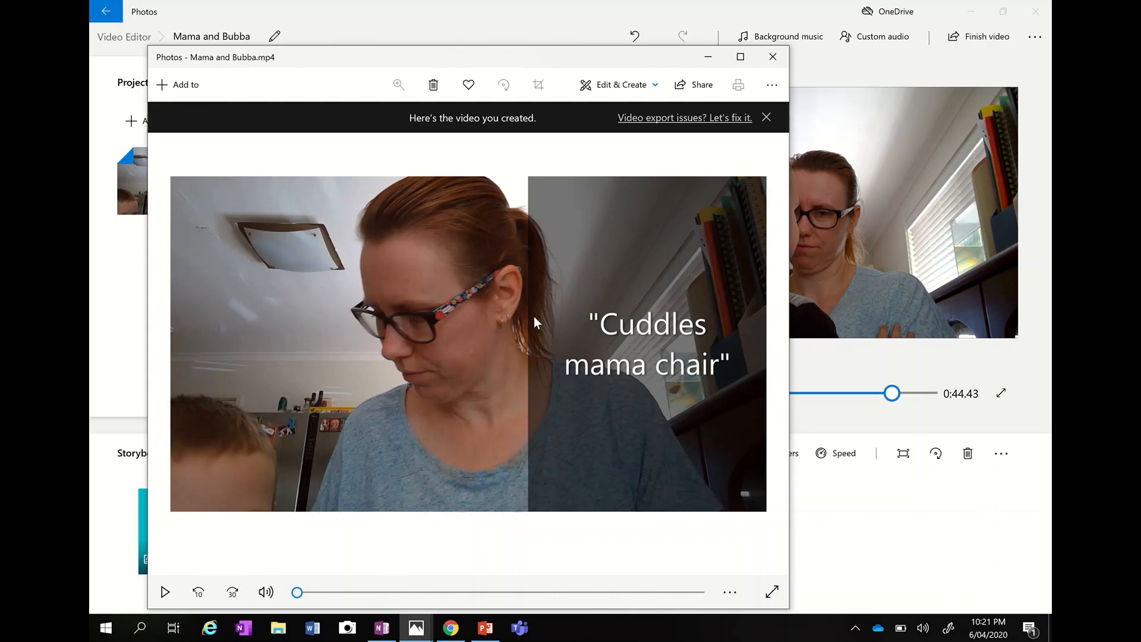
Play the exported Mama and Bubba.mp4 briefly, pause it, and close the viewer to return to the editor
{"action": "left_click", "coordinate": [165, 592]}
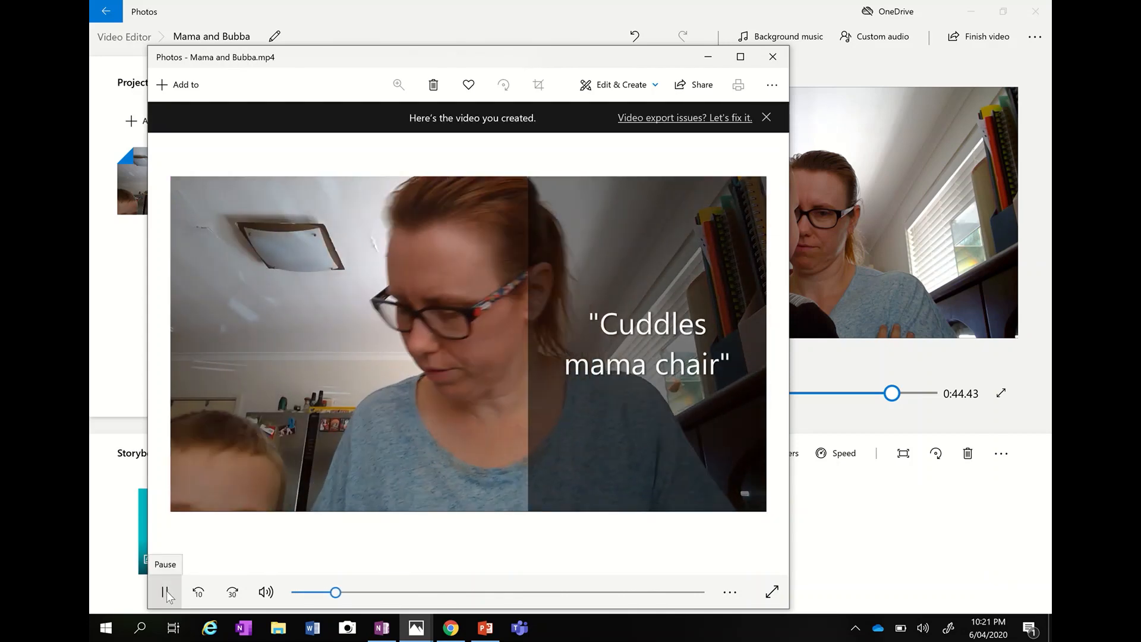
{"action": "left_click", "coordinate": [165, 592]}
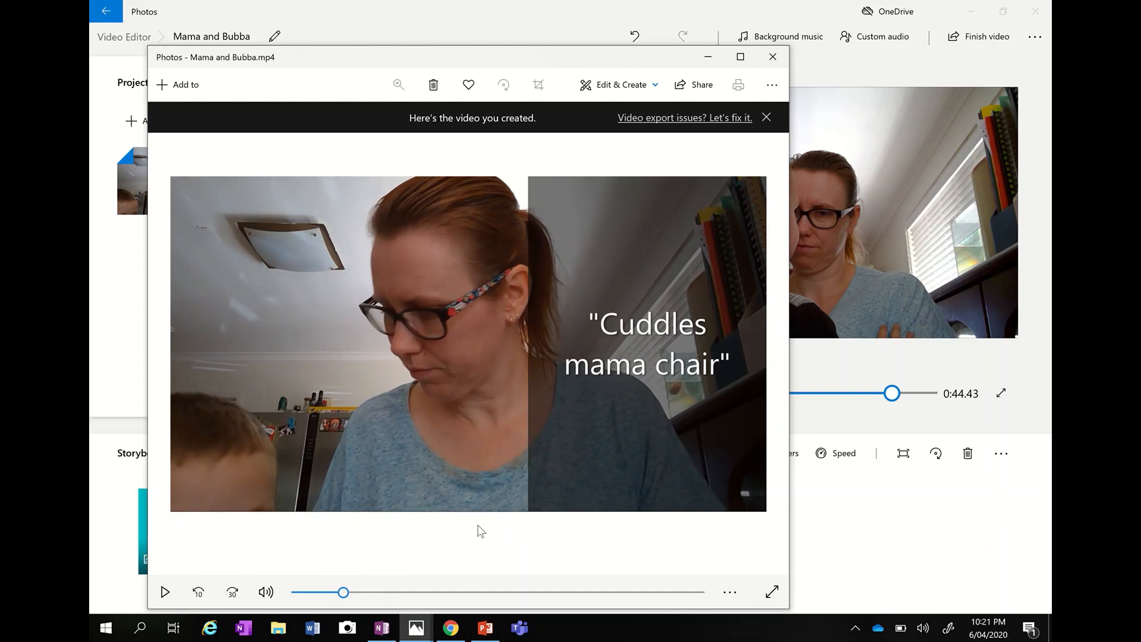
{"action": "mouse_move", "coordinate": [589, 396]}
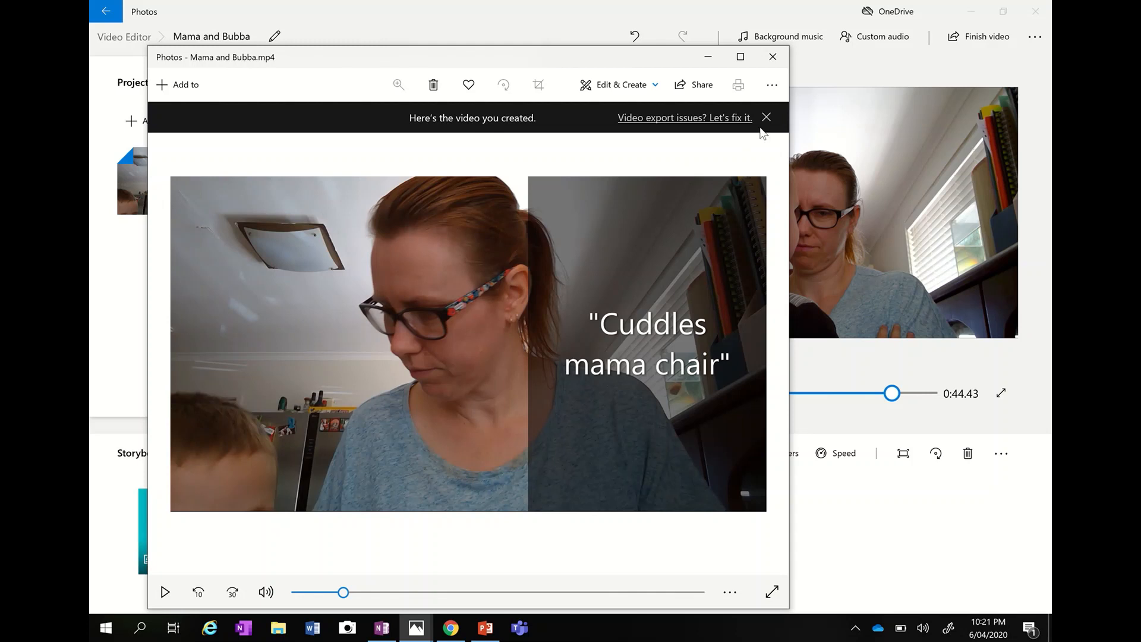
{"action": "mouse_move", "coordinate": [782, 125]}
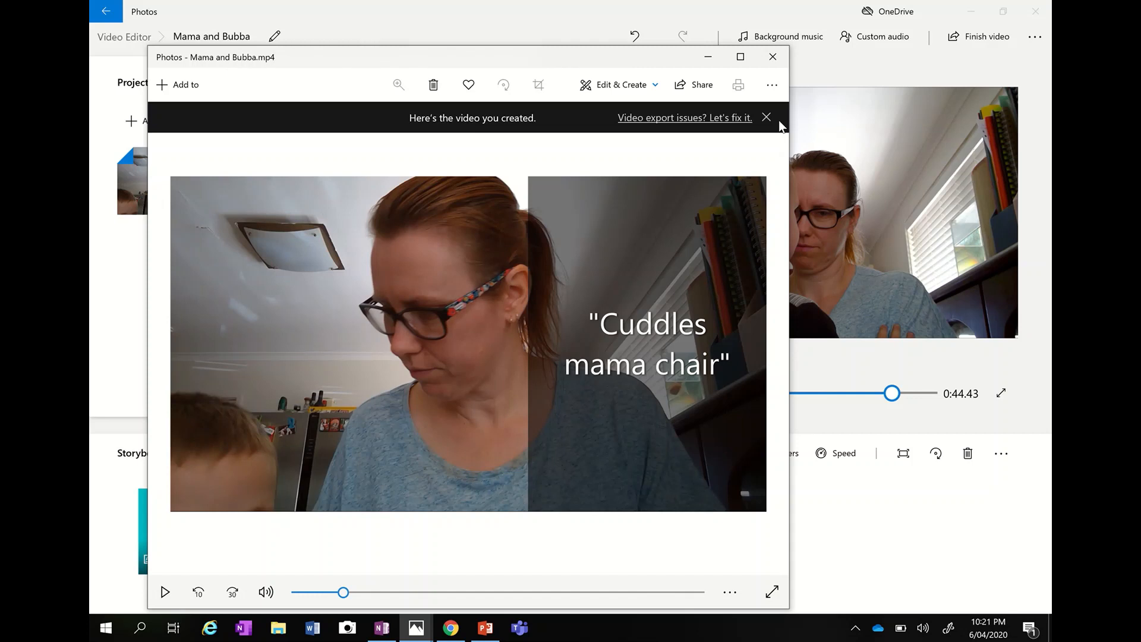
{"action": "mouse_move", "coordinate": [737, 179]}
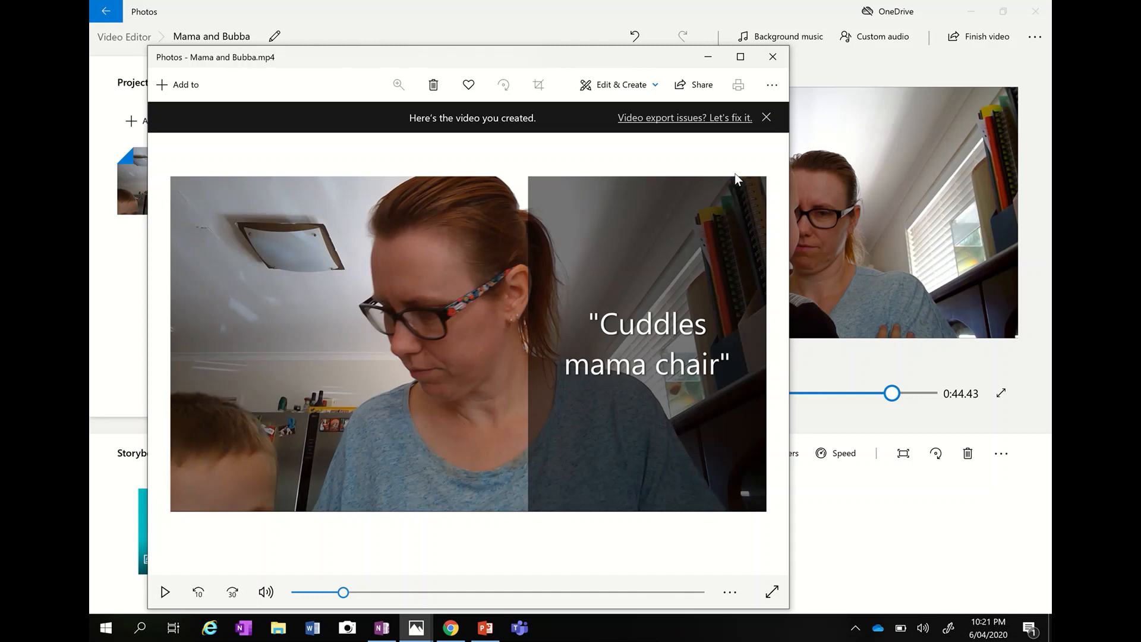
{"action": "mouse_move", "coordinate": [772, 58]}
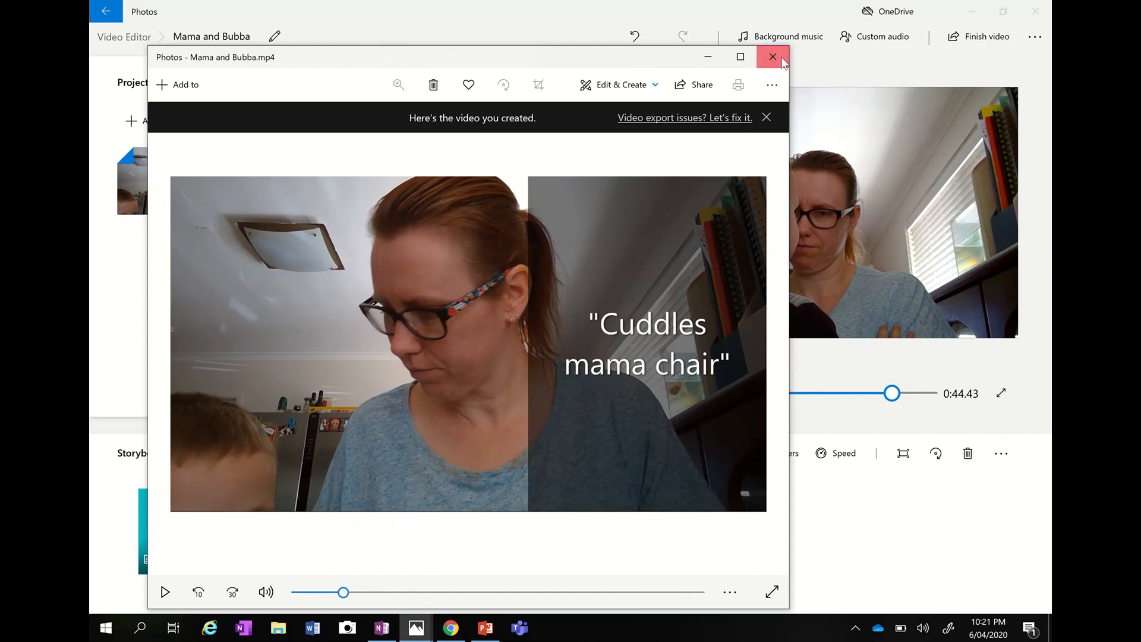
{"action": "left_click", "coordinate": [773, 57]}
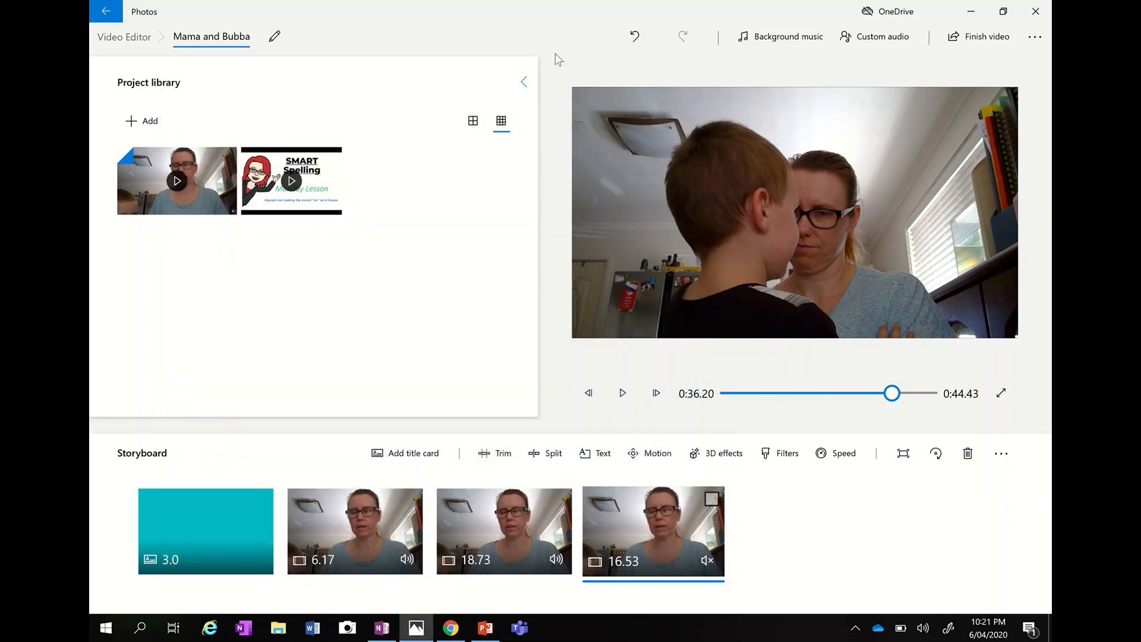